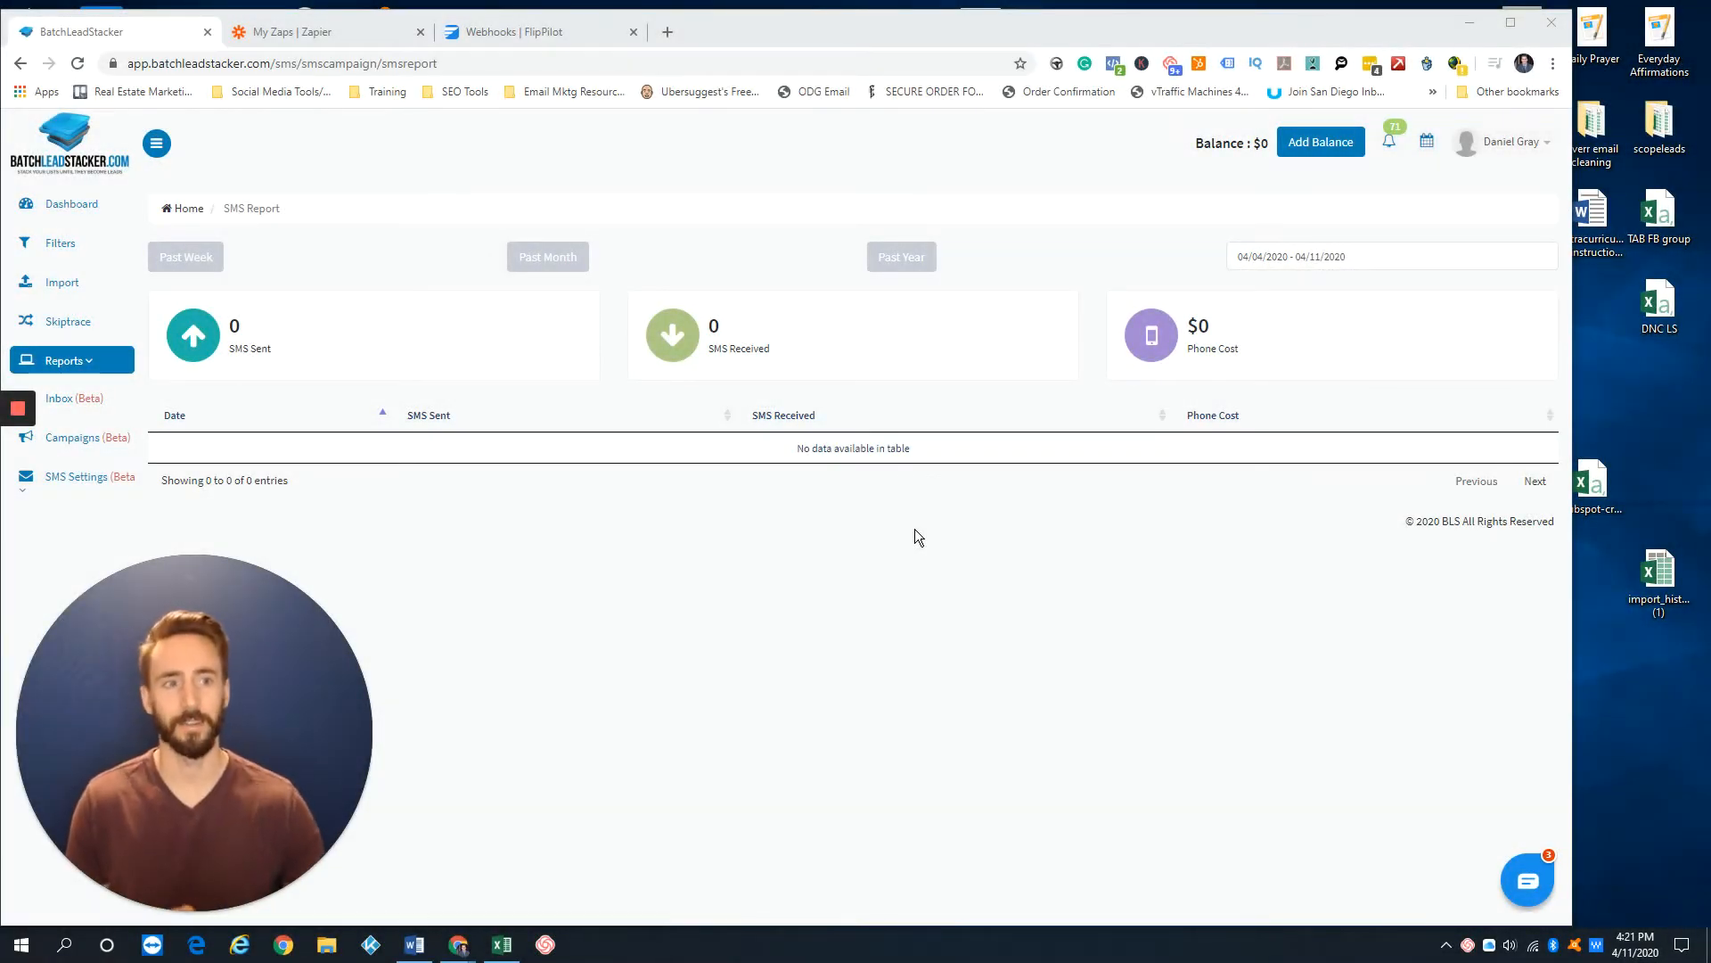
mouse_move(904, 525)
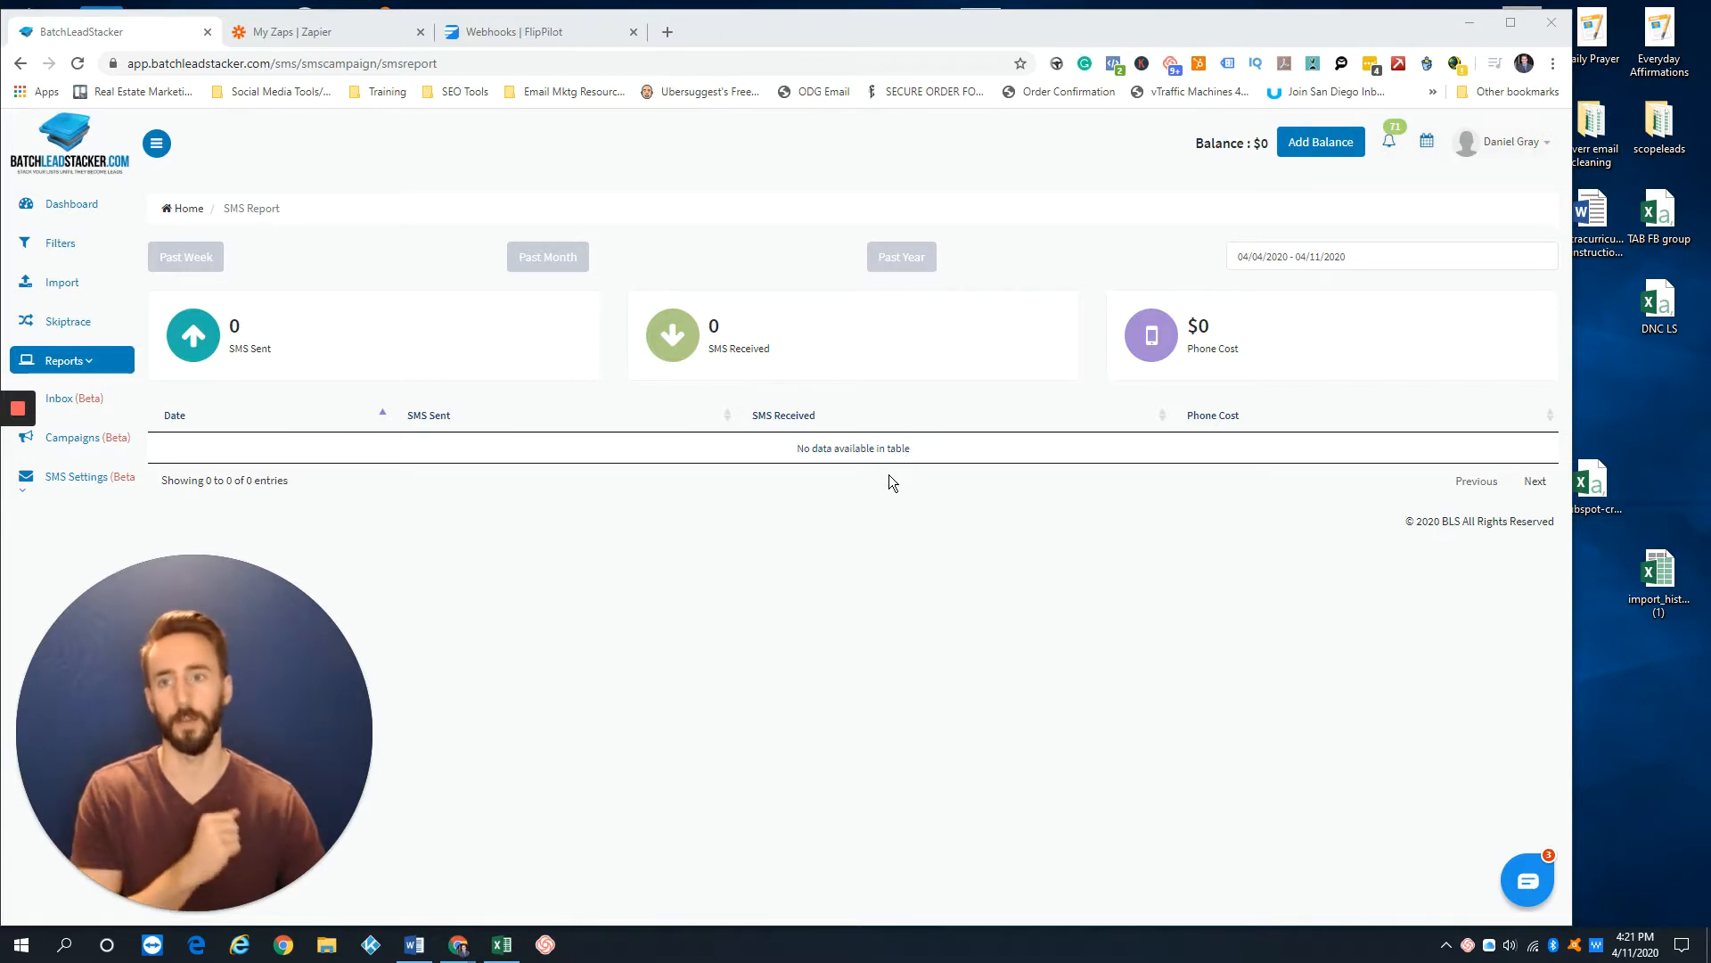
mouse_move(1512, 21)
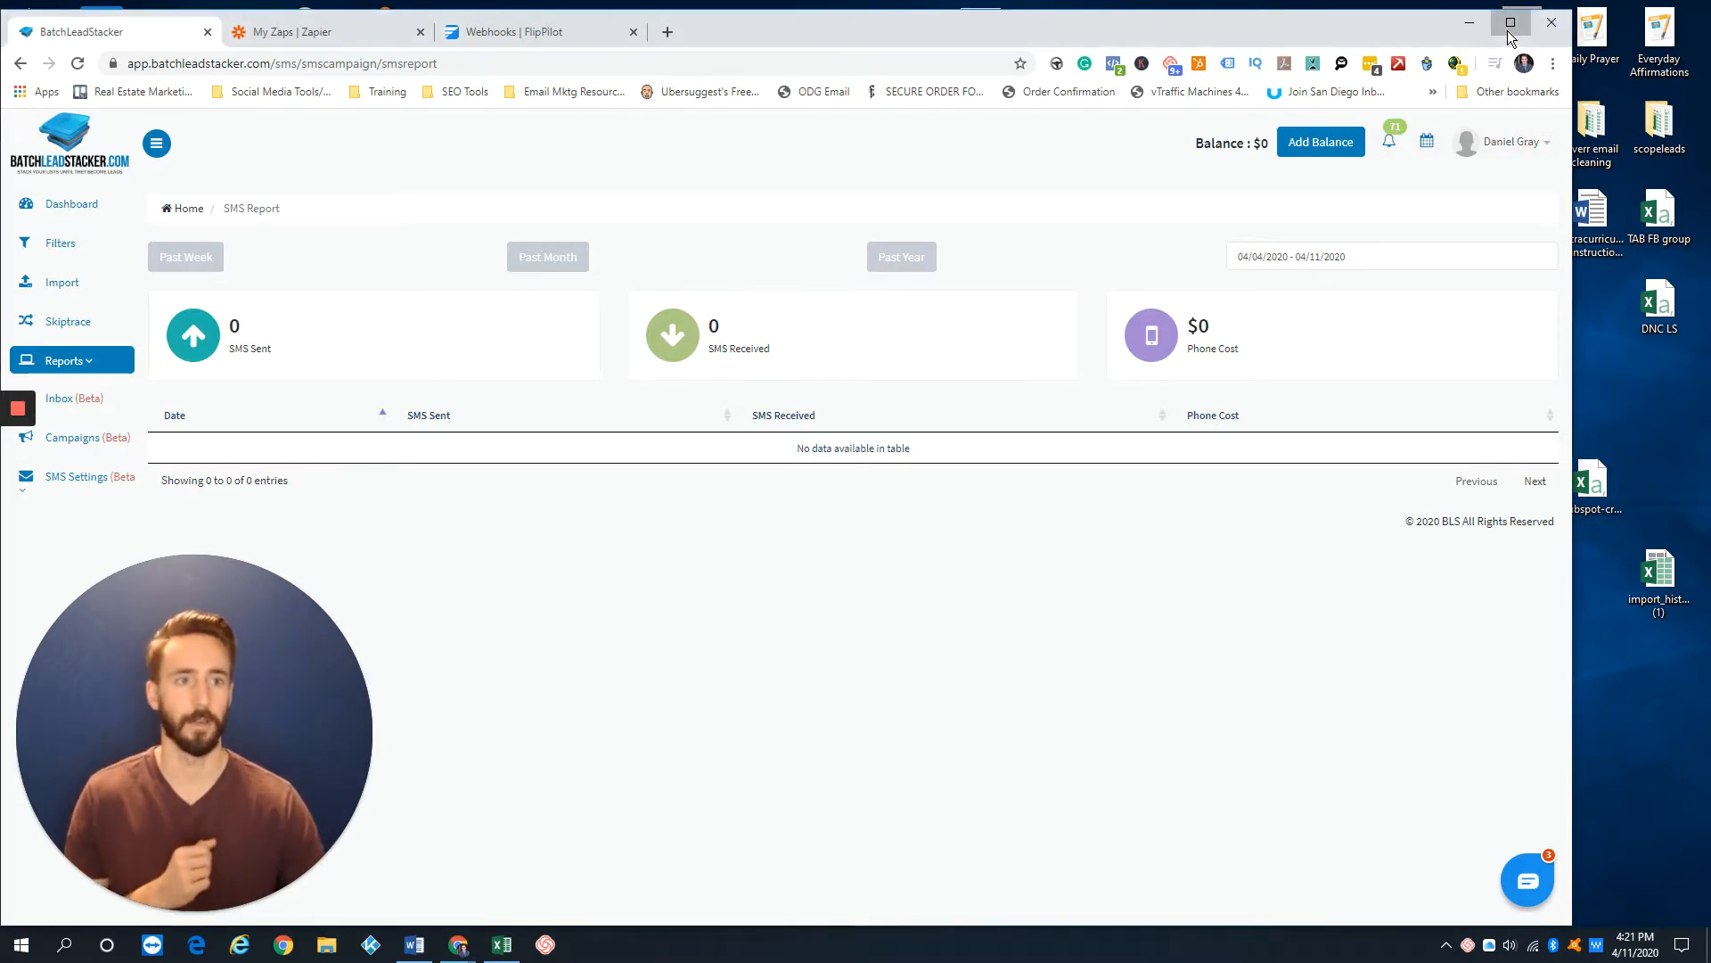
Step: Maximize the browser so the BatchLeadStacker SMS Report page fills the screen
left_click(1511, 21)
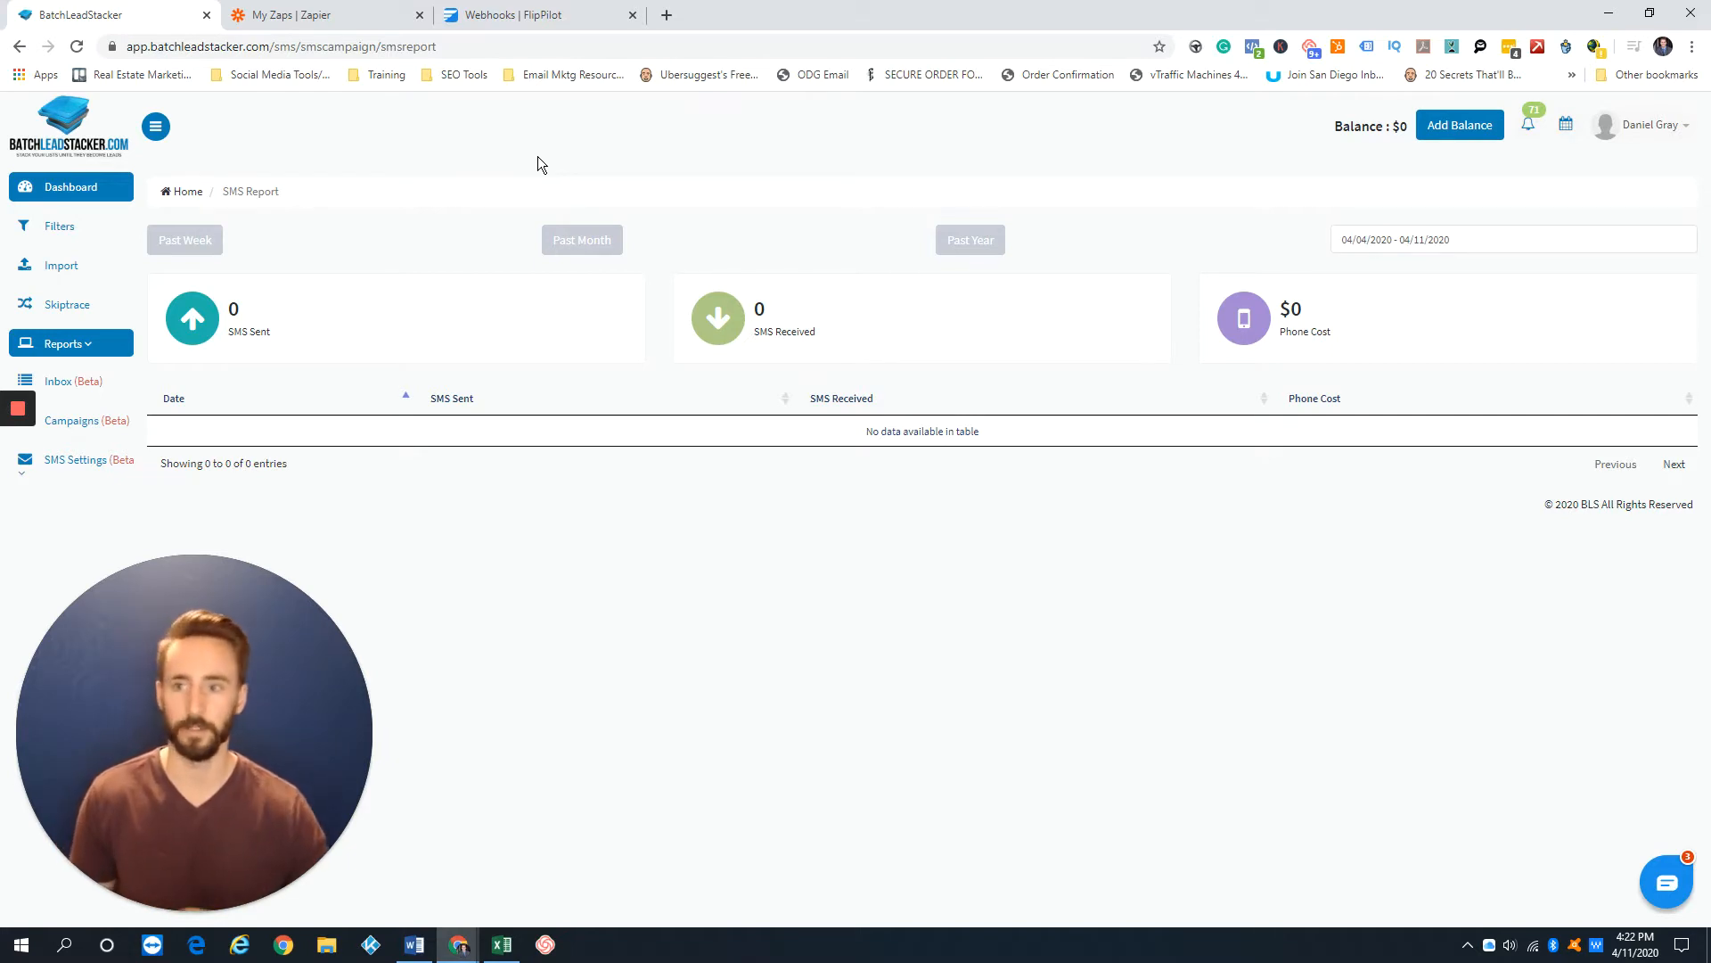
mouse_move(565, 183)
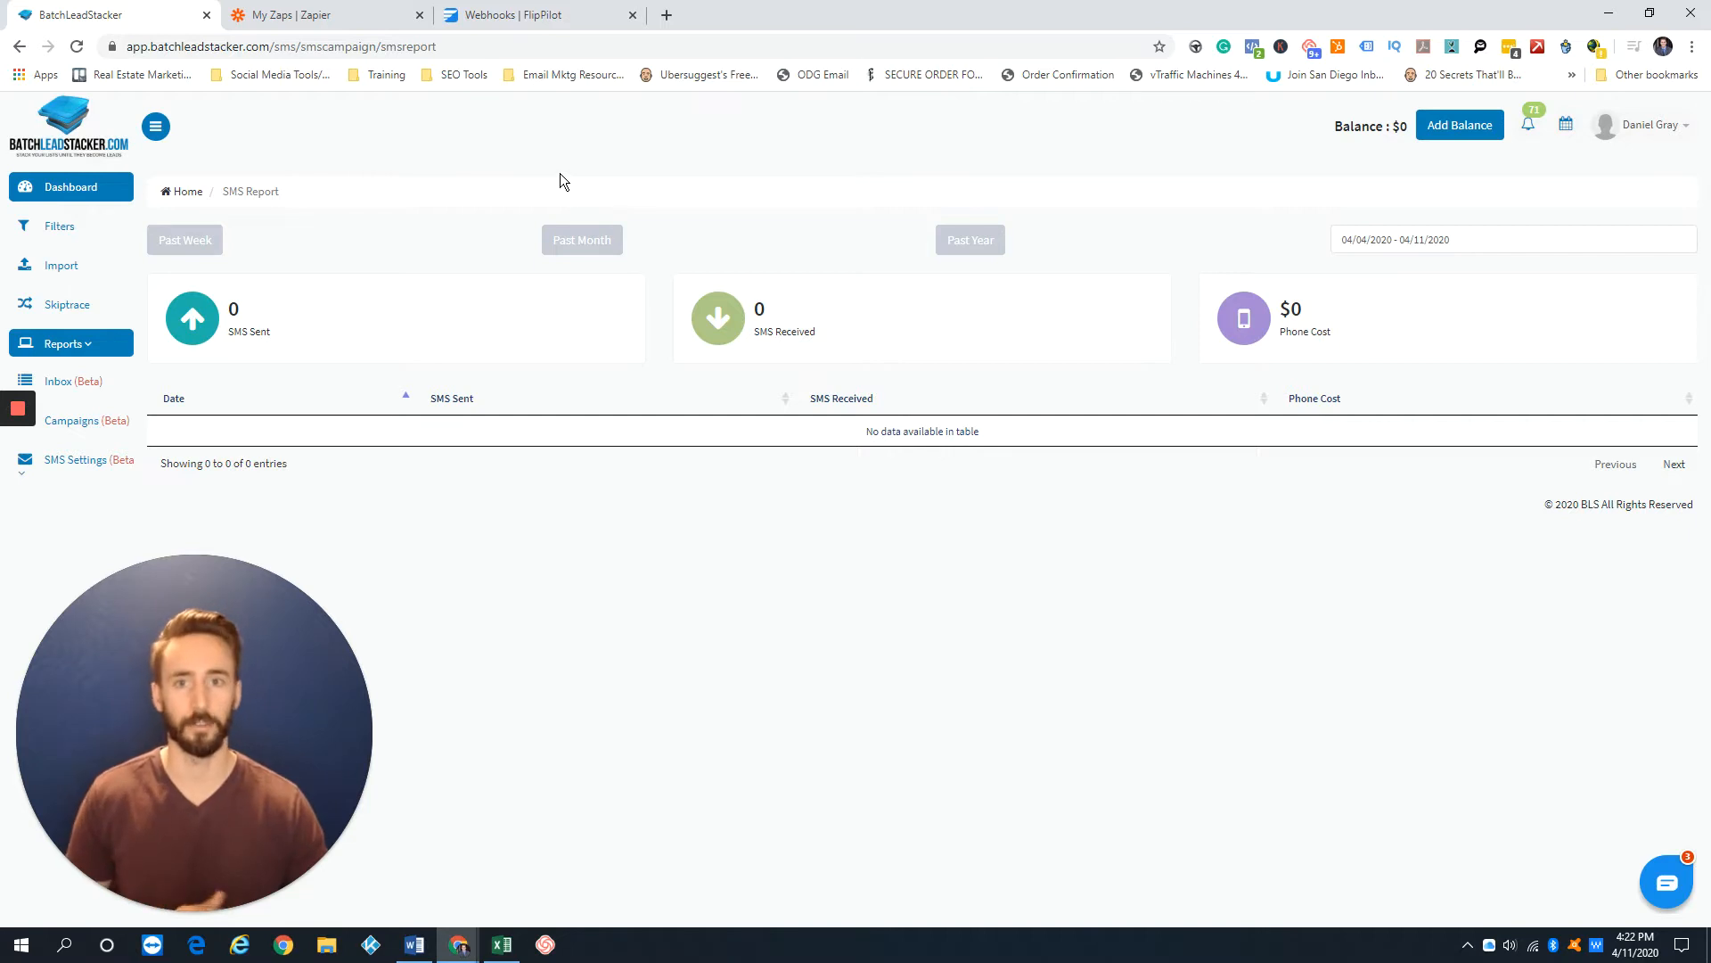
mouse_move(582, 200)
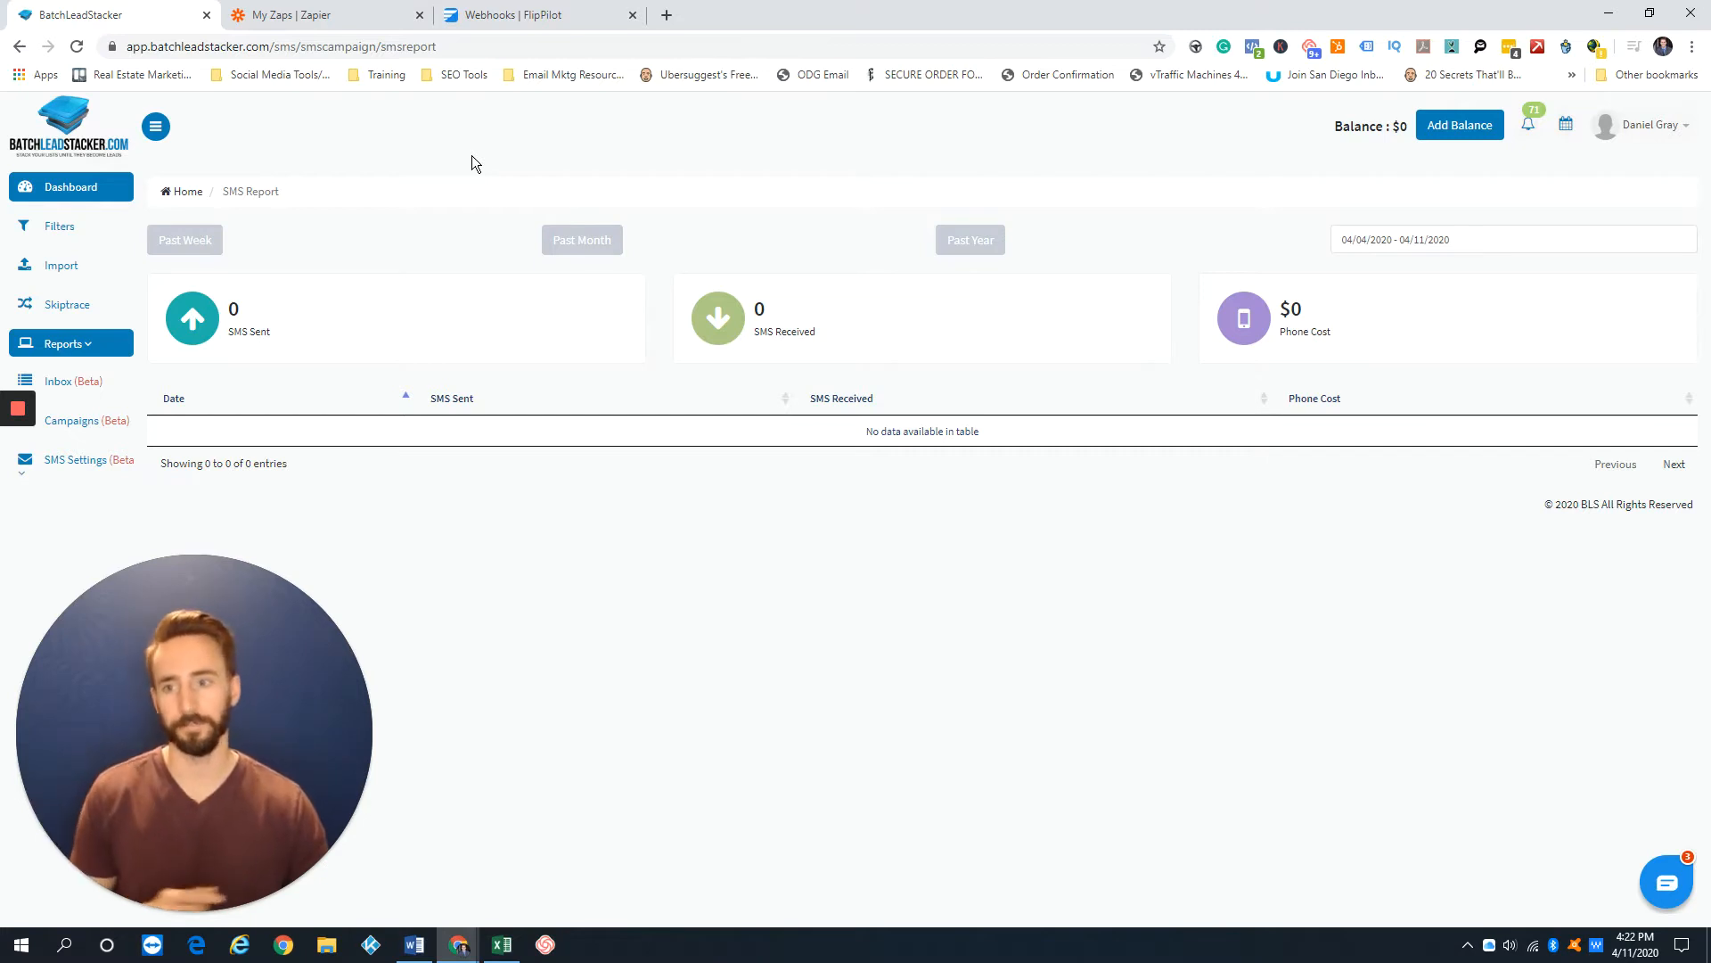
Step: Check the empty SMS Inbox, then move to Zapier to start building the zap
left_click(73, 381)
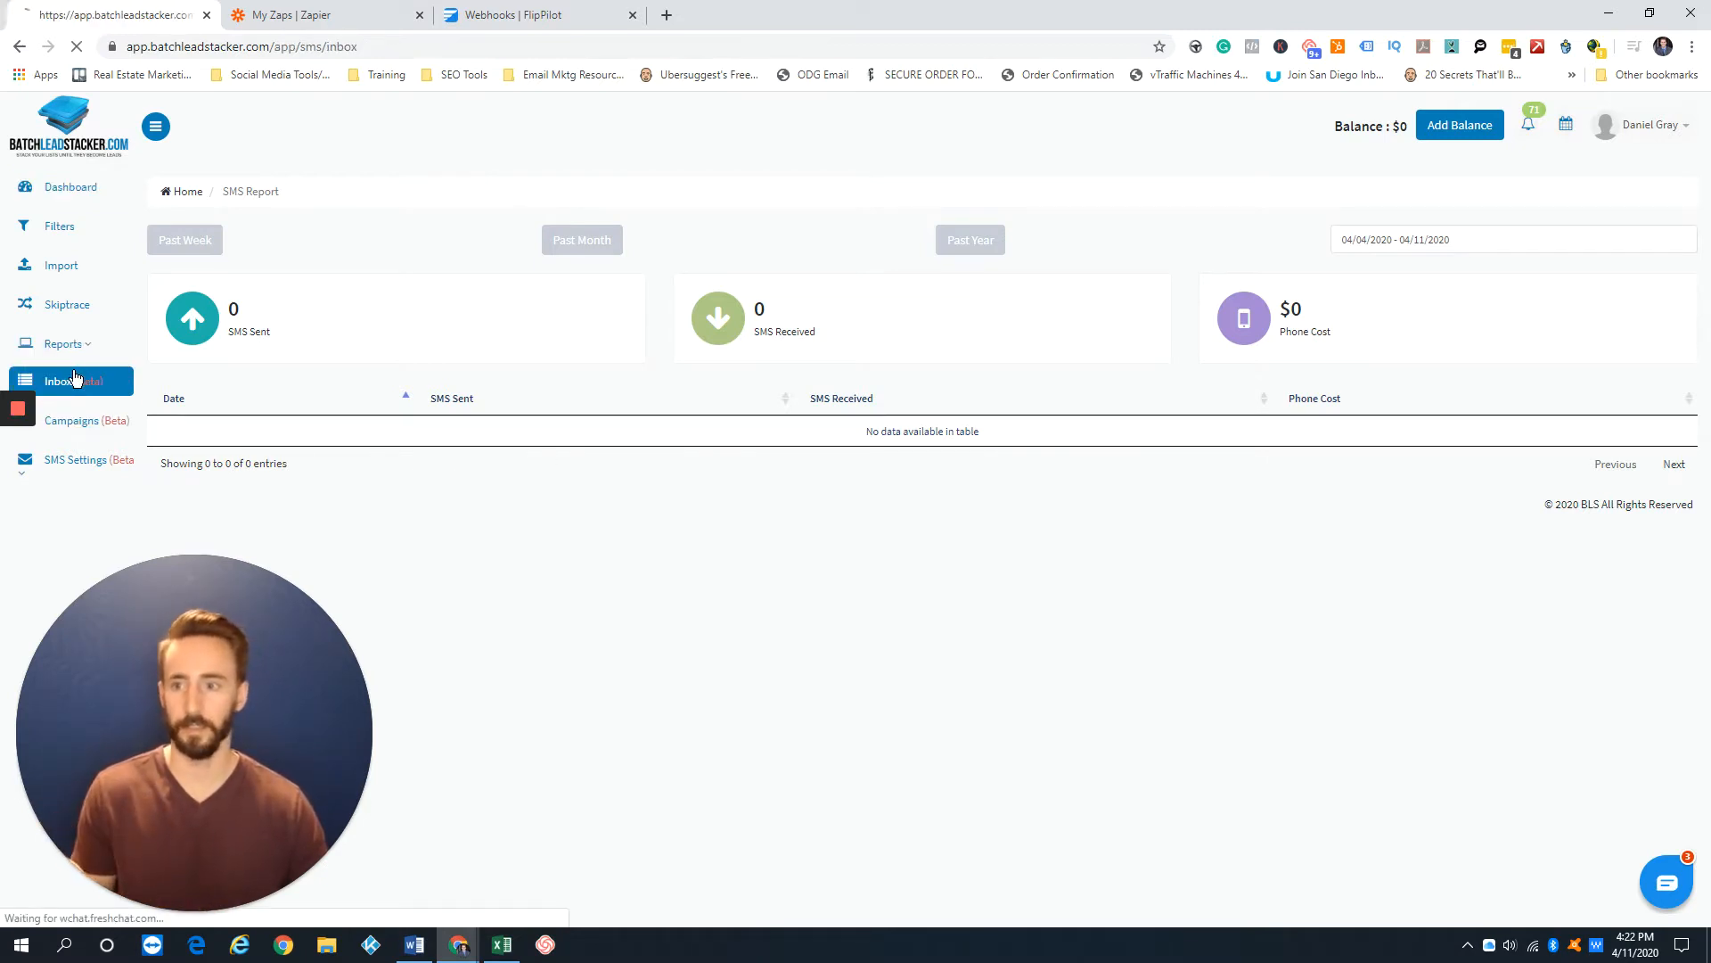
left_click(58, 380)
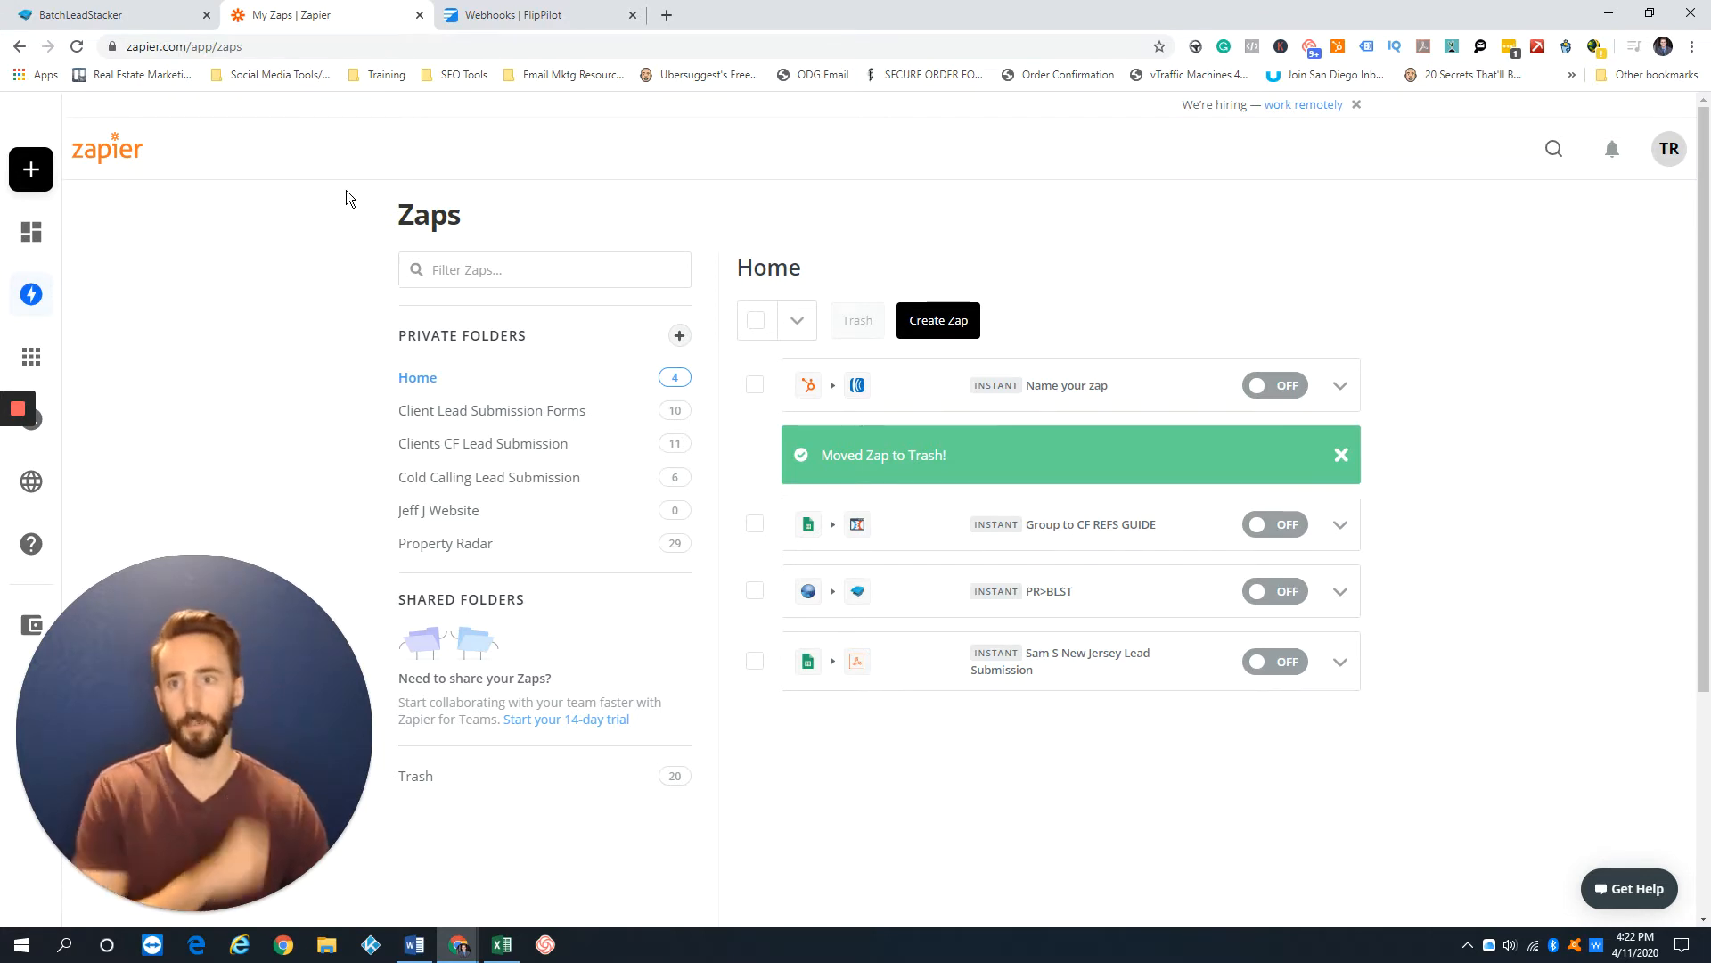
left_click(99, 14)
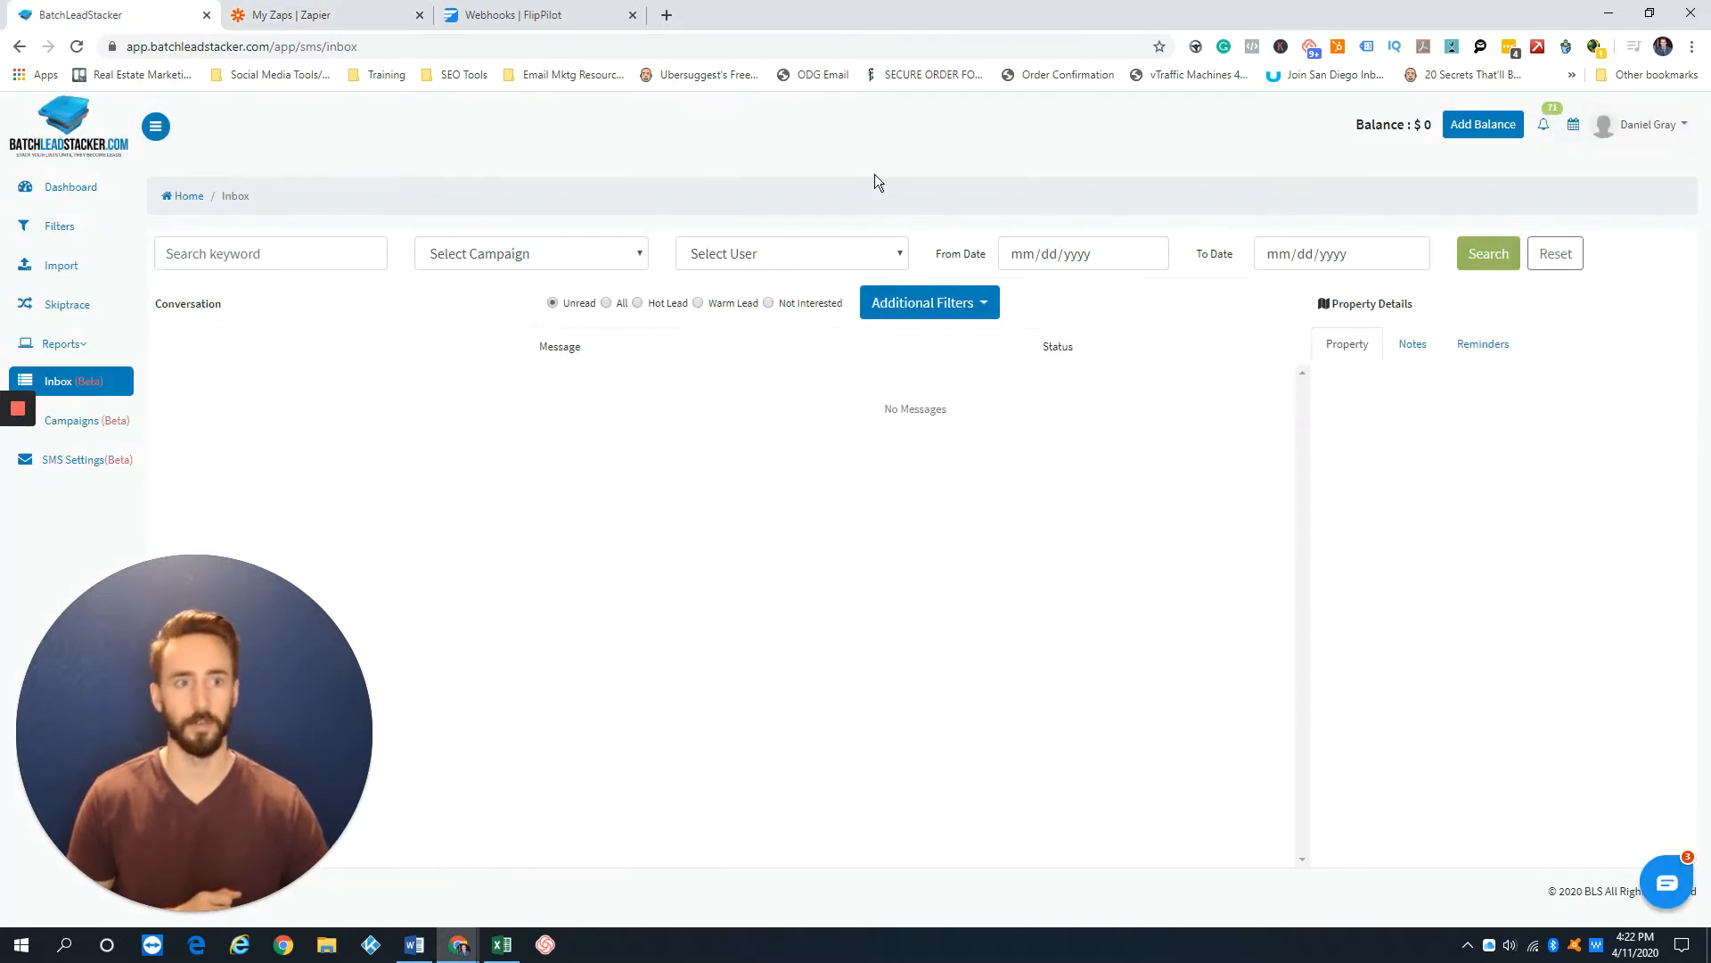
mouse_move(704, 200)
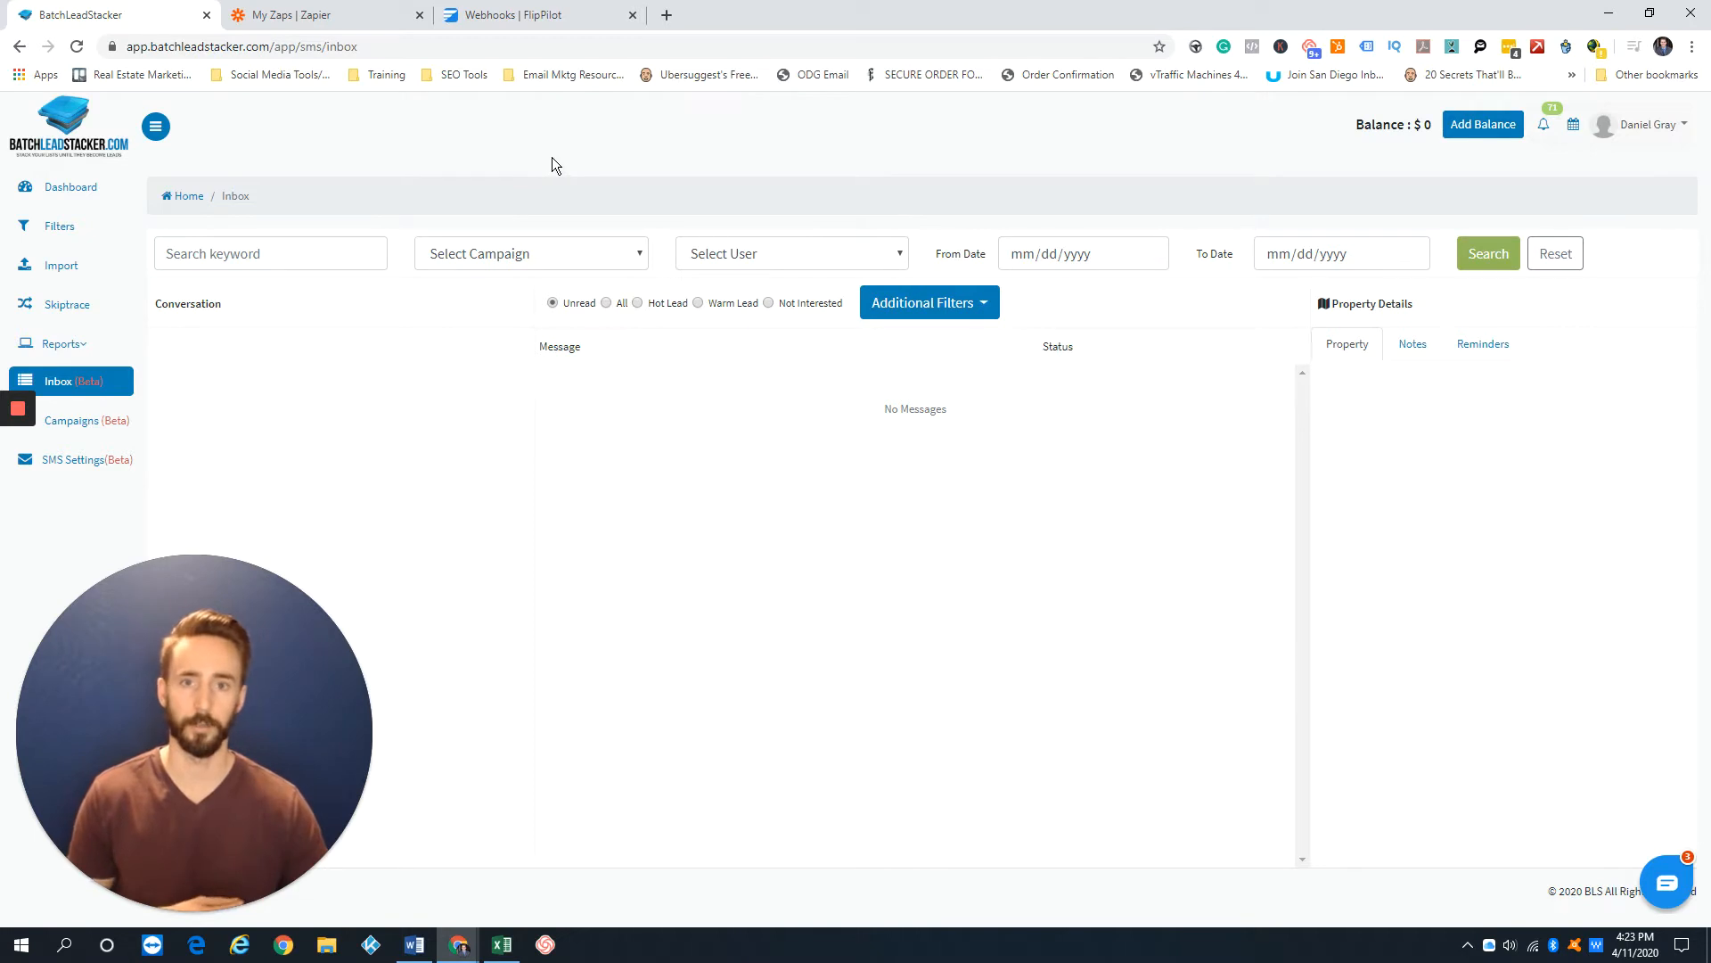
left_click(316, 14)
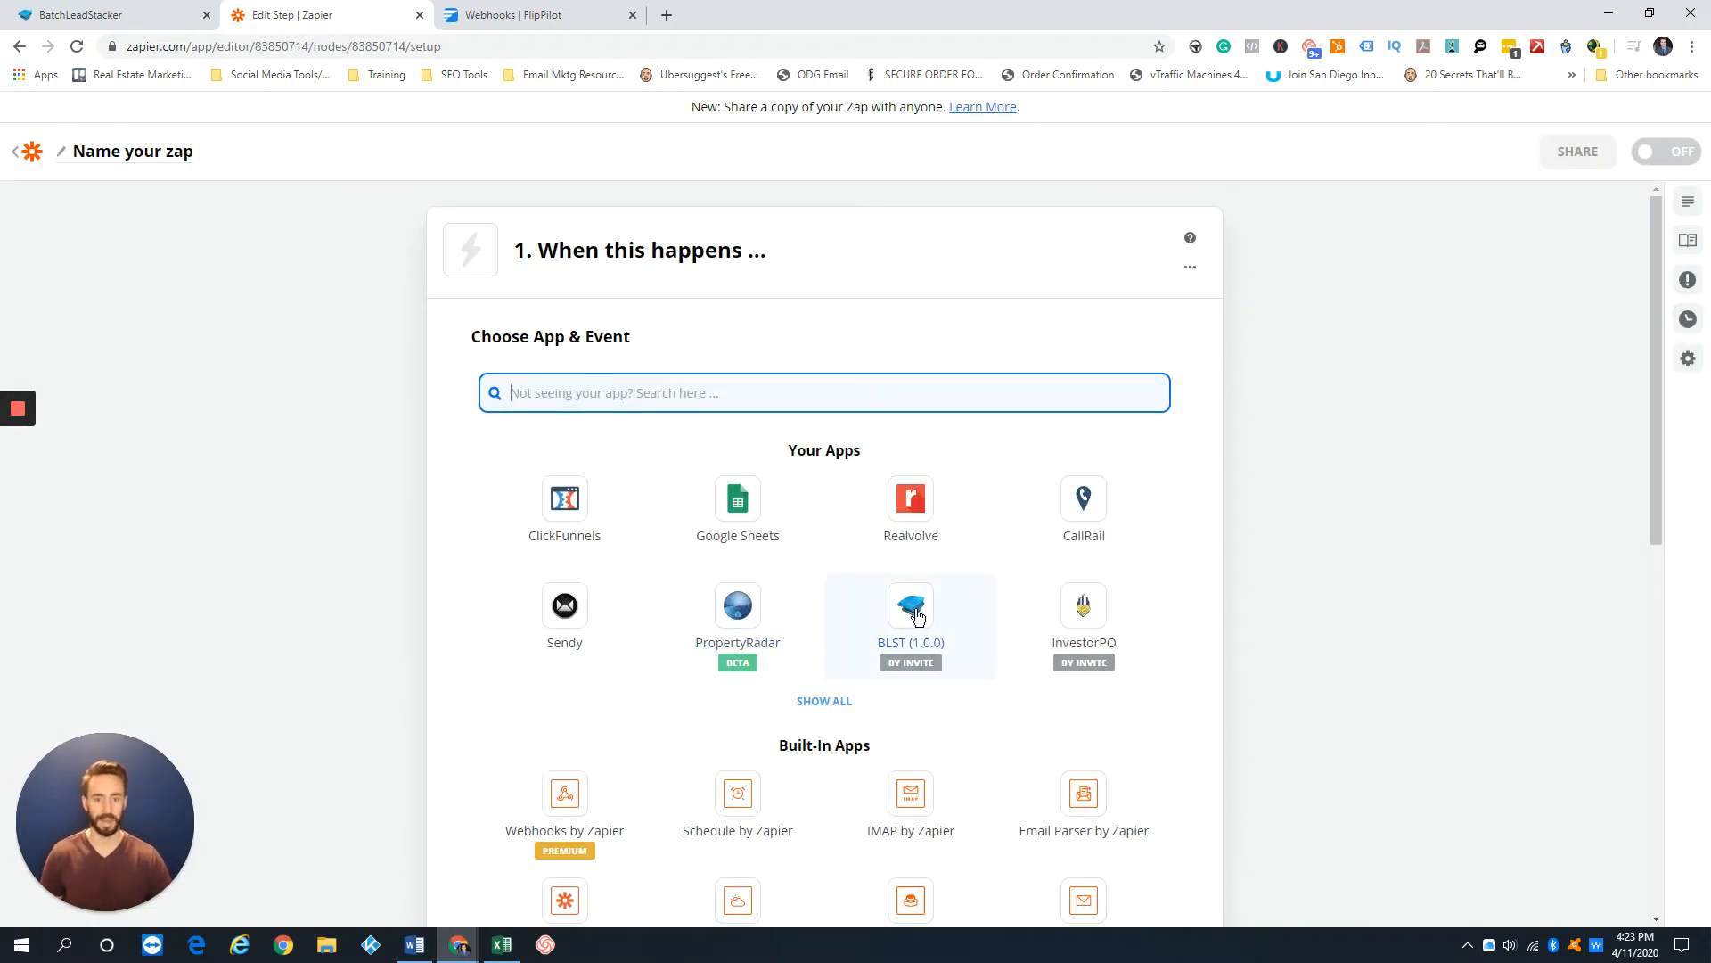
Step: Choose BLST (1.0.0) as the new zap's trigger app
left_click(910, 606)
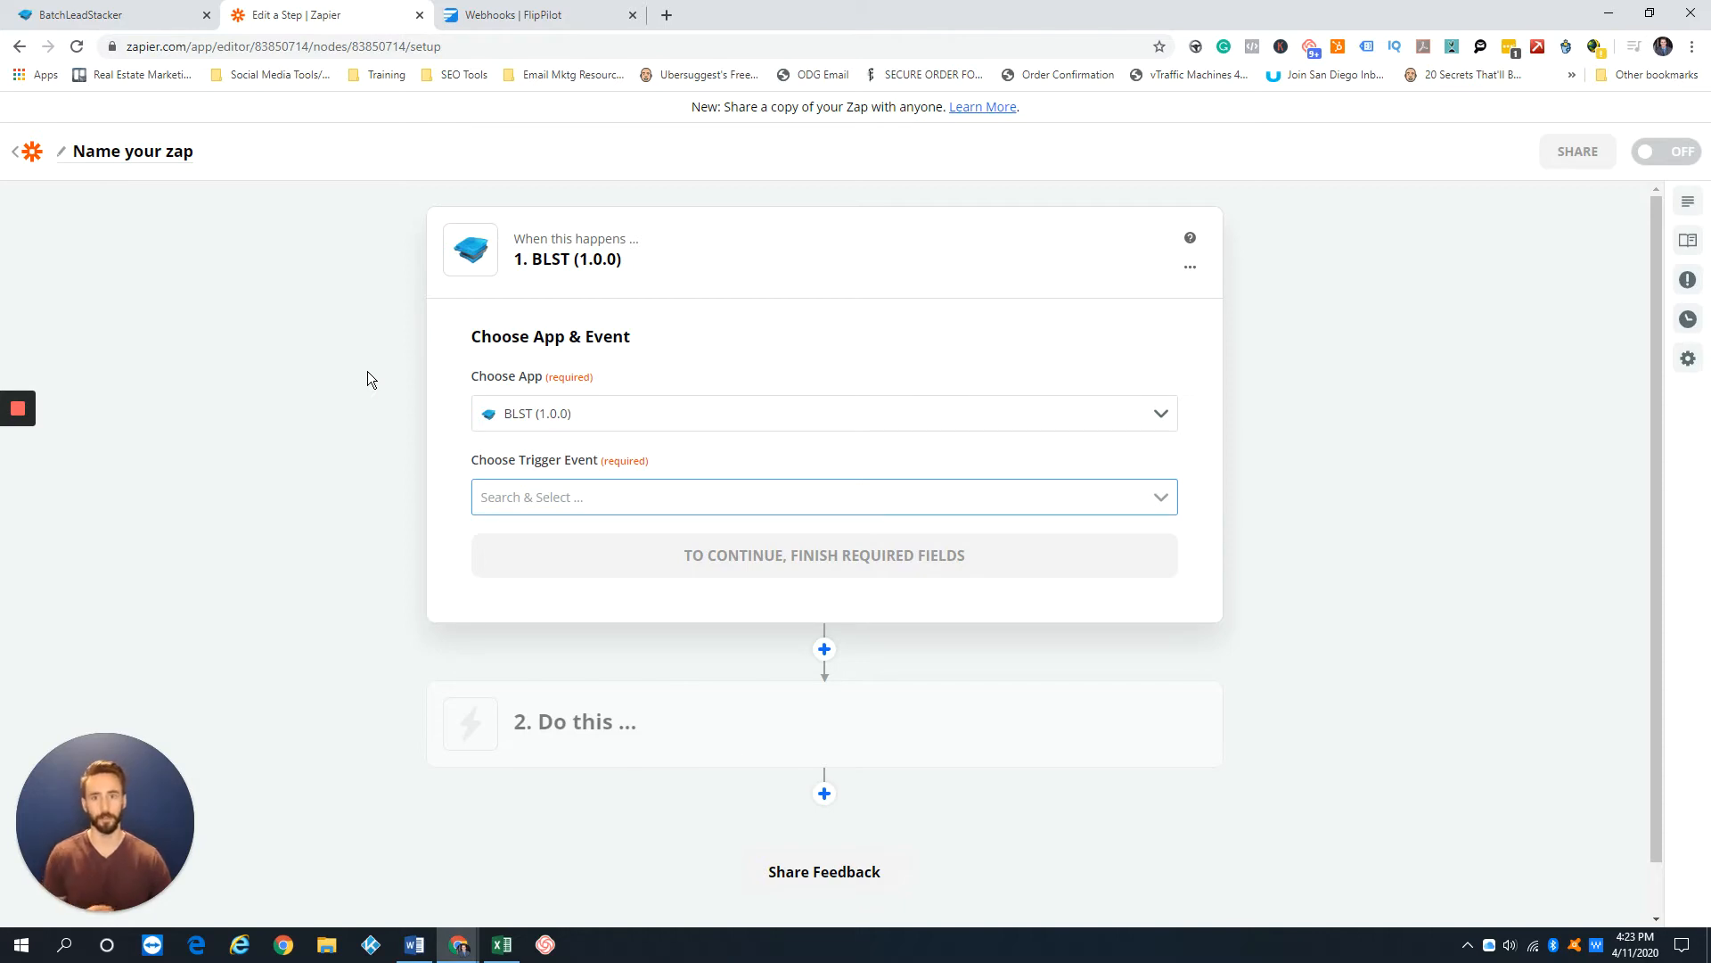
mouse_move(327, 306)
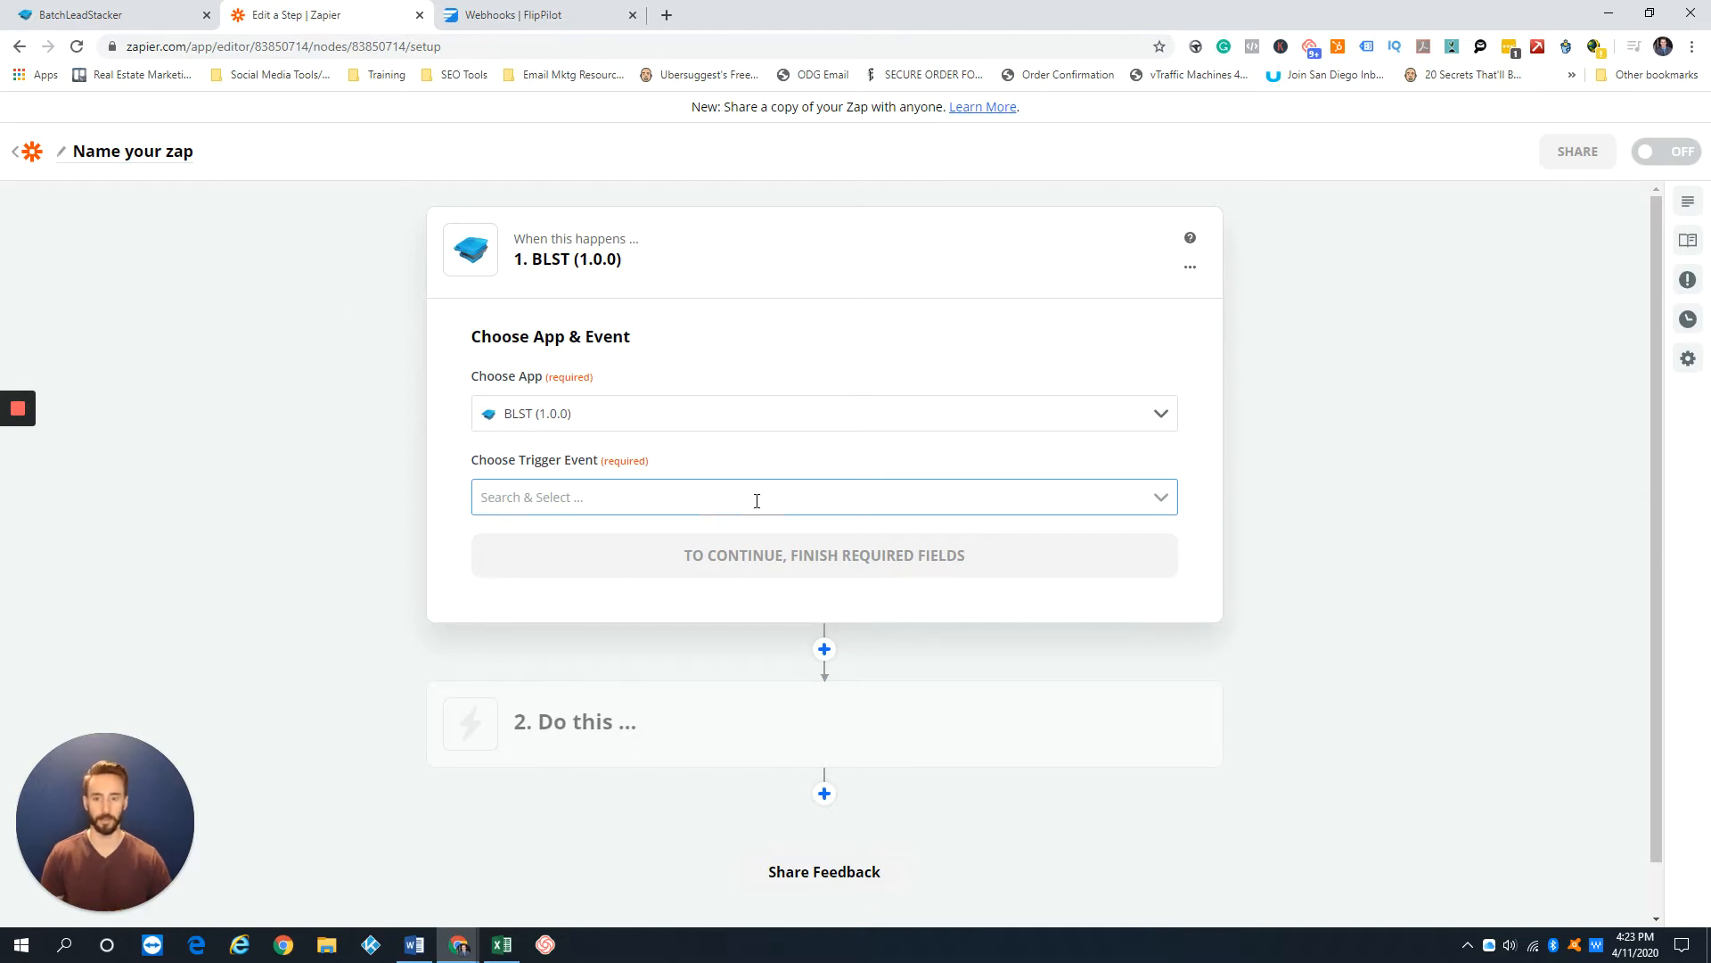
Step: Browse the list of available BLST trigger events without choosing one
left_click(823, 496)
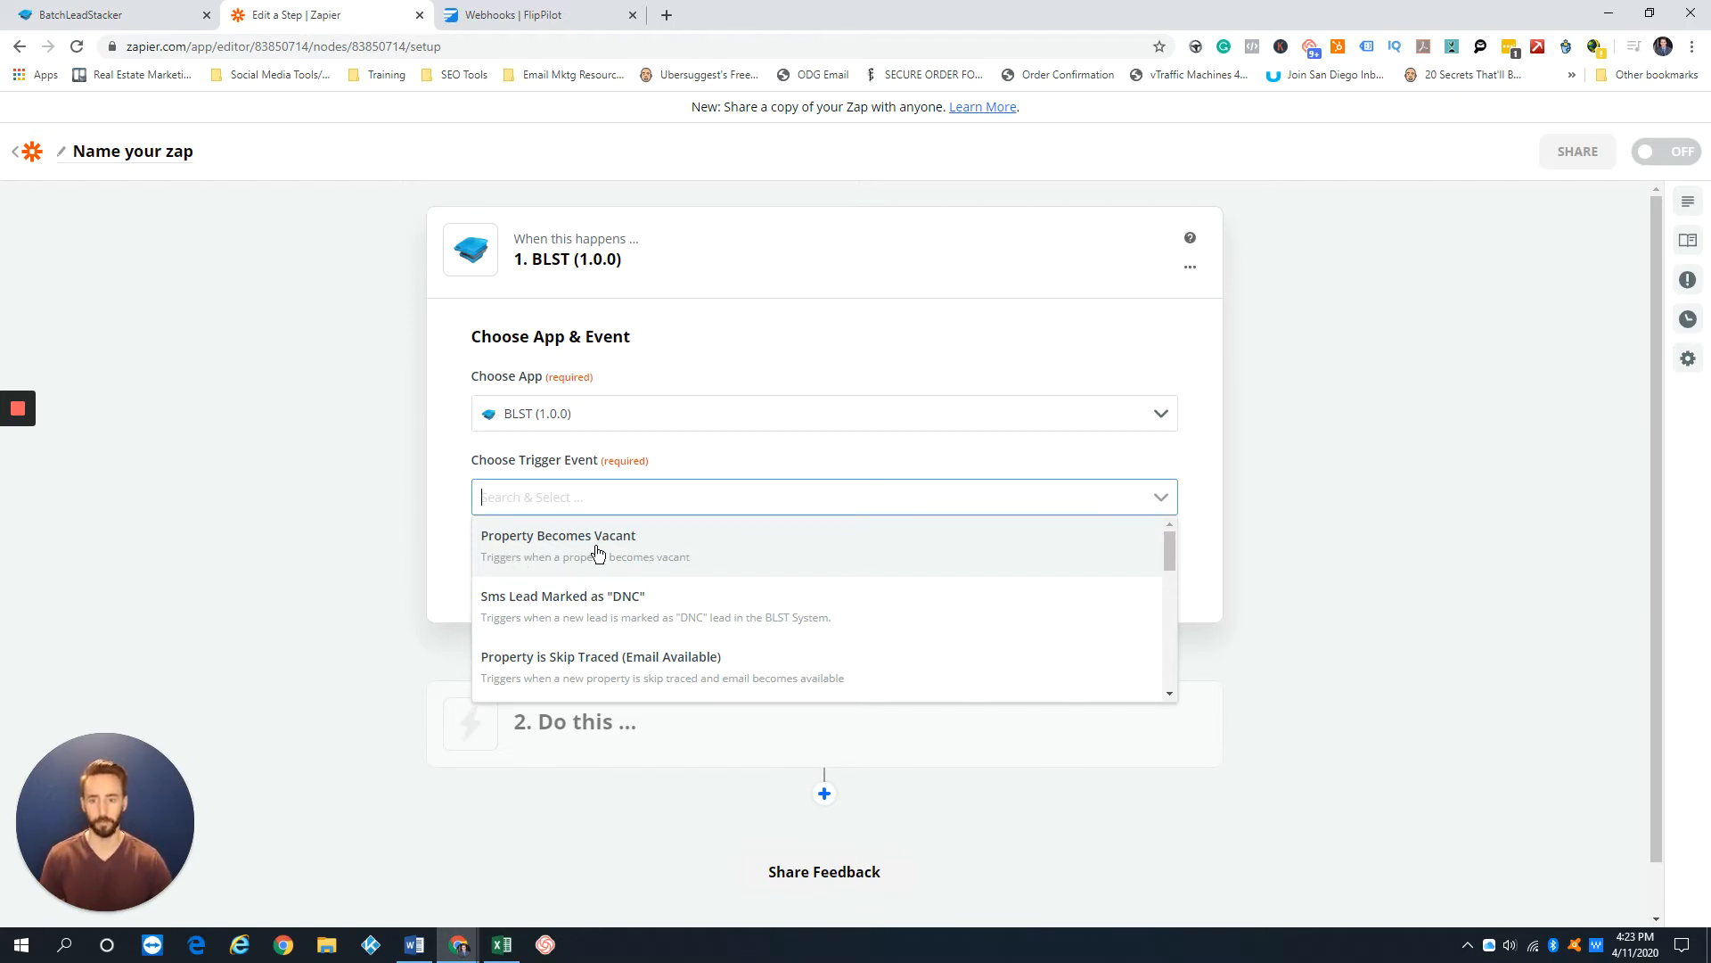
mouse_move(773, 563)
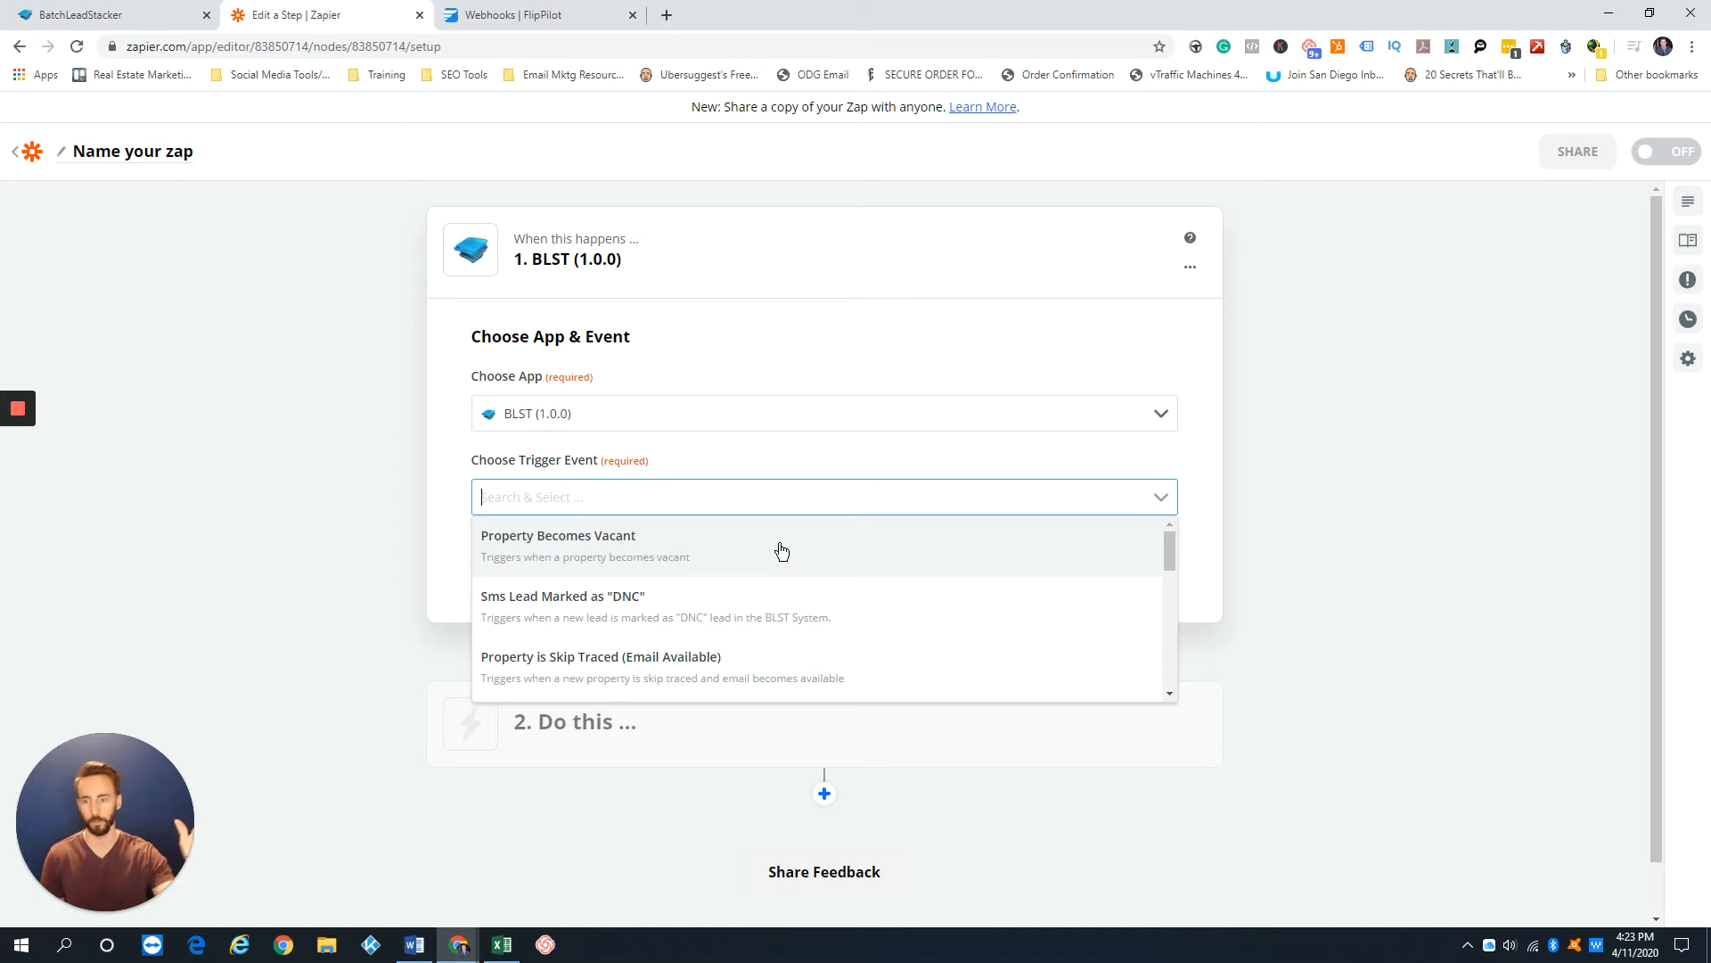
mouse_move(716, 544)
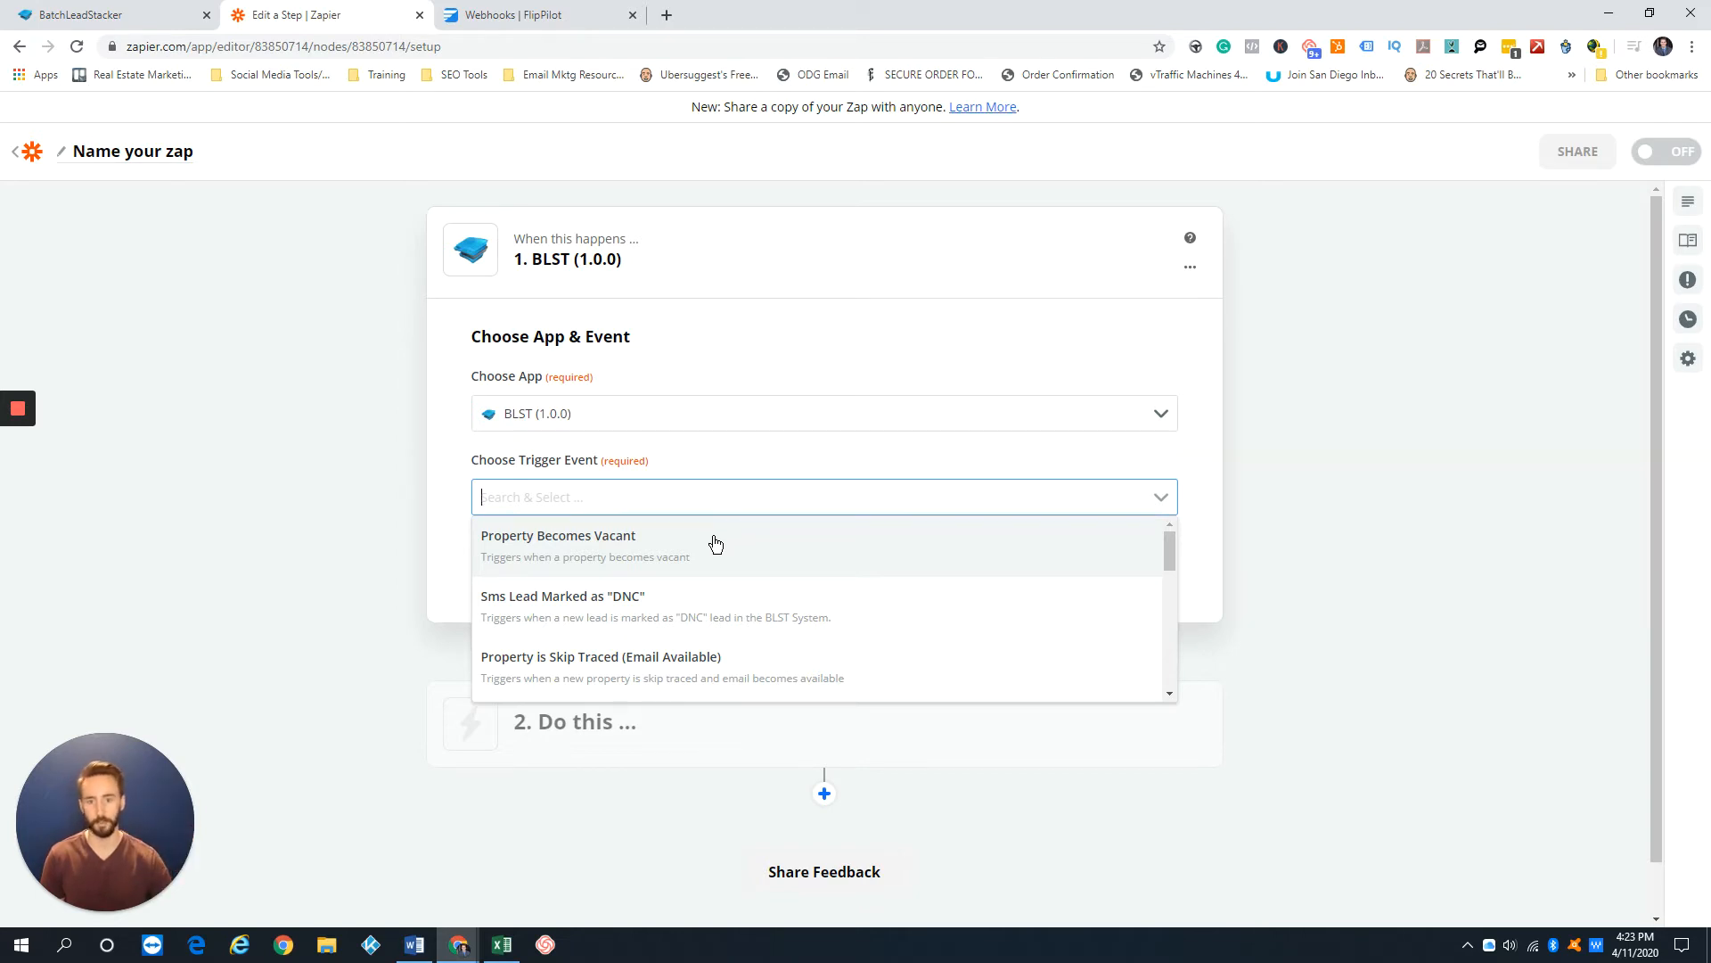
mouse_move(709, 558)
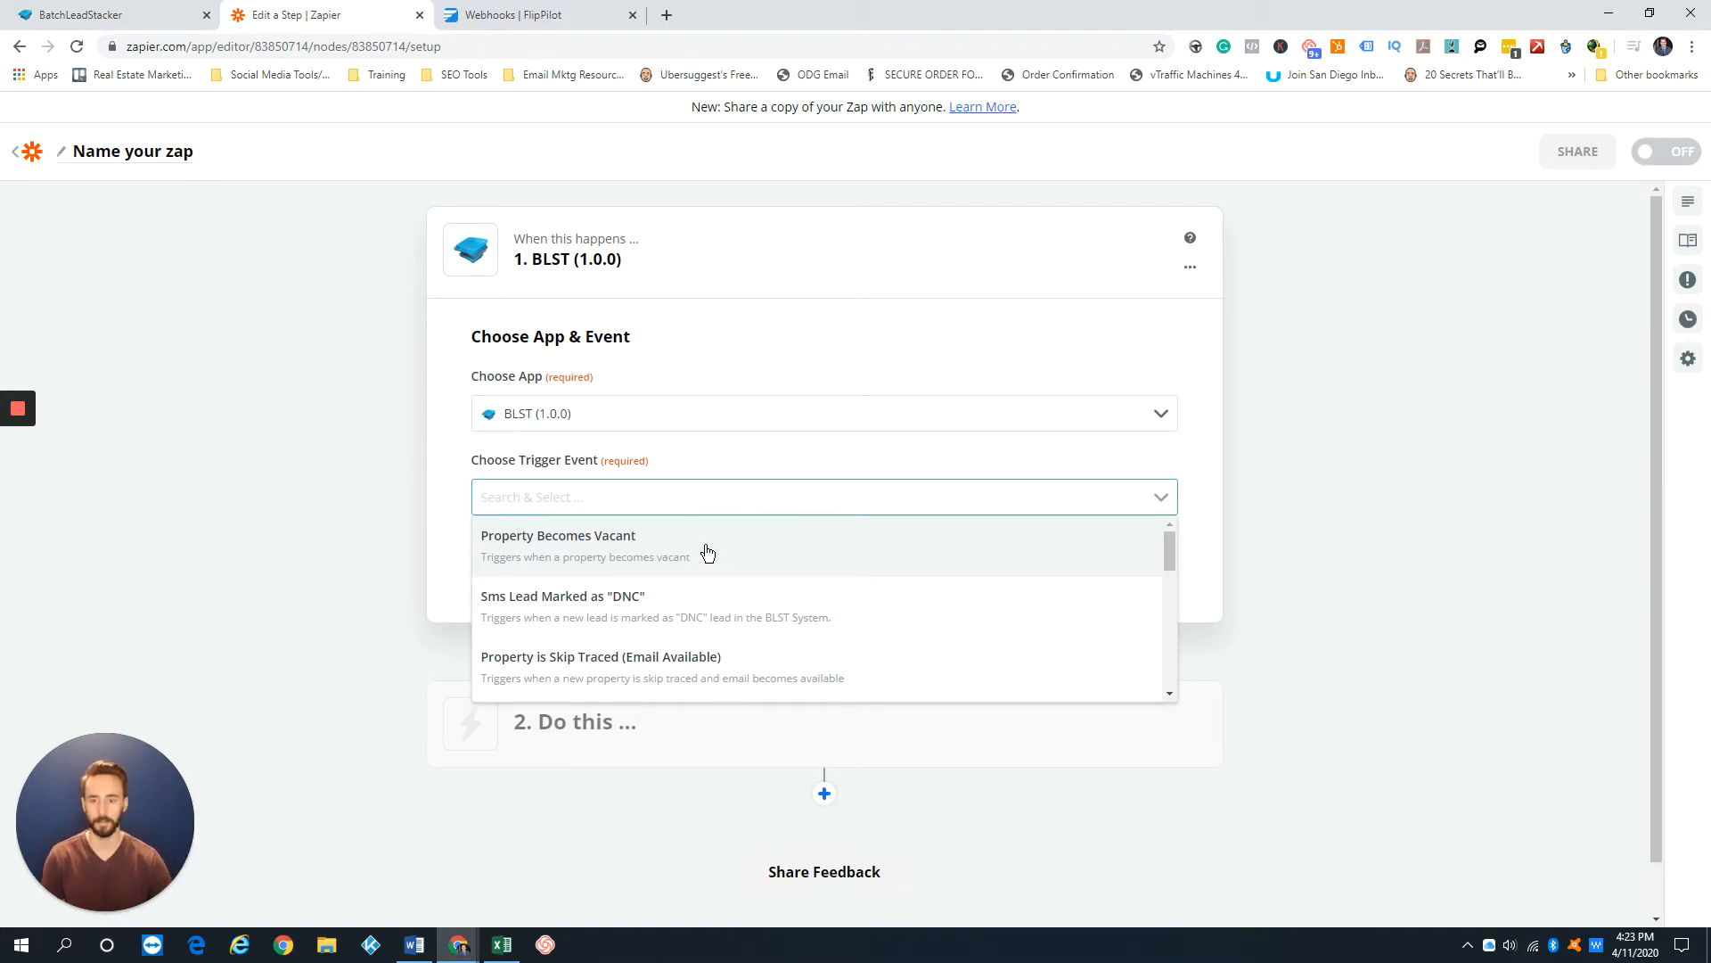
scroll("down", 3)
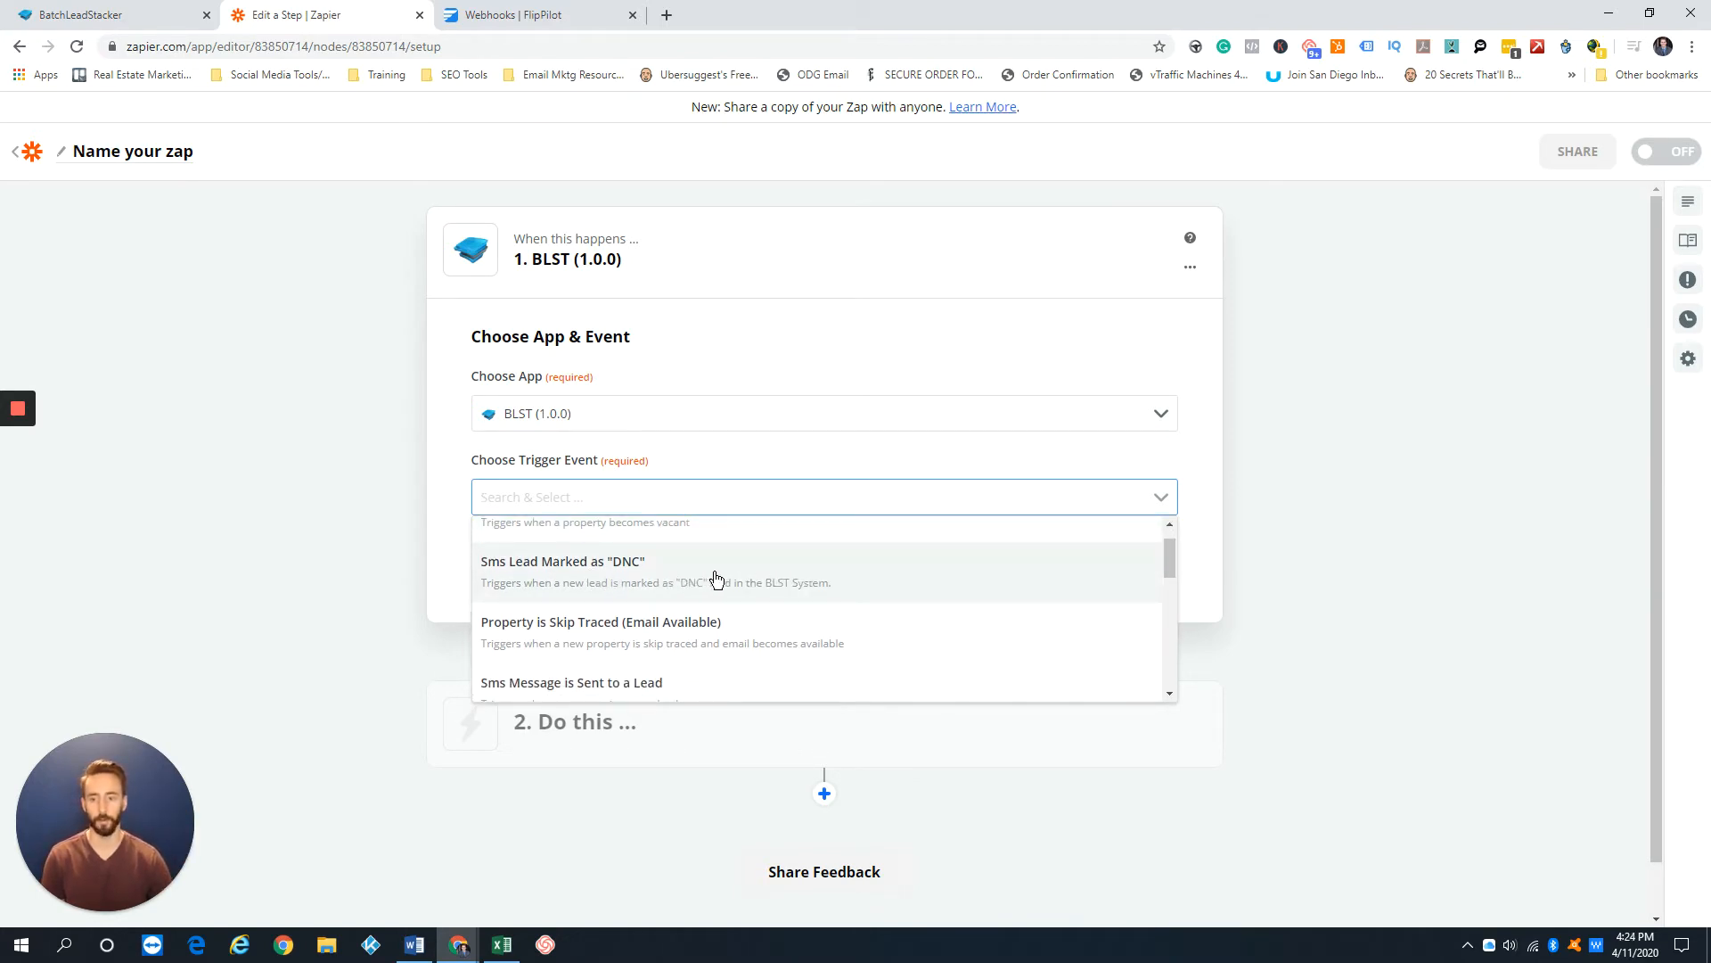
scroll("down", 3)
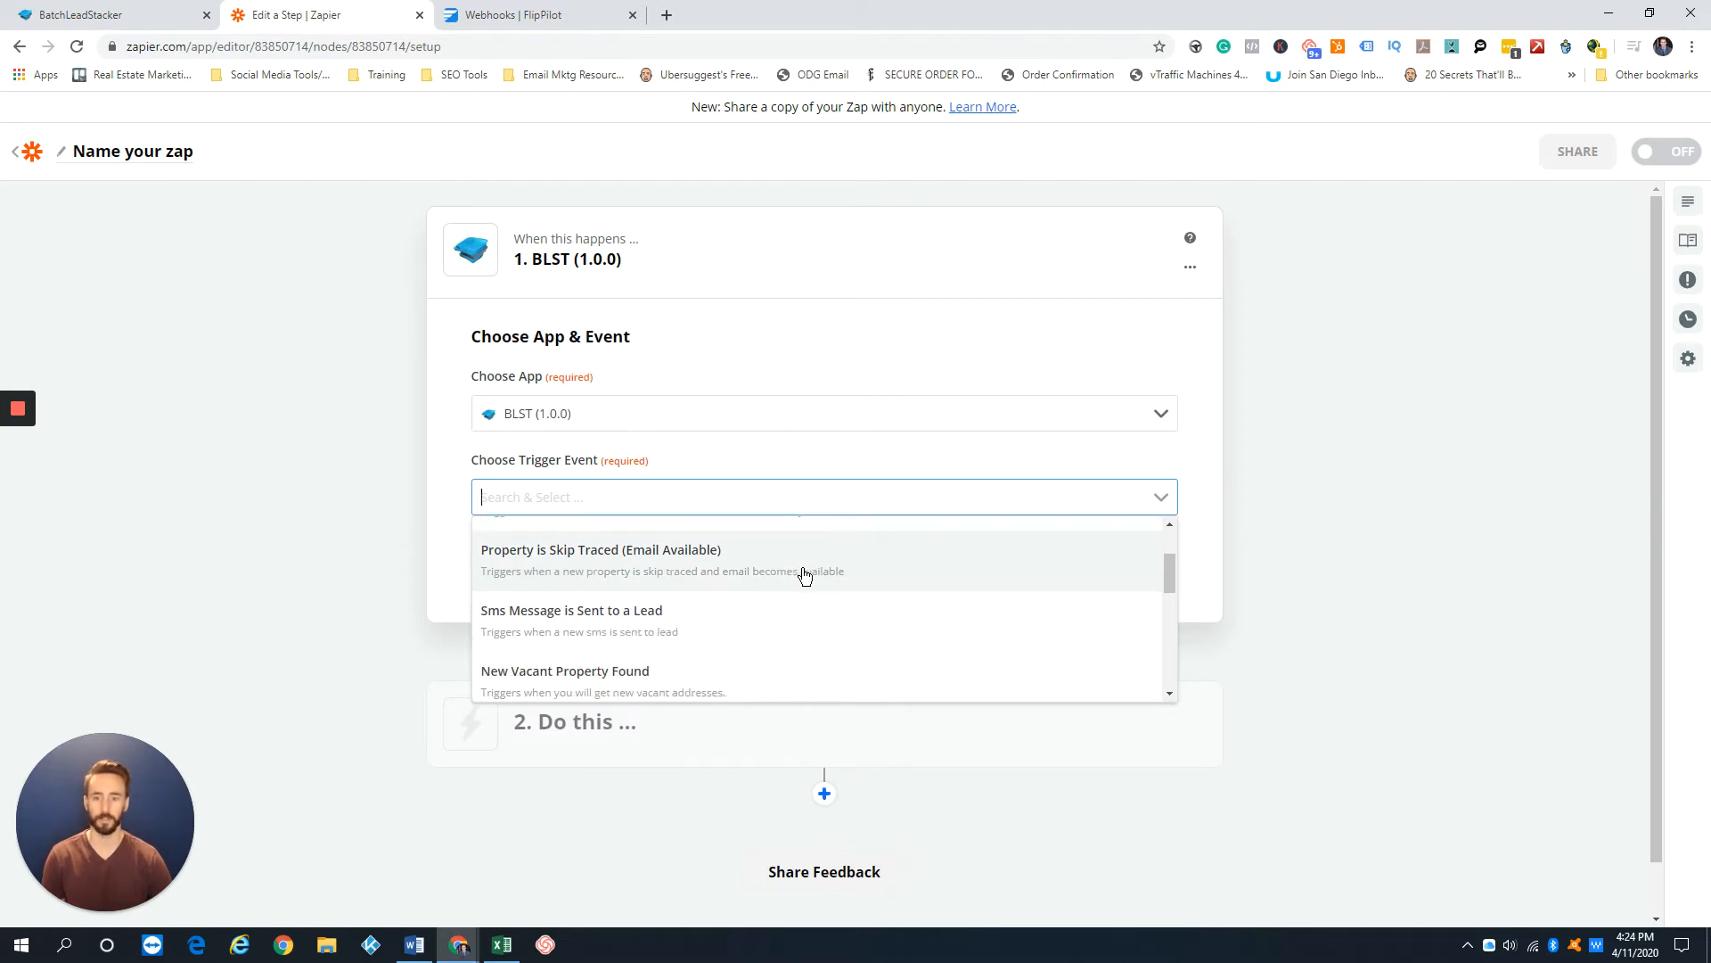
mouse_move(757, 564)
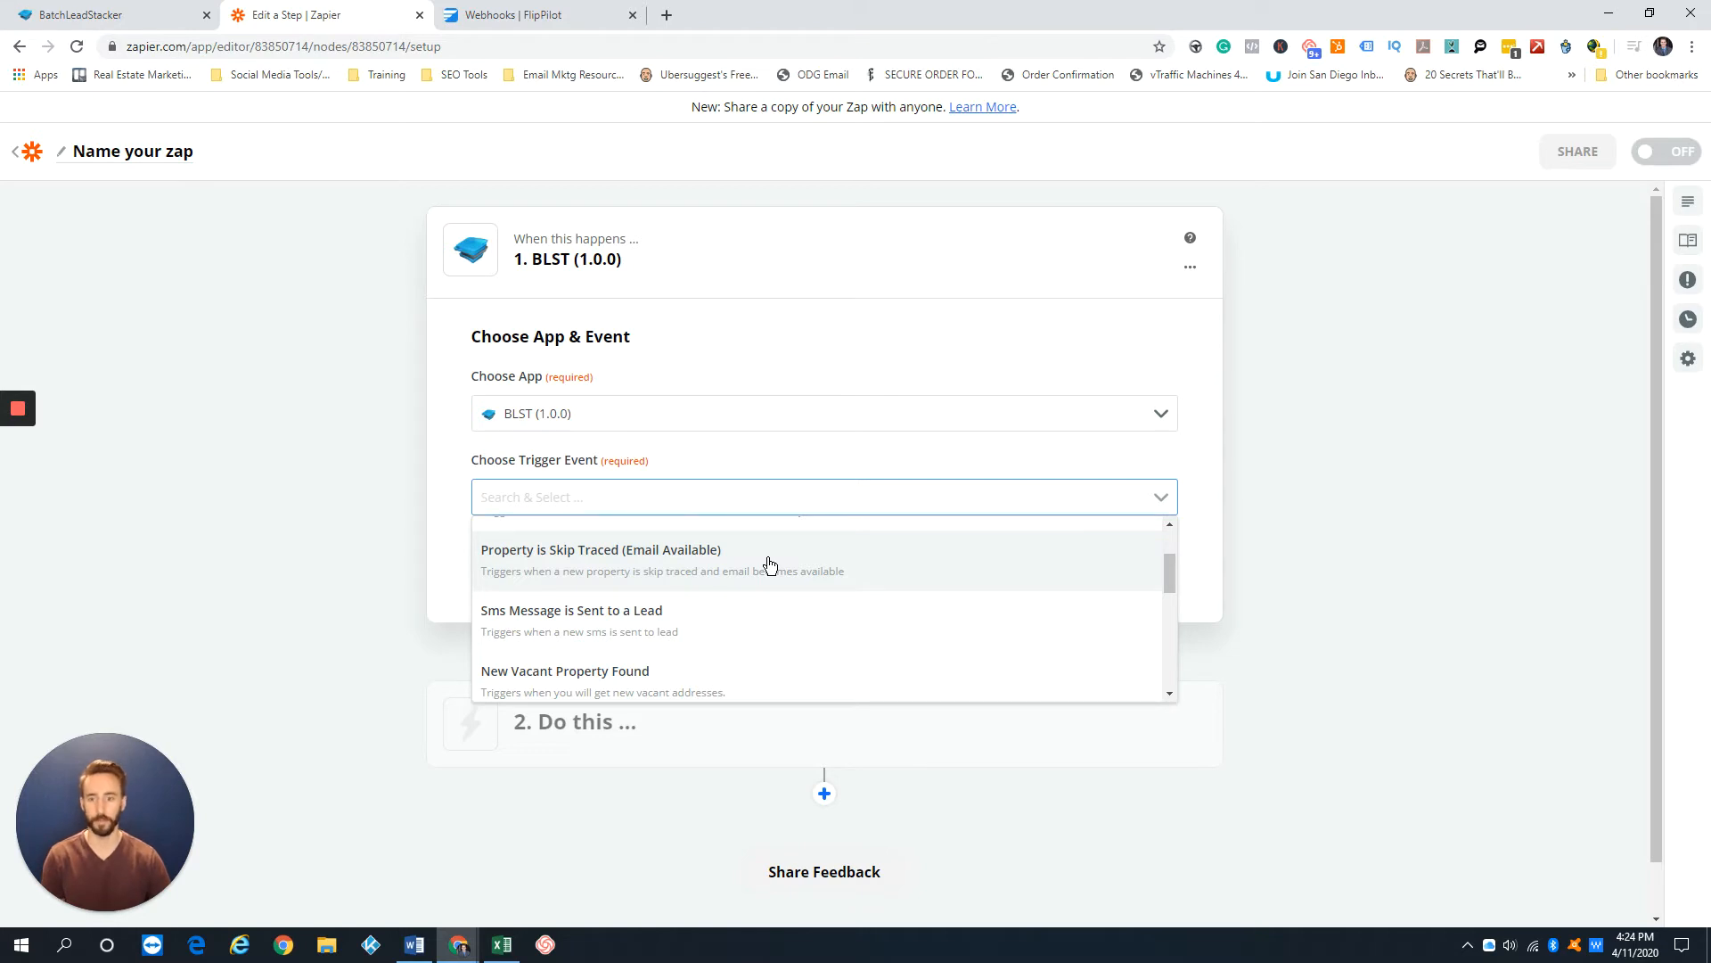
mouse_move(837, 563)
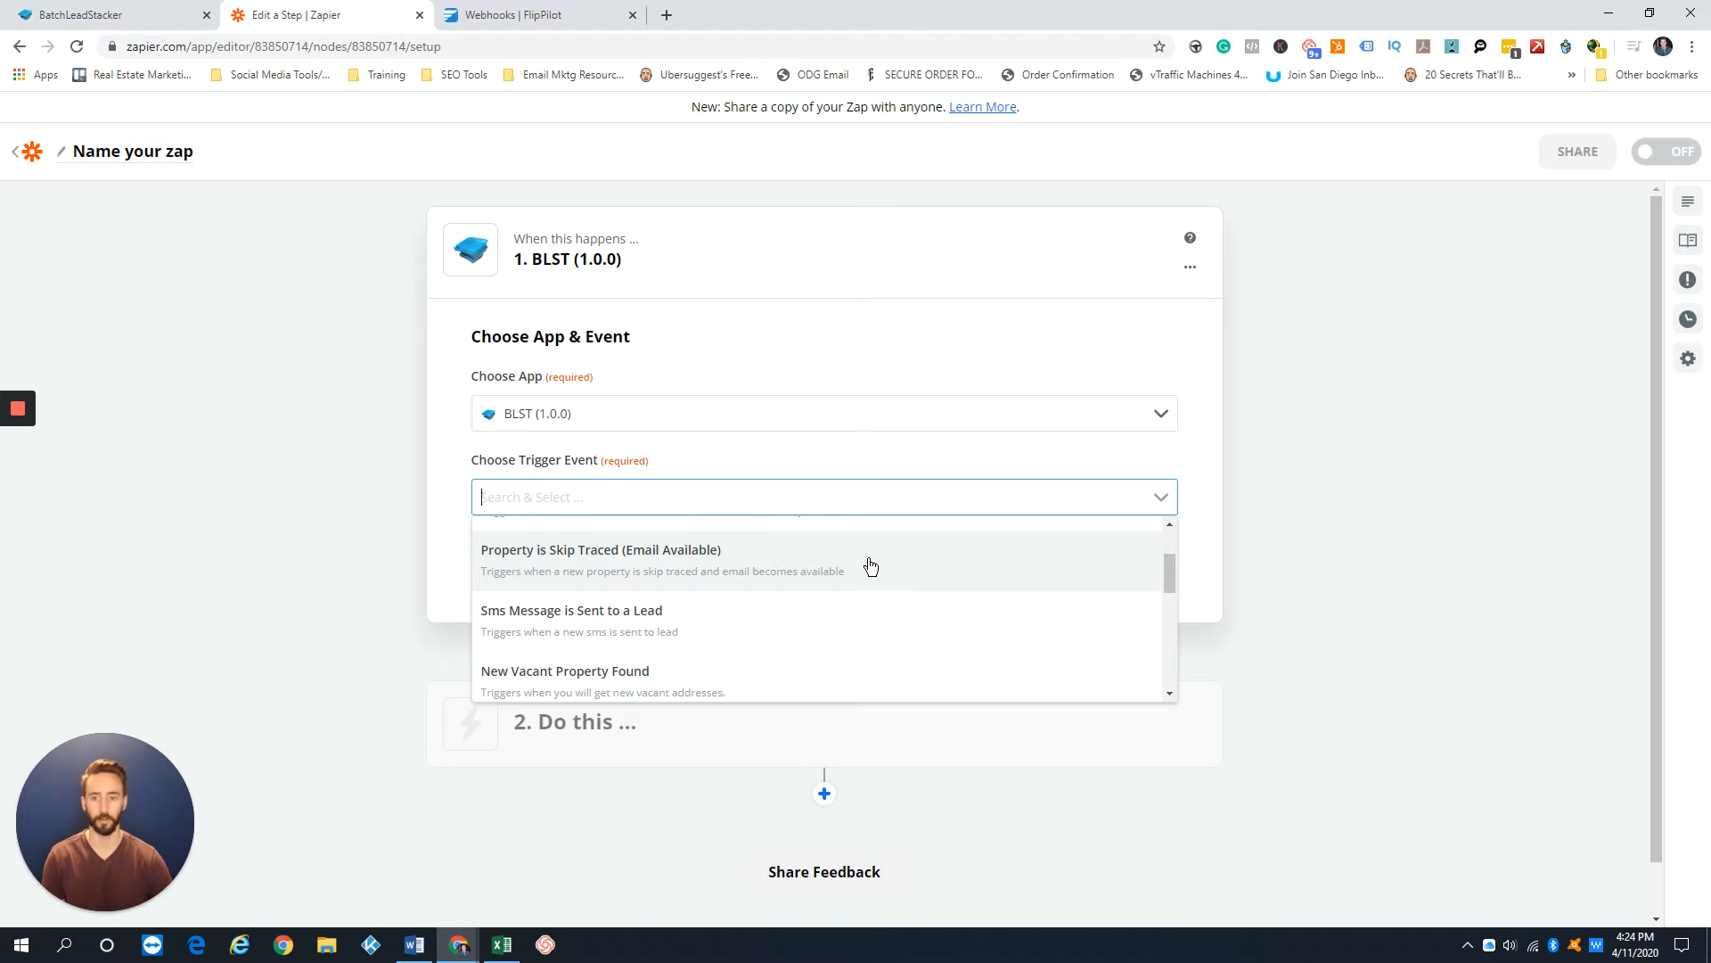
Step: Locate the 'Sms Lead Marked as "Hot"' event, then switch to the FlipPilot Webhooks page
scroll("down", 3)
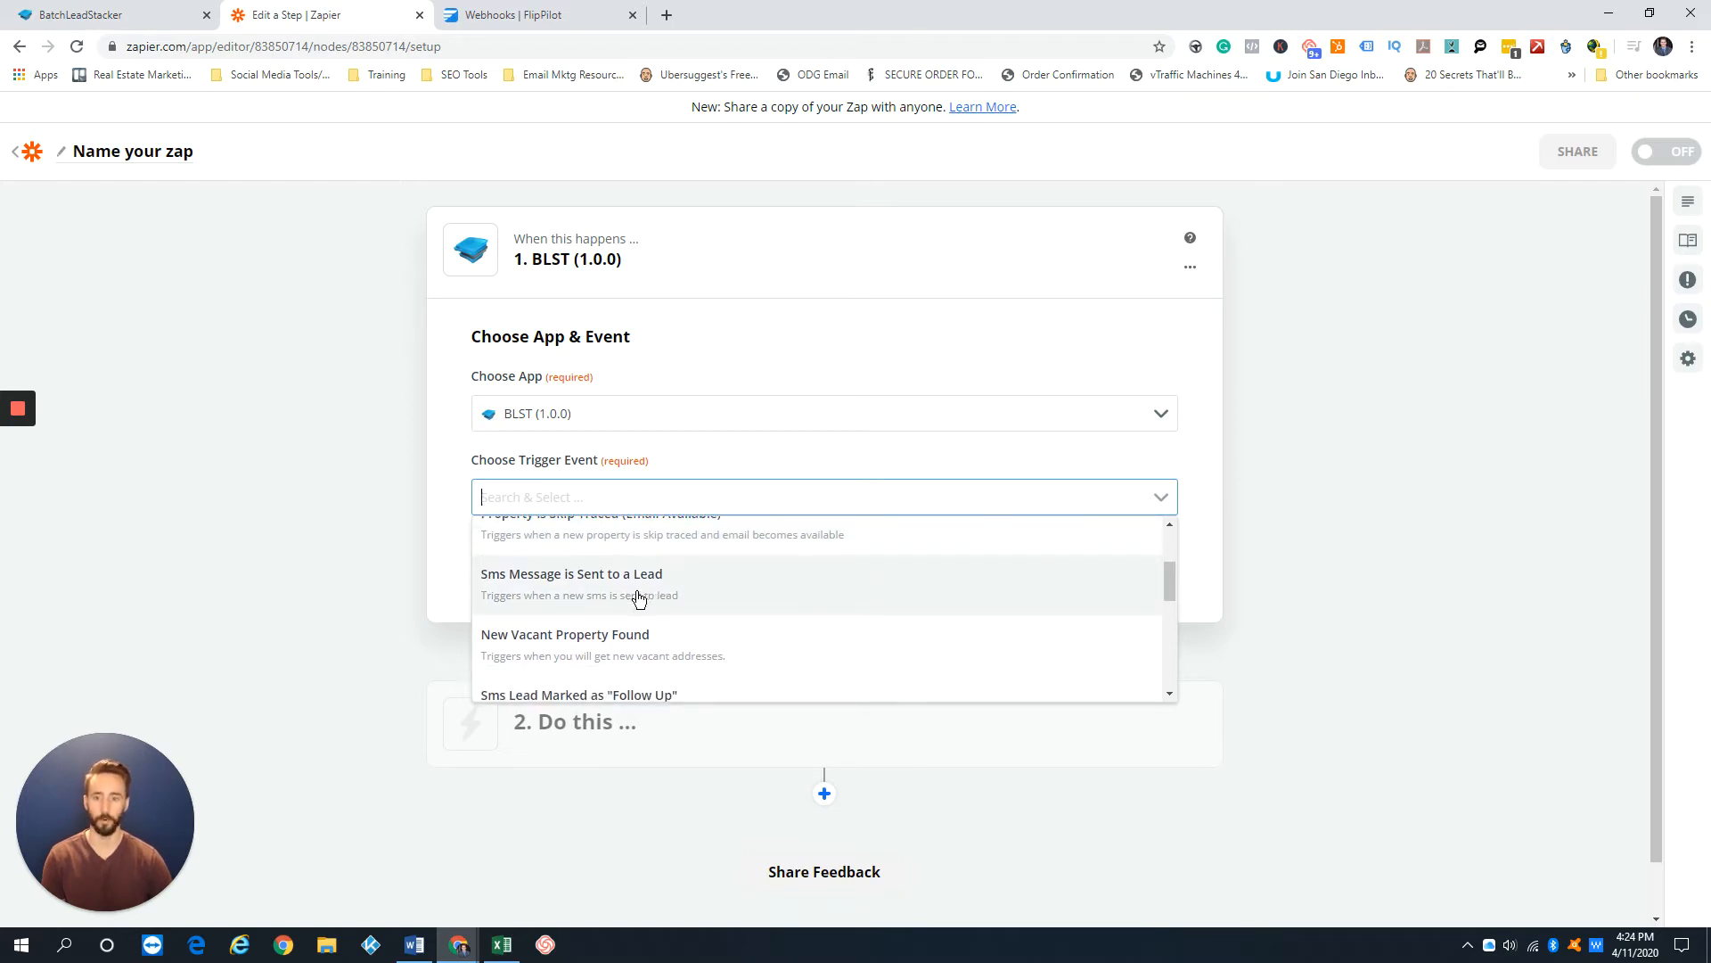
mouse_move(540, 597)
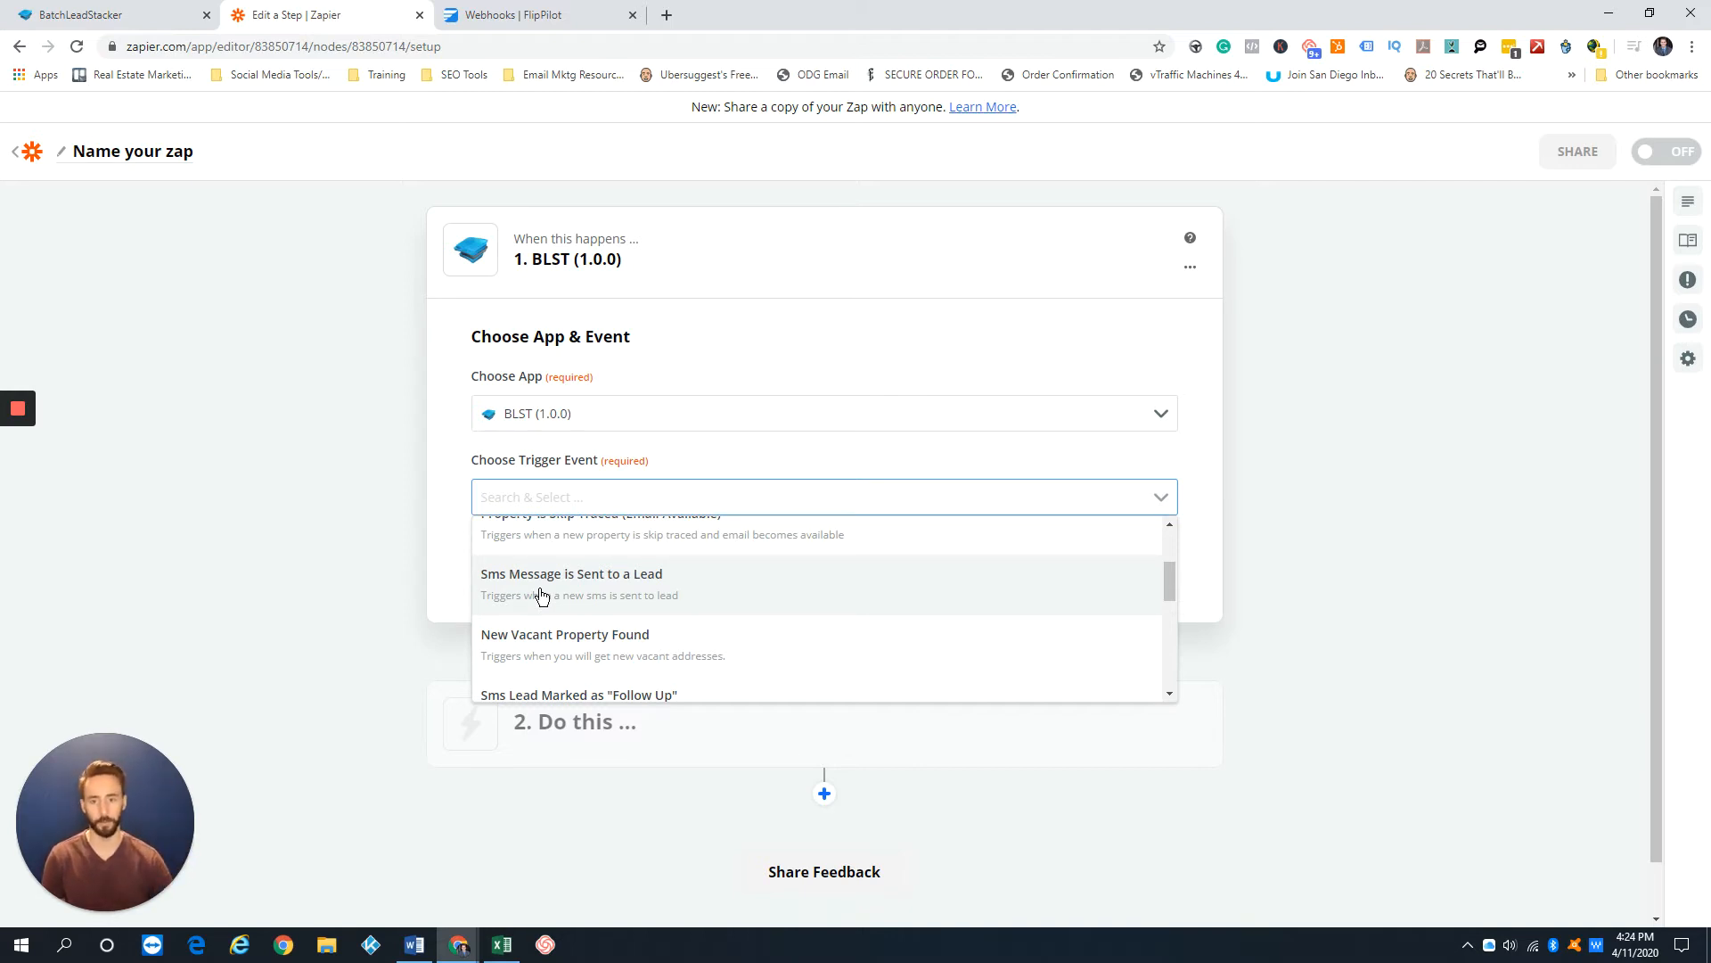
scroll("down", 3)
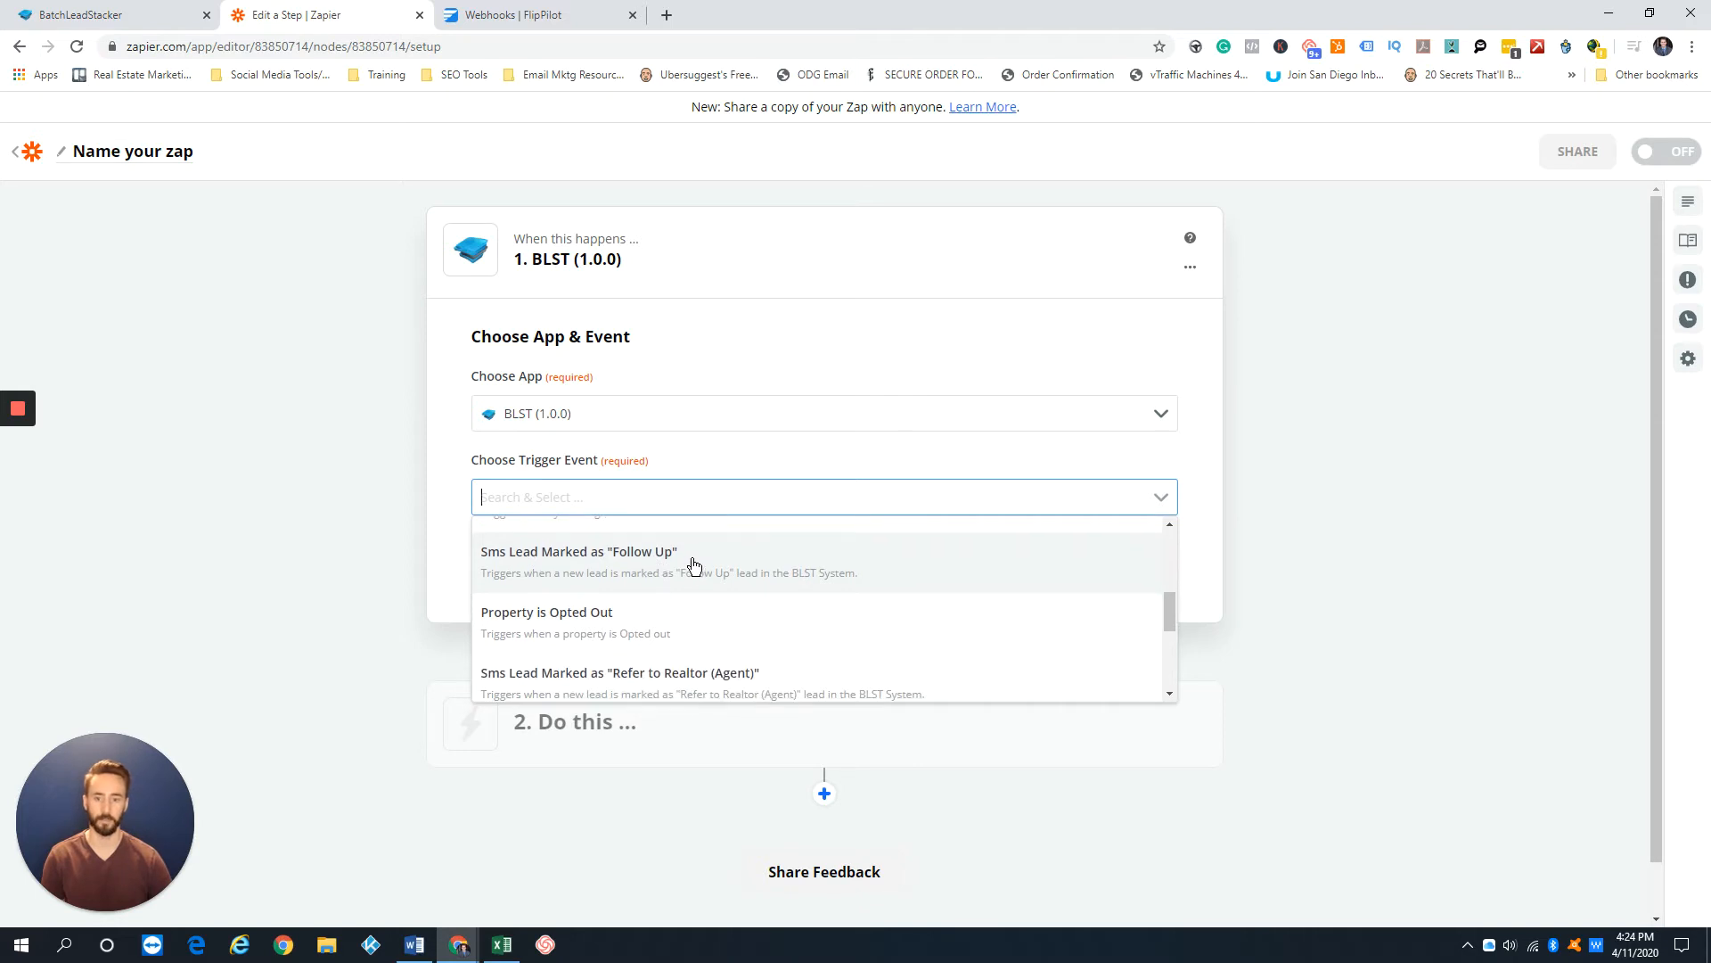
mouse_move(711, 570)
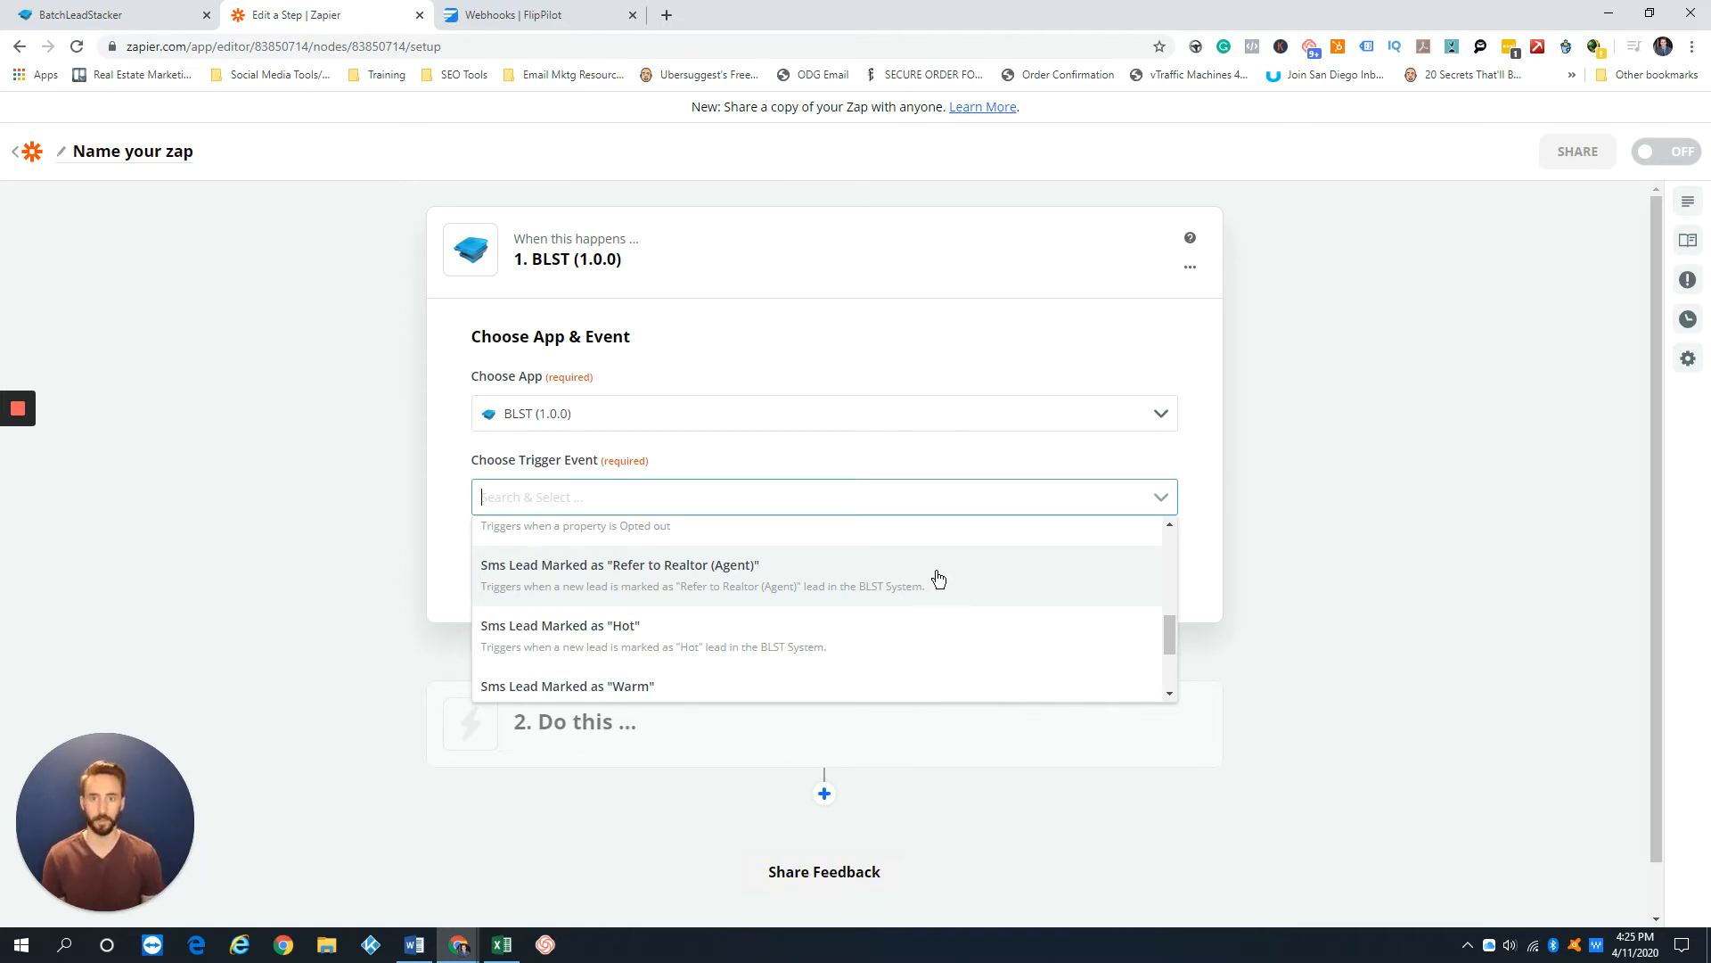
left_click(535, 14)
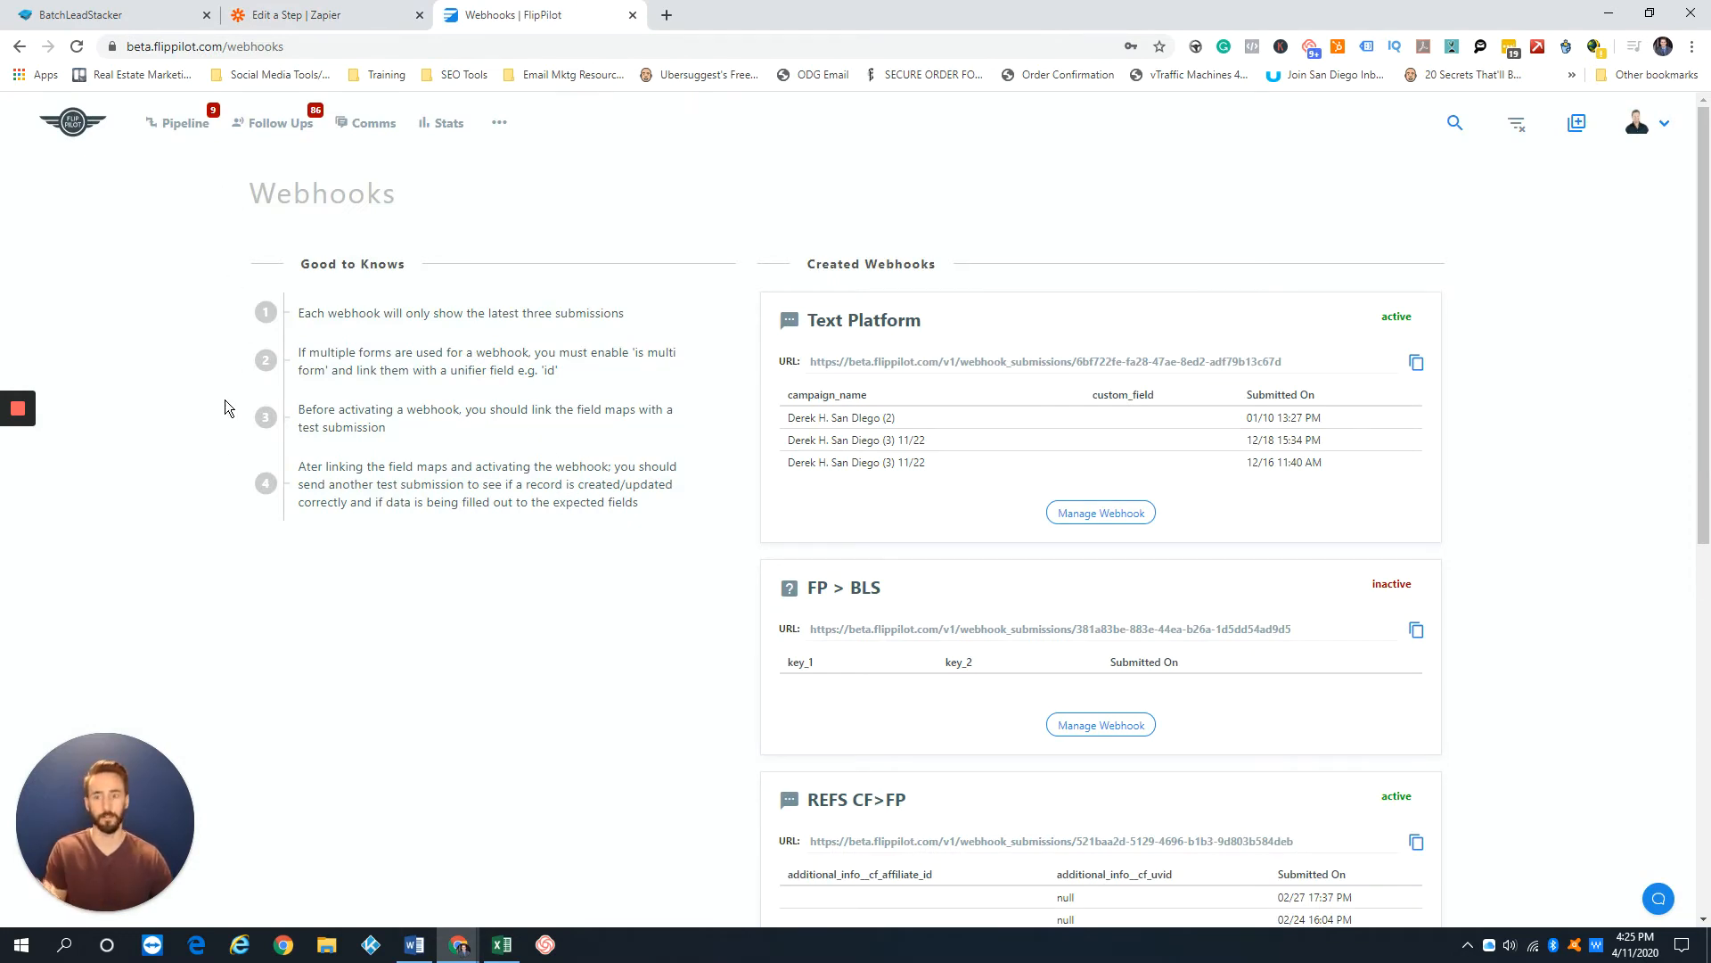
Step: Visit FlipPilot's Pipeline and Communications Log, then reopen the Webhooks page via Integrations
left_click(183, 122)
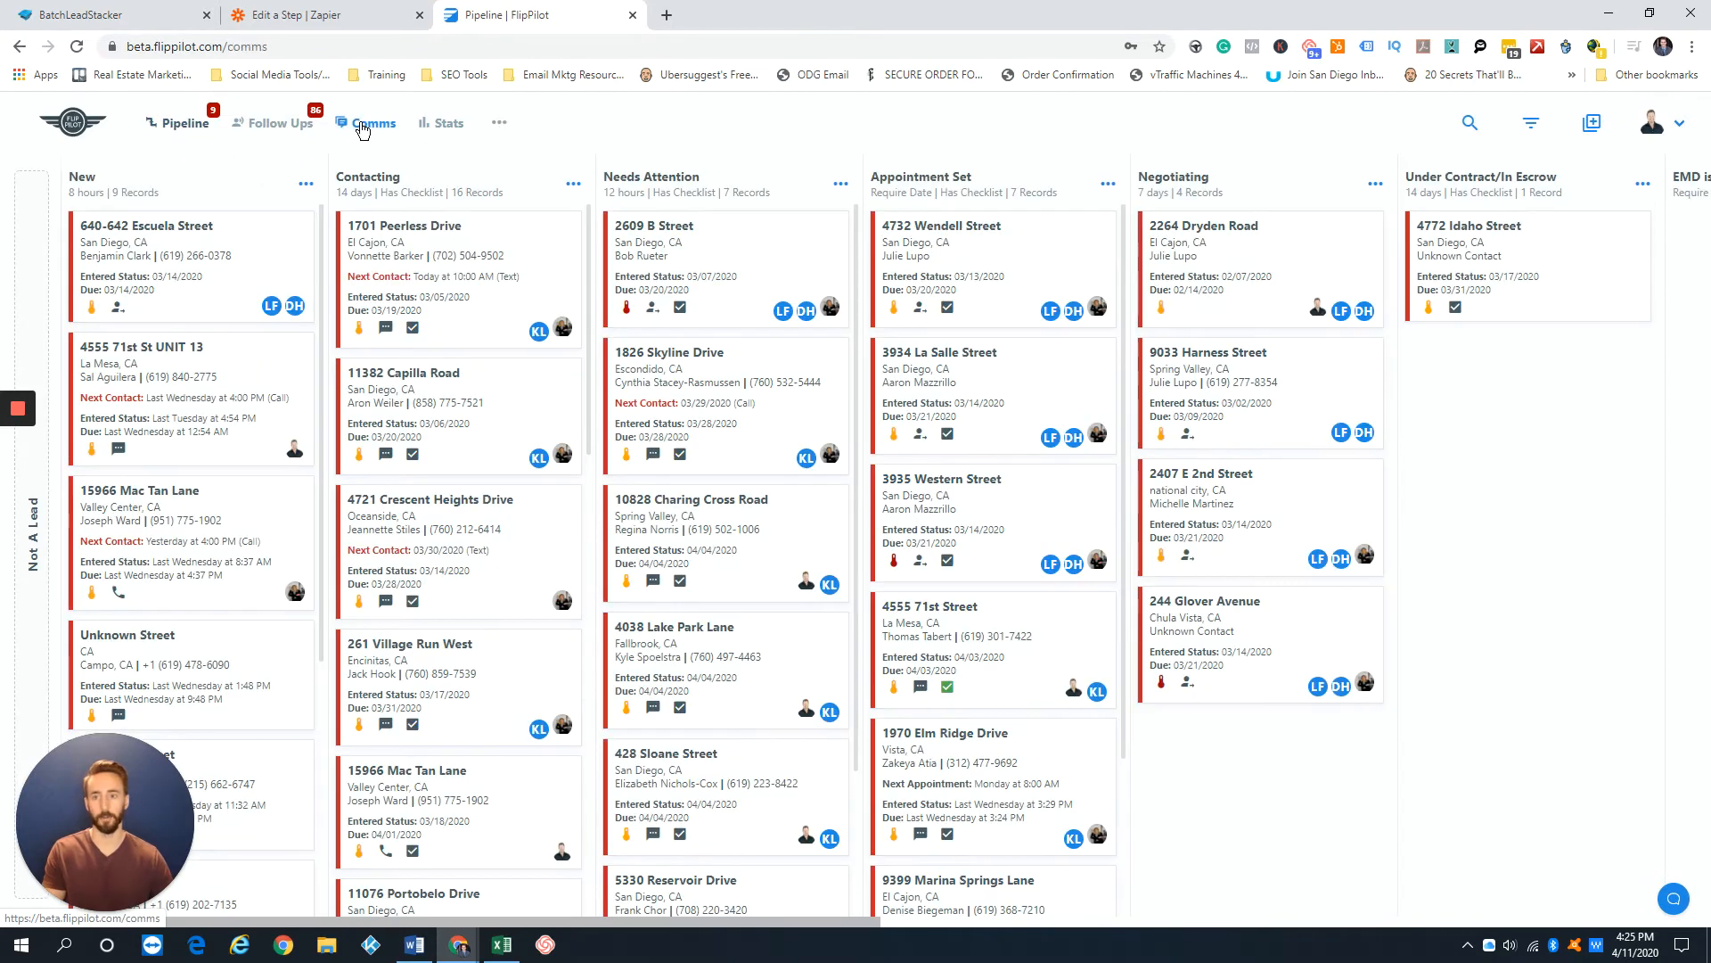
left_click(372, 122)
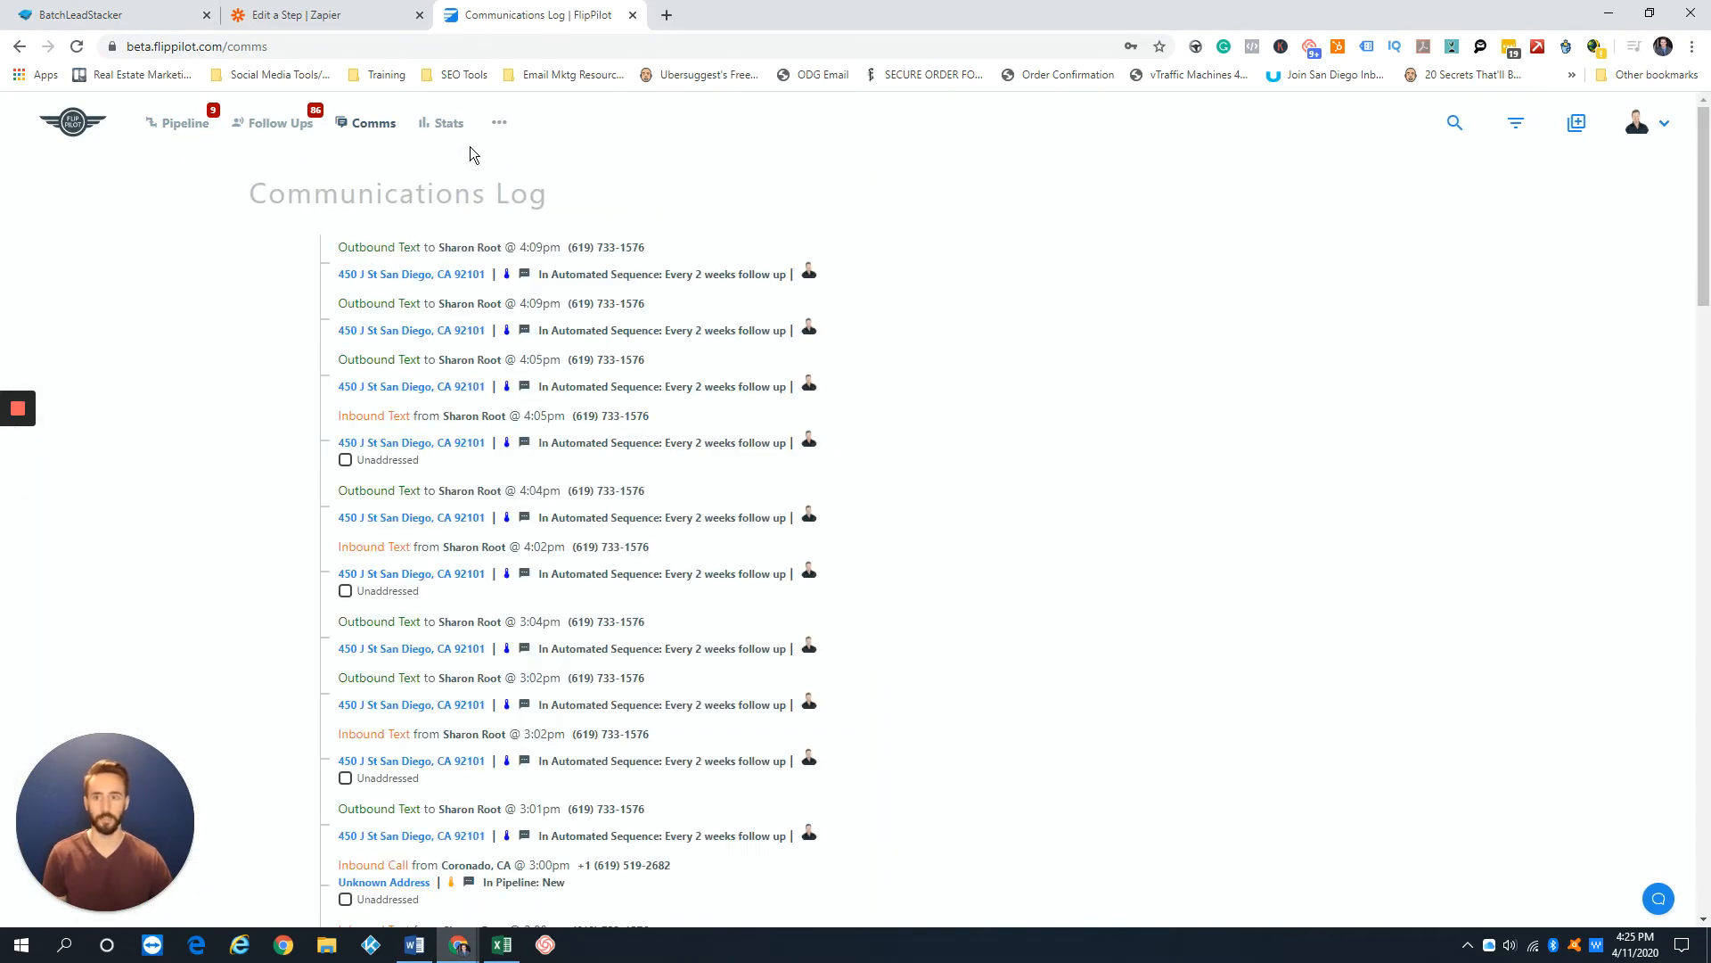
left_click(499, 122)
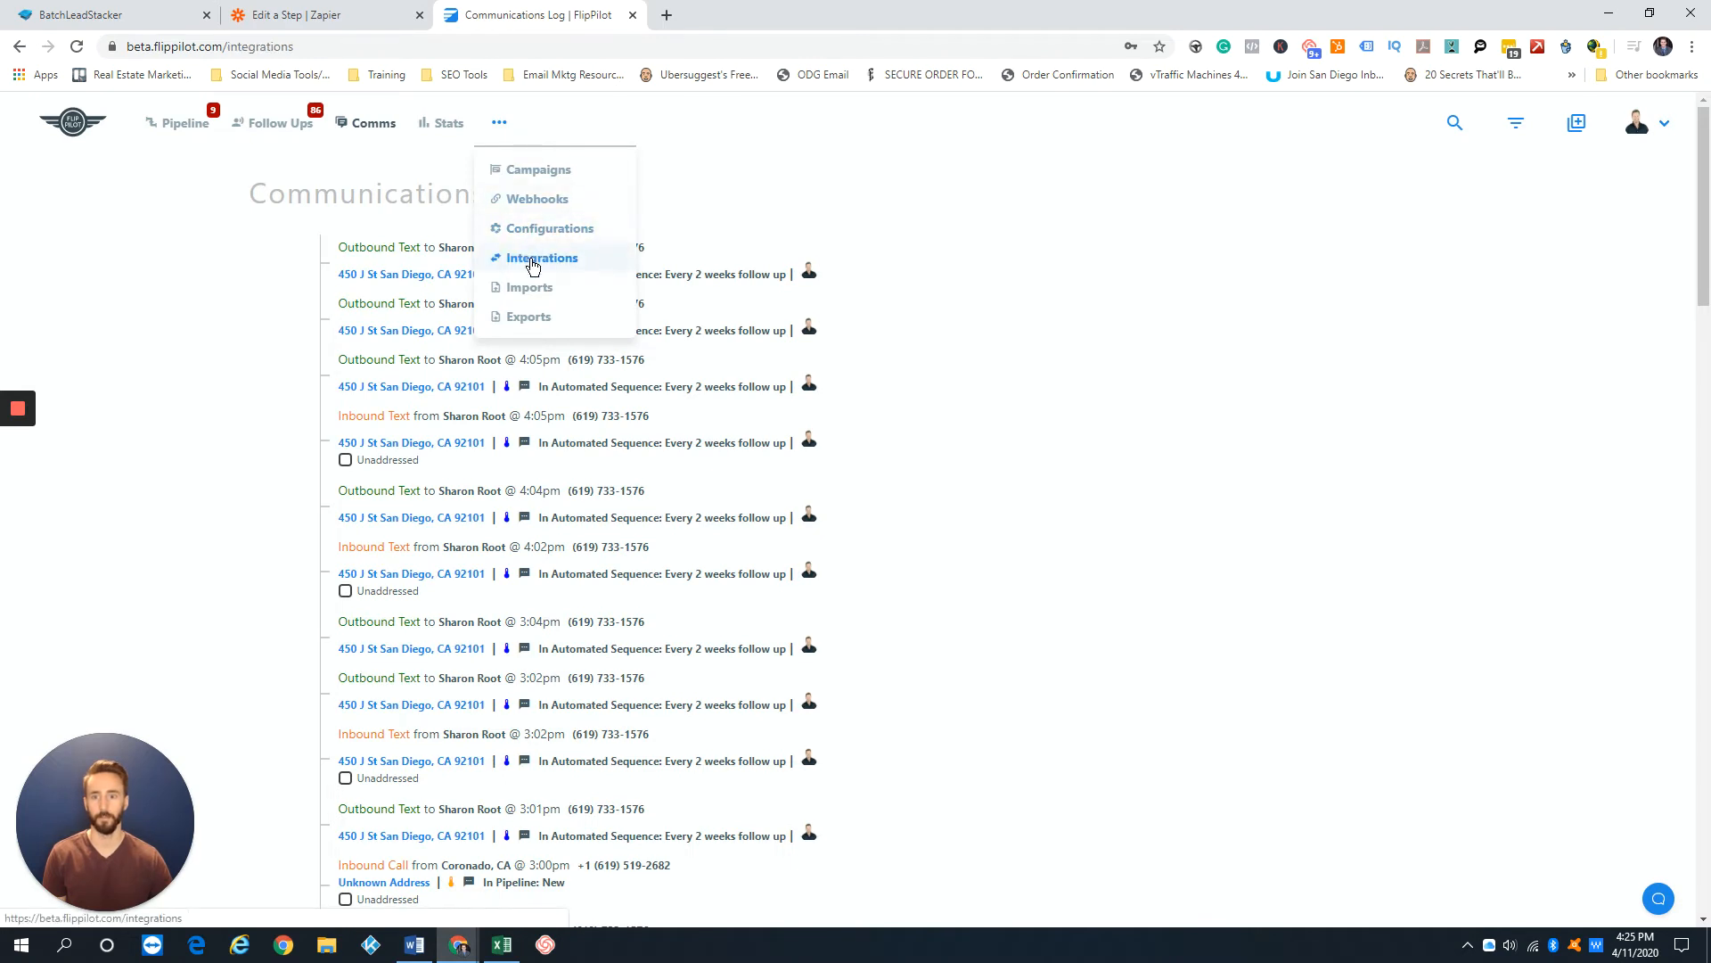
left_click(540, 258)
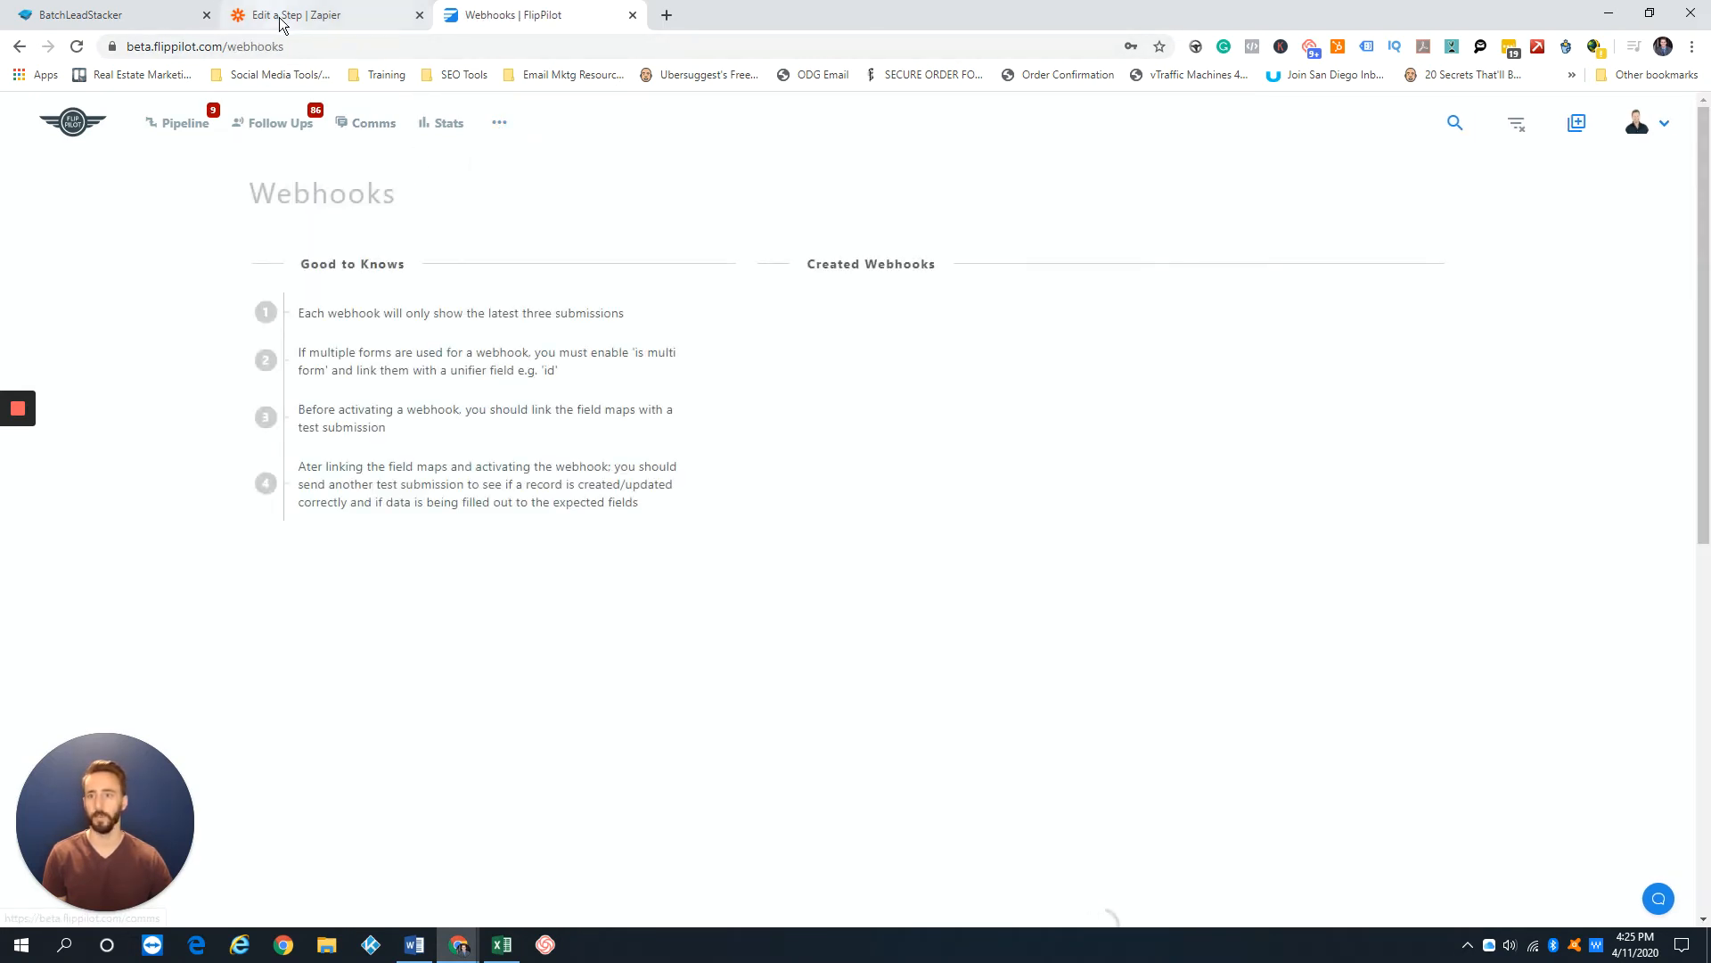
Step: Return to the zap editor and browse the BLST trigger events down to the Hot and Warm lead ones
left_click(291, 14)
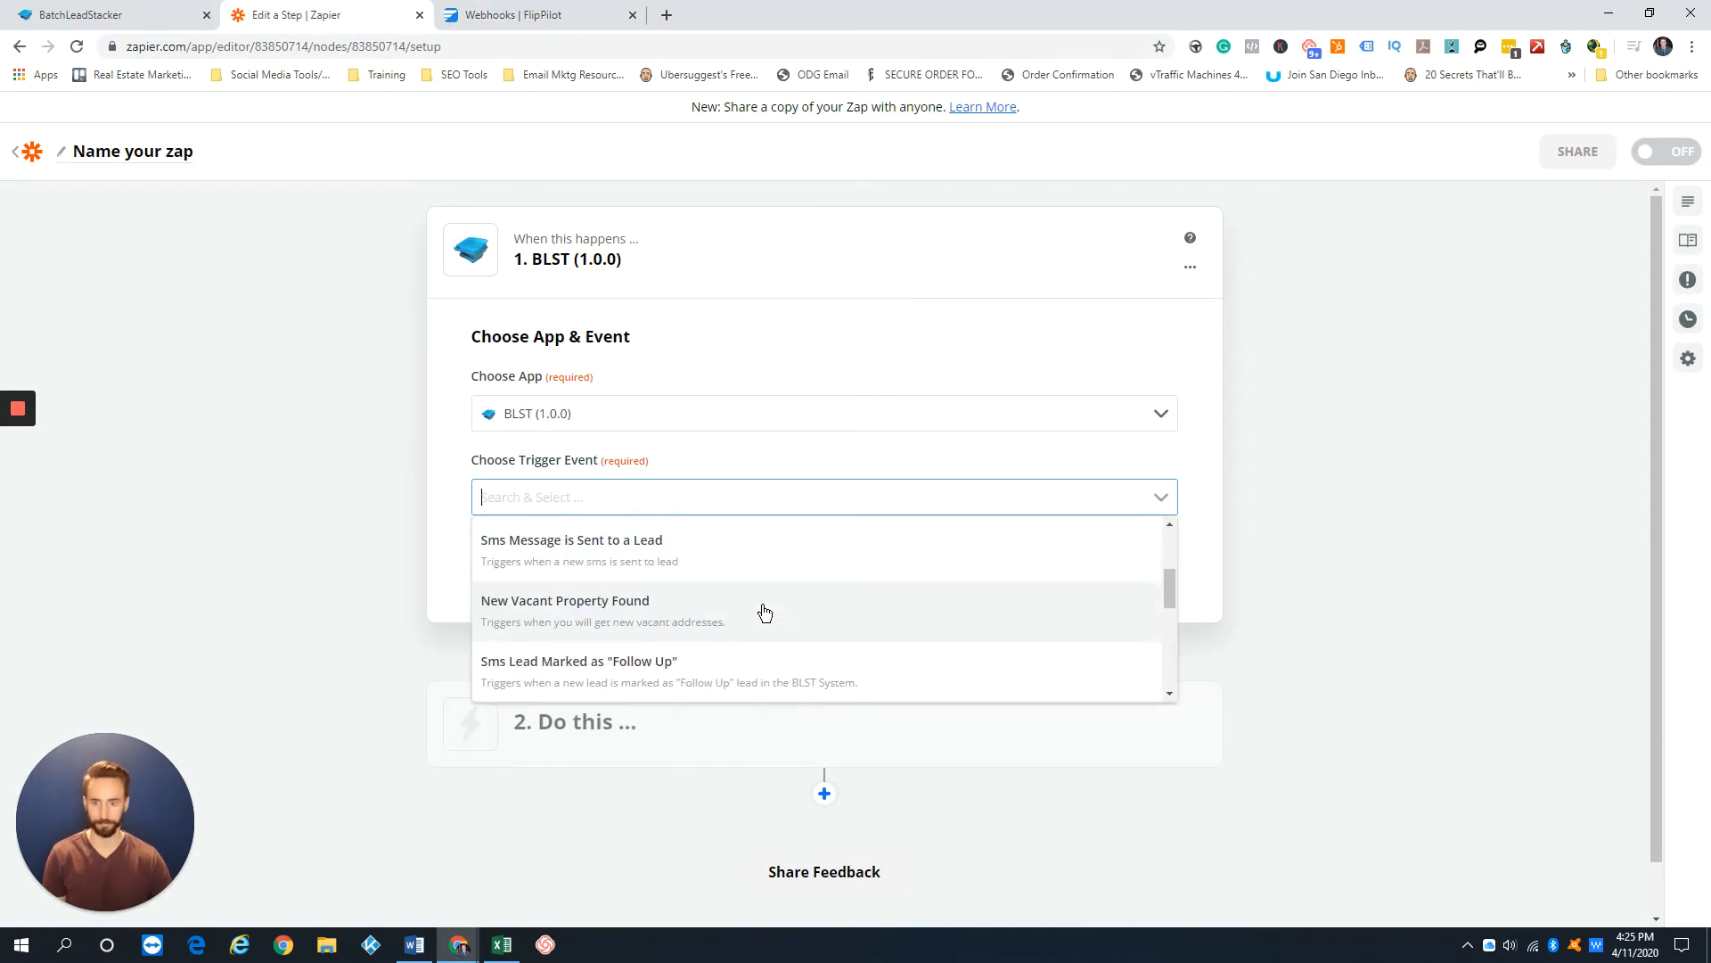
scroll("down", 3)
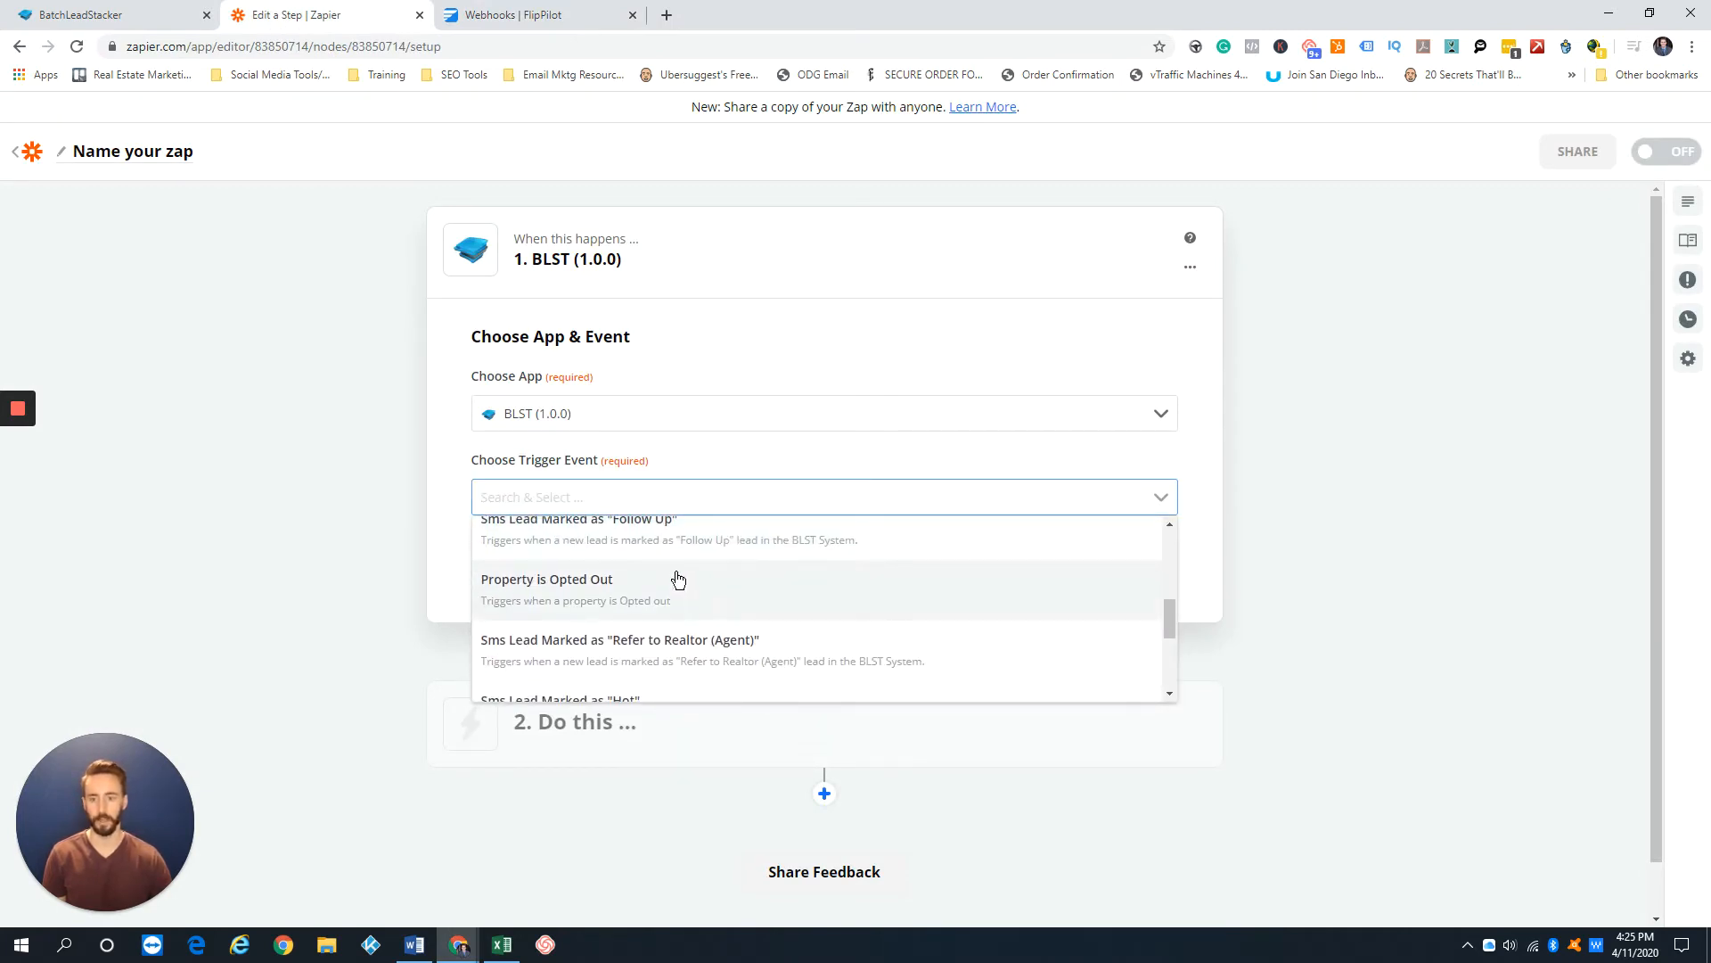
scroll("down", 3)
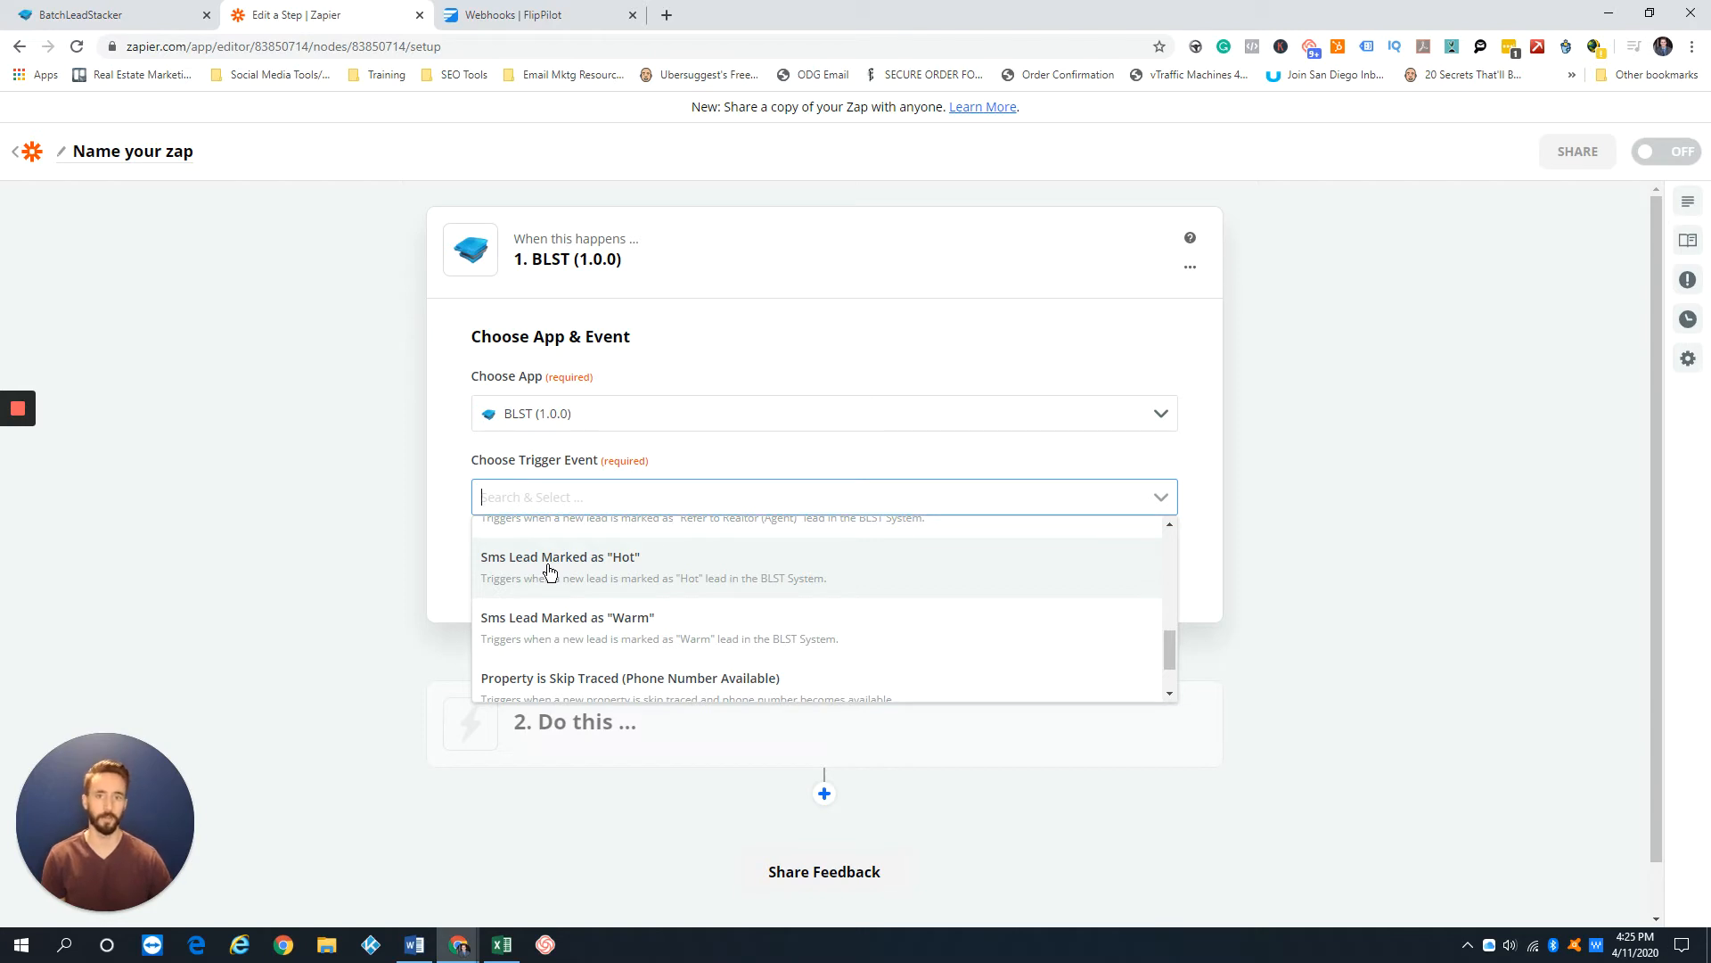
mouse_move(669, 618)
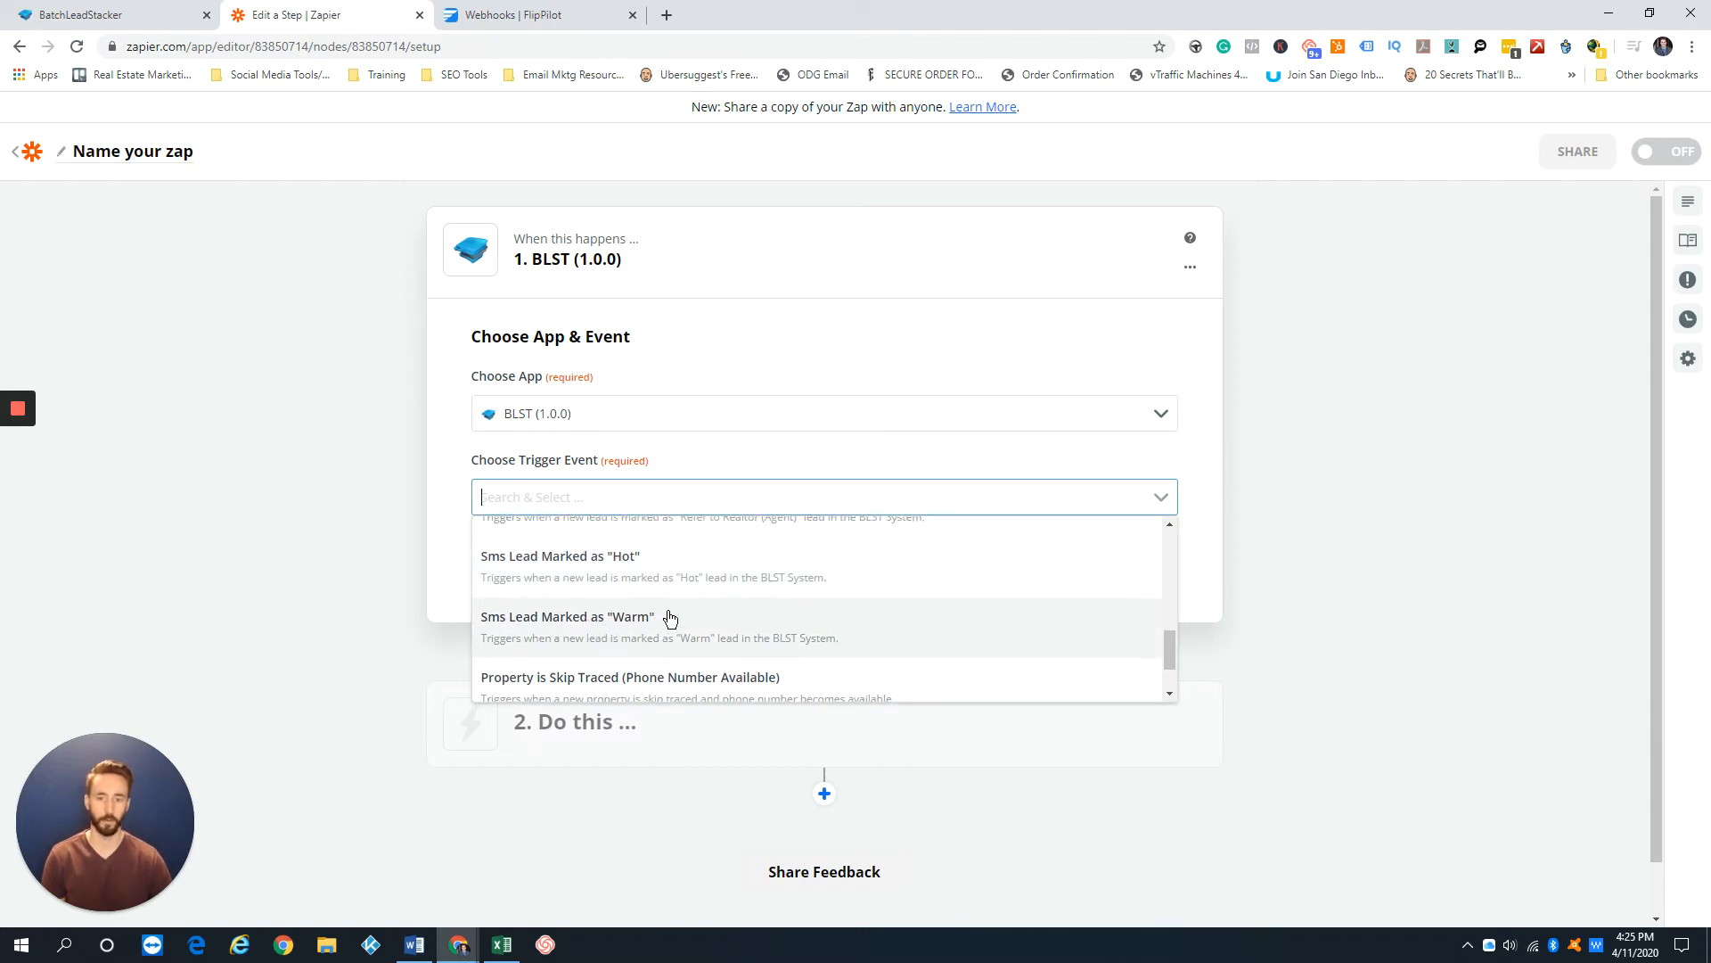
scroll("down", 3)
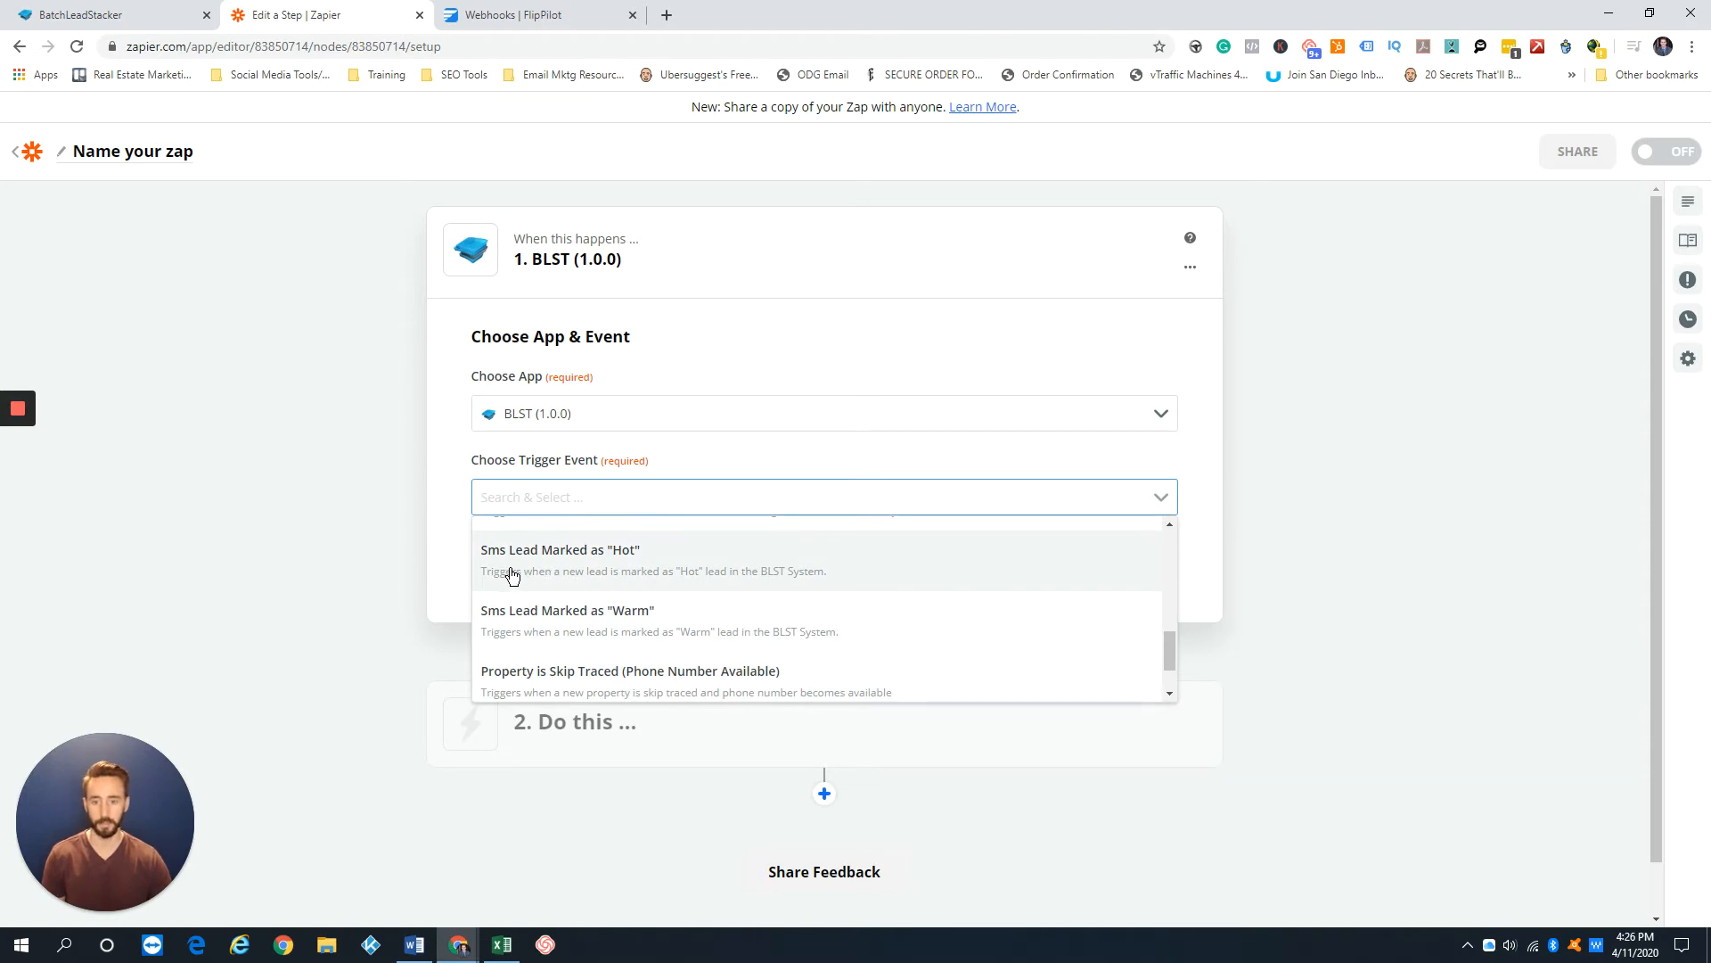
Step: Set the trigger to Sms Lead Marked as "Hot" and confirm the BLST account
left_click(559, 549)
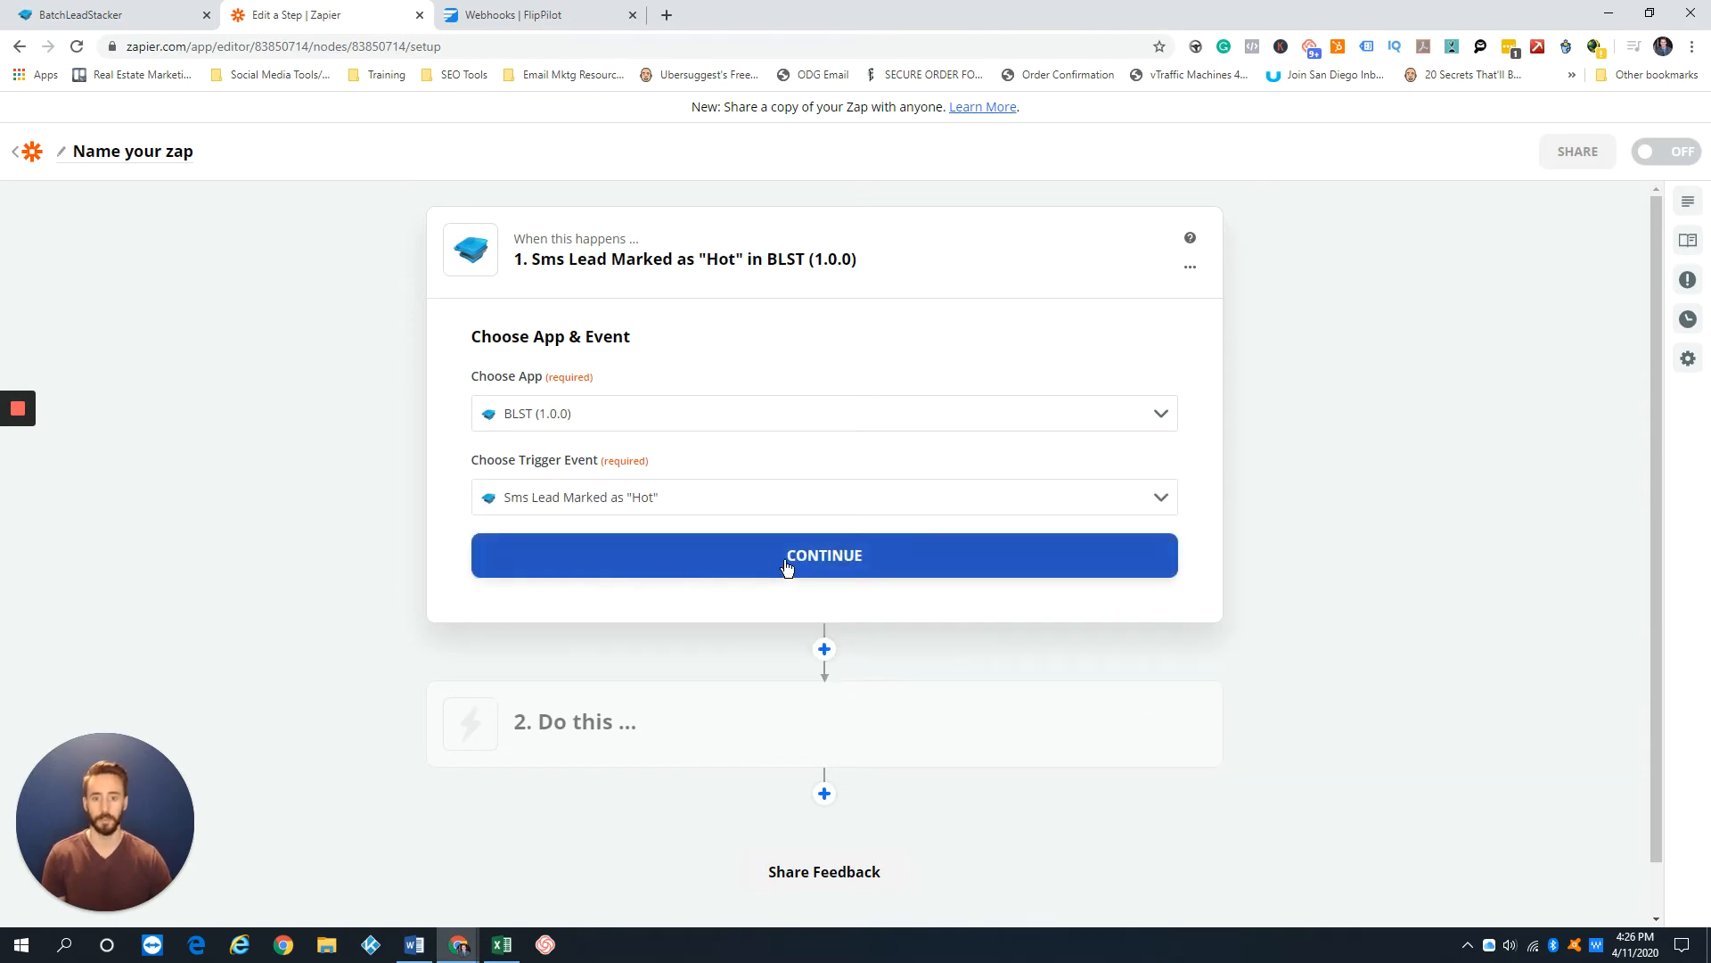
left_click(824, 554)
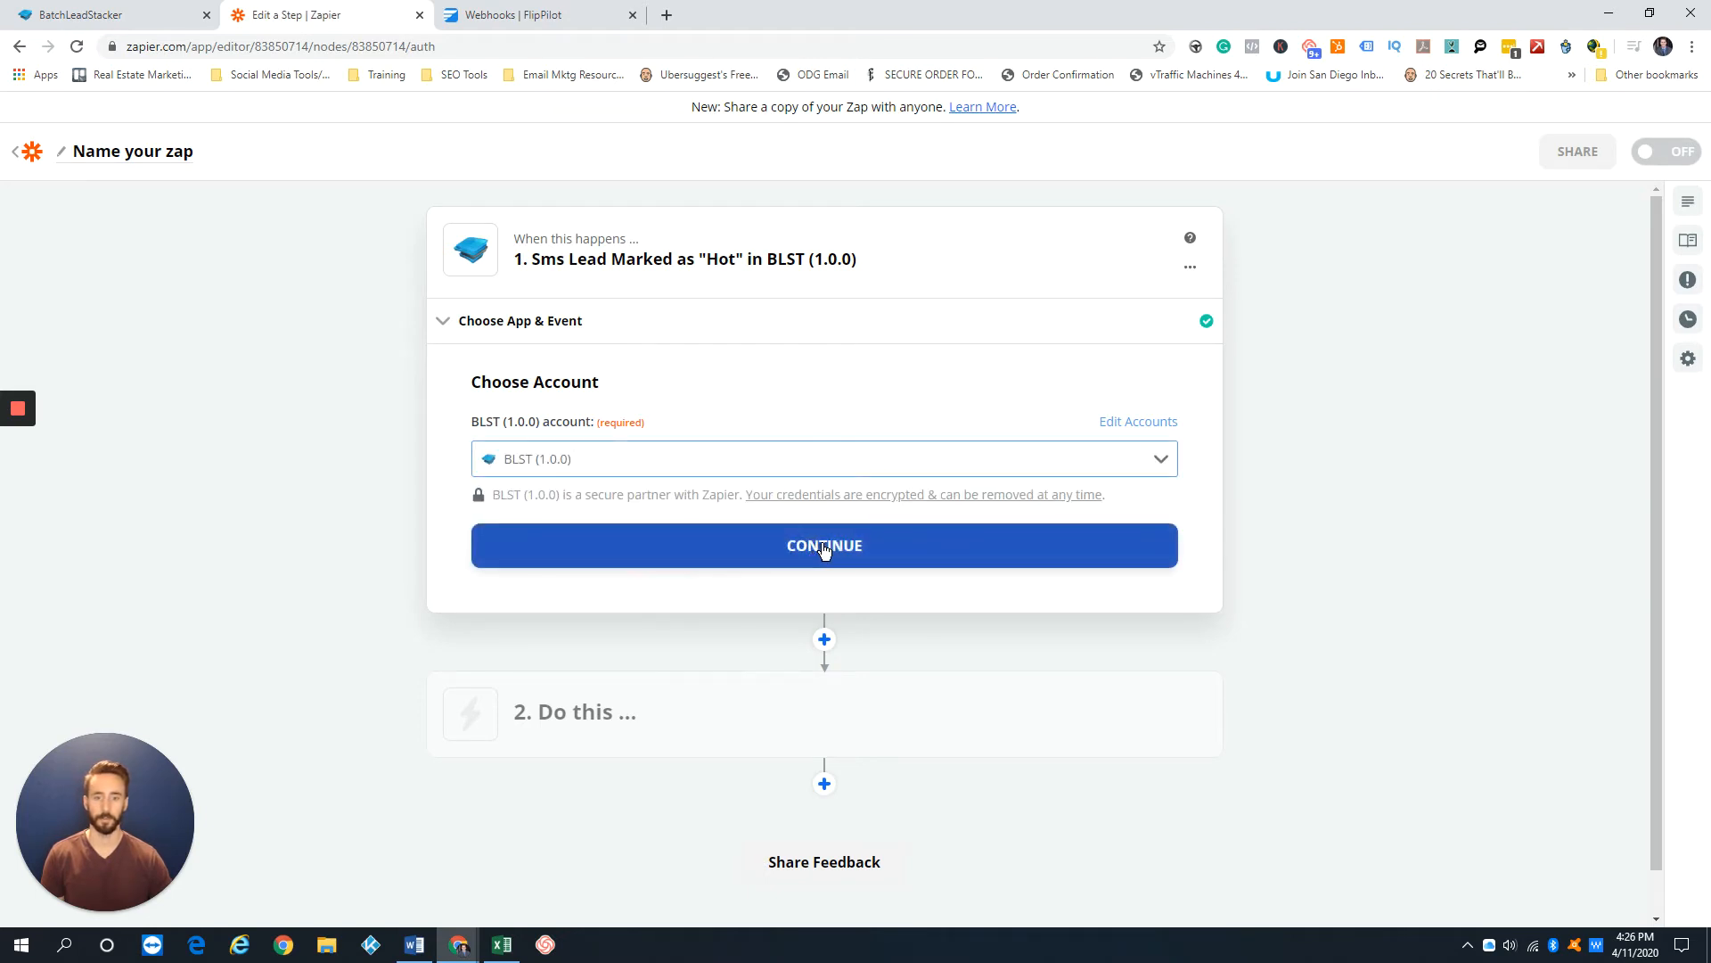
left_click(823, 545)
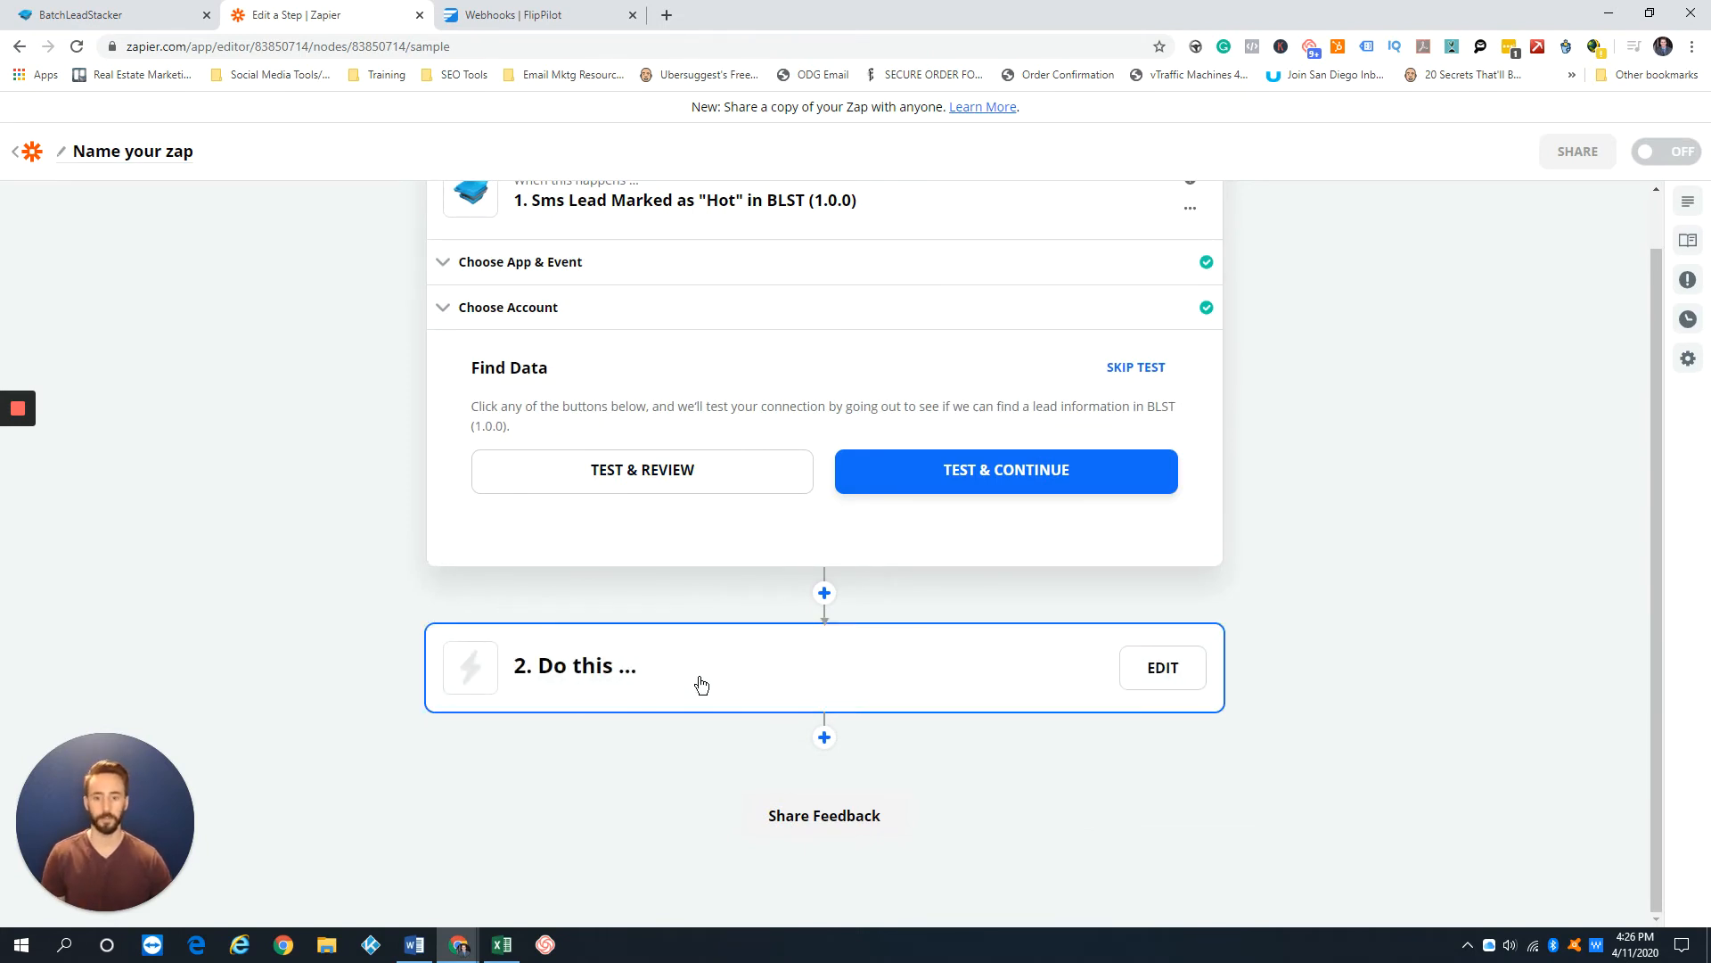
Step: Make the action a Webhooks by Zapier POST, reaching its blank Customize Post fields
left_click(1162, 667)
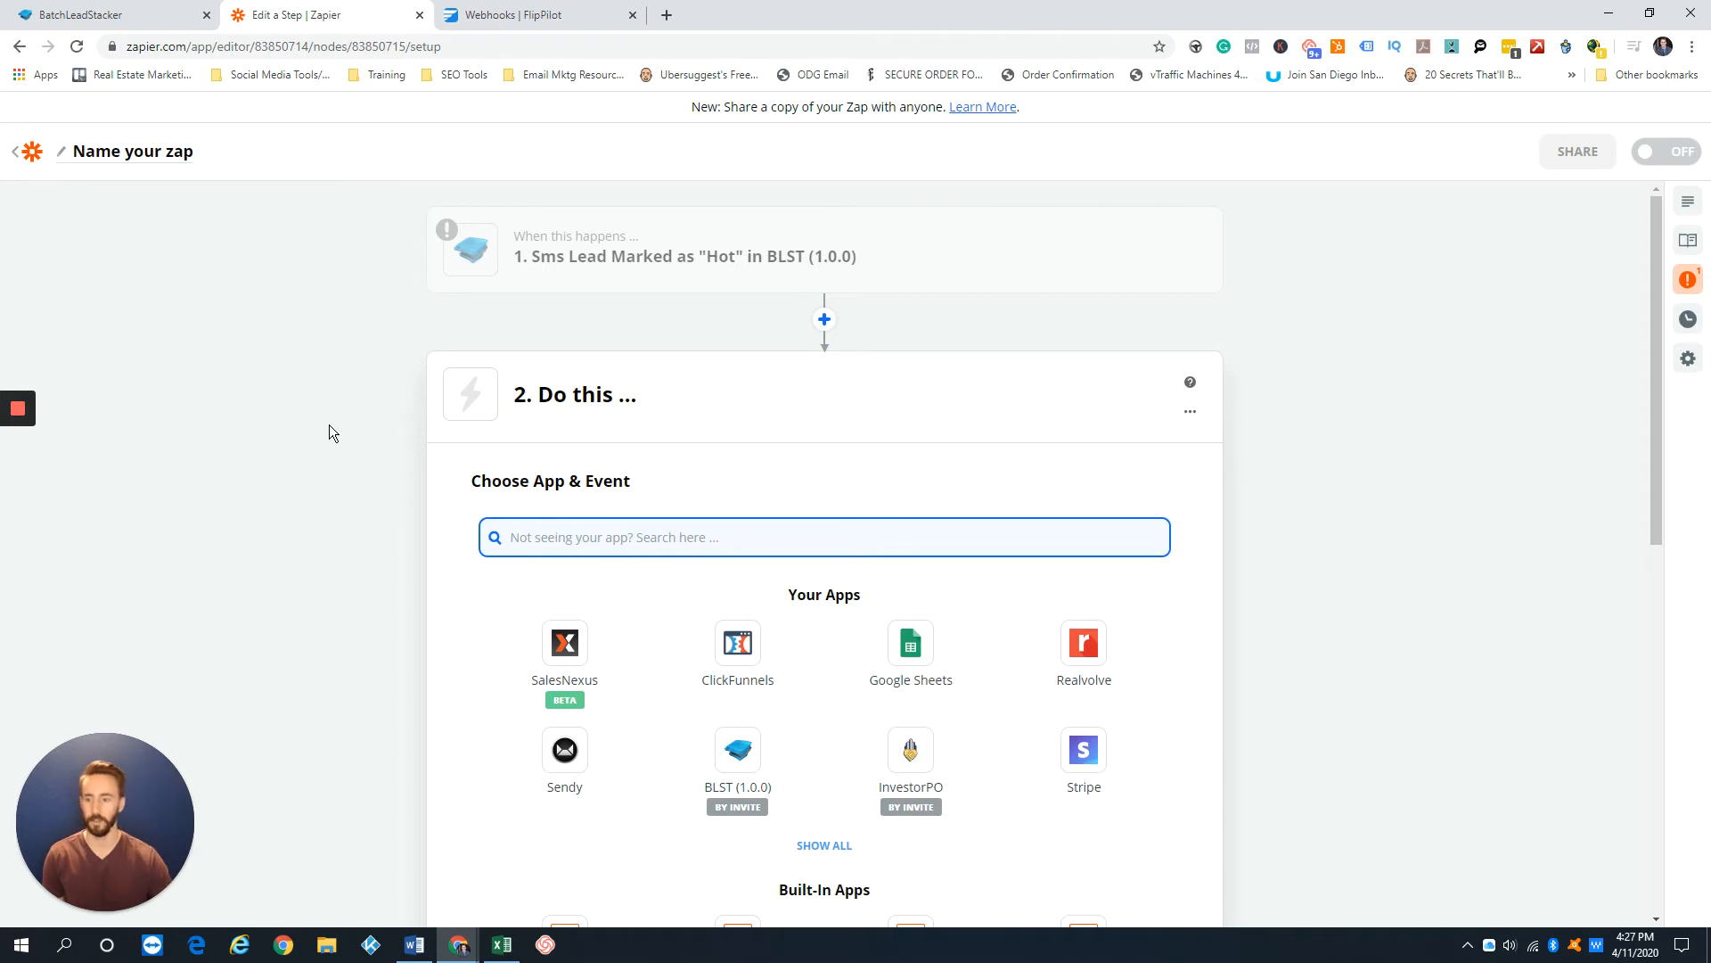
mouse_move(327, 448)
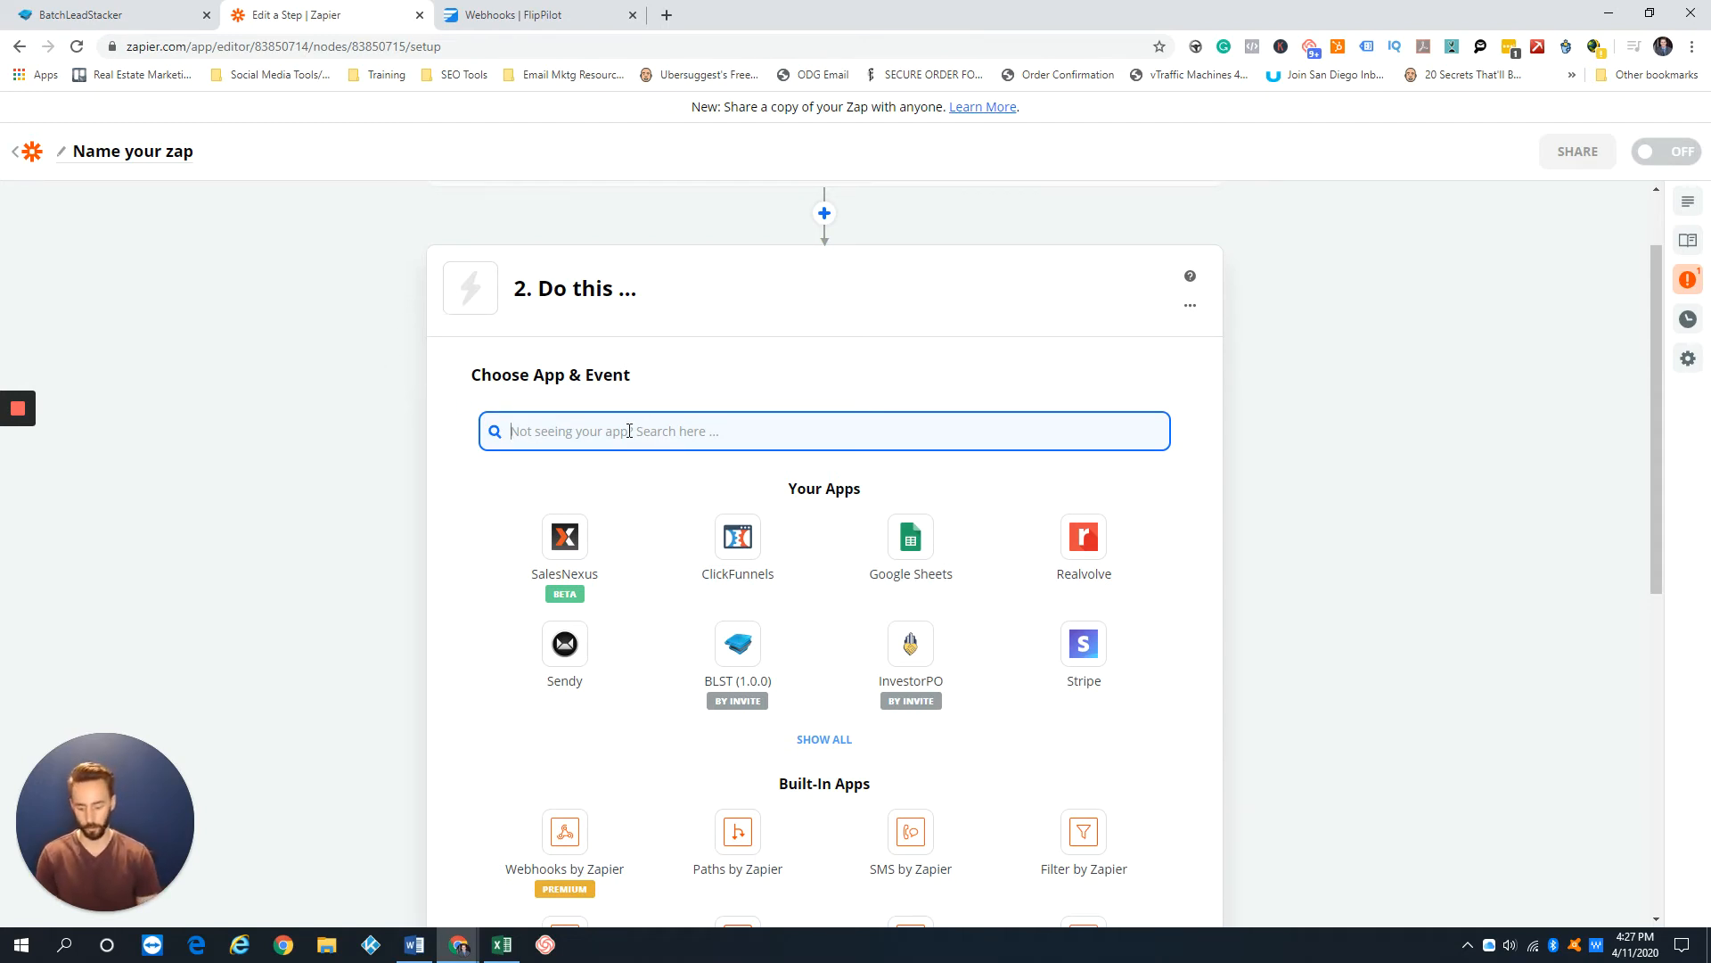
type("webhook")
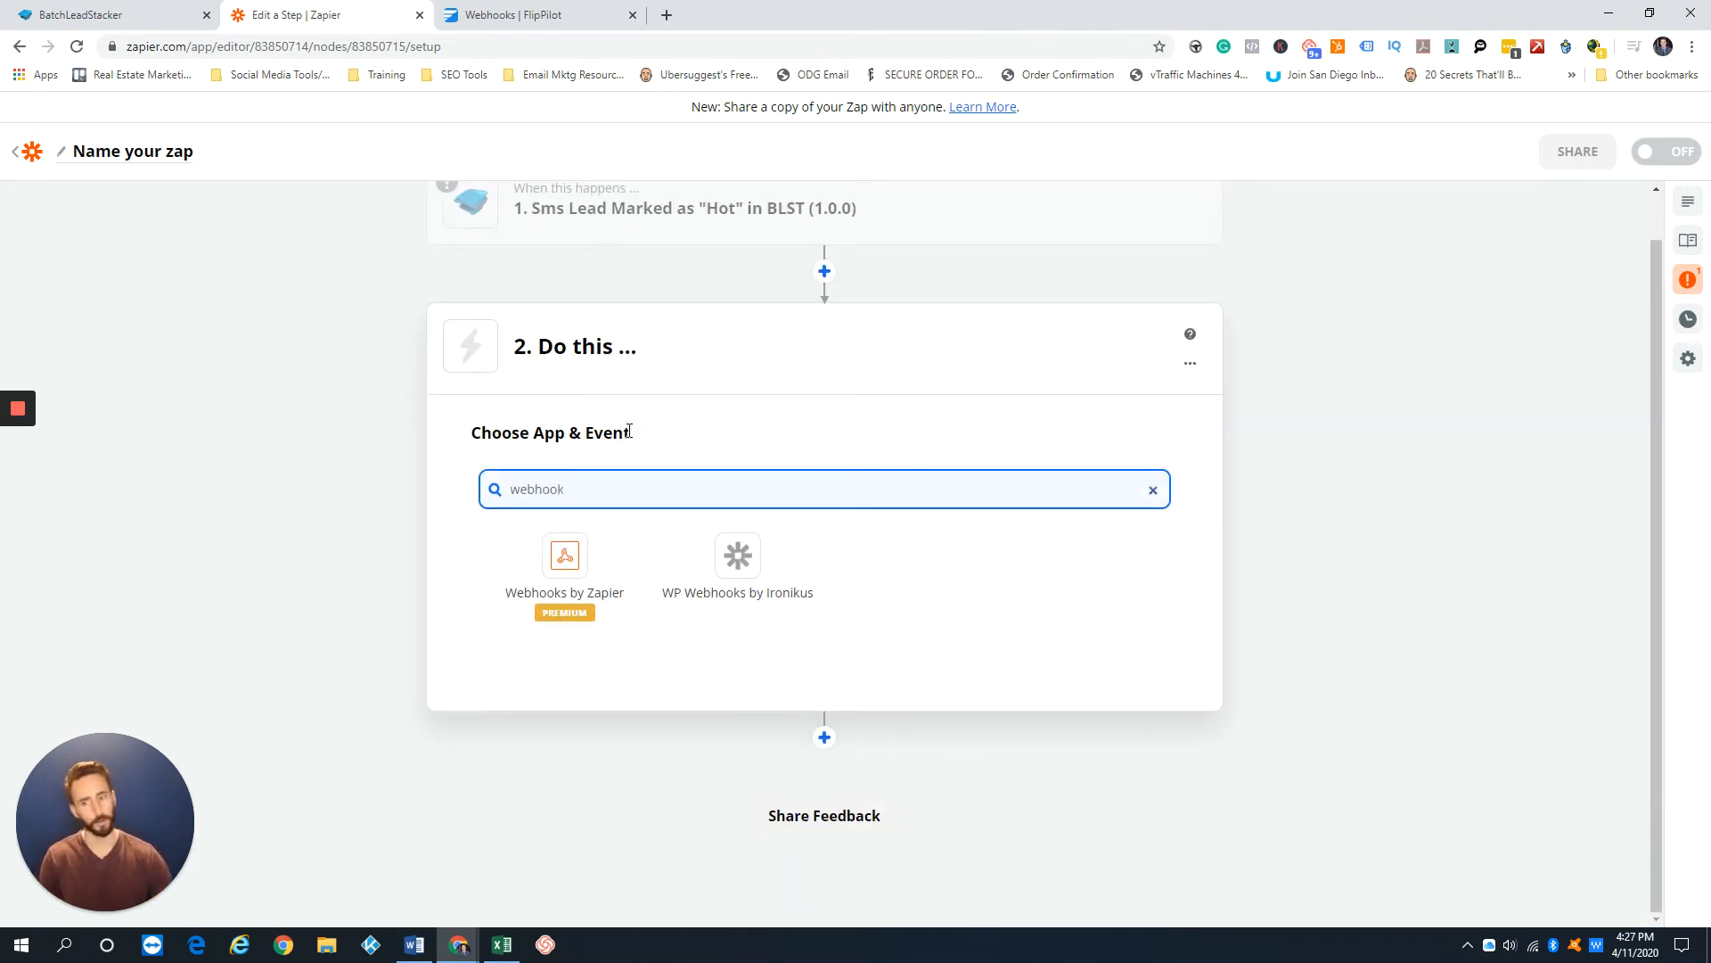
left_click(565, 568)
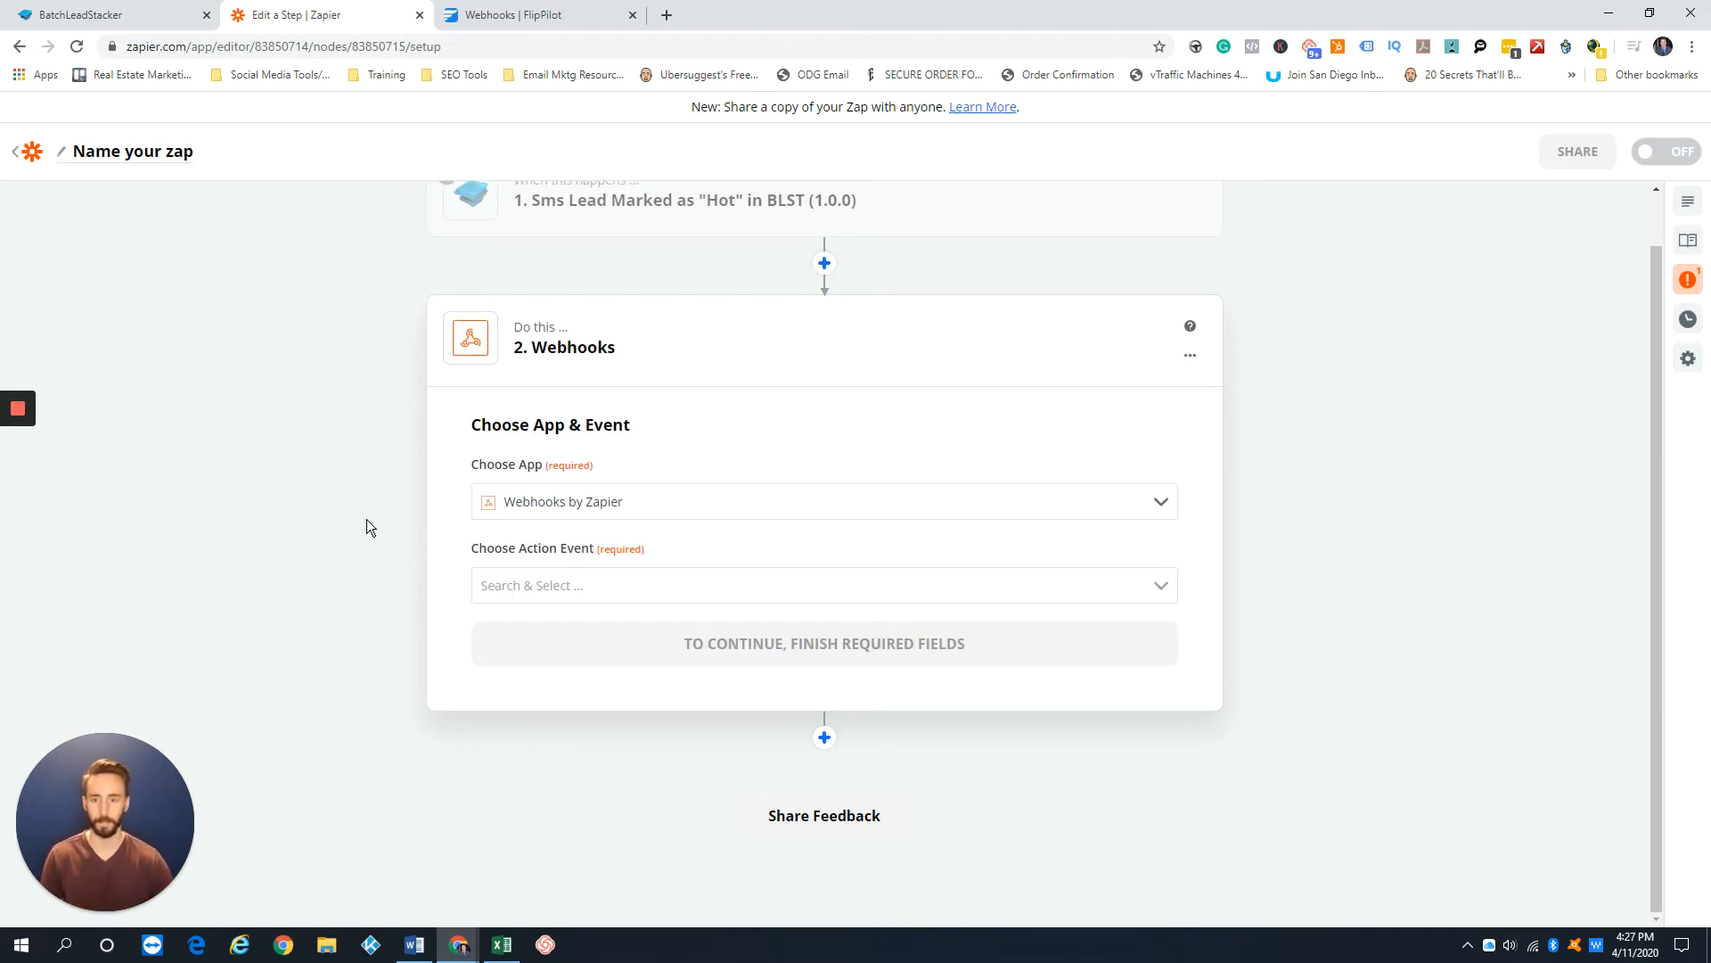
left_click(823, 585)
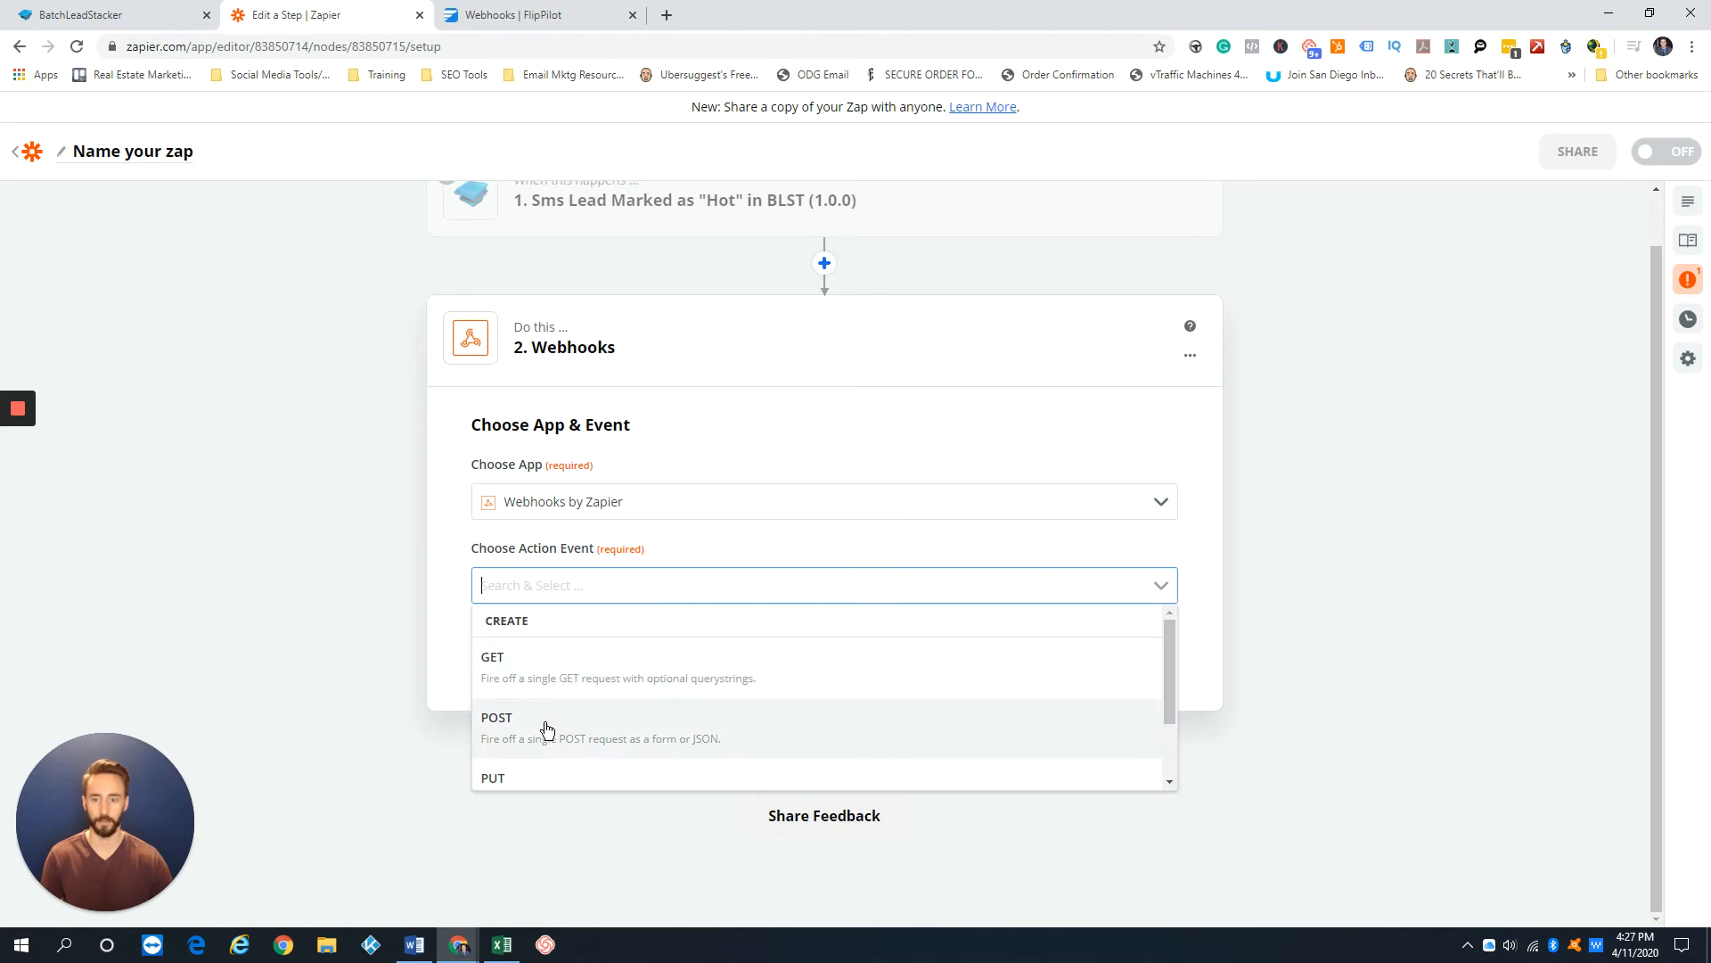
left_click(497, 716)
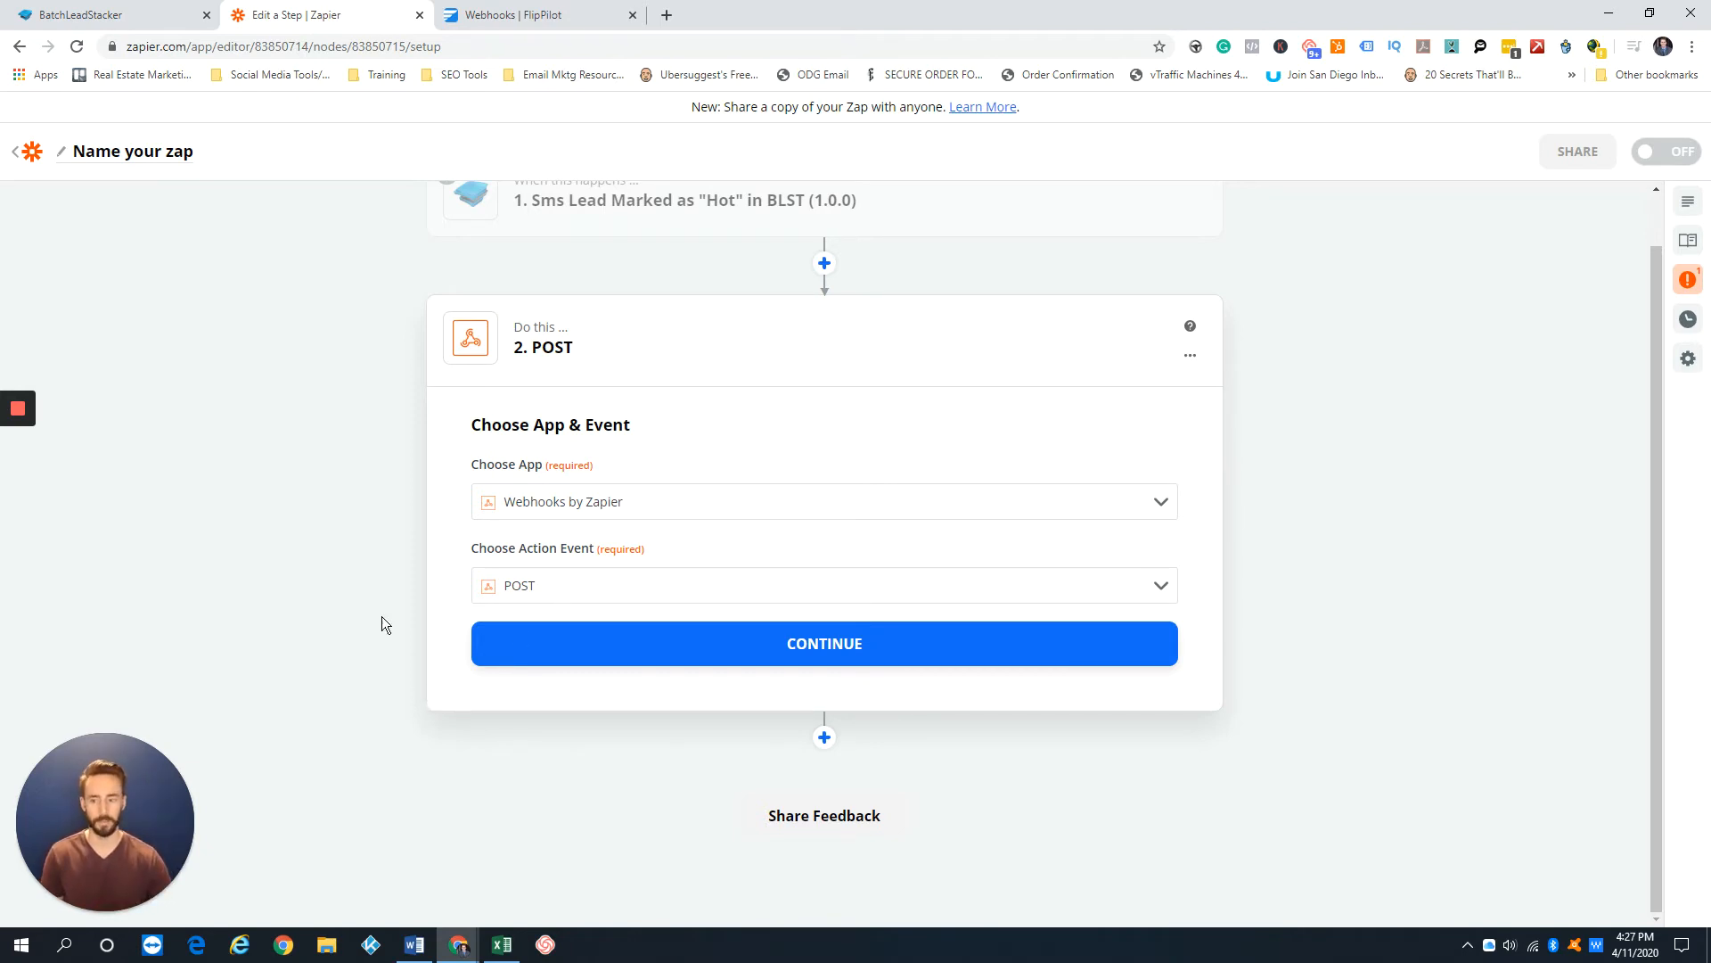
left_click(823, 643)
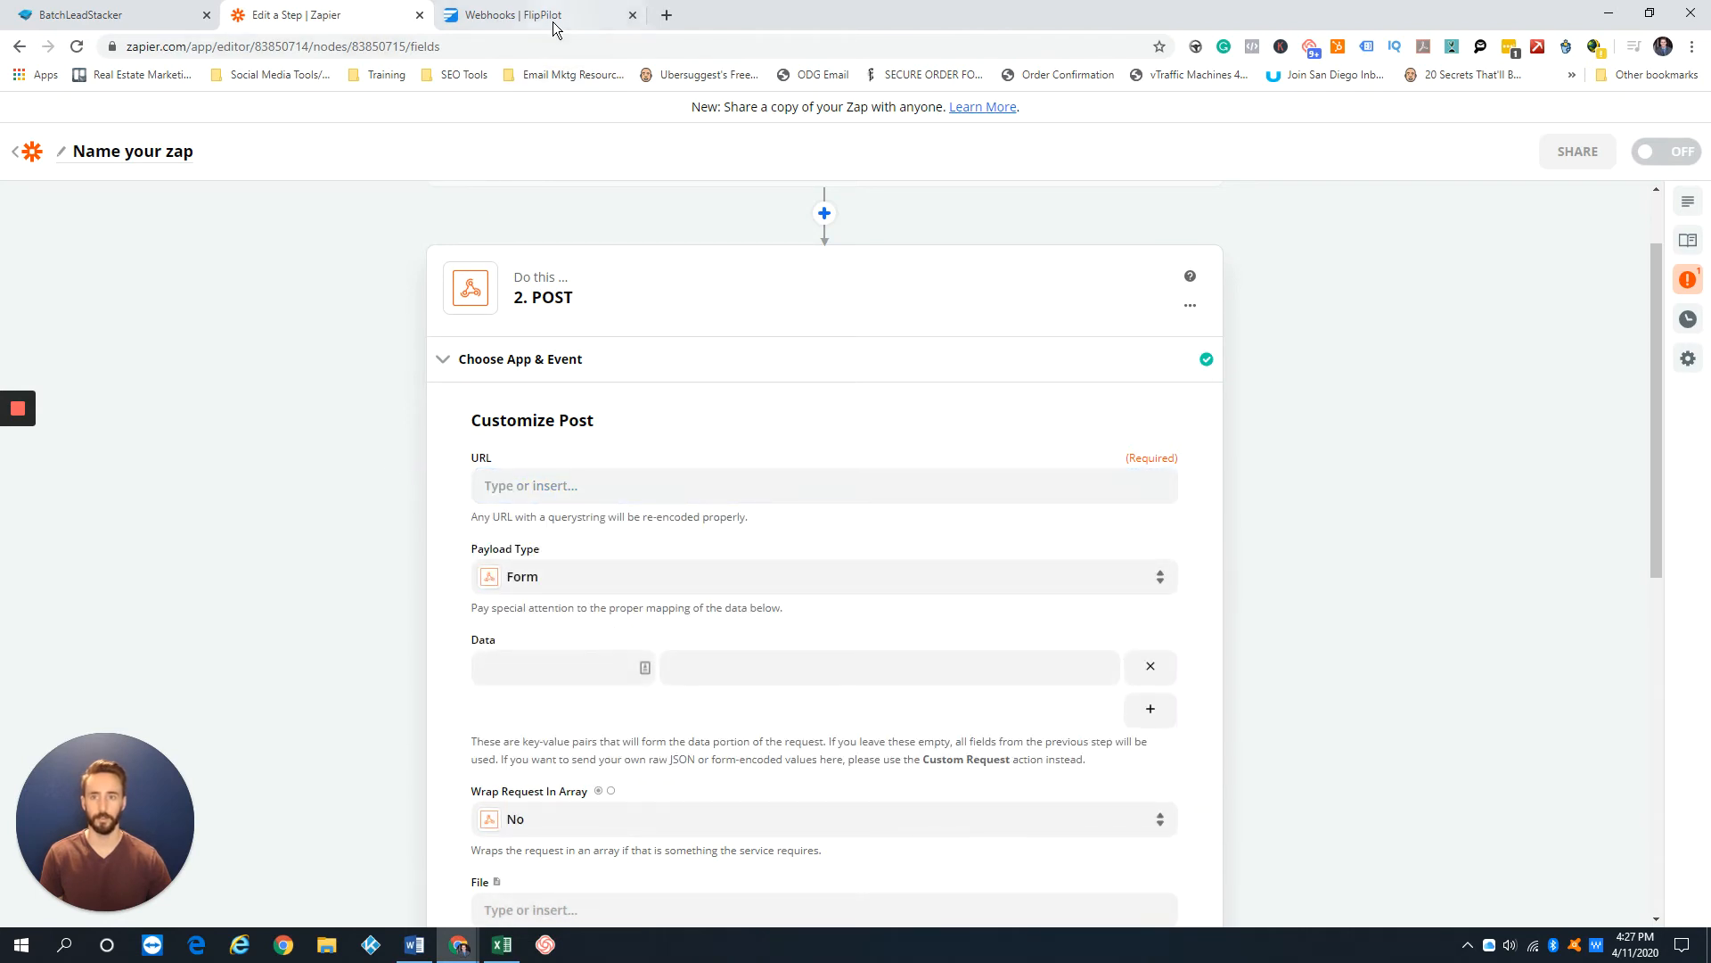
Step: Create a FlipPilot webhook labelled 'BLS Text' under the Text campaign and copy its URL
left_click(510, 14)
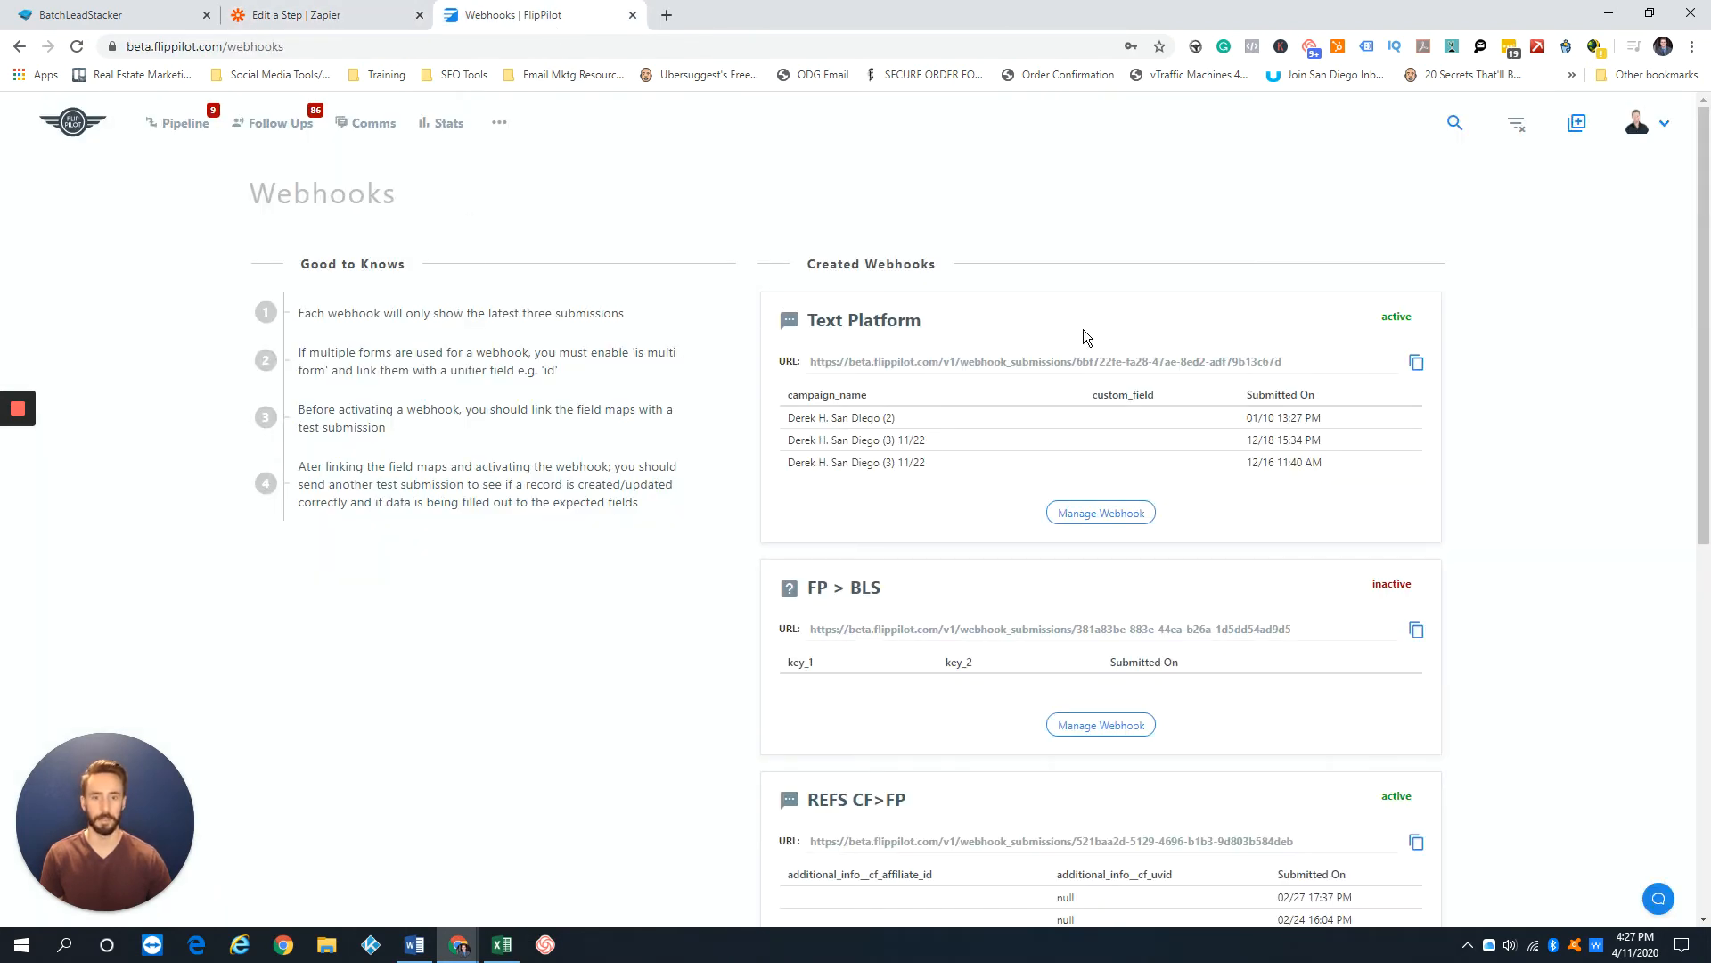
left_click(1576, 122)
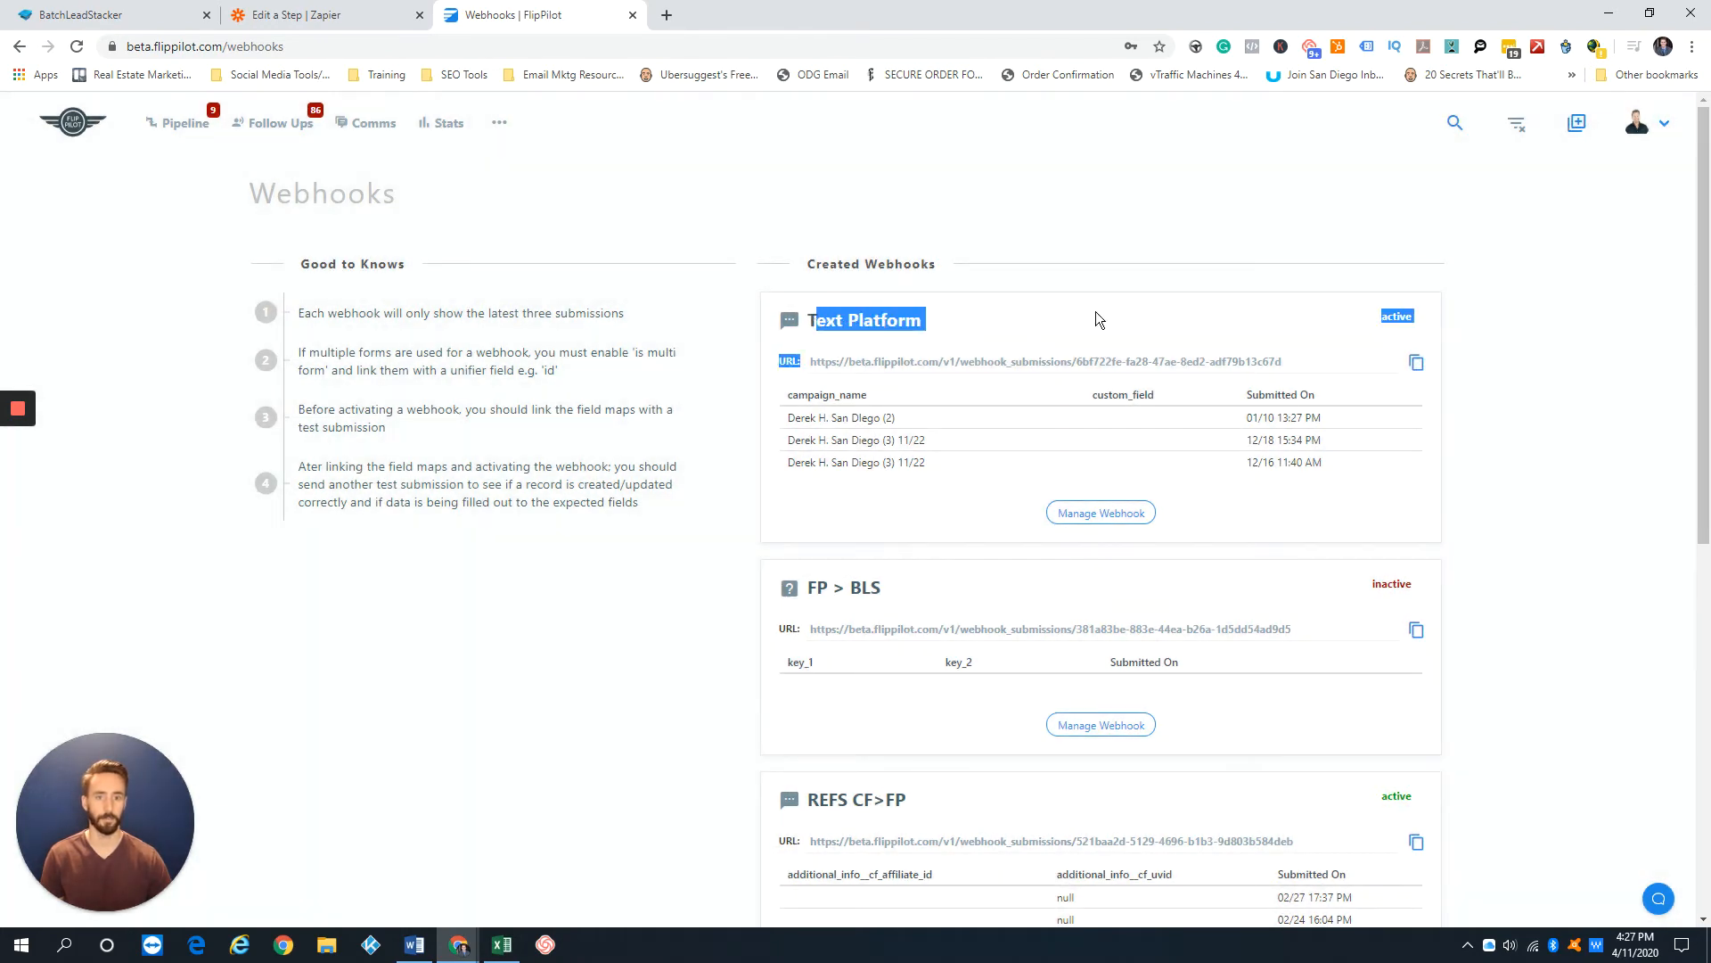
left_click(1576, 123)
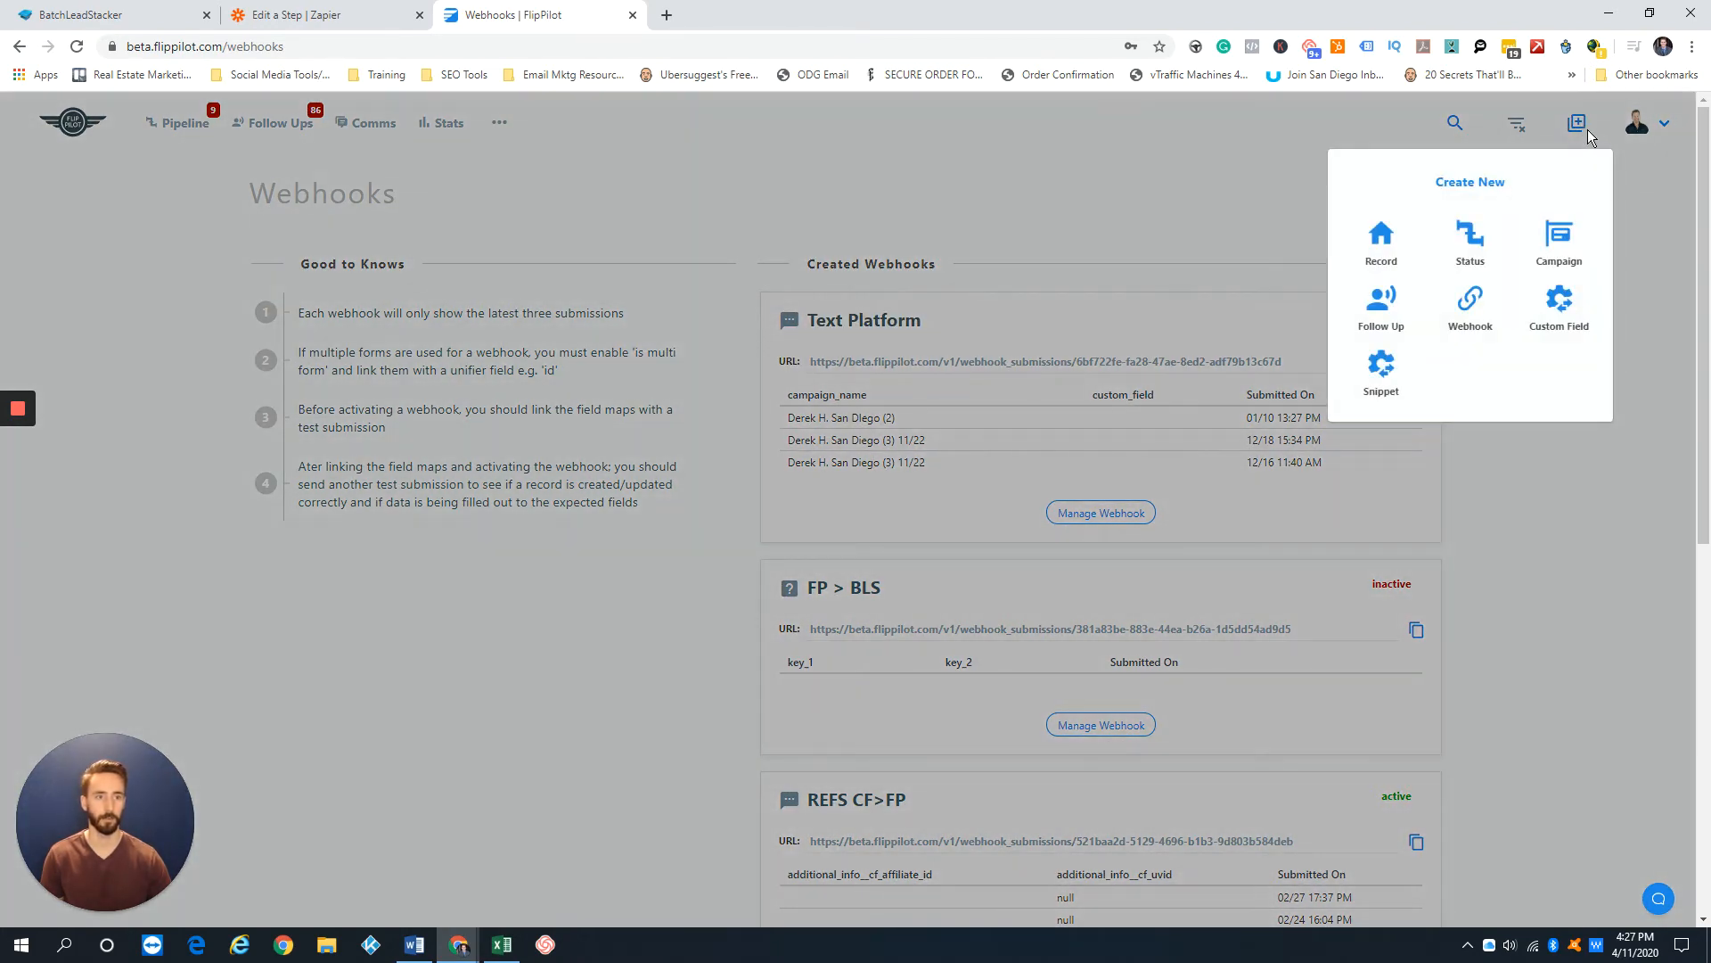
left_click(1469, 305)
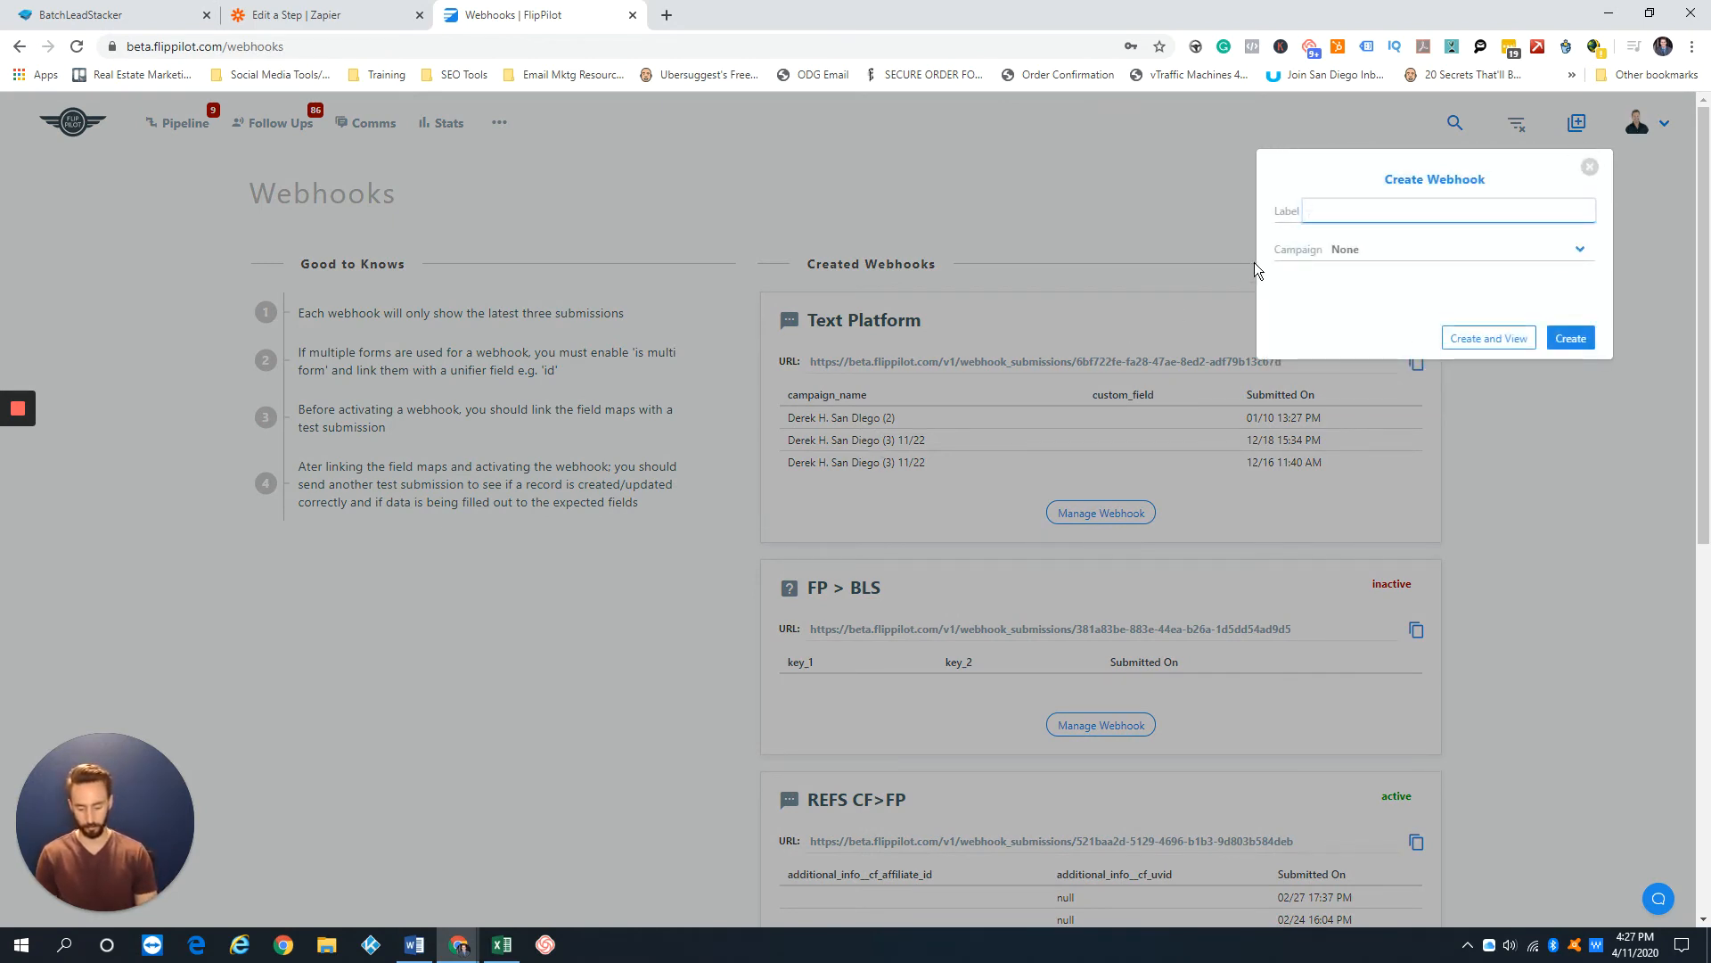
type("BLS Text")
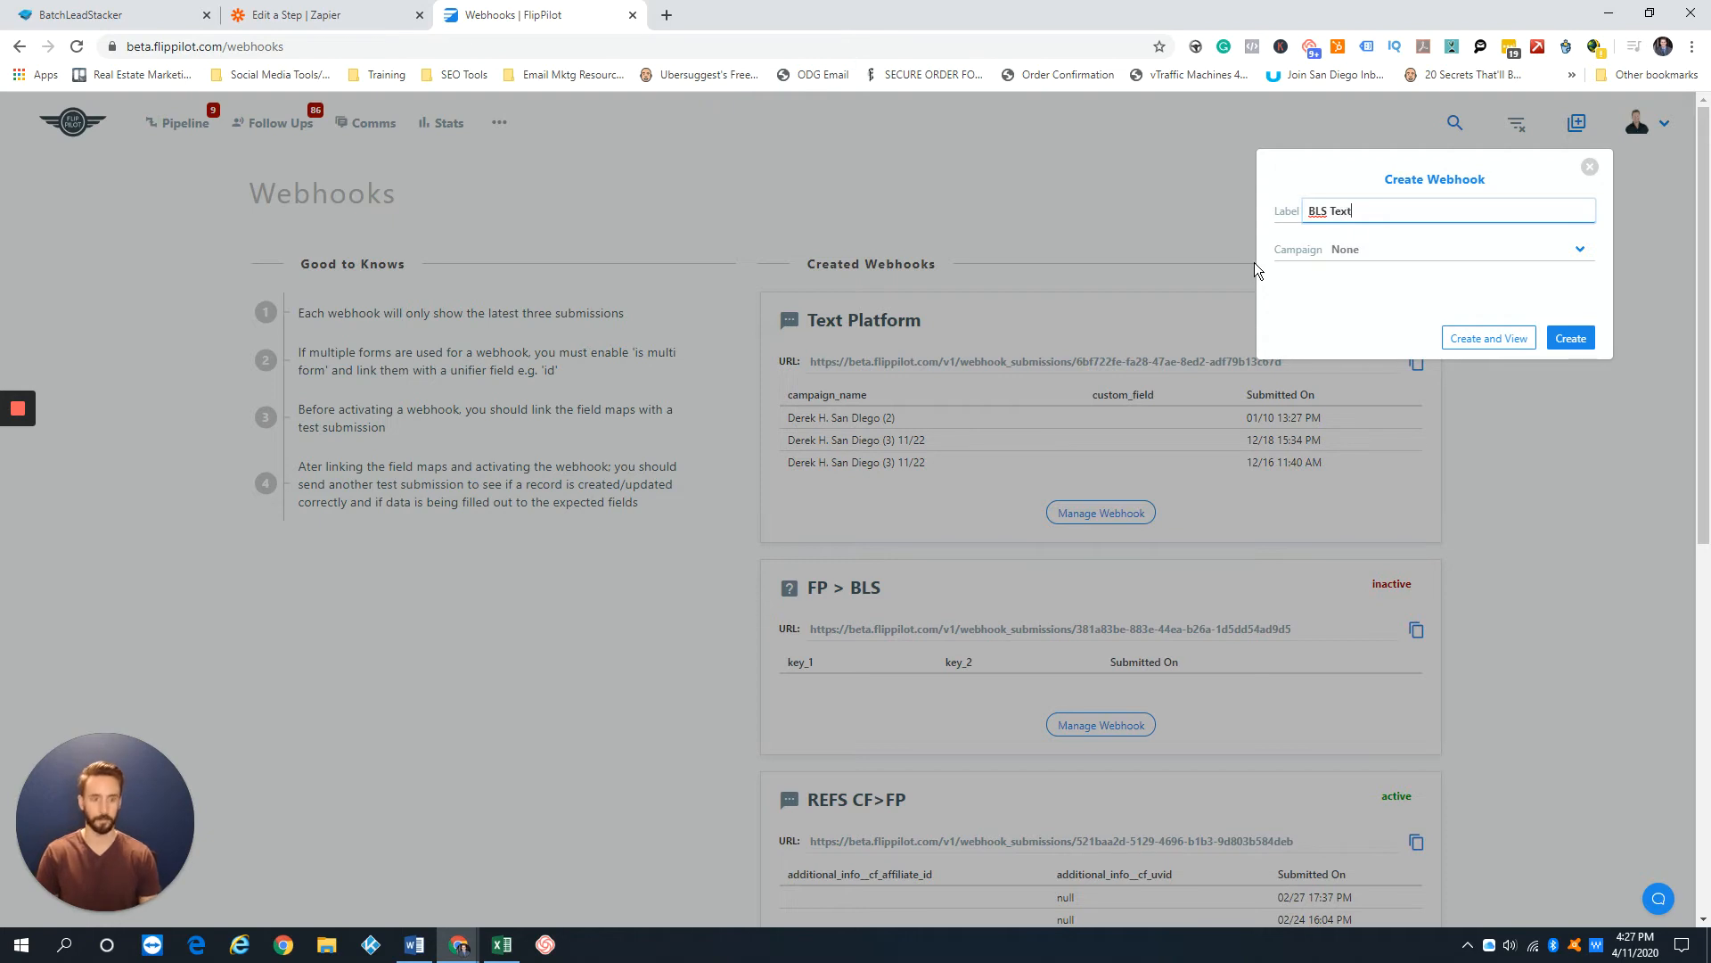
left_click(1457, 247)
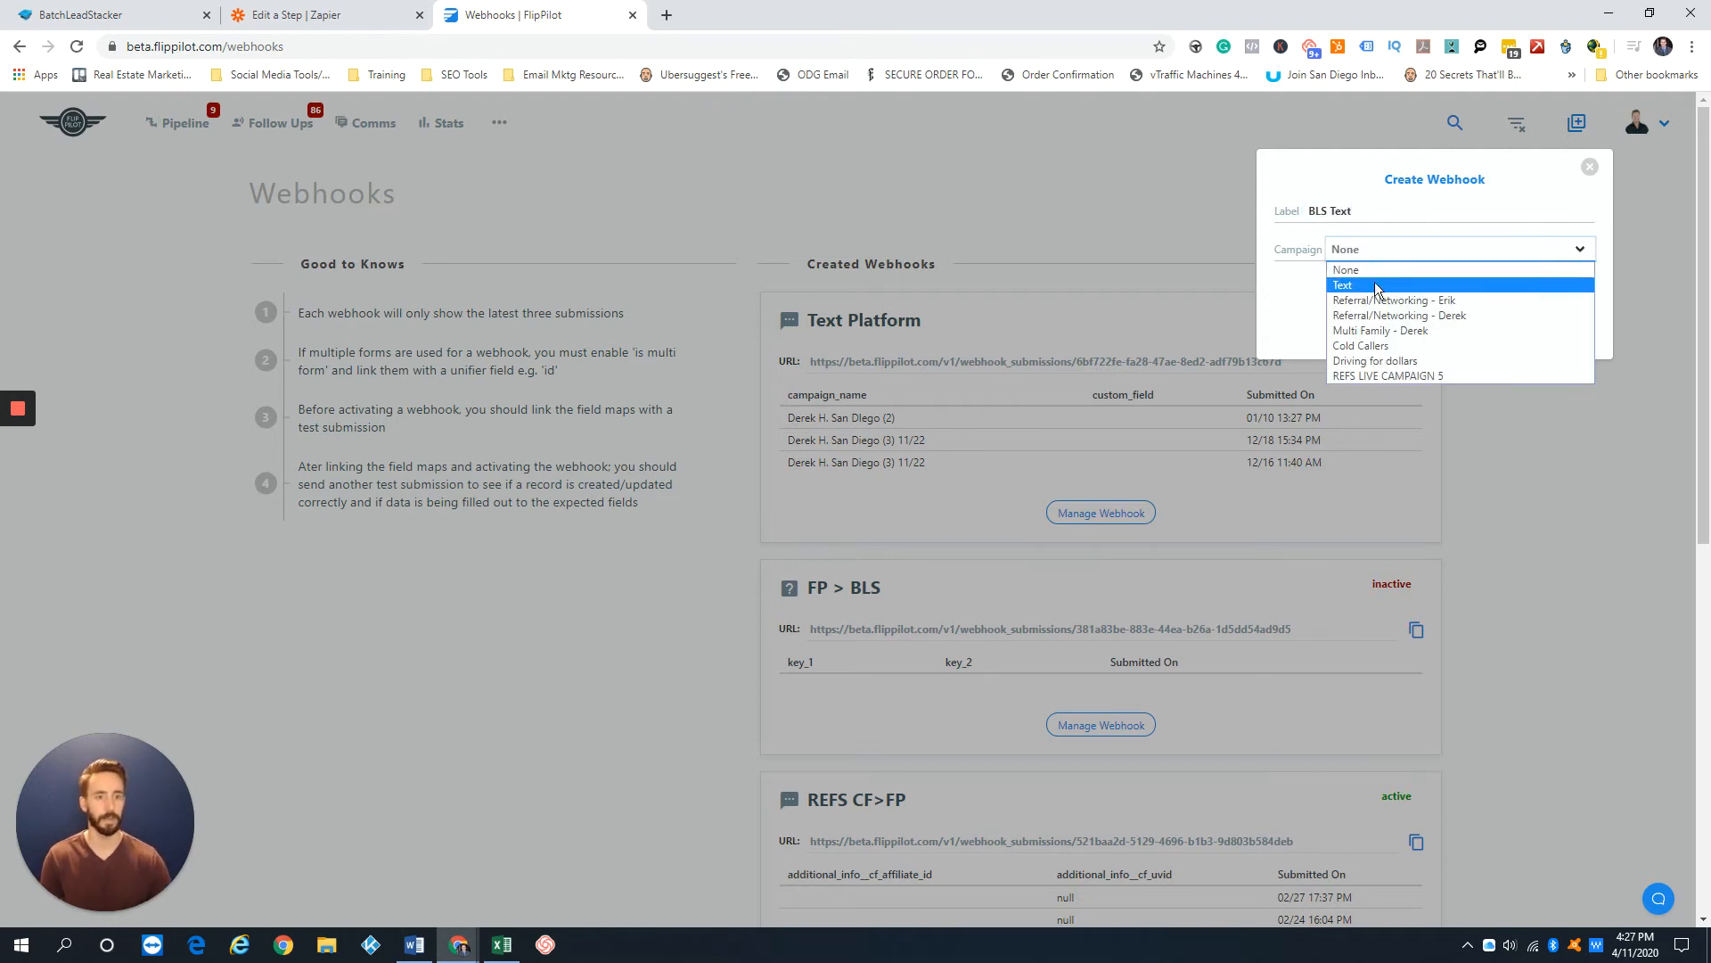
left_click(1342, 285)
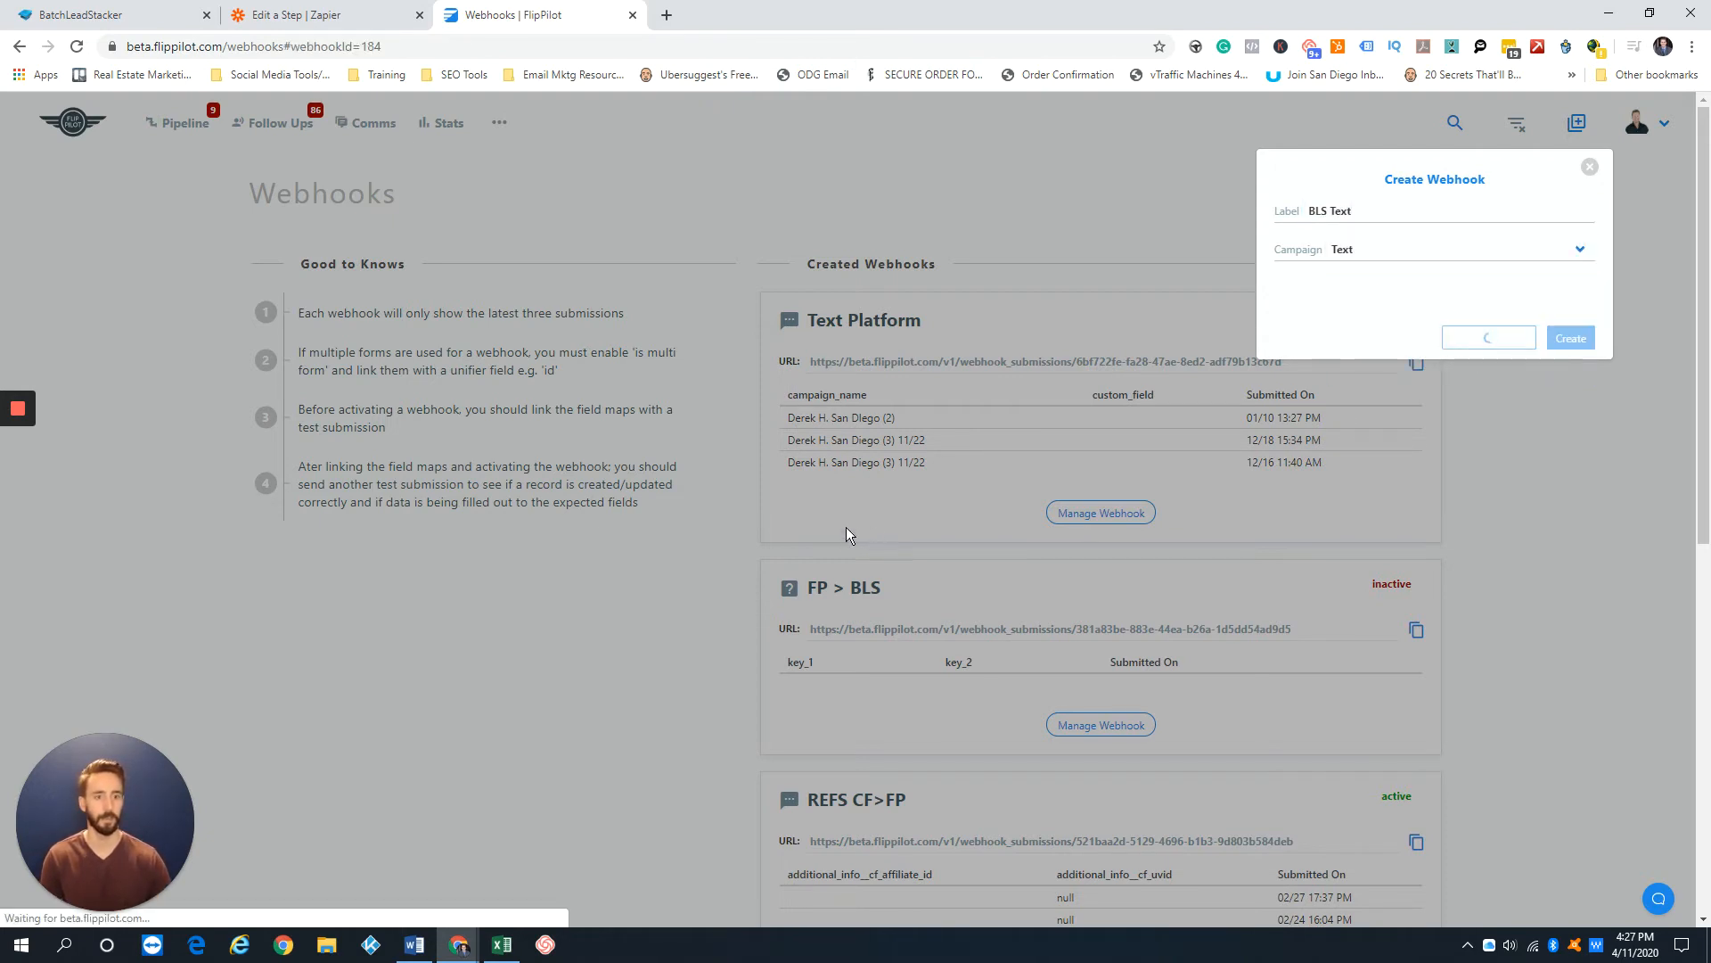
left_click(1569, 337)
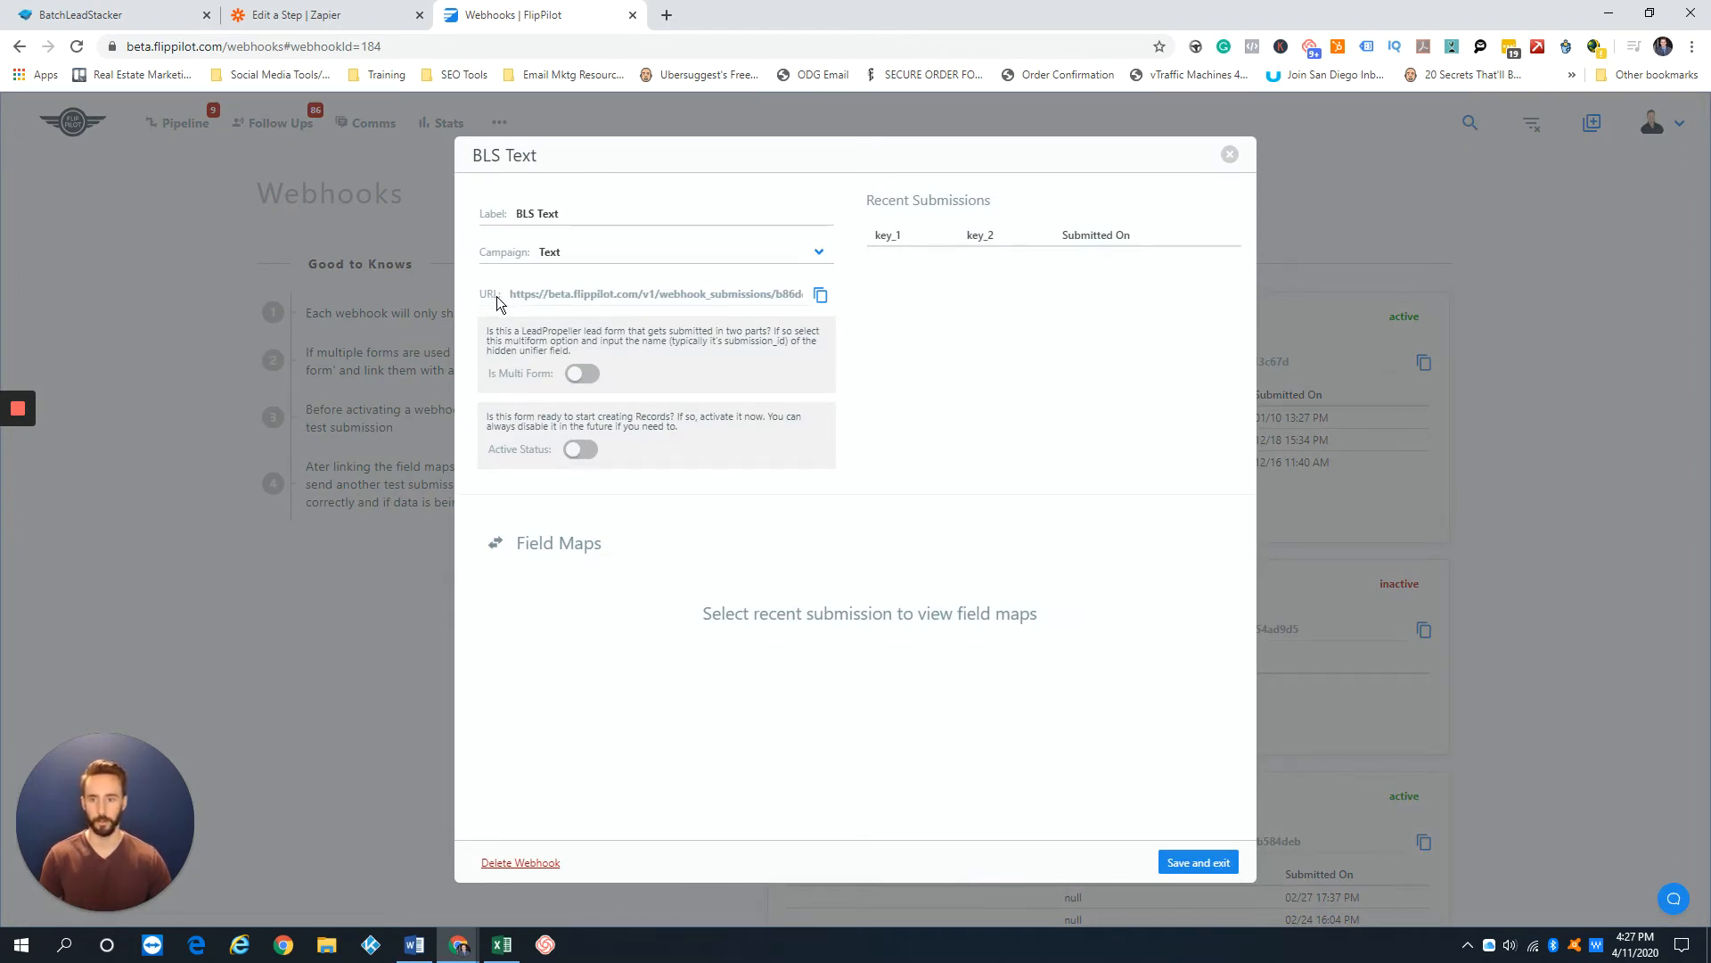
left_click(820, 295)
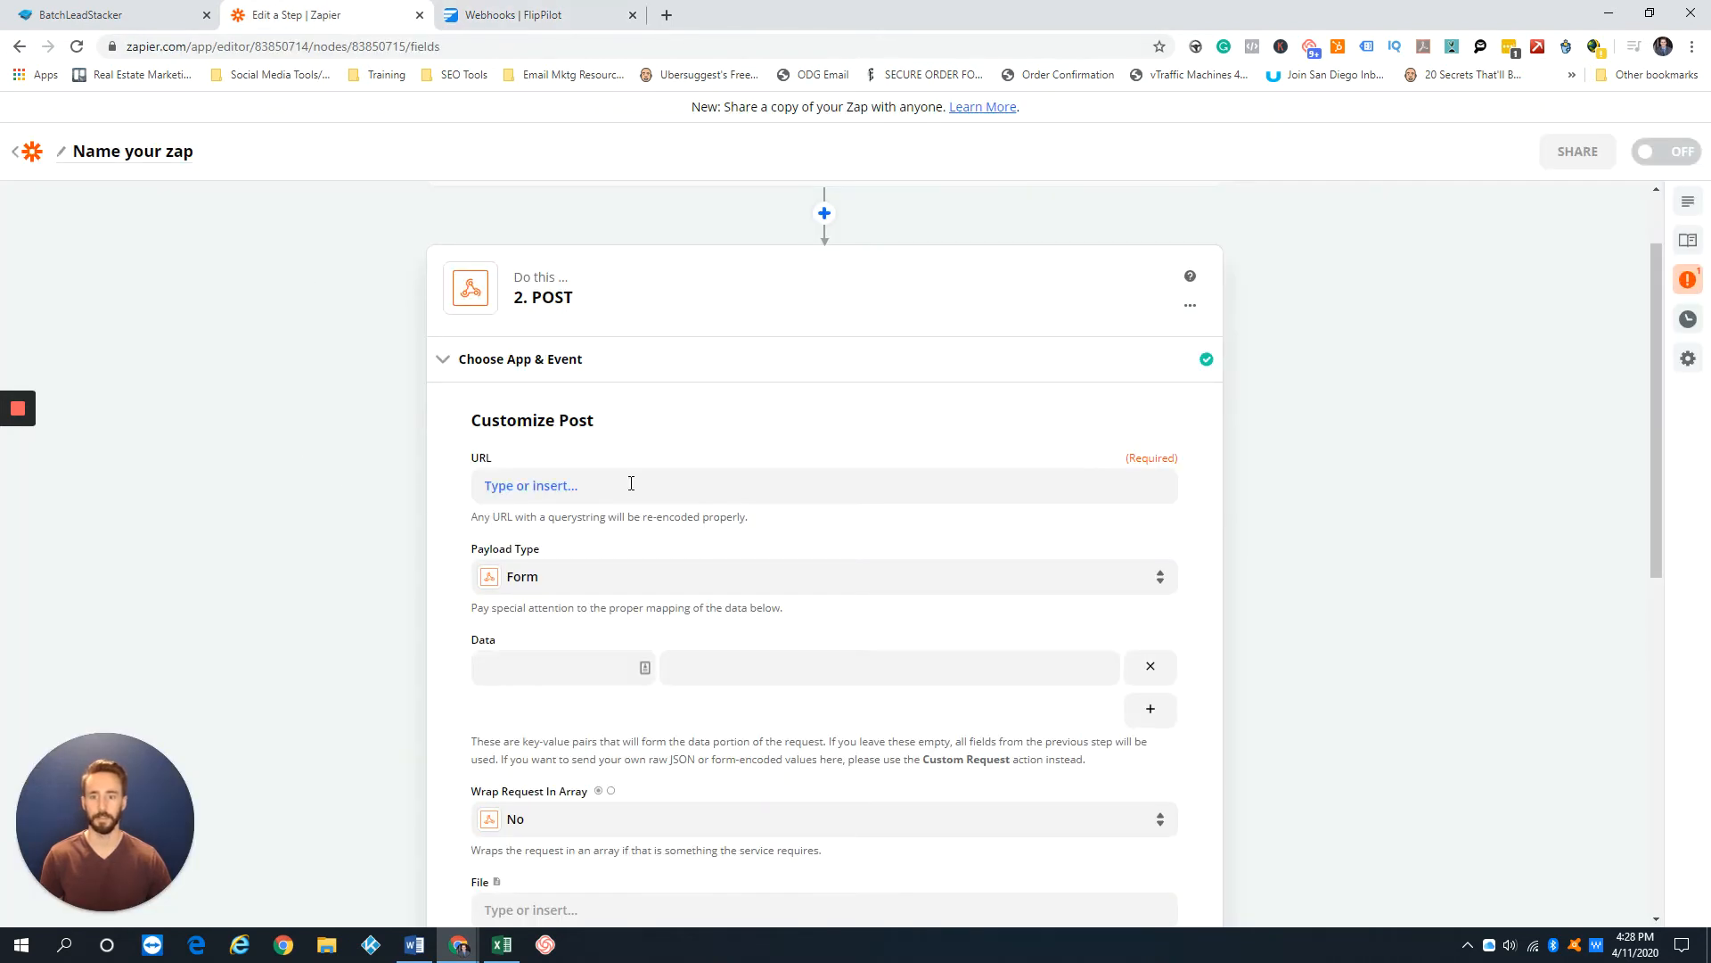
Step: Point the Zapier POST step at the BLS Text webhook URL and continue to its test page
left_click(631, 485)
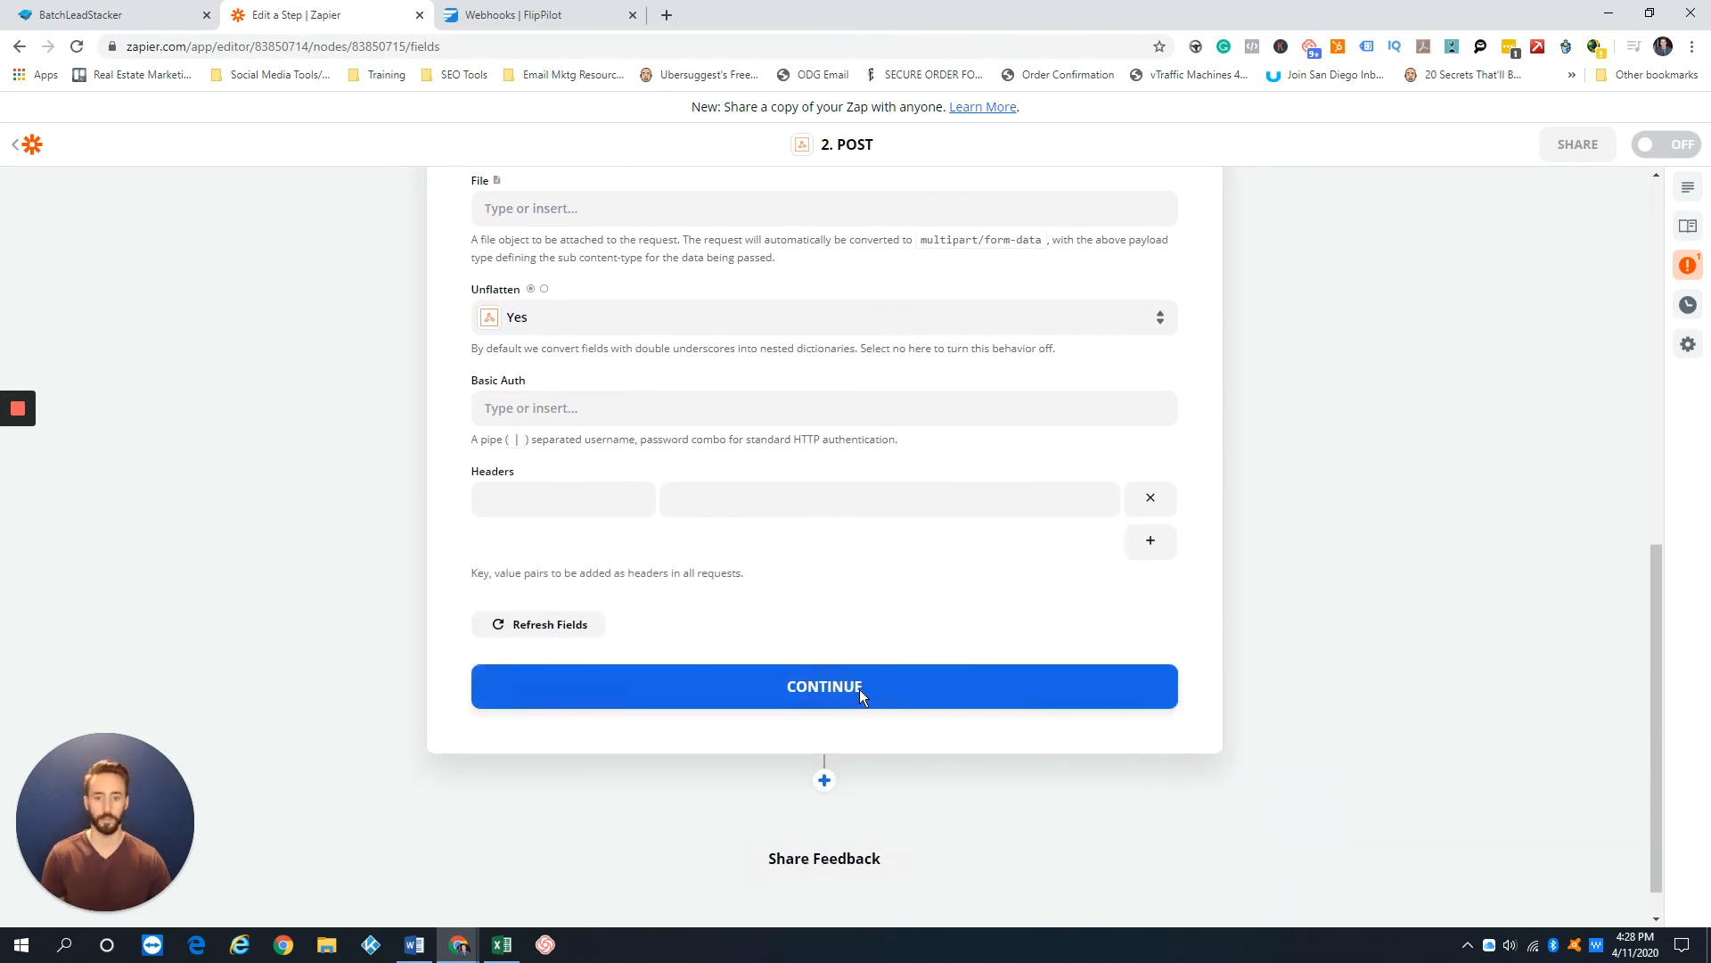
left_click(824, 686)
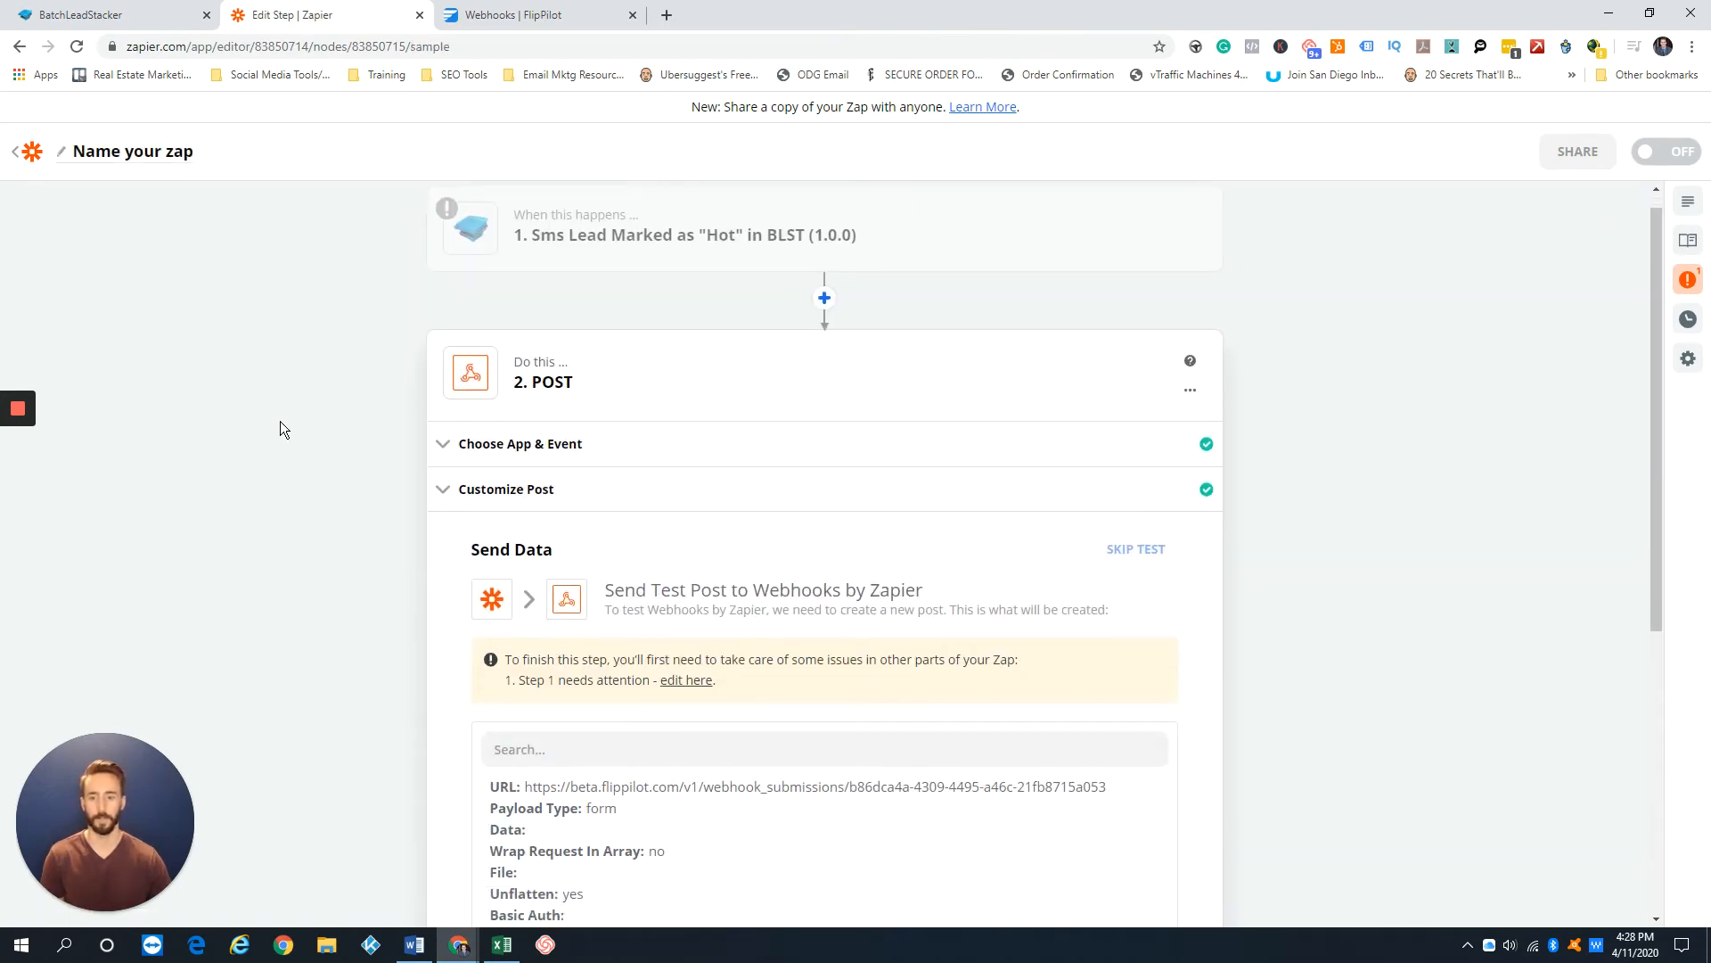
scroll("down", 3)
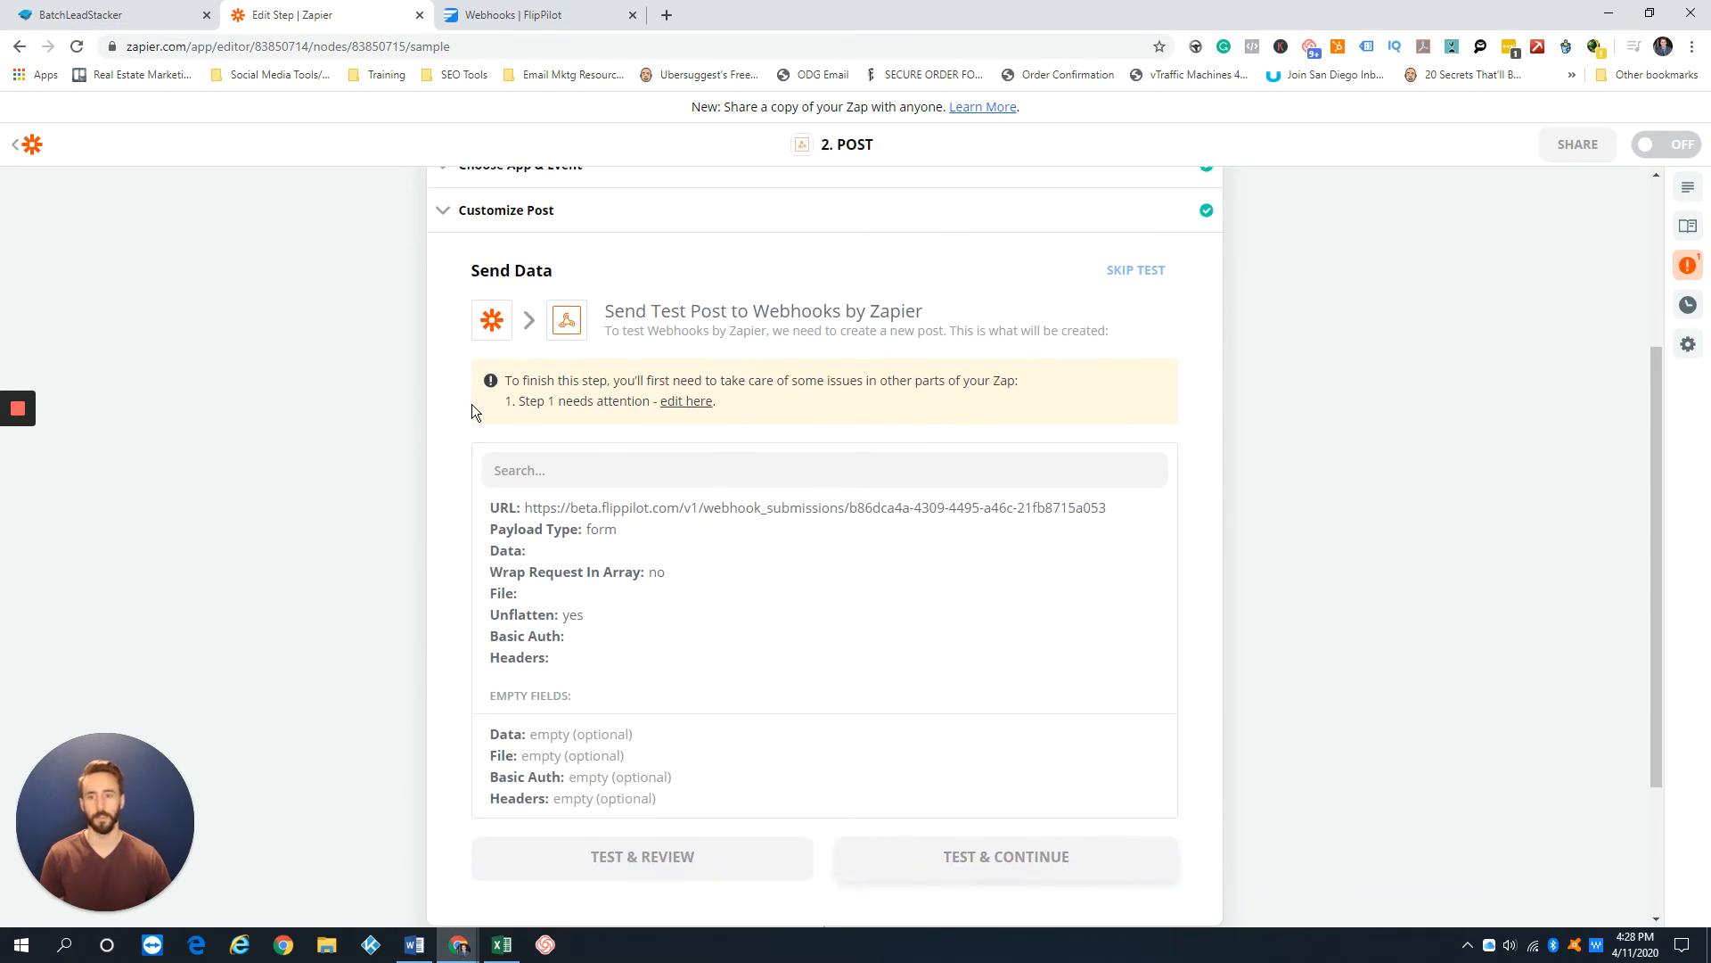
scroll("down", 3)
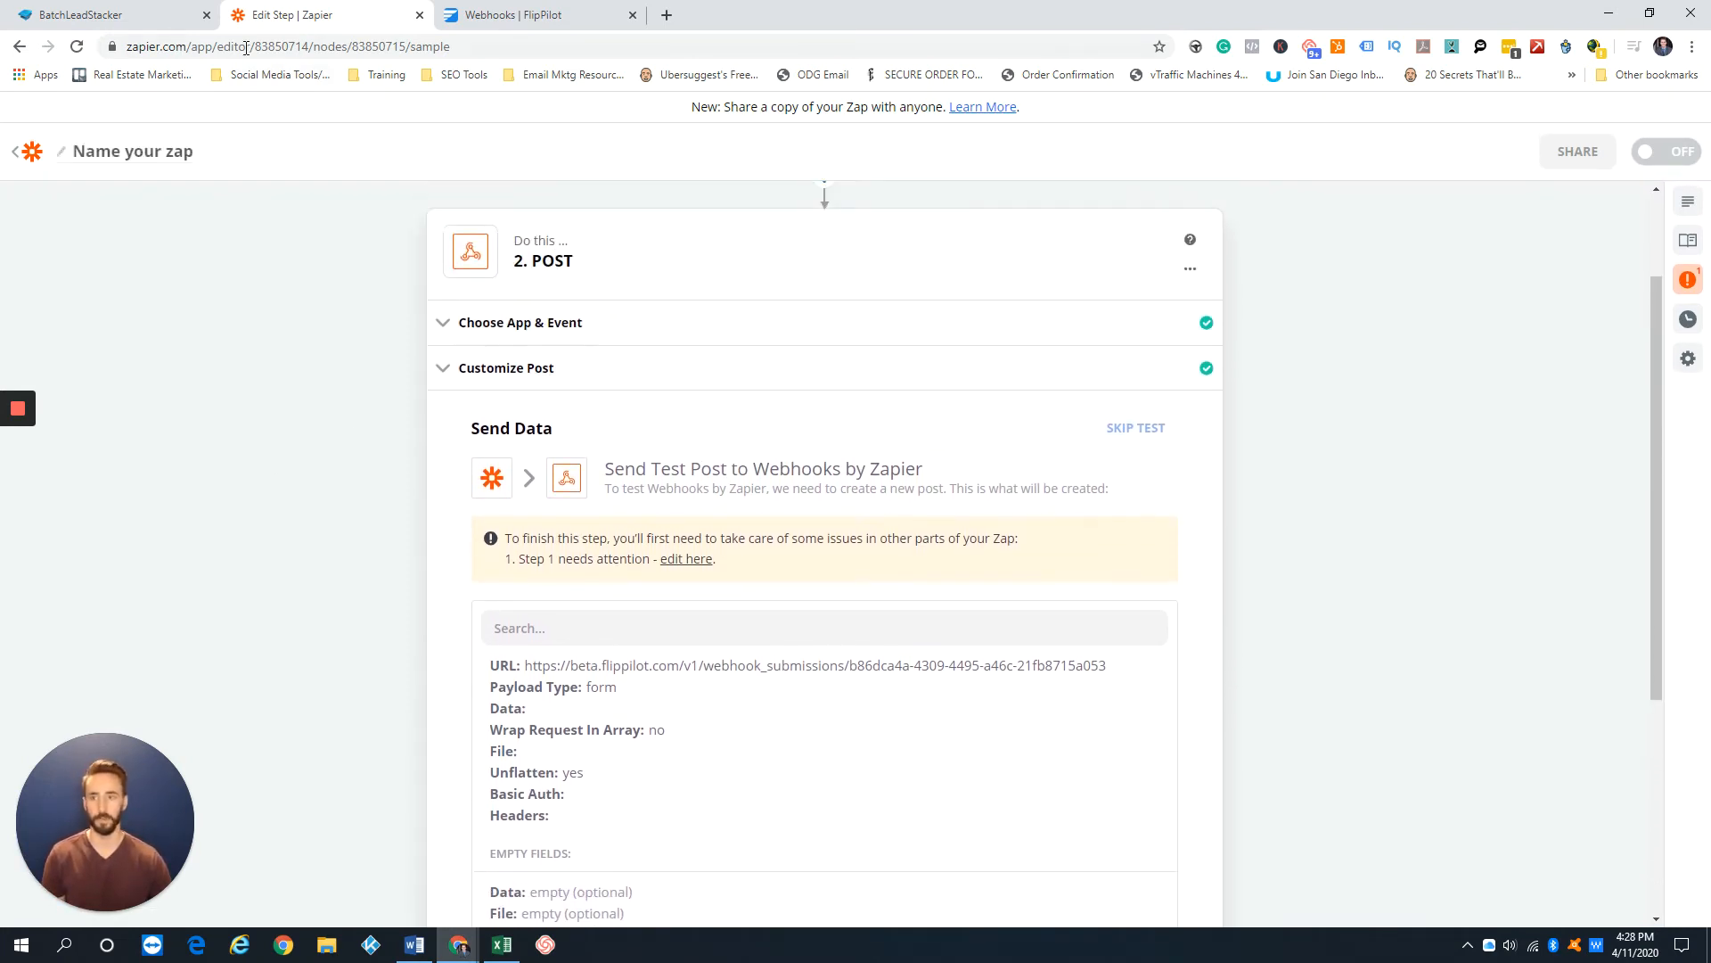
Step: Check the other tabs, return to FlipPilot and close the BLS Text webhook details
left_click(103, 15)
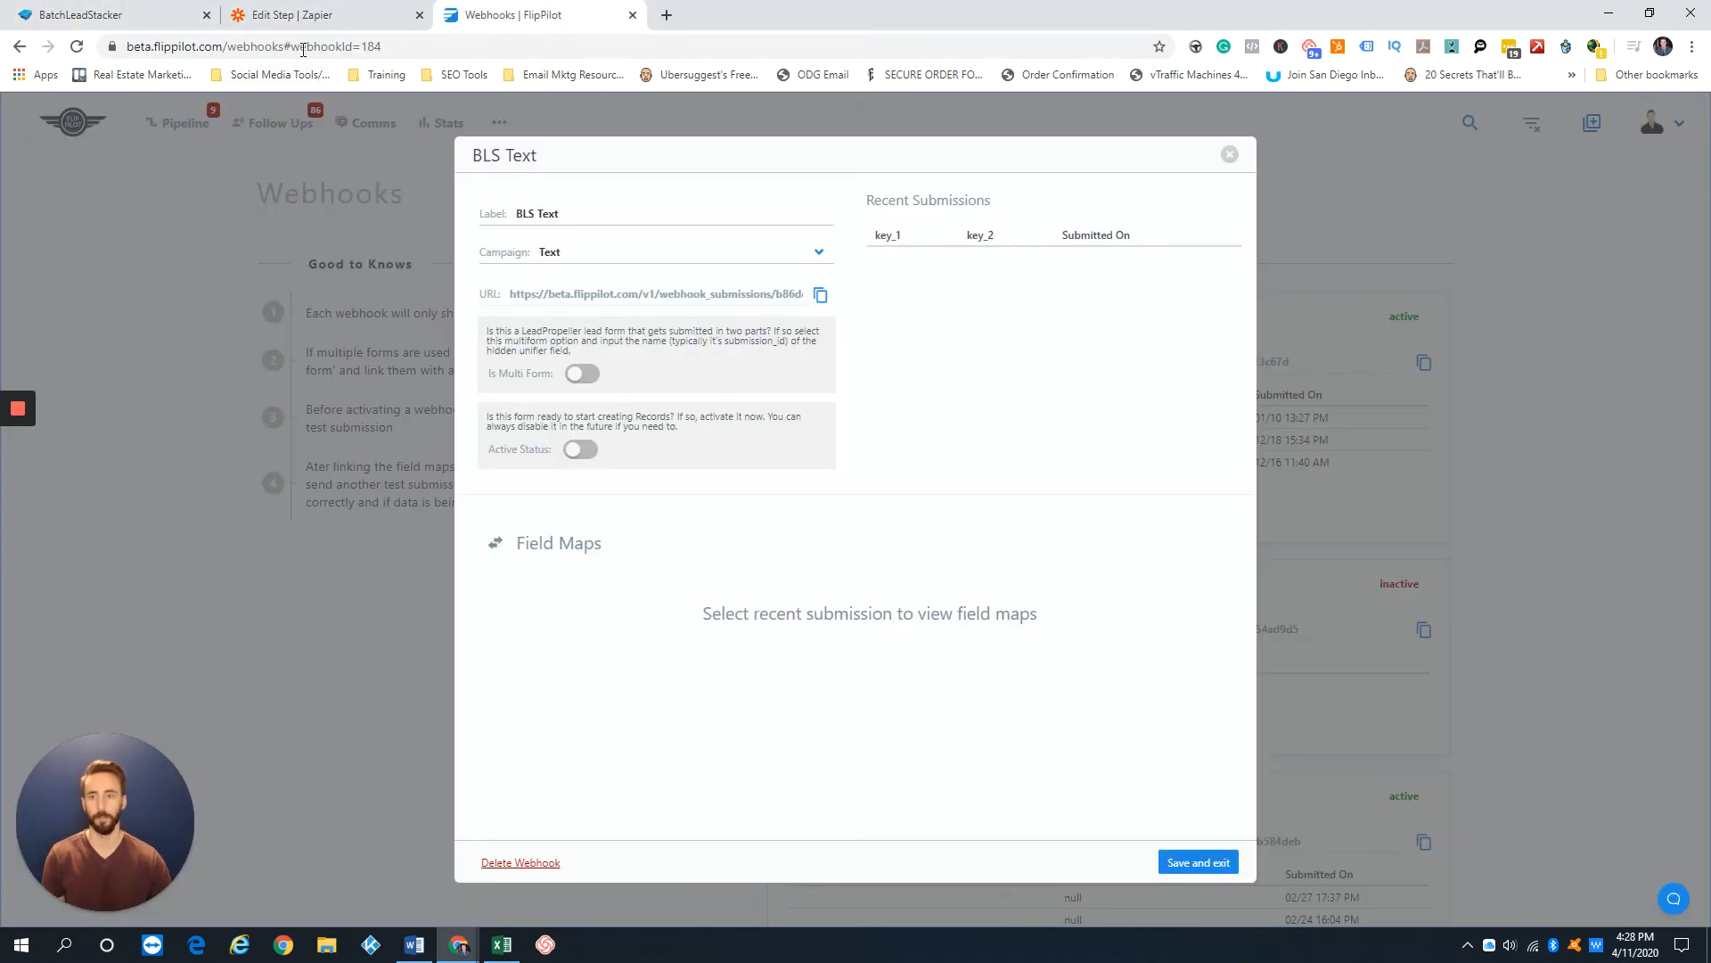
left_click(283, 14)
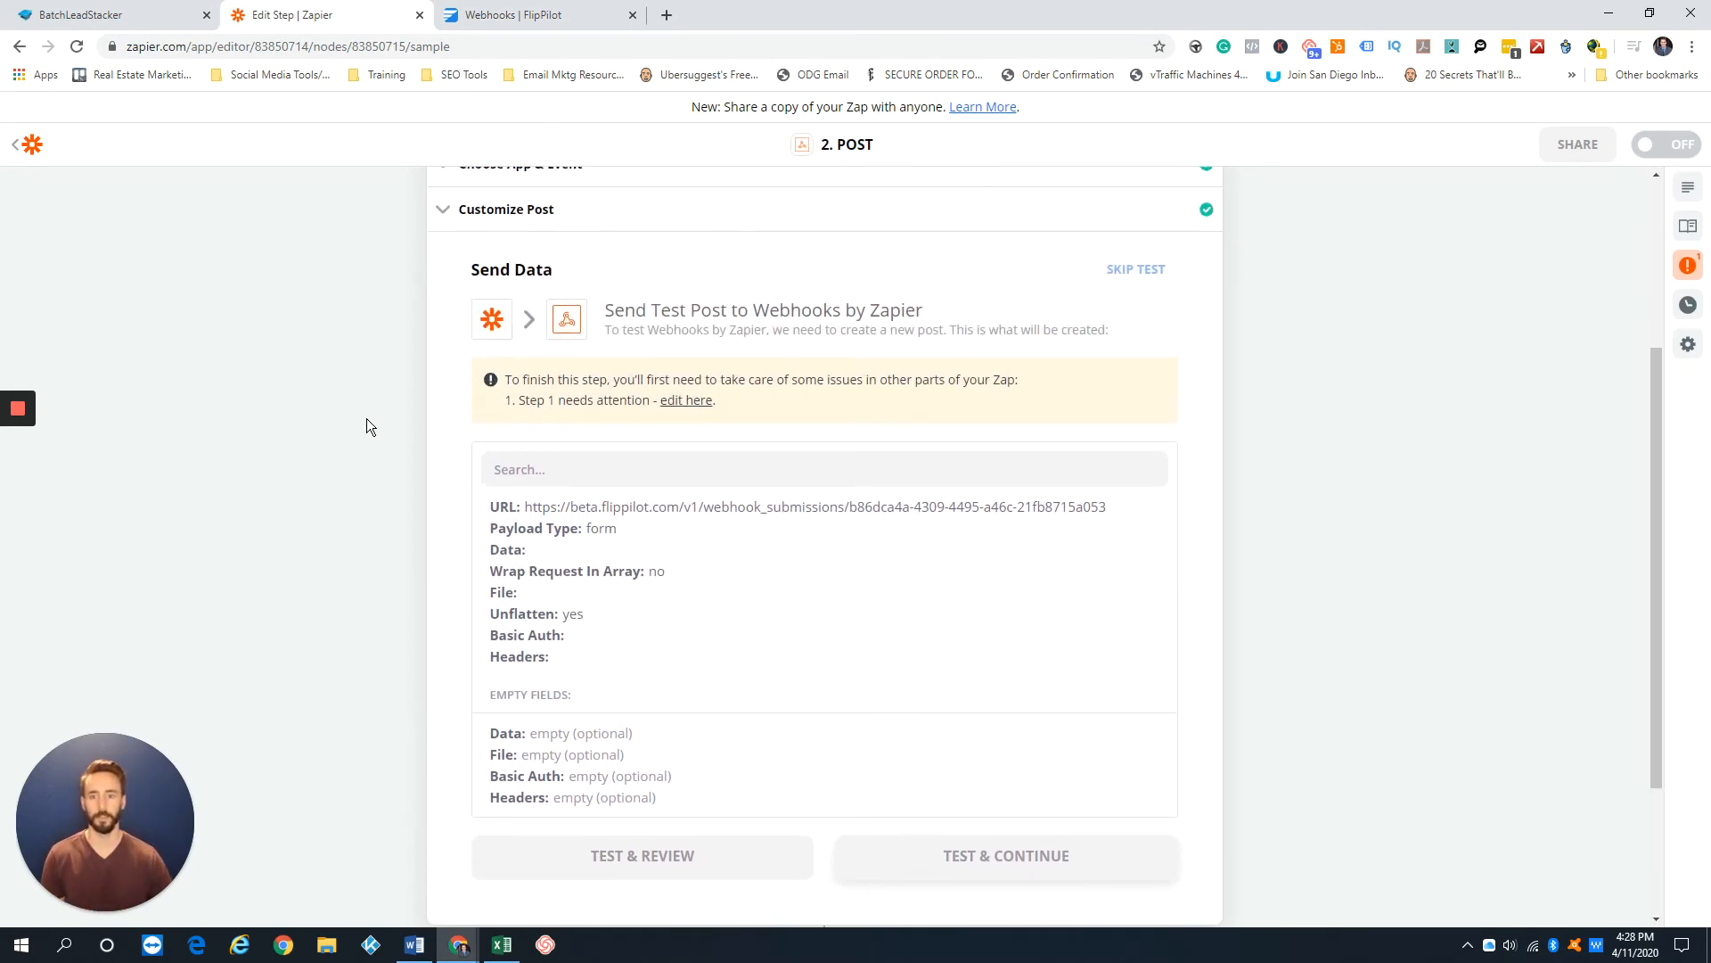
left_click(534, 14)
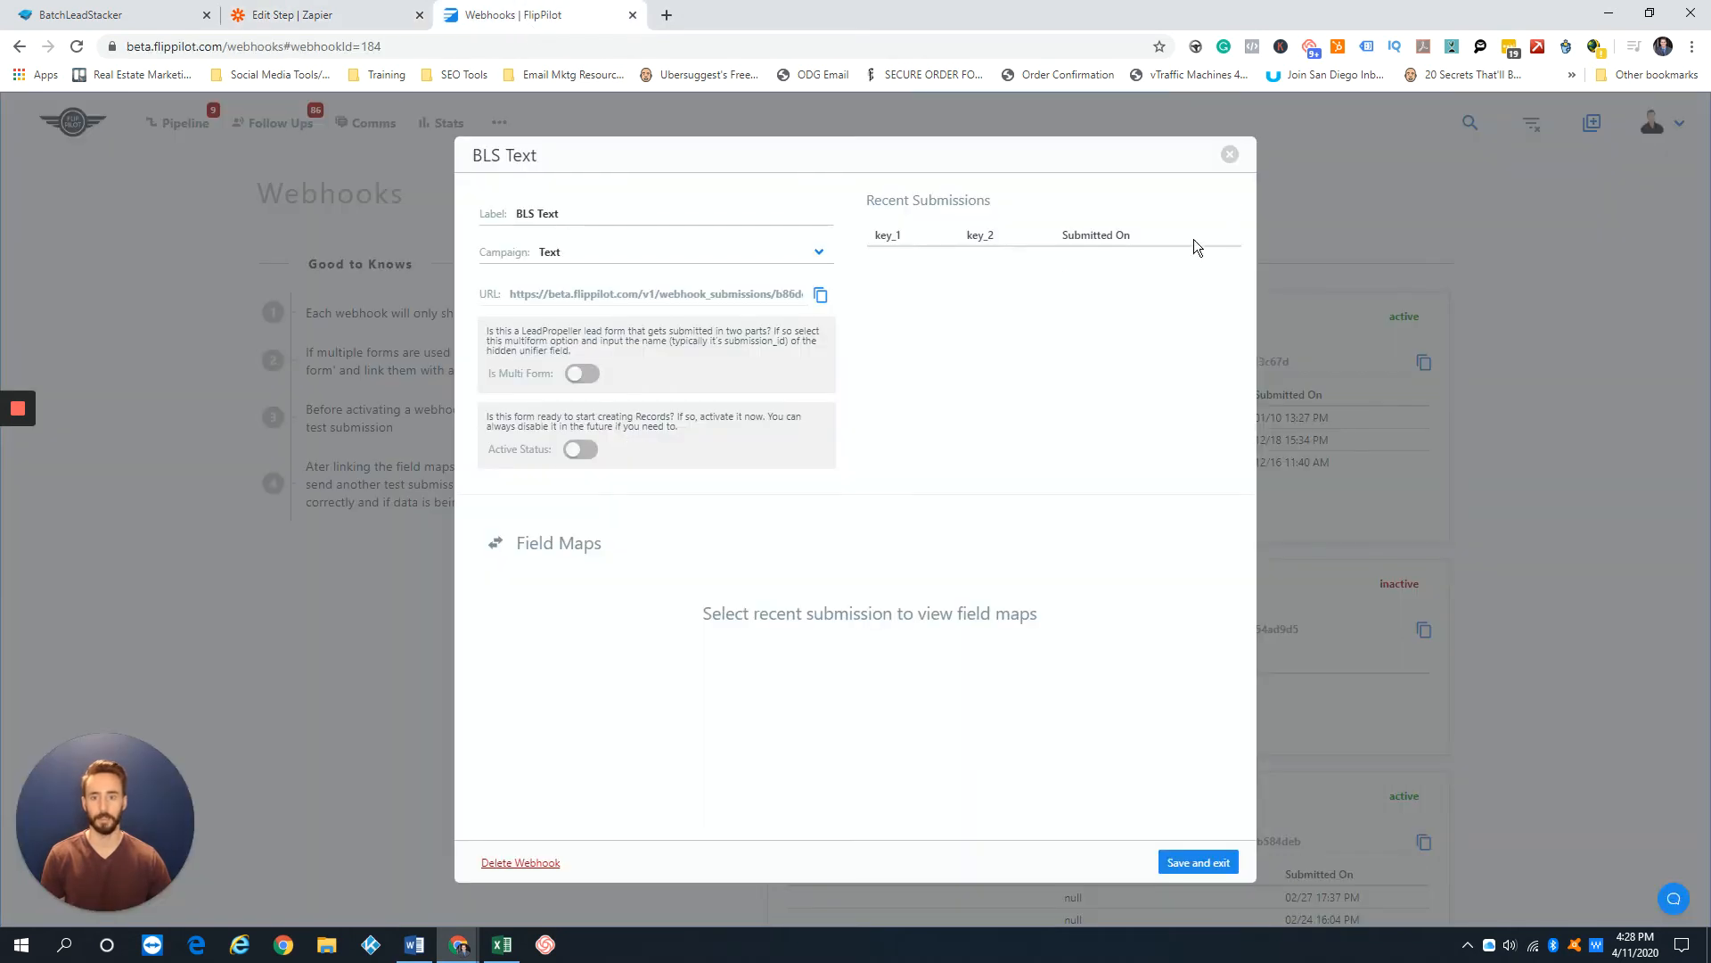
left_click(1229, 154)
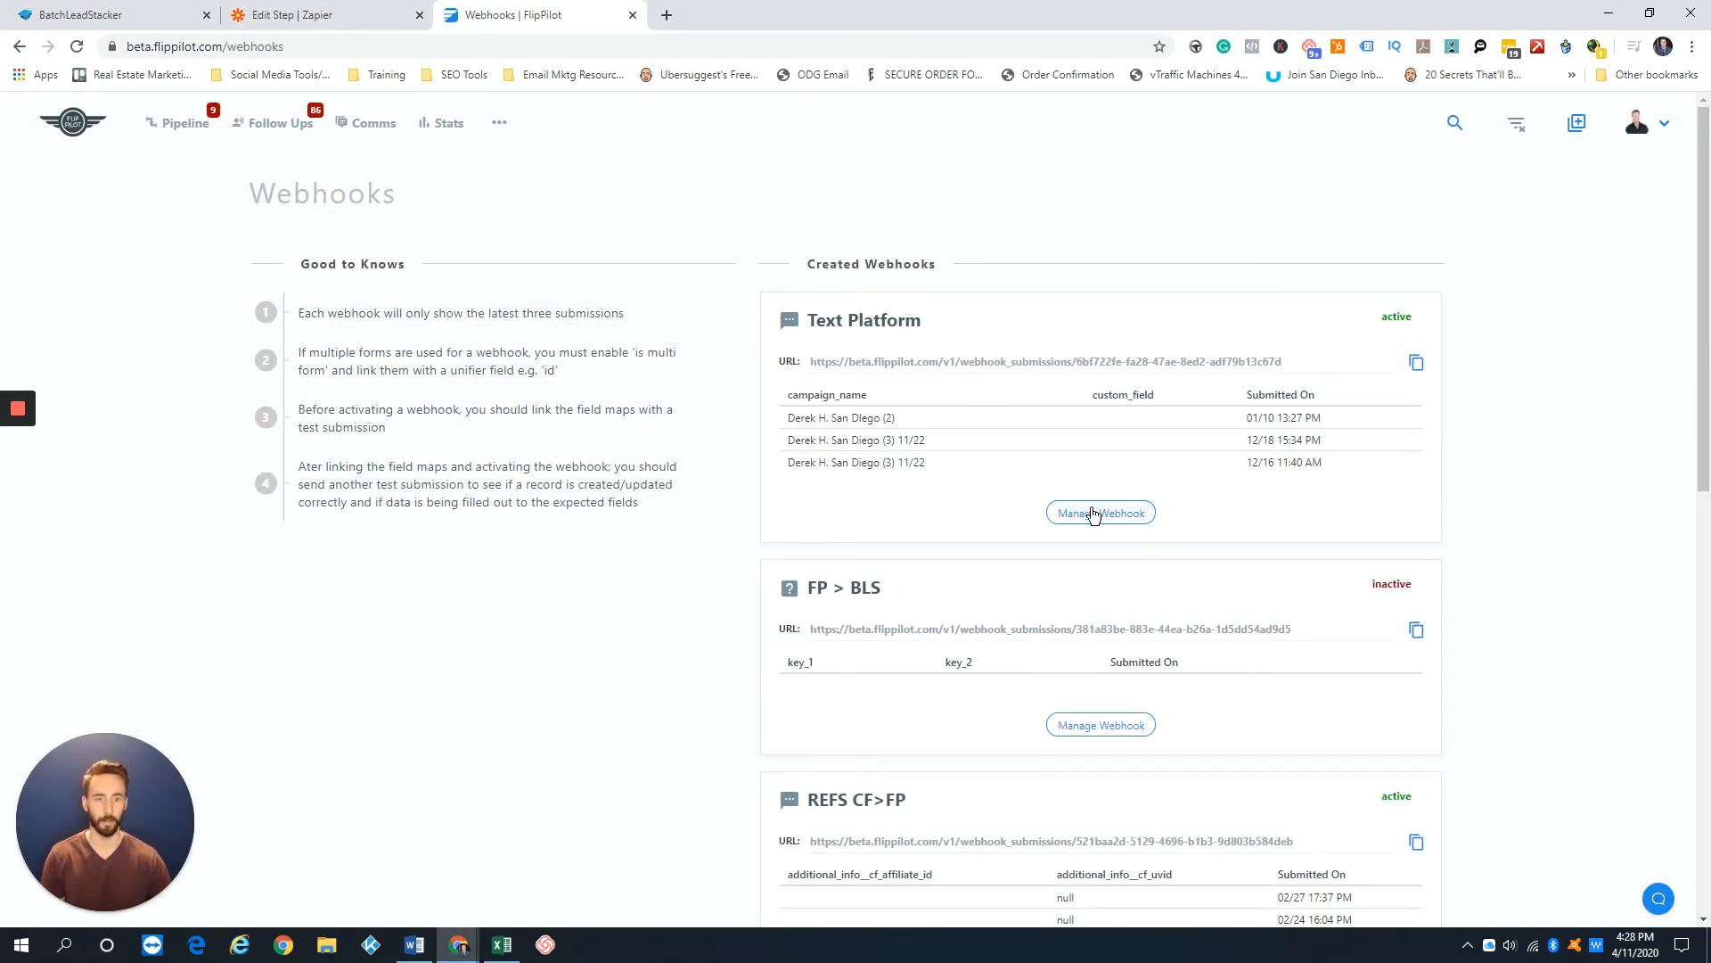
Step: Manage the Text Platform webhook and load field maps from its most recent submission
left_click(1100, 512)
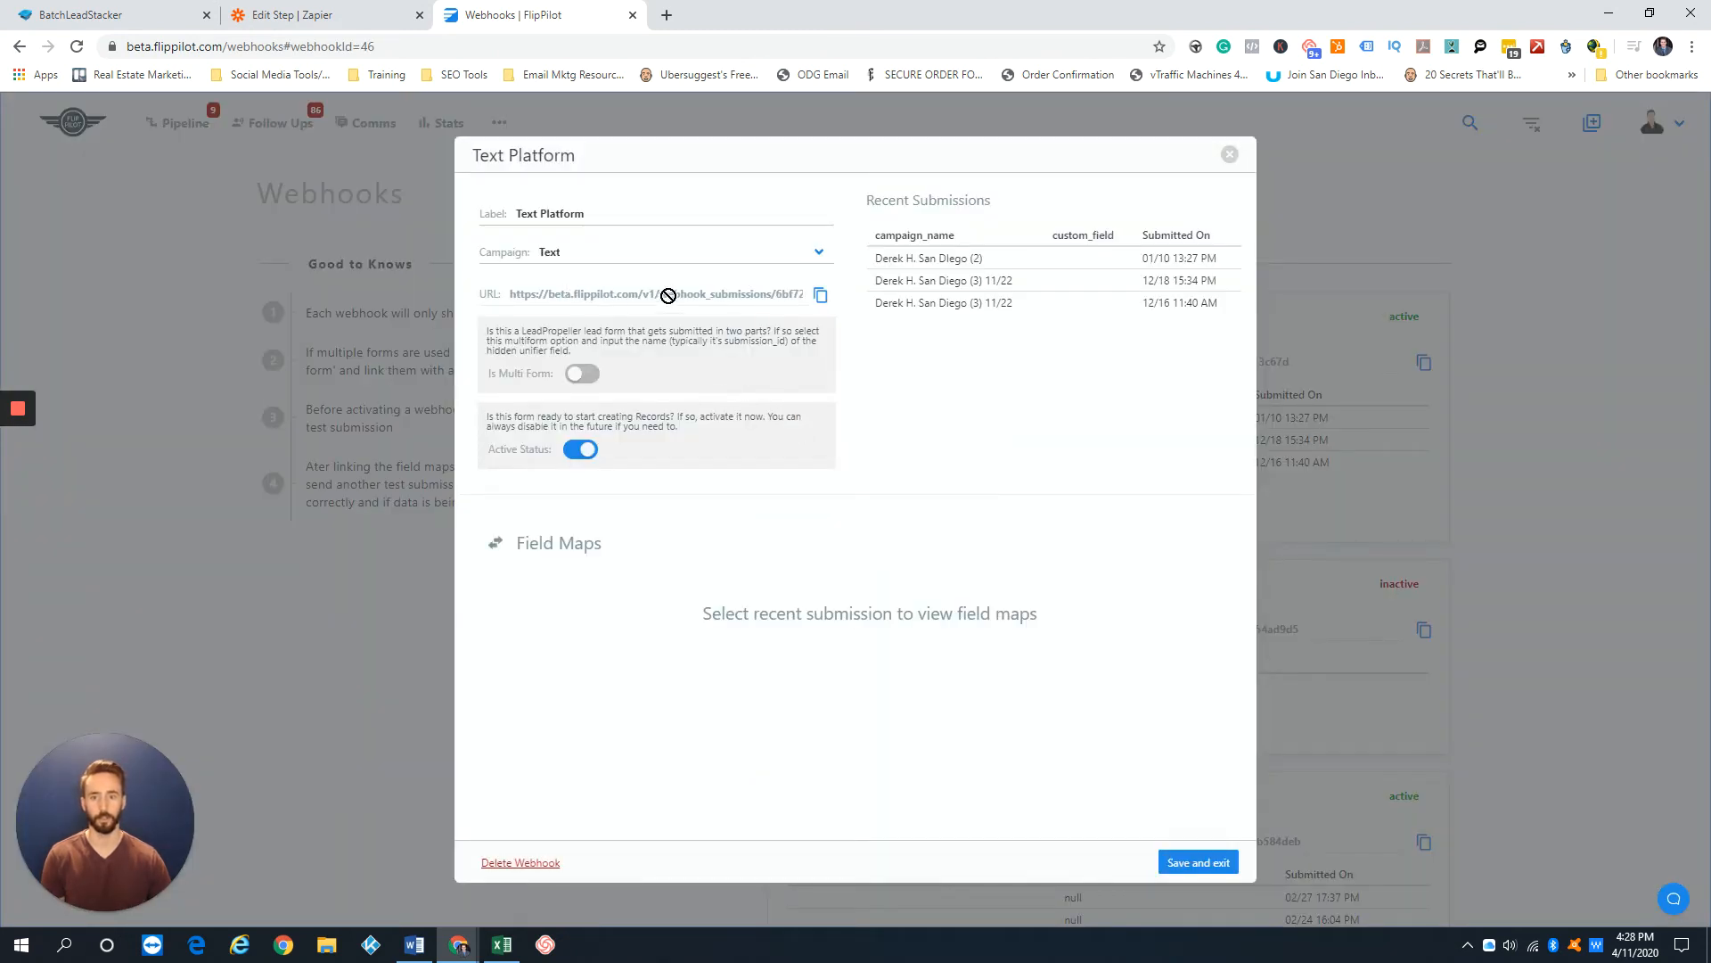
left_click(927, 258)
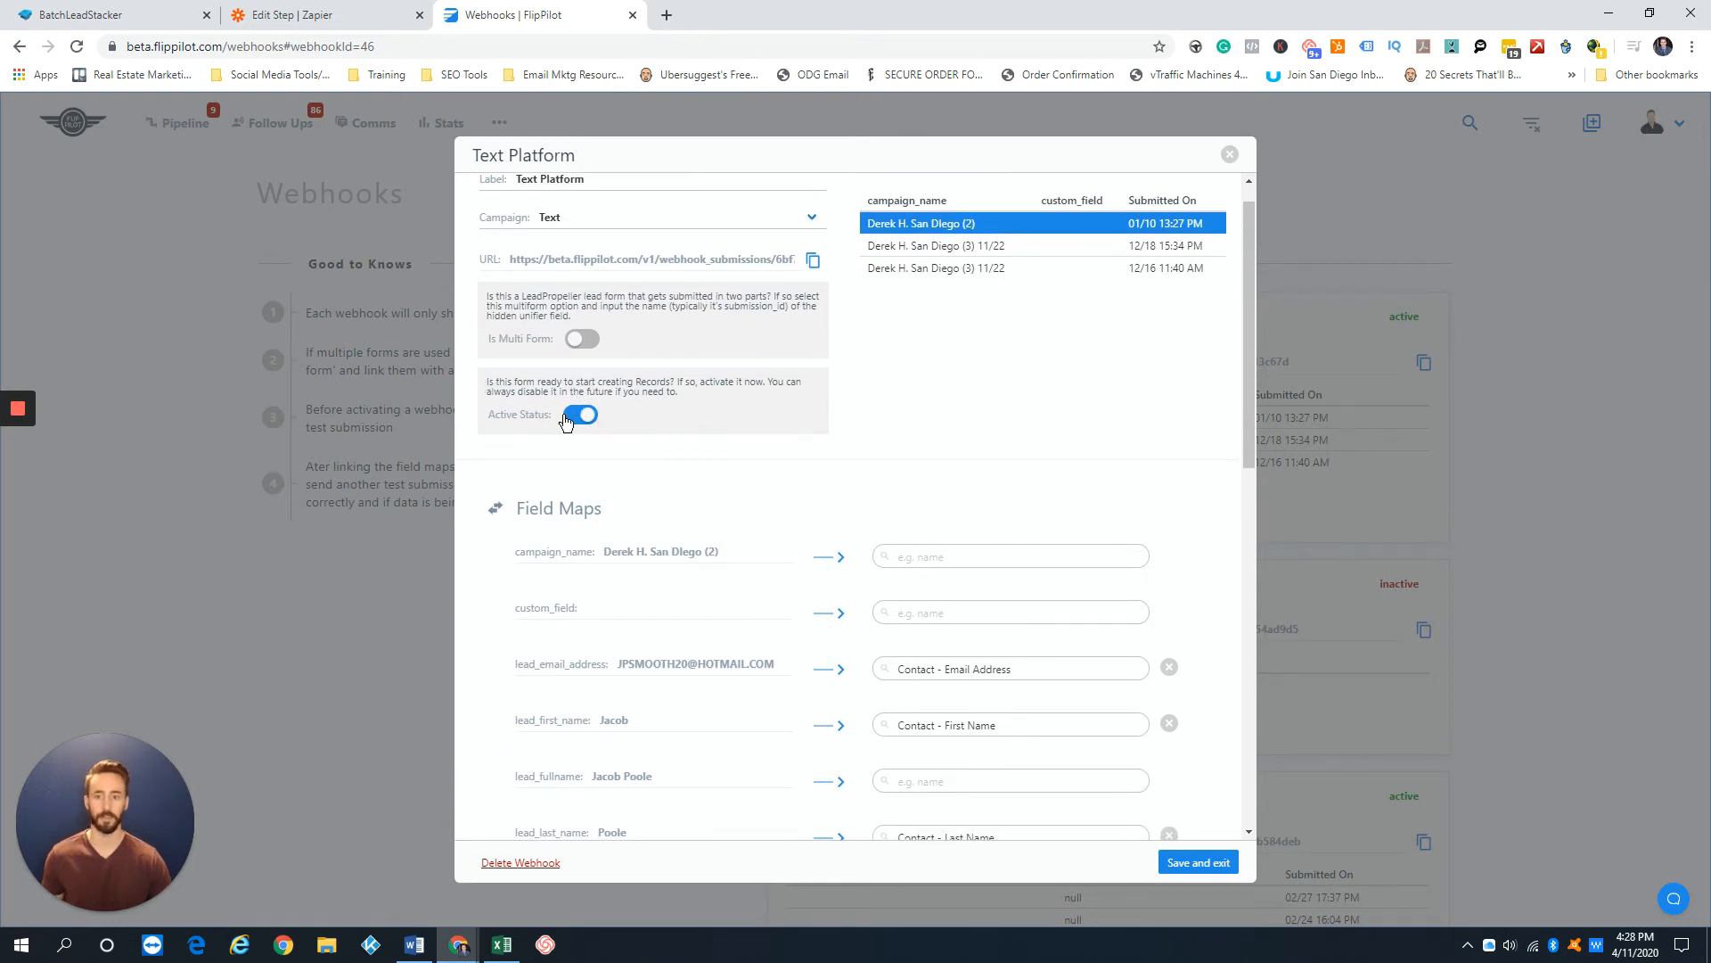
scroll("down", 3)
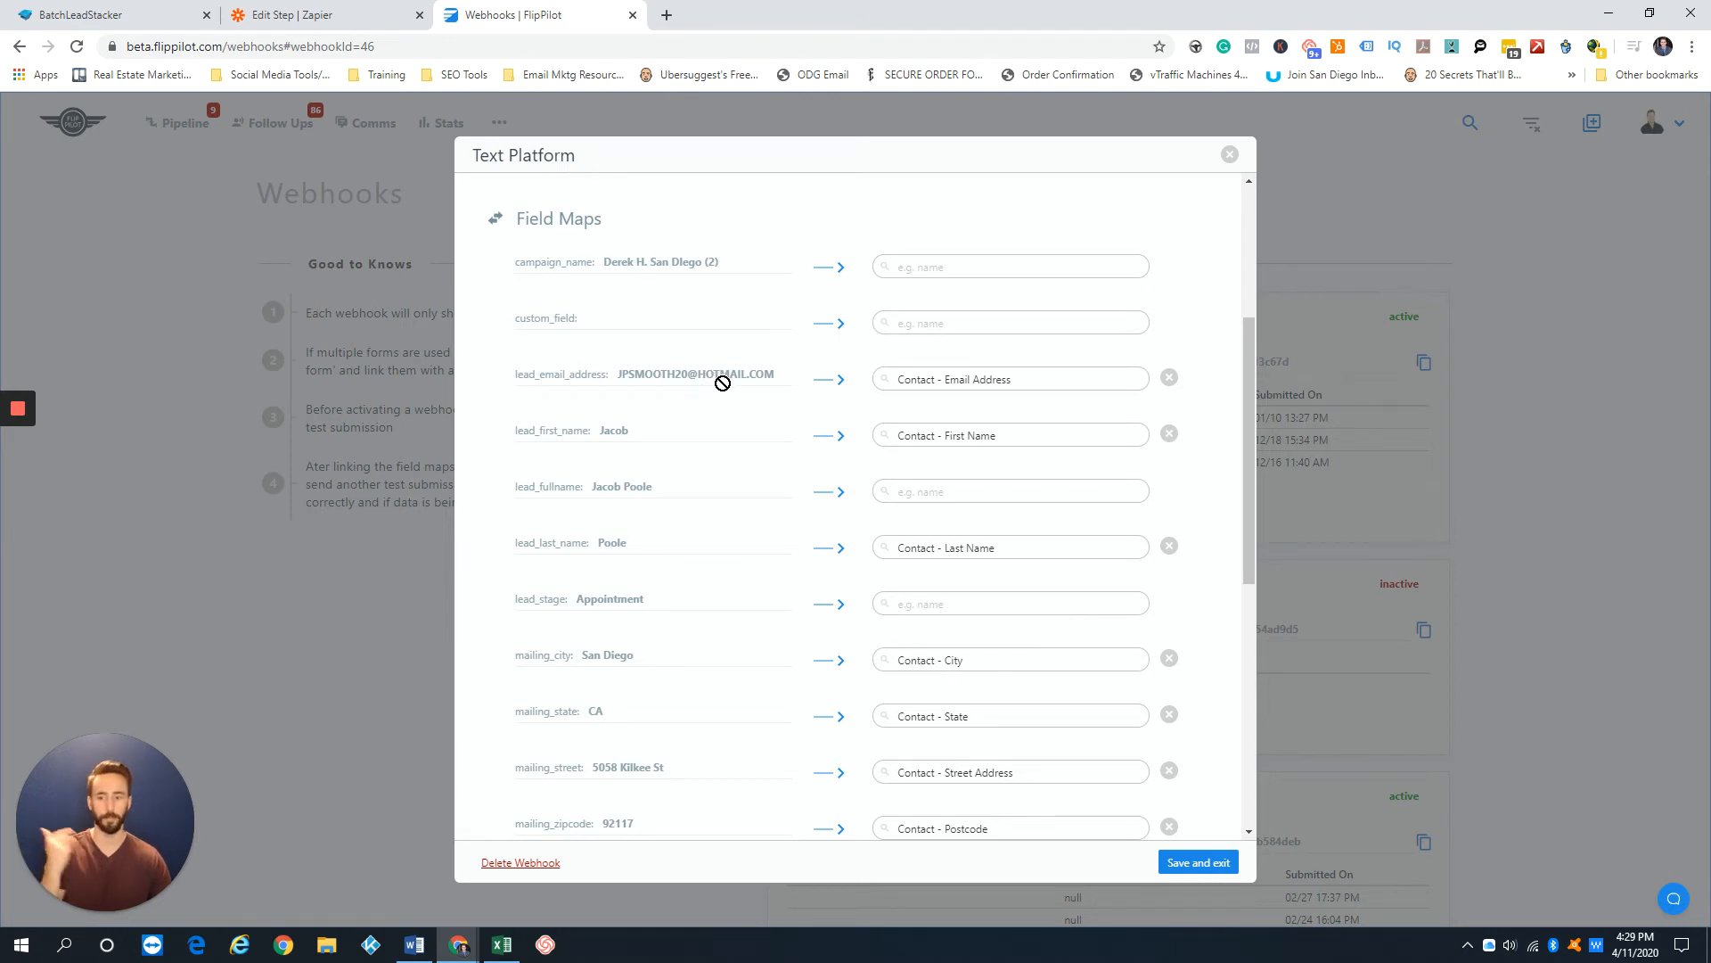
mouse_move(729, 403)
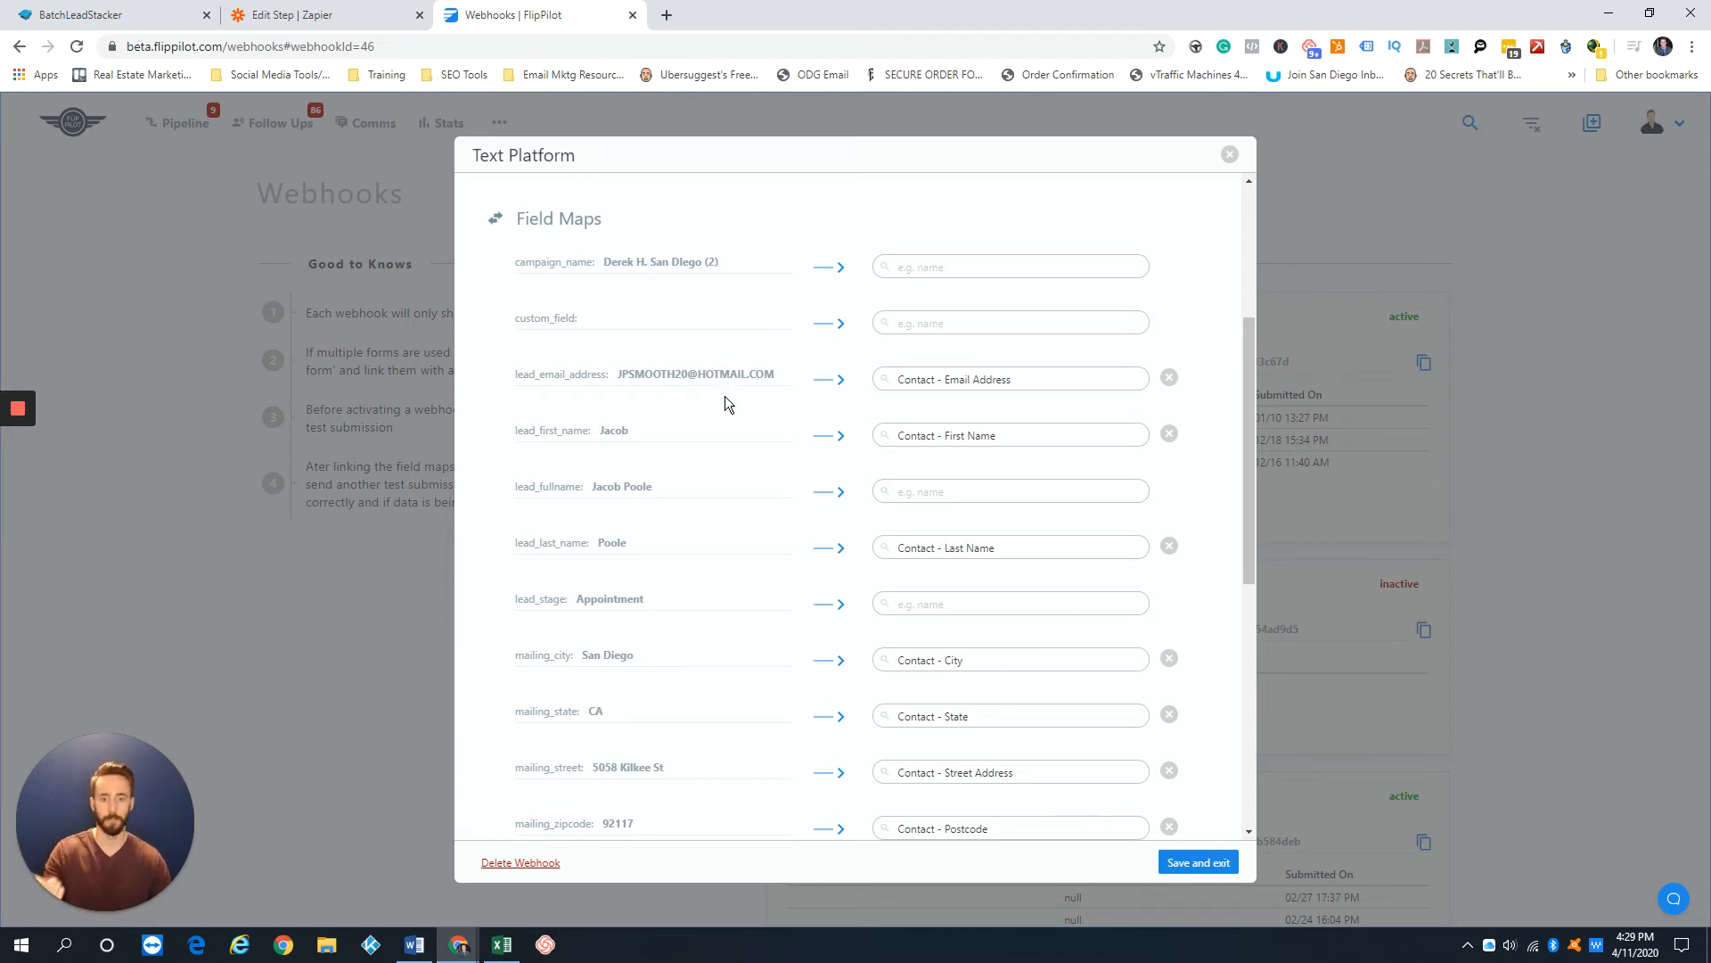
Step: Review the lead_first_name mapping and property address value, leaving field maps unchanged, and close the details
scroll("down", 3)
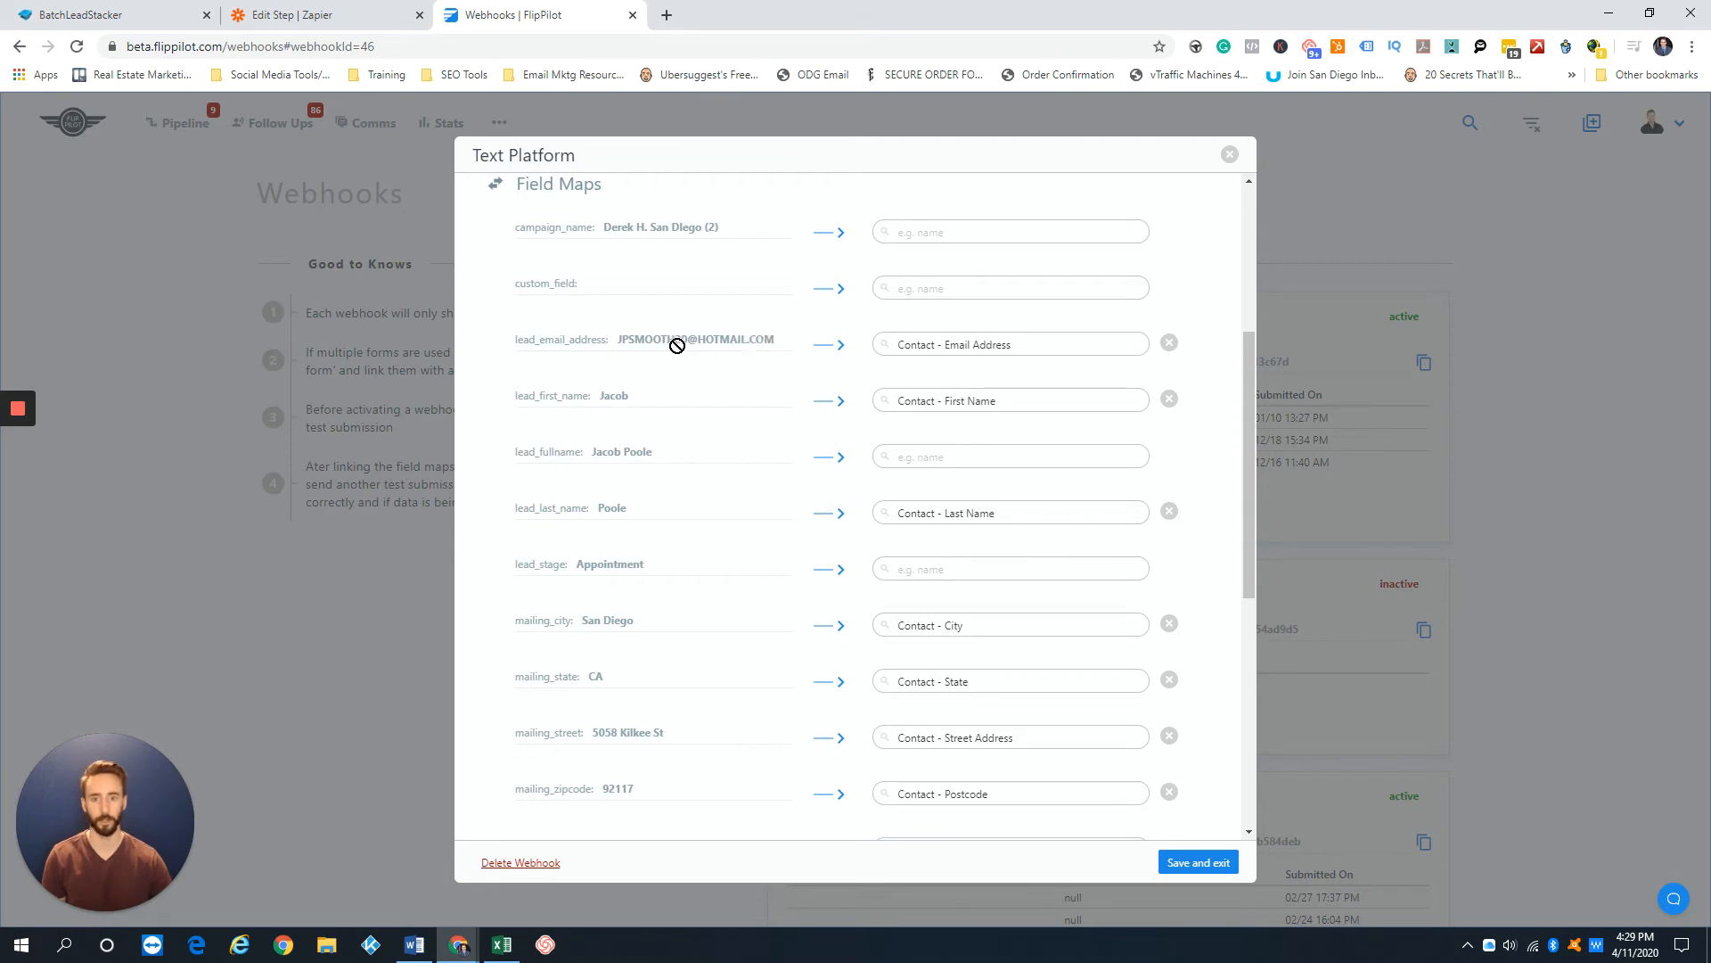
left_click(1008, 345)
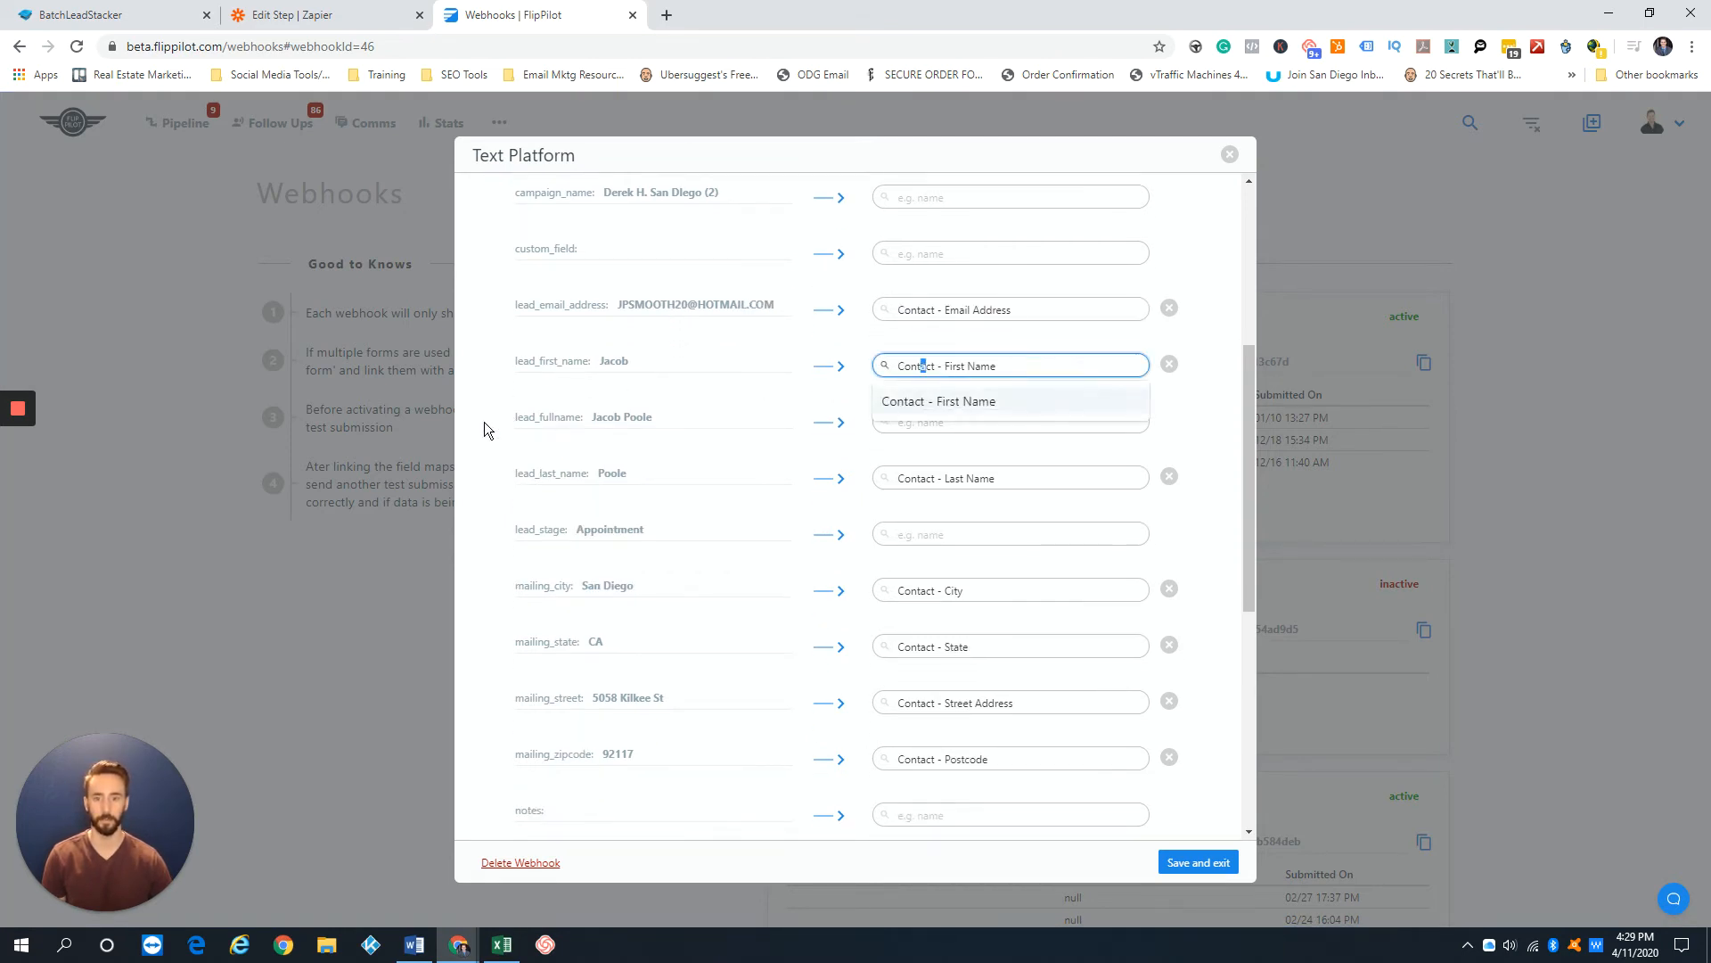
scroll("down", 3)
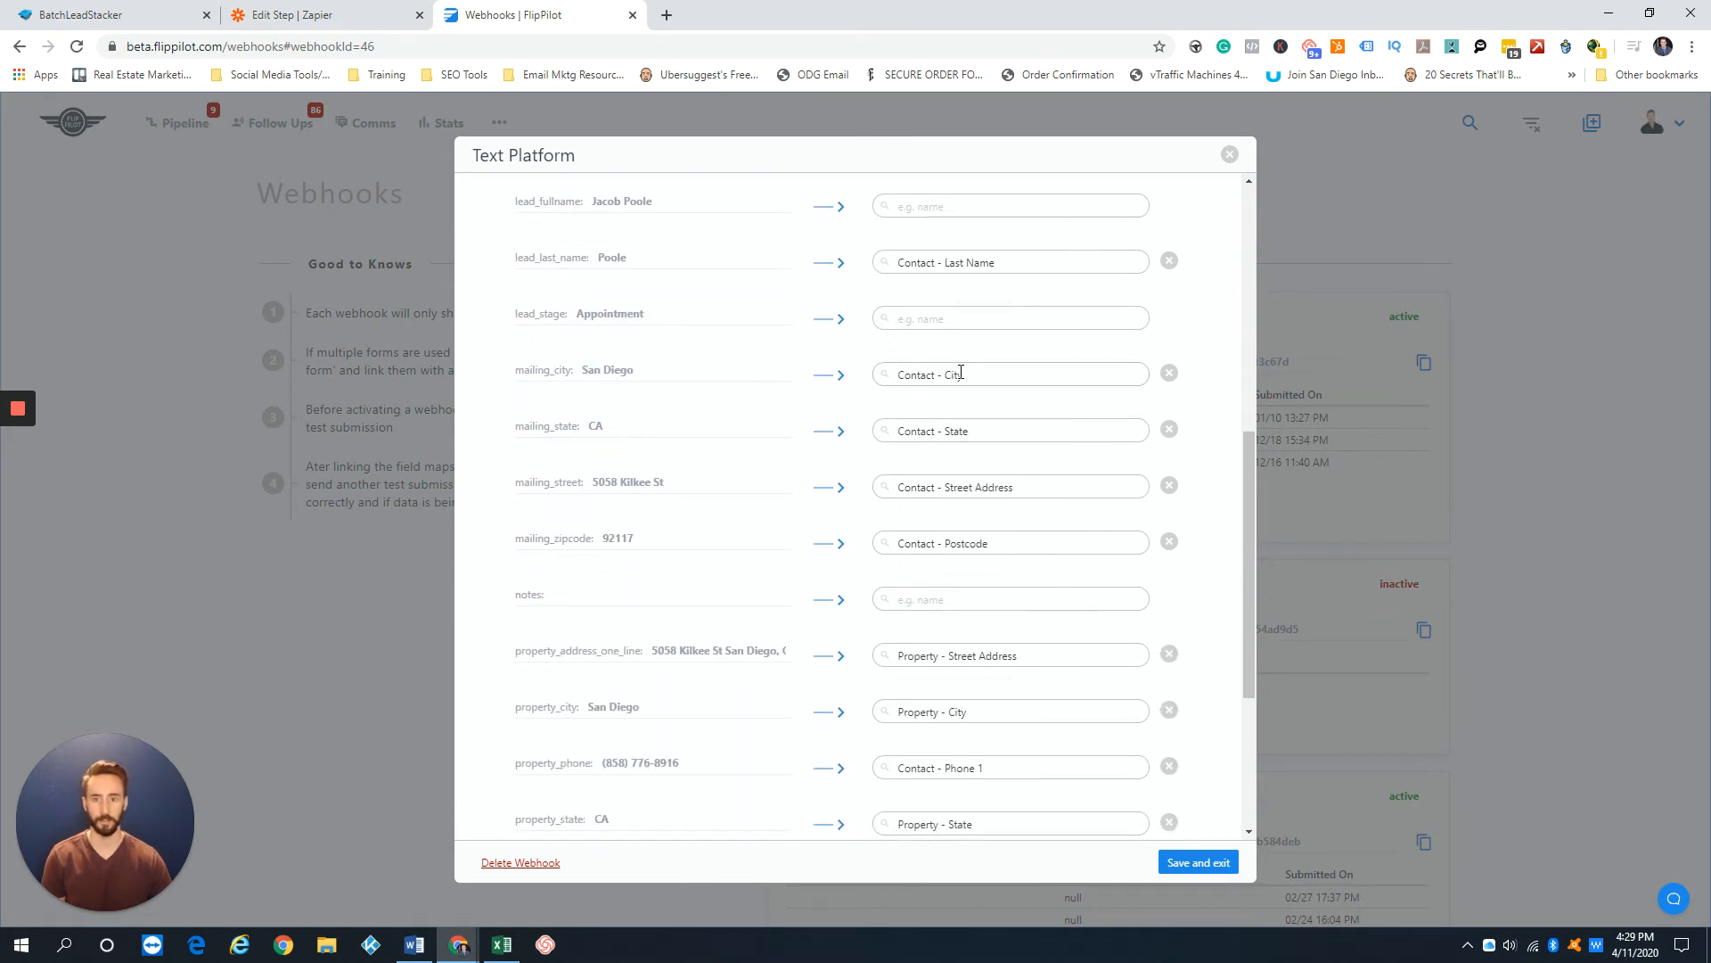
scroll("down", 3)
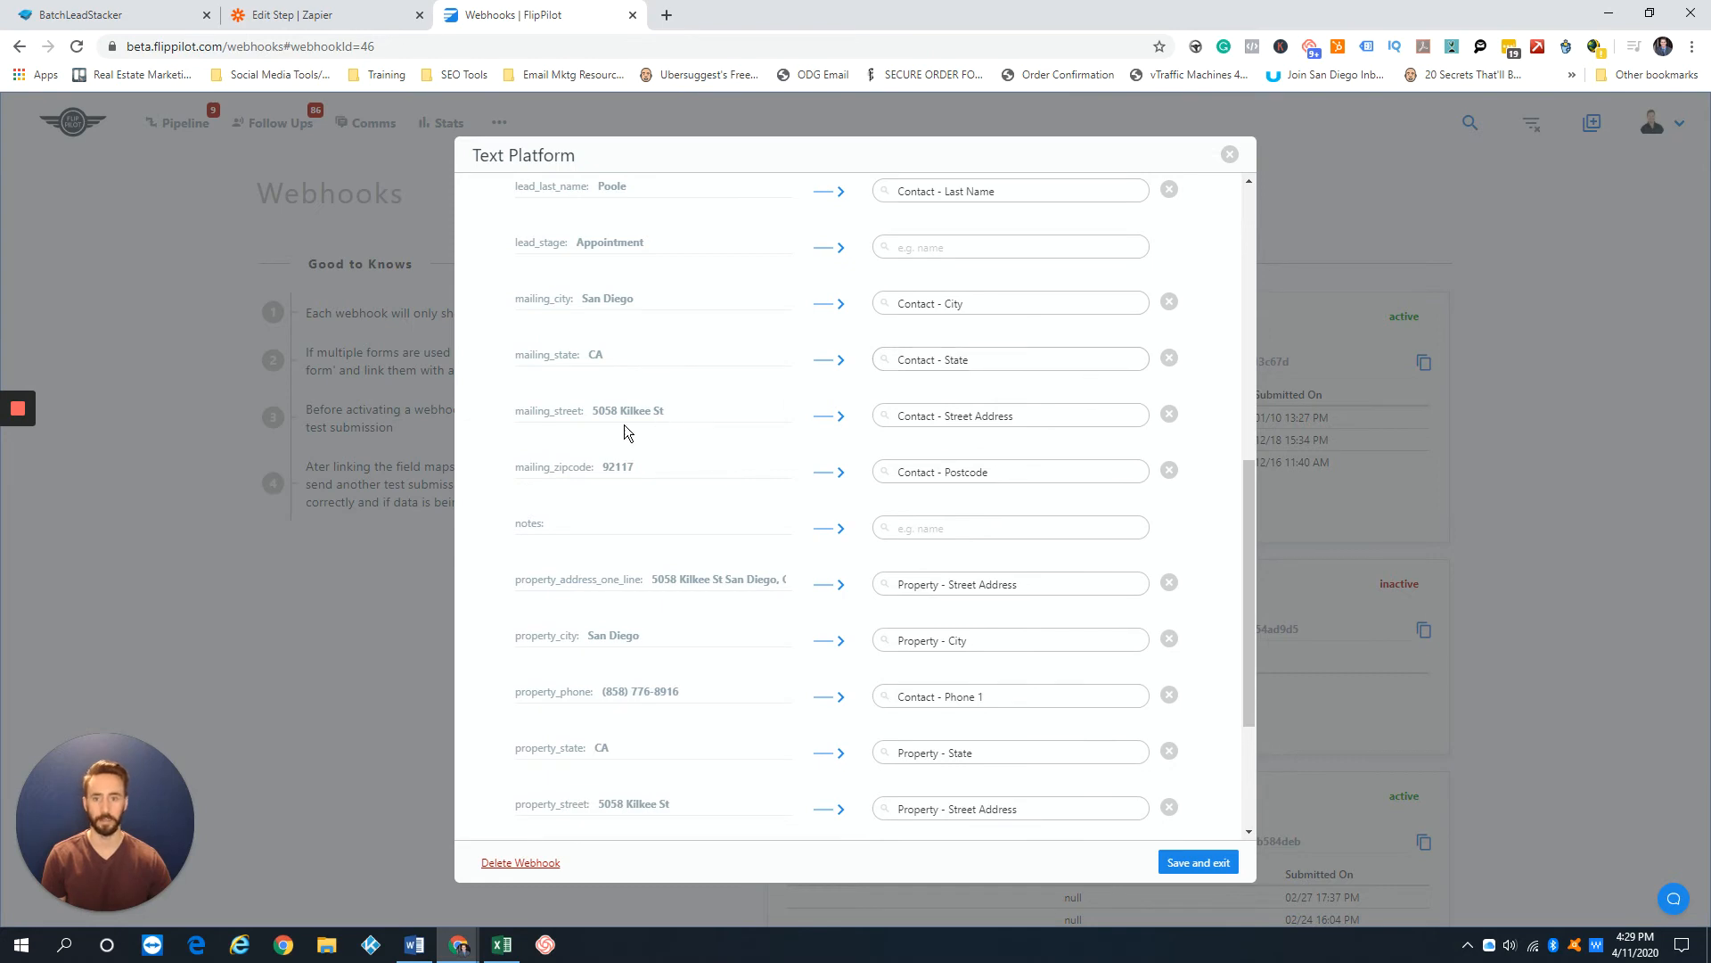
scroll("down", 3)
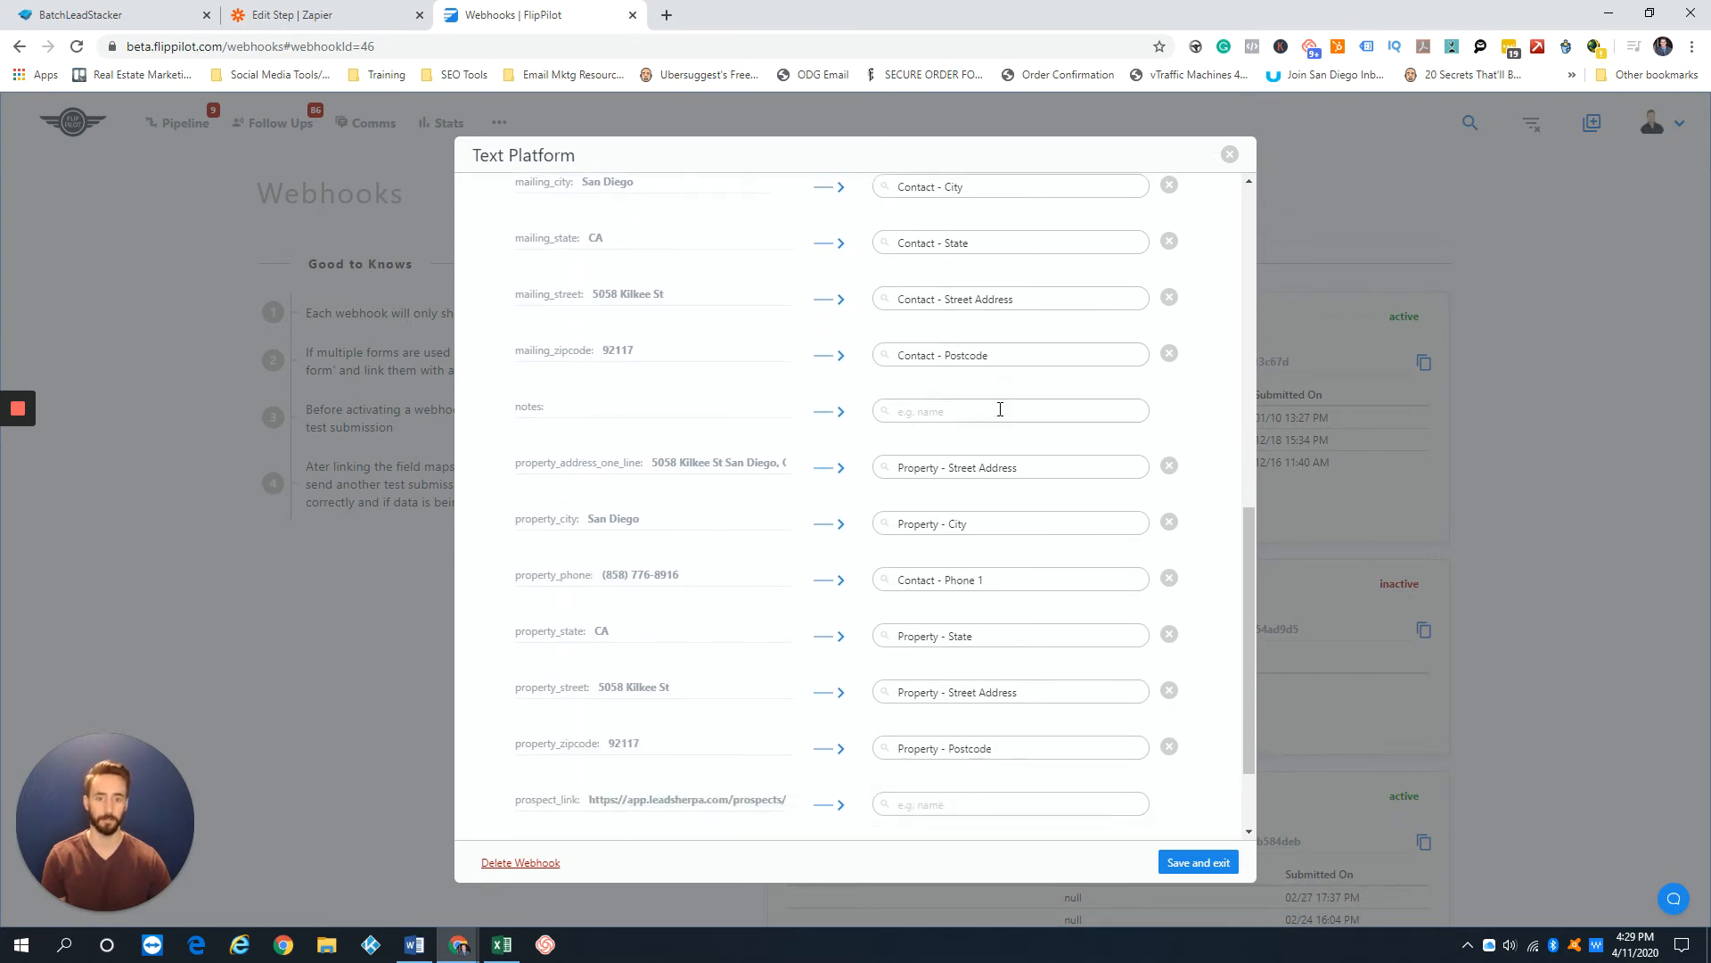
scroll("down", 3)
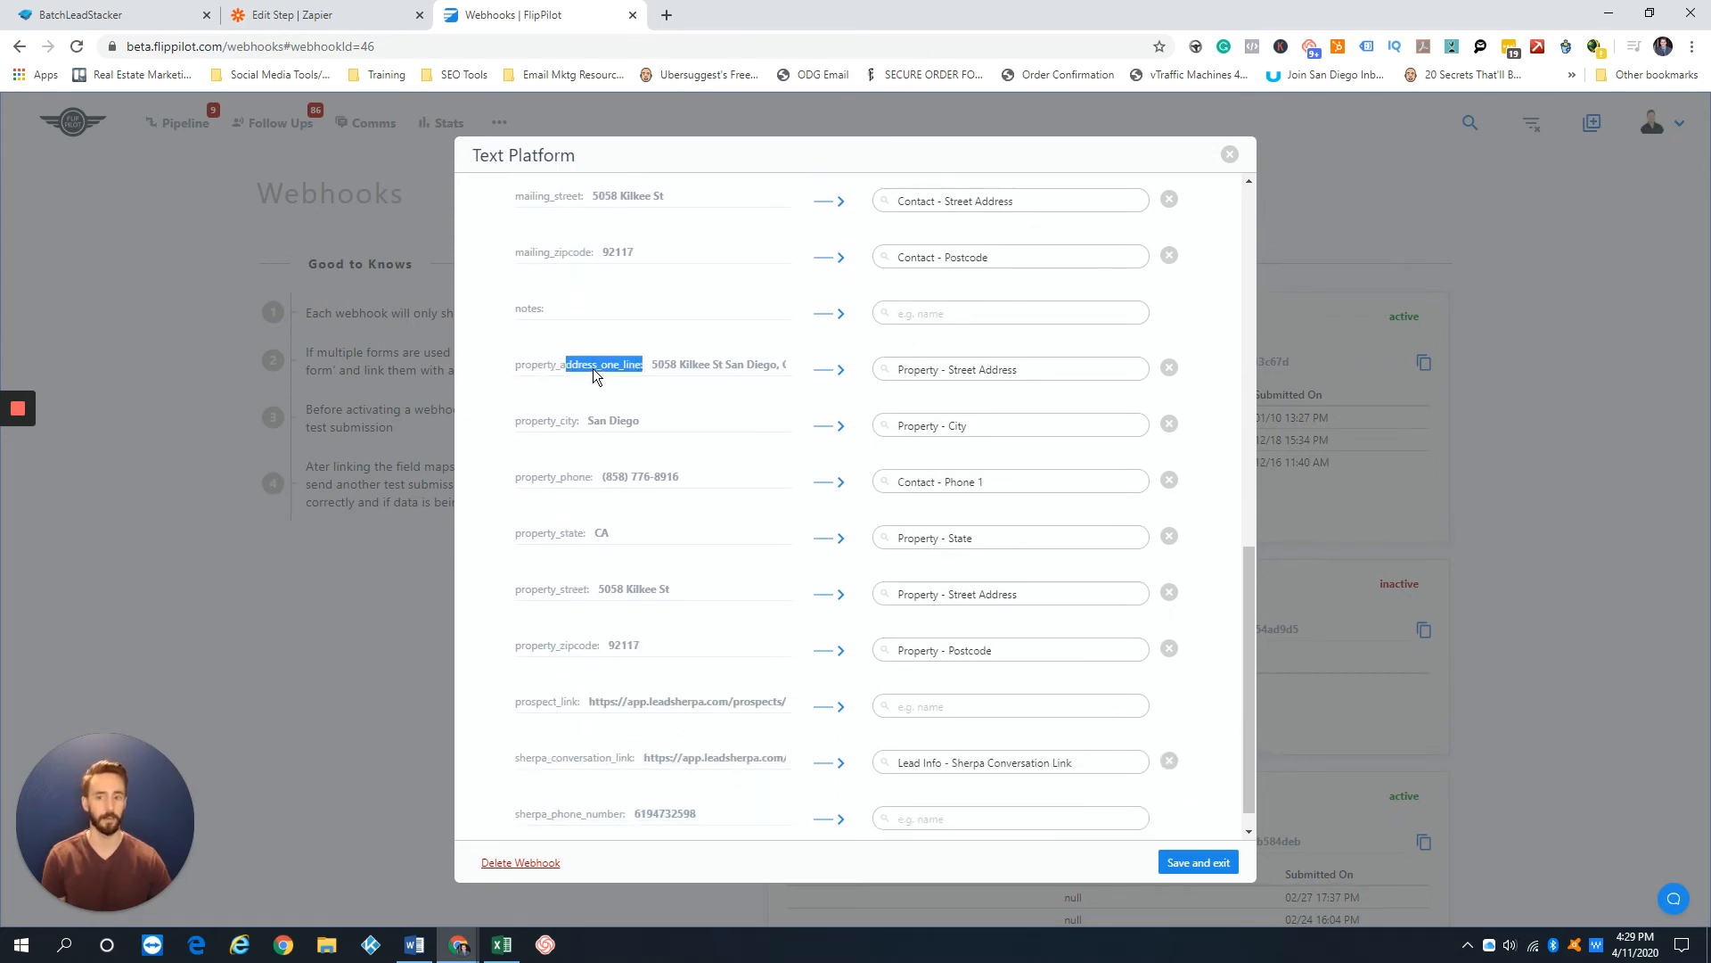
scroll("down", 3)
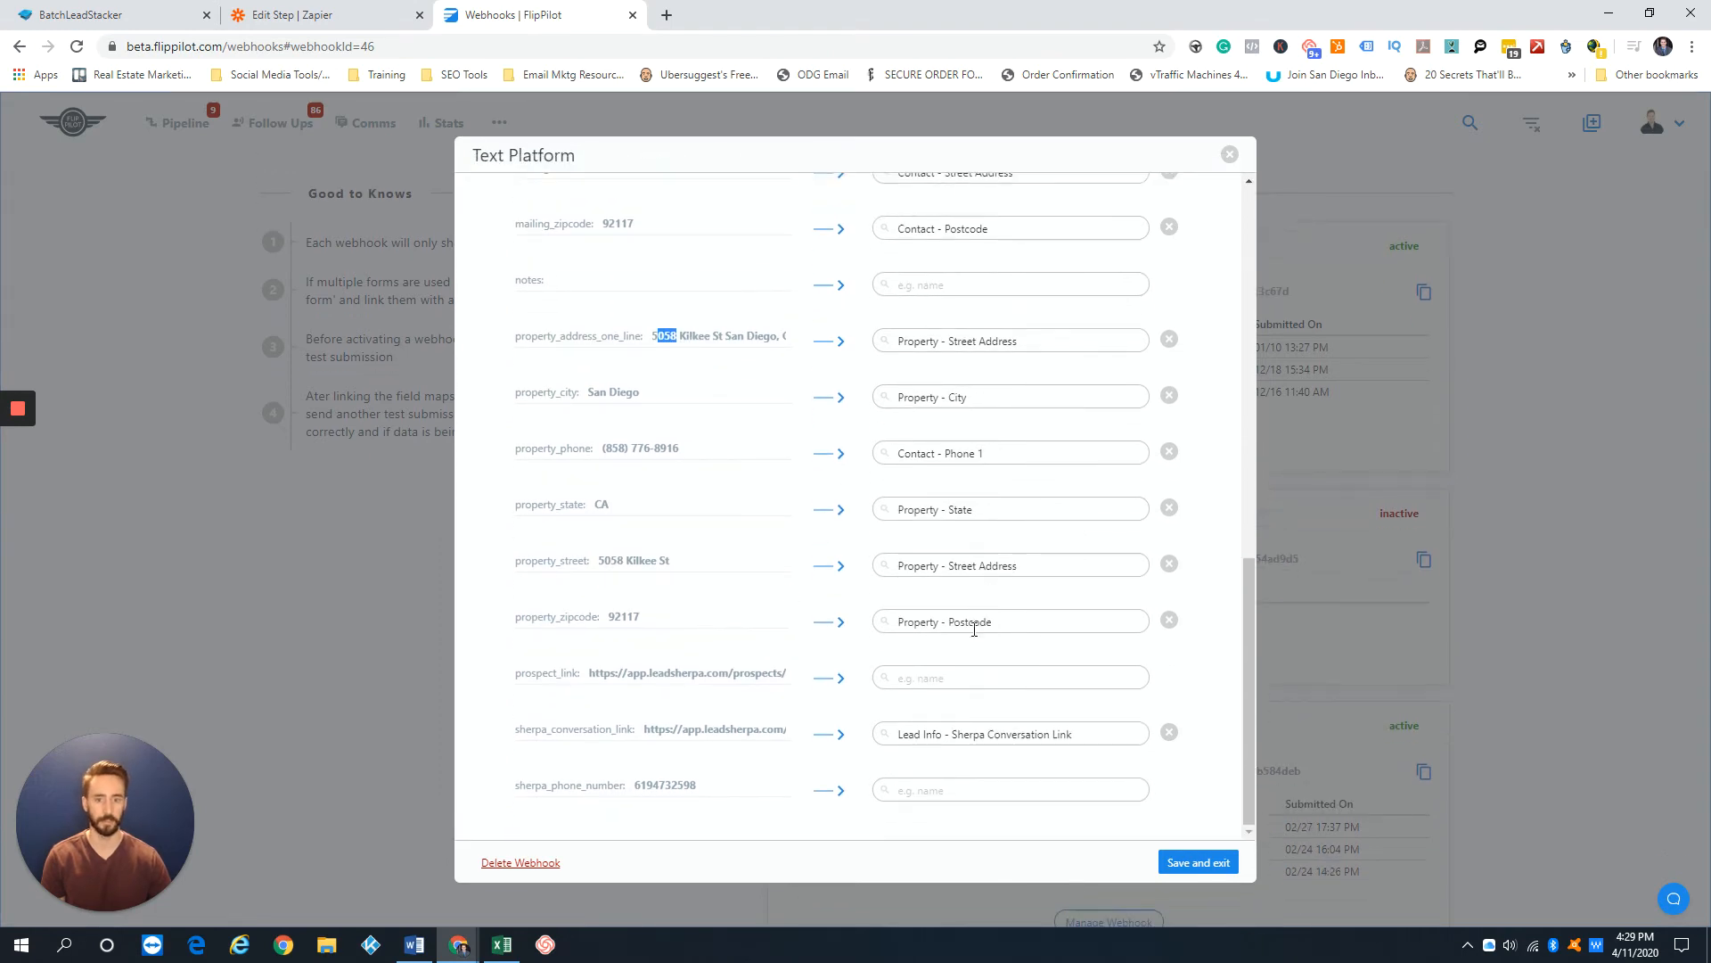
double_click(555, 728)
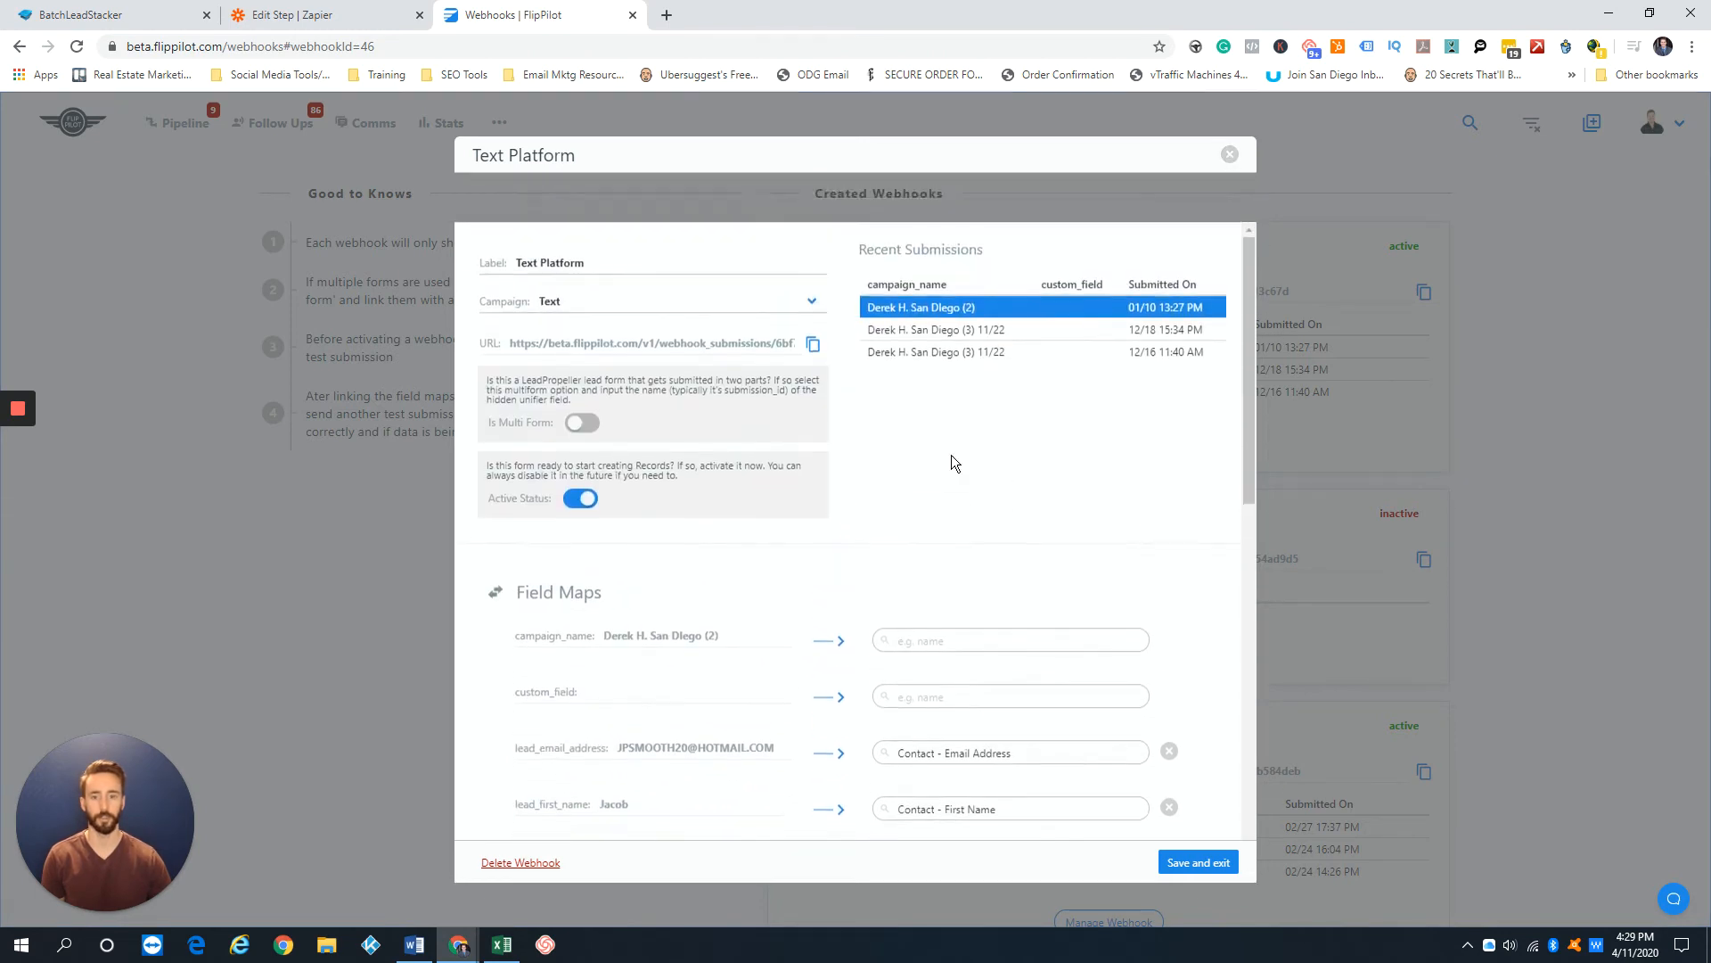
scroll("down", 3)
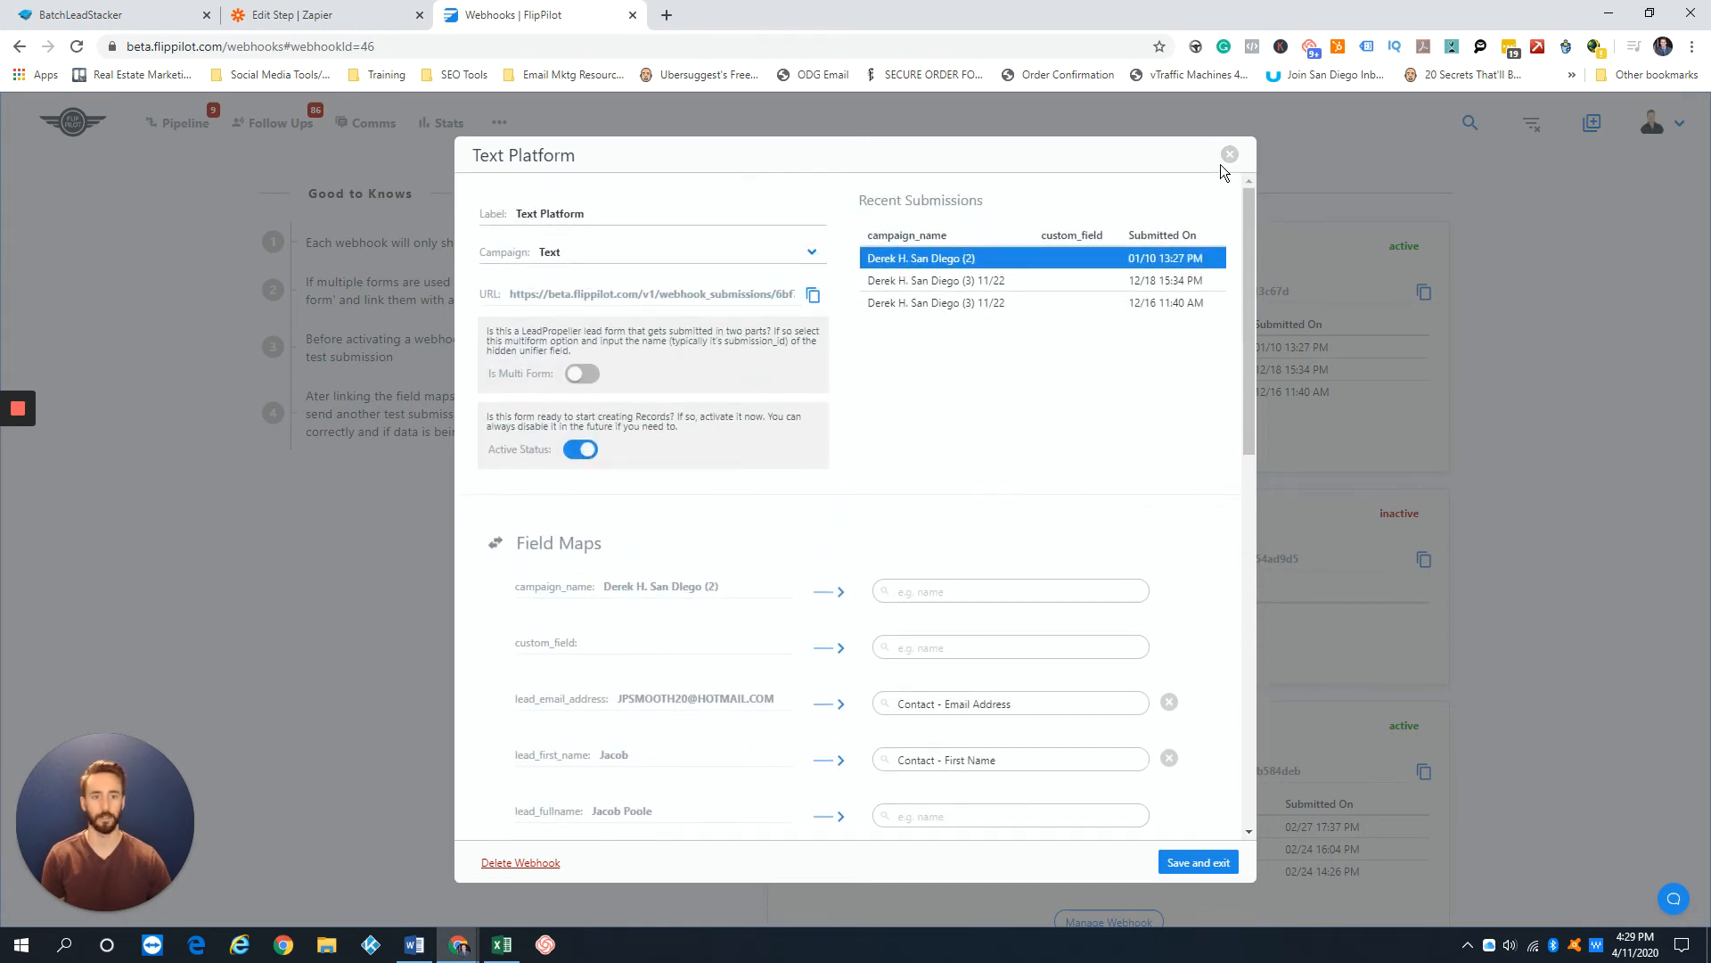
left_click(288, 14)
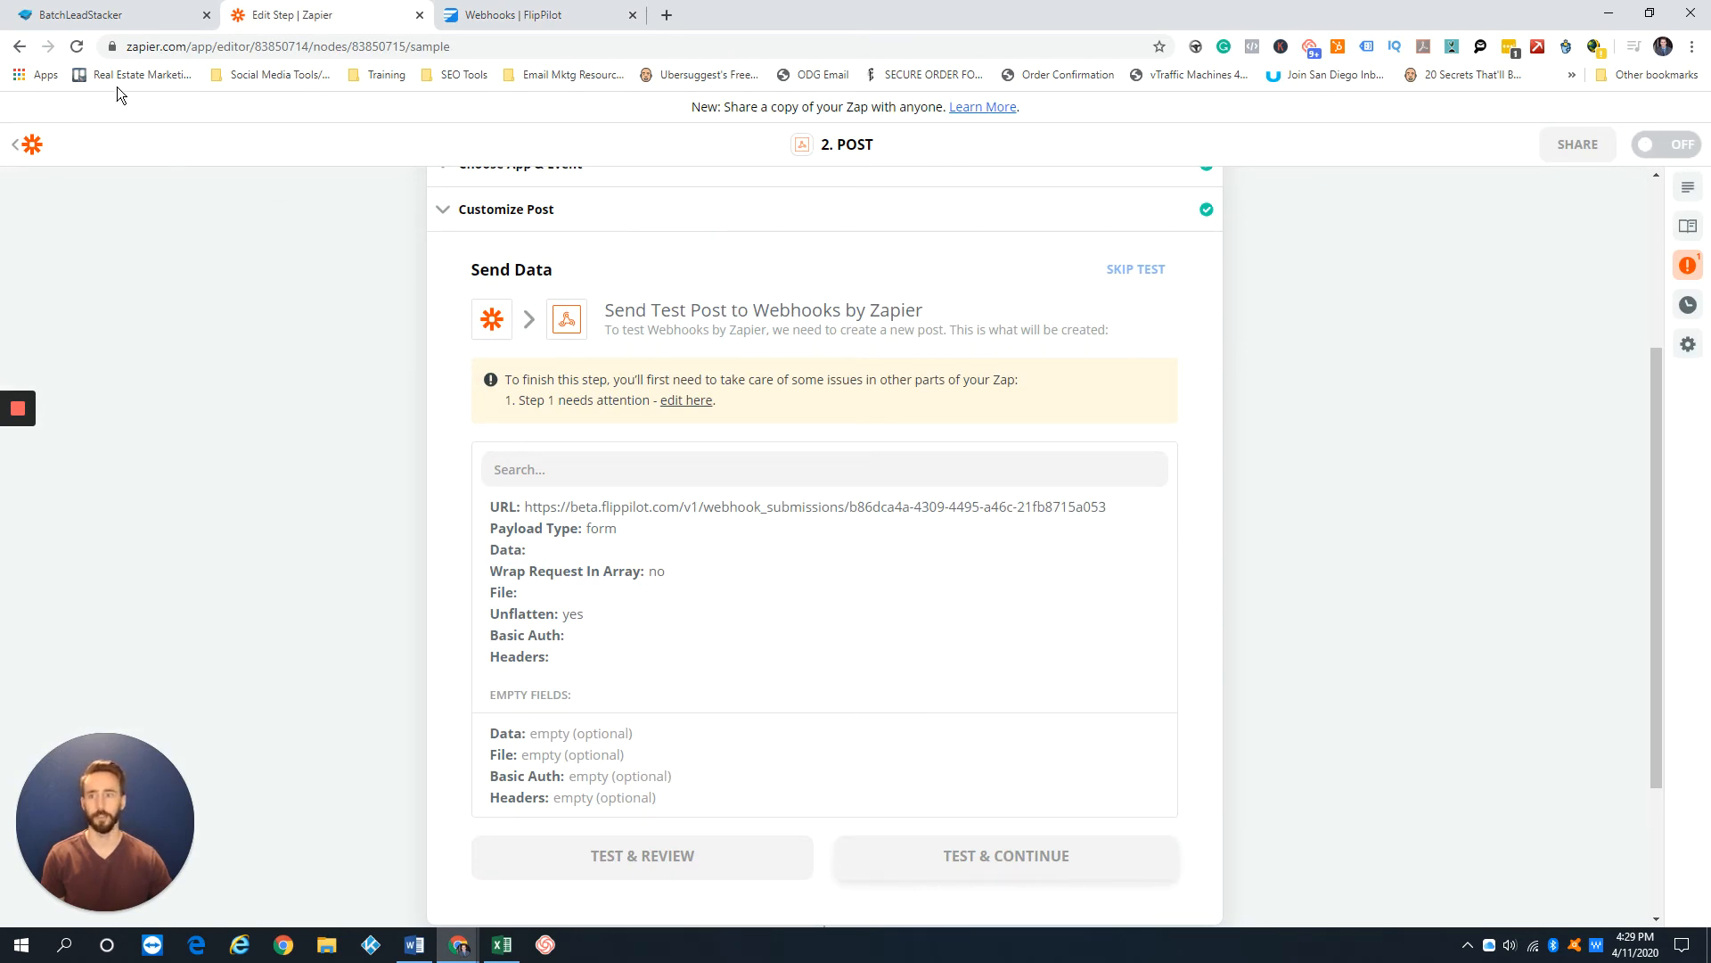
Step: Switch to the BatchLeadStacker tab showing the empty SMS Inbox
left_click(103, 14)
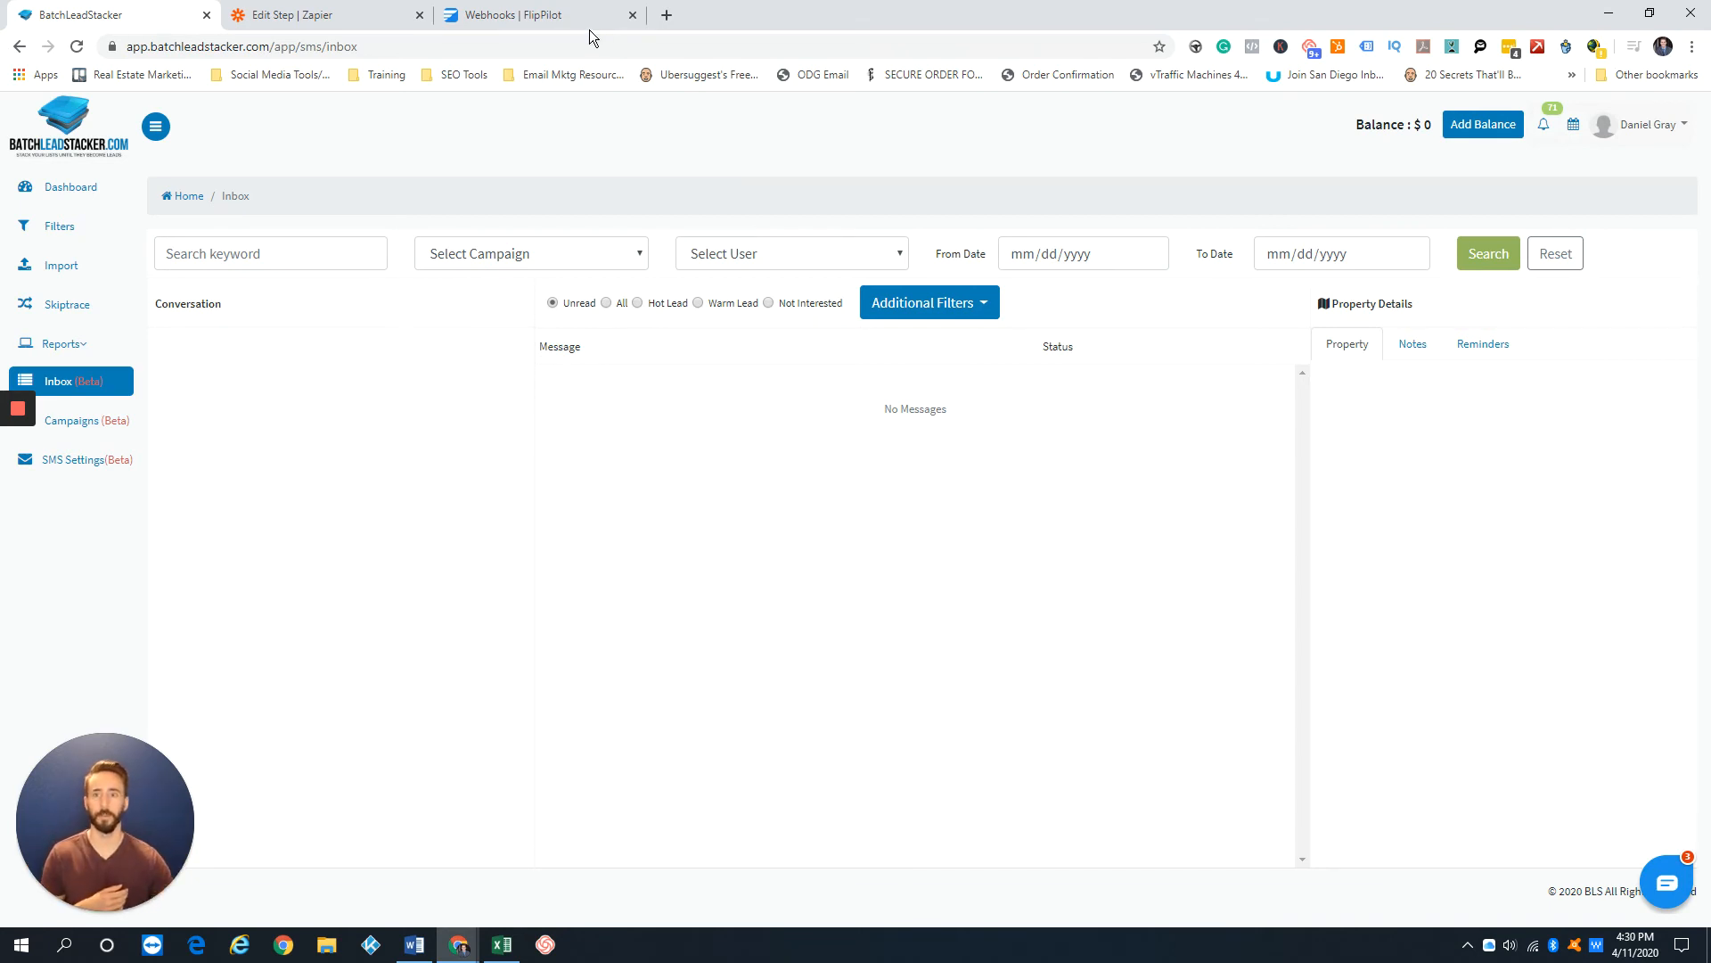
Step: Go to FlipPilot's Webhooks page via Comms, listing Text Platform, FP > BLS and REFS CF>FP
left_click(535, 15)
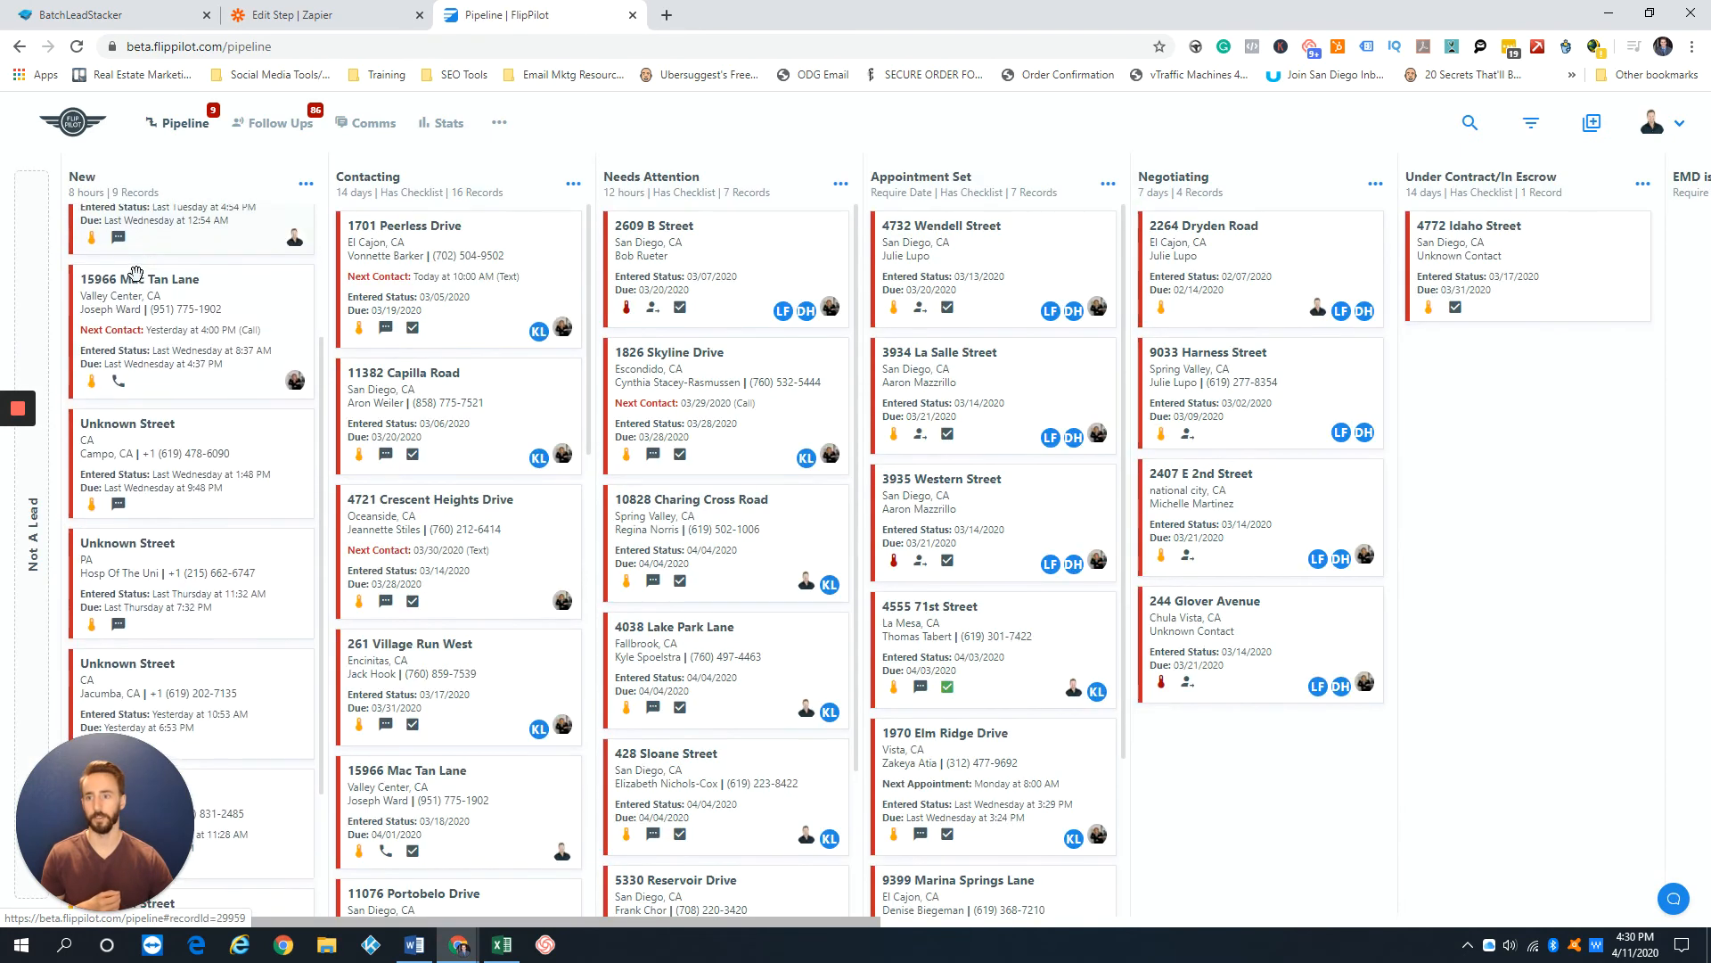
left_click(374, 122)
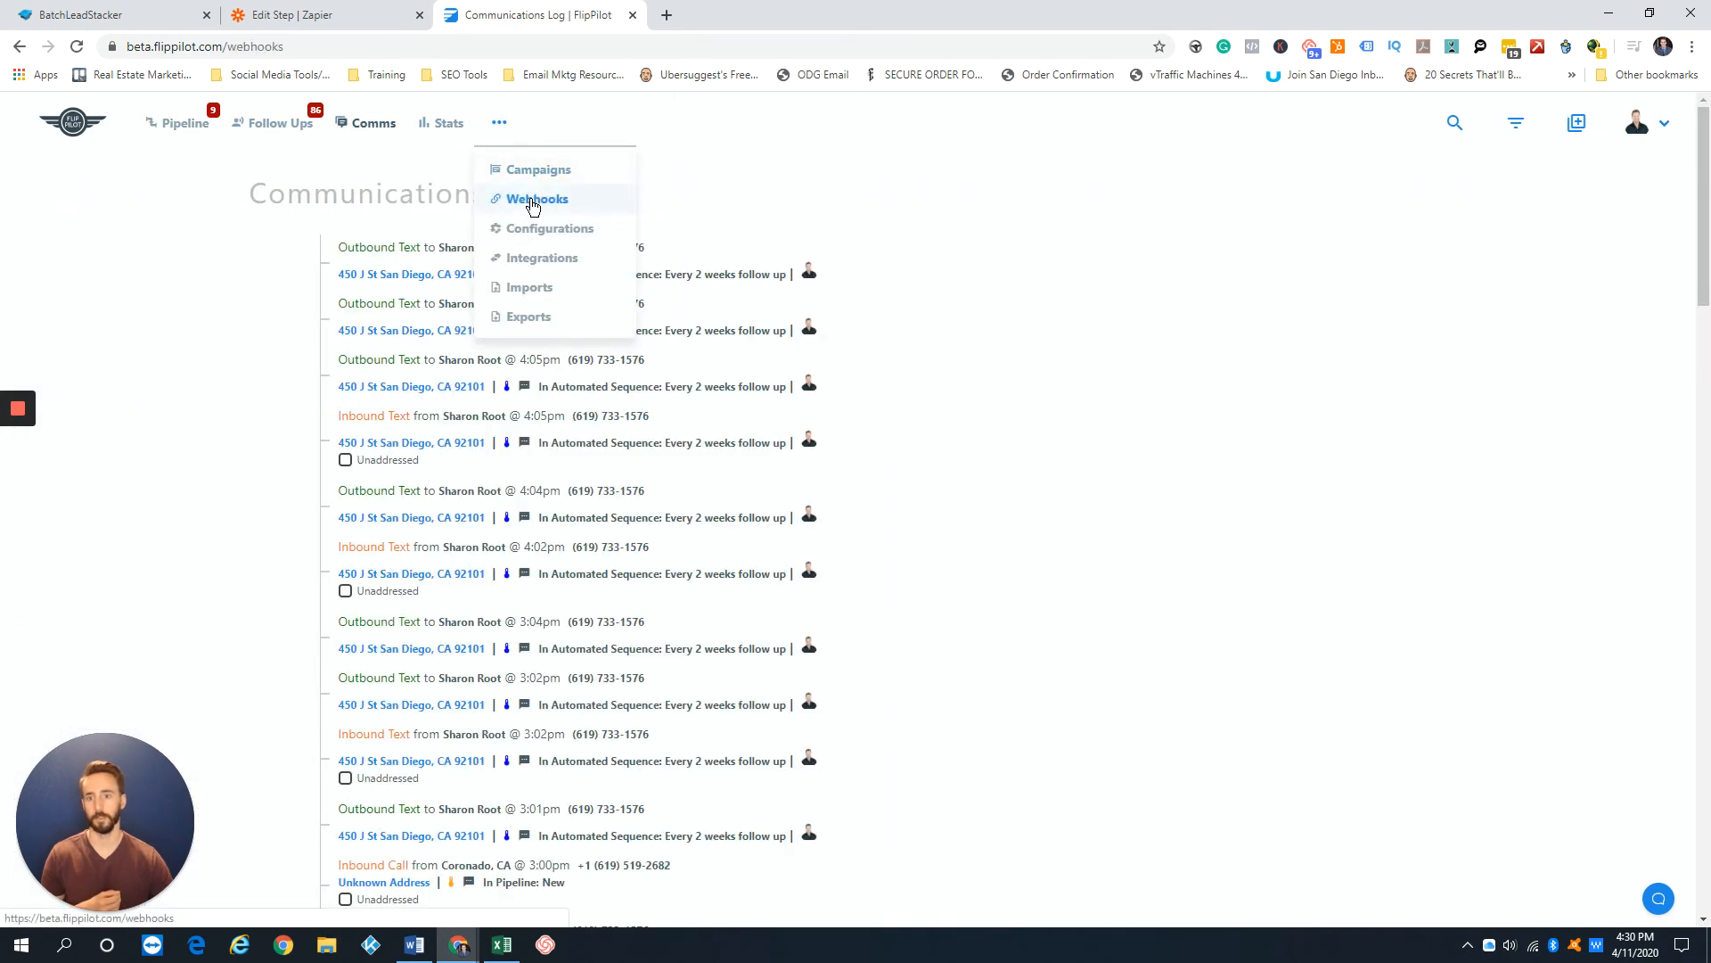
left_click(537, 199)
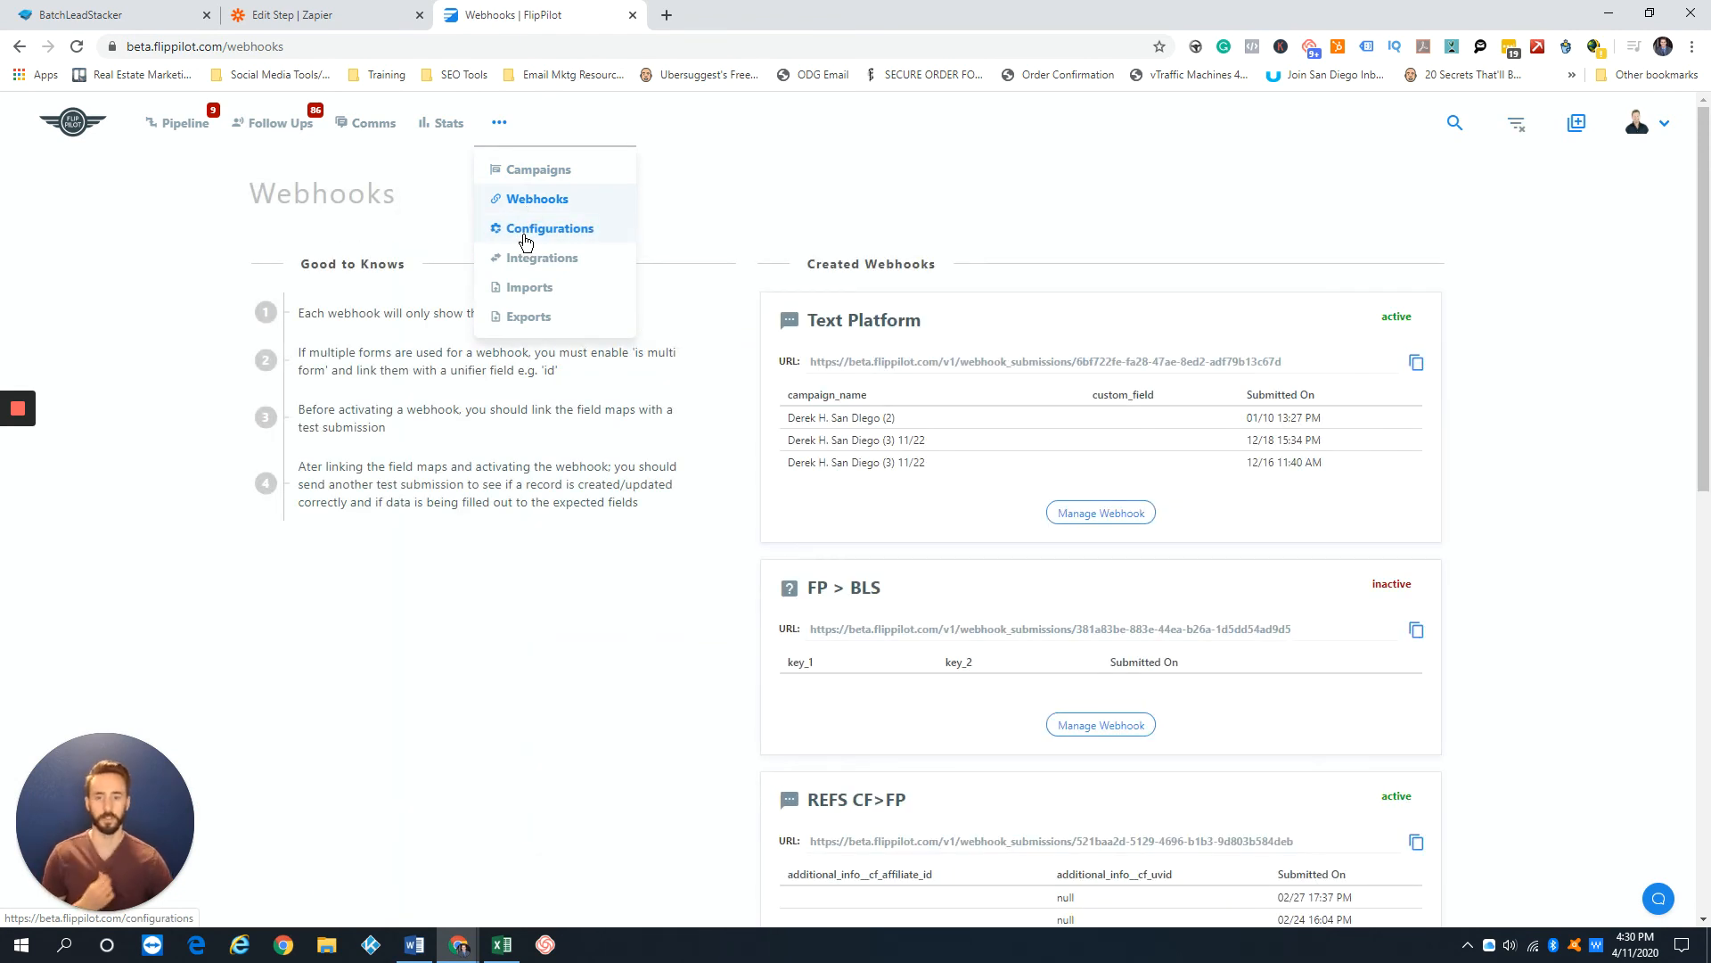
left_click(777, 184)
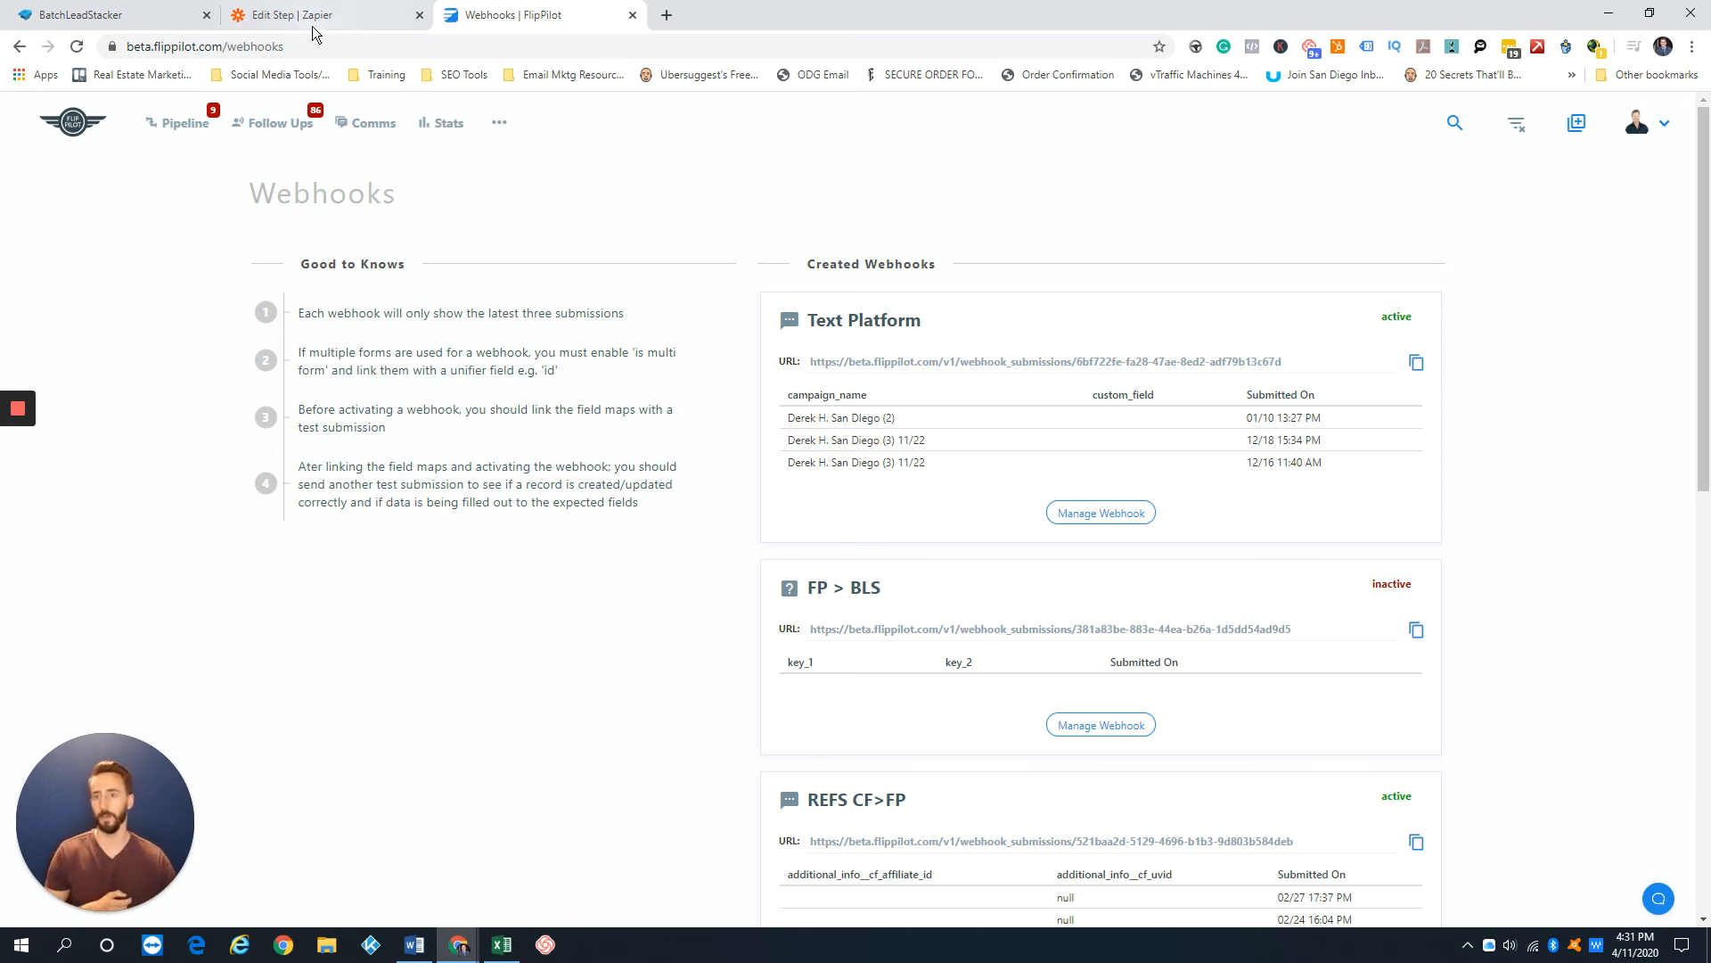
Step: Return to the Zapier editor's POST step test panel targeting the FlipPilot webhook URL
left_click(292, 14)
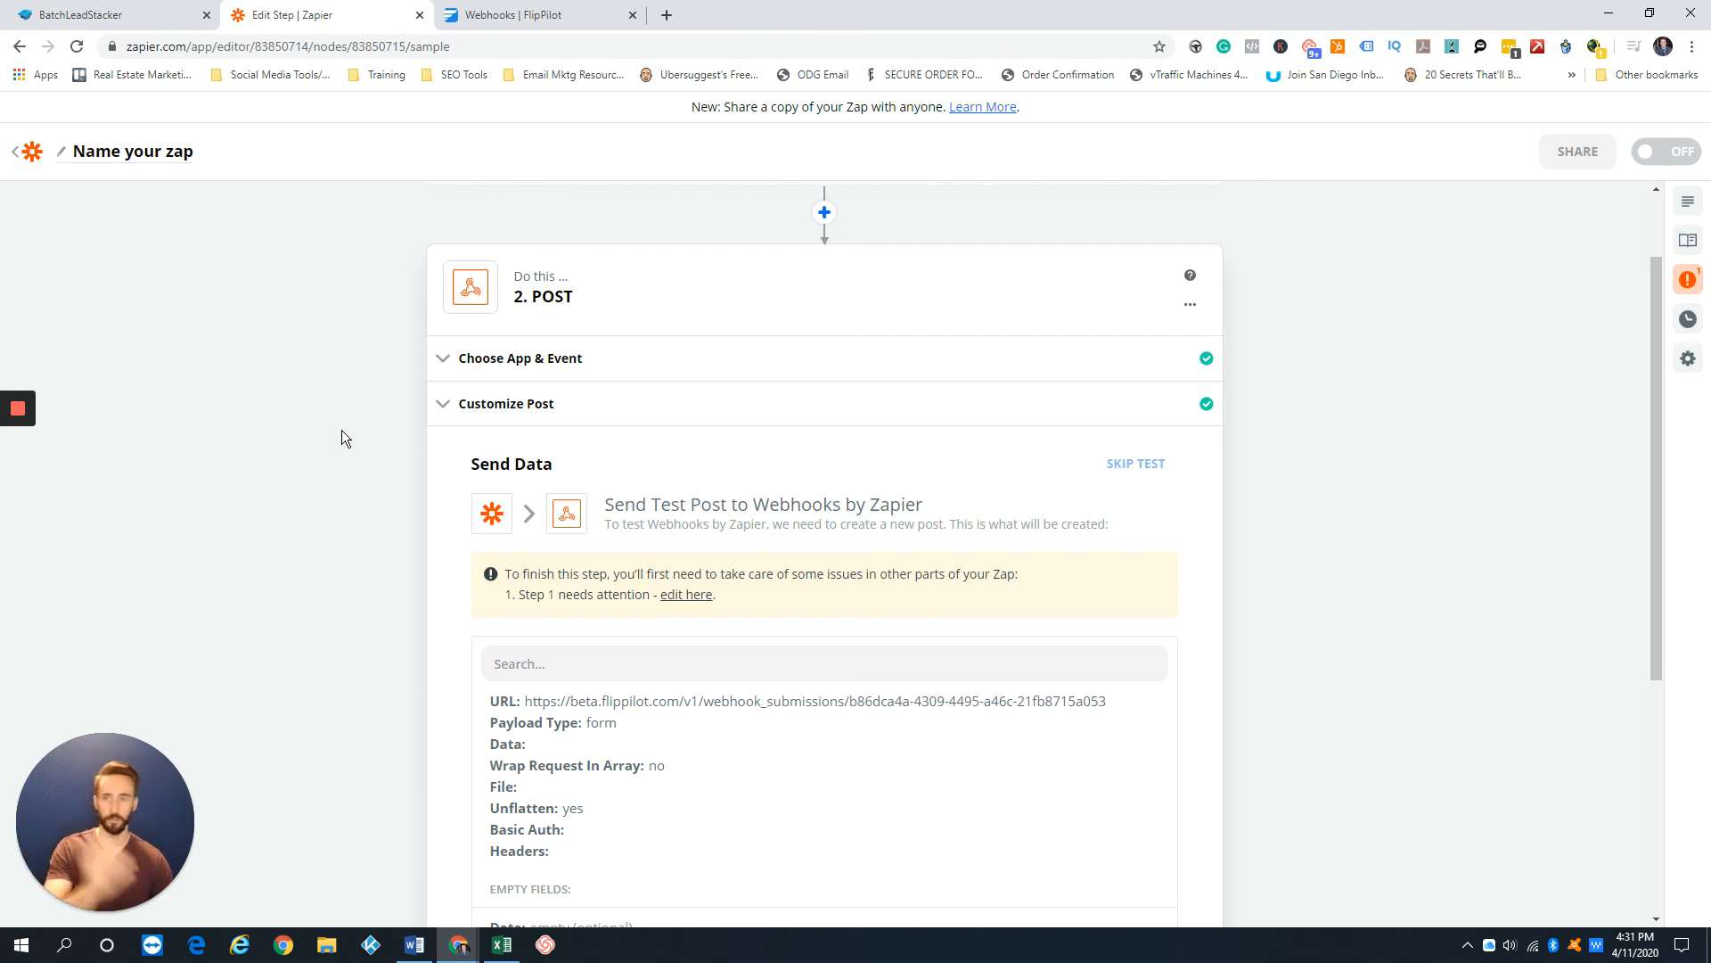
Step: Switch to BatchLeadStacker's SMS Inbox, still showing no messages
left_click(109, 15)
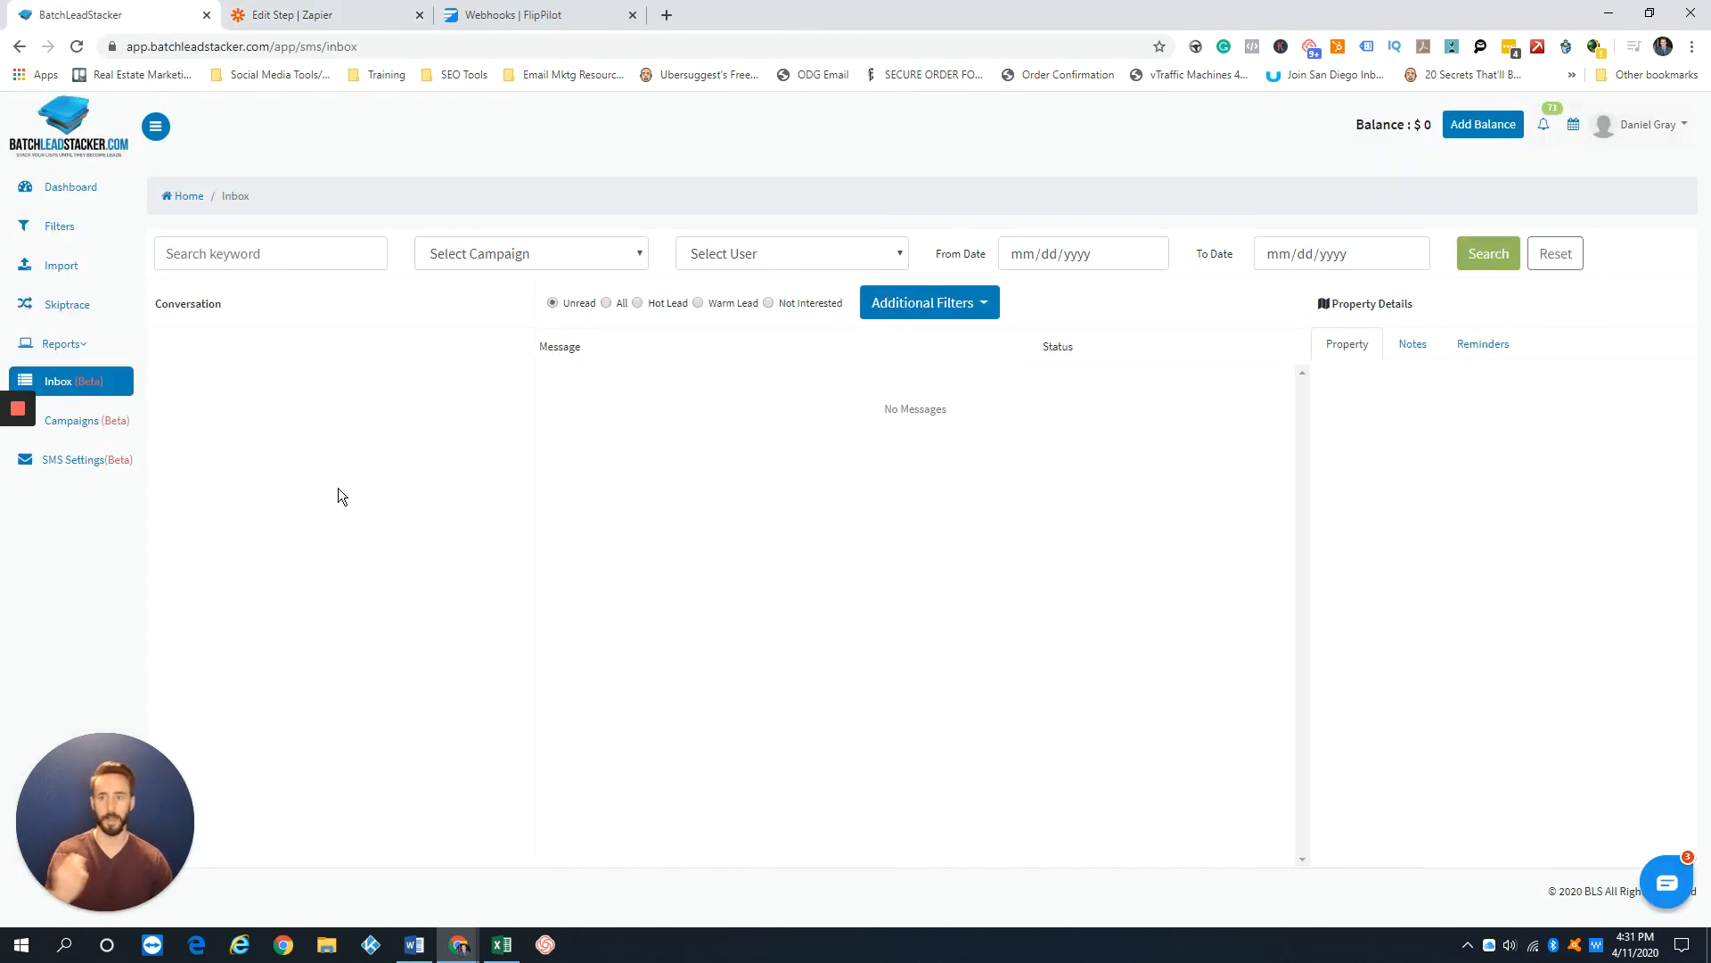
mouse_move(331, 477)
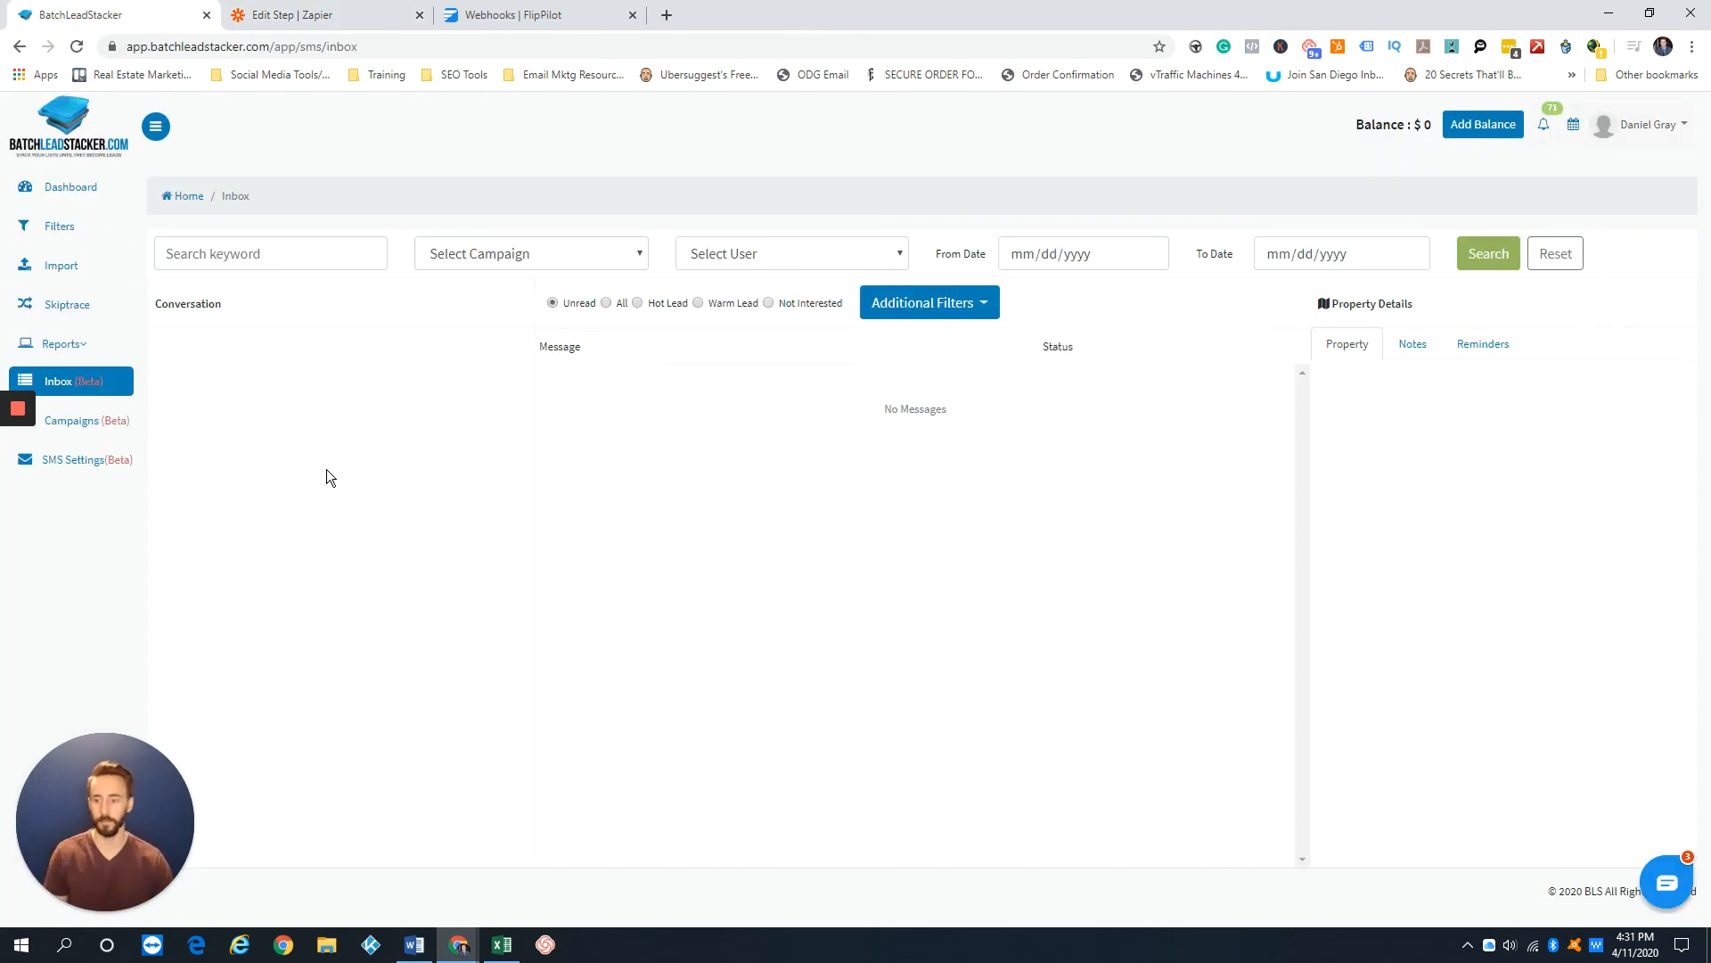
mouse_move(376, 490)
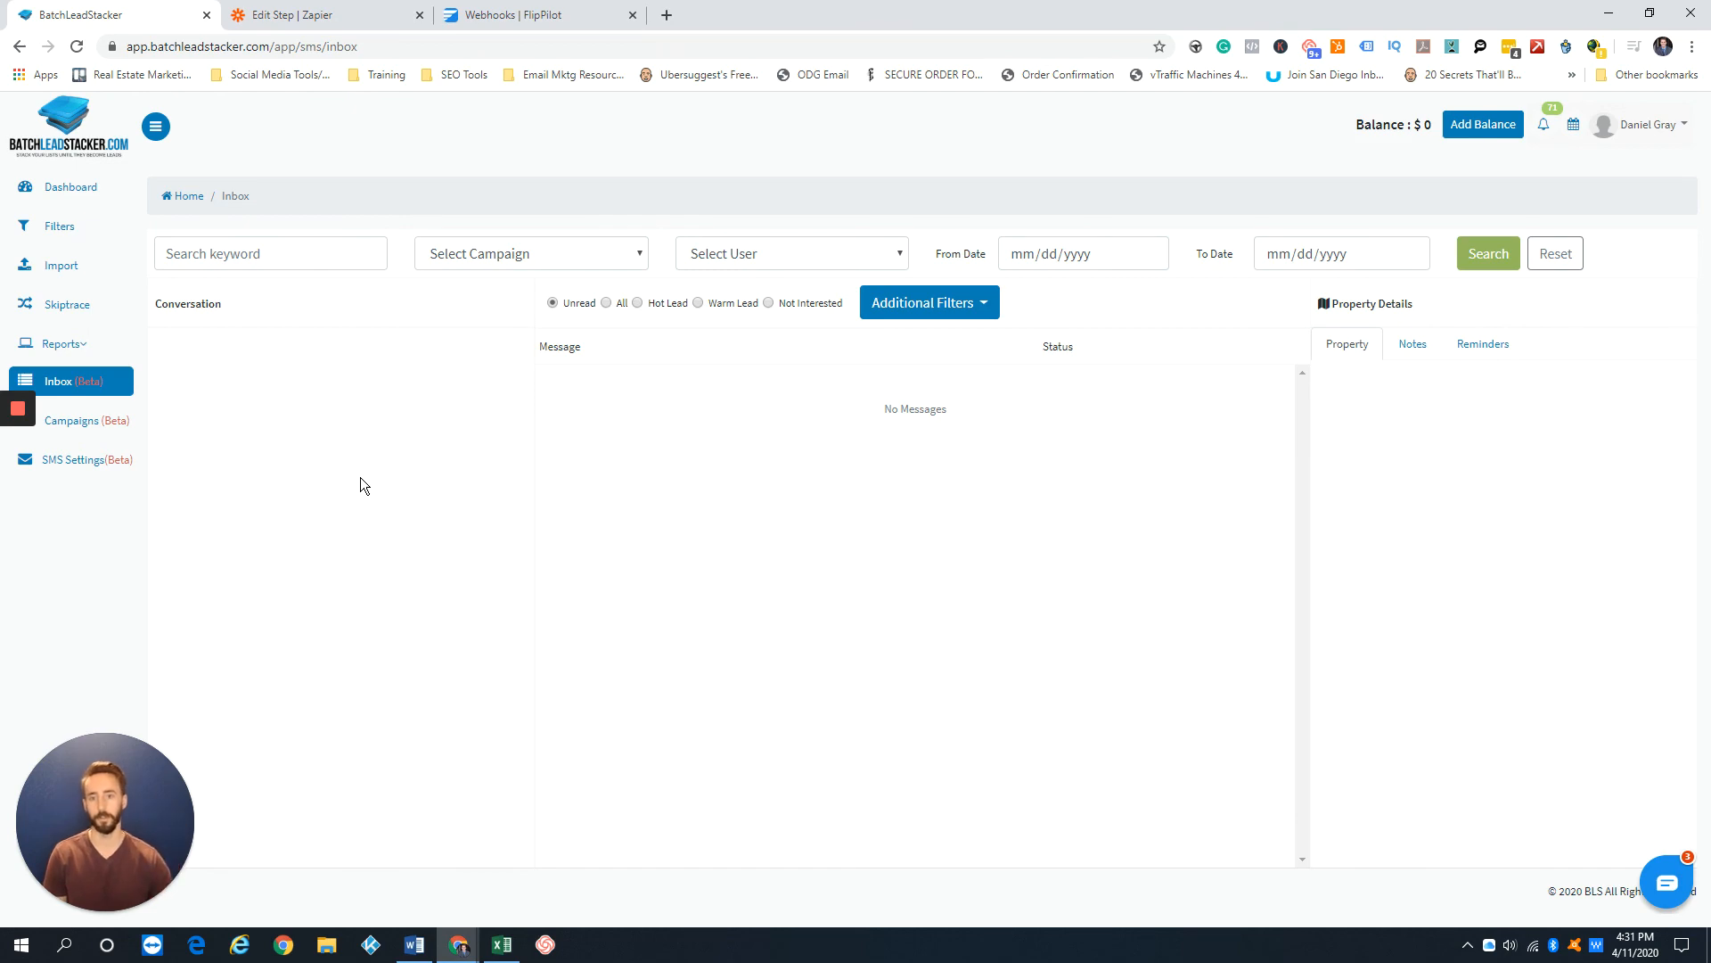
mouse_move(371, 502)
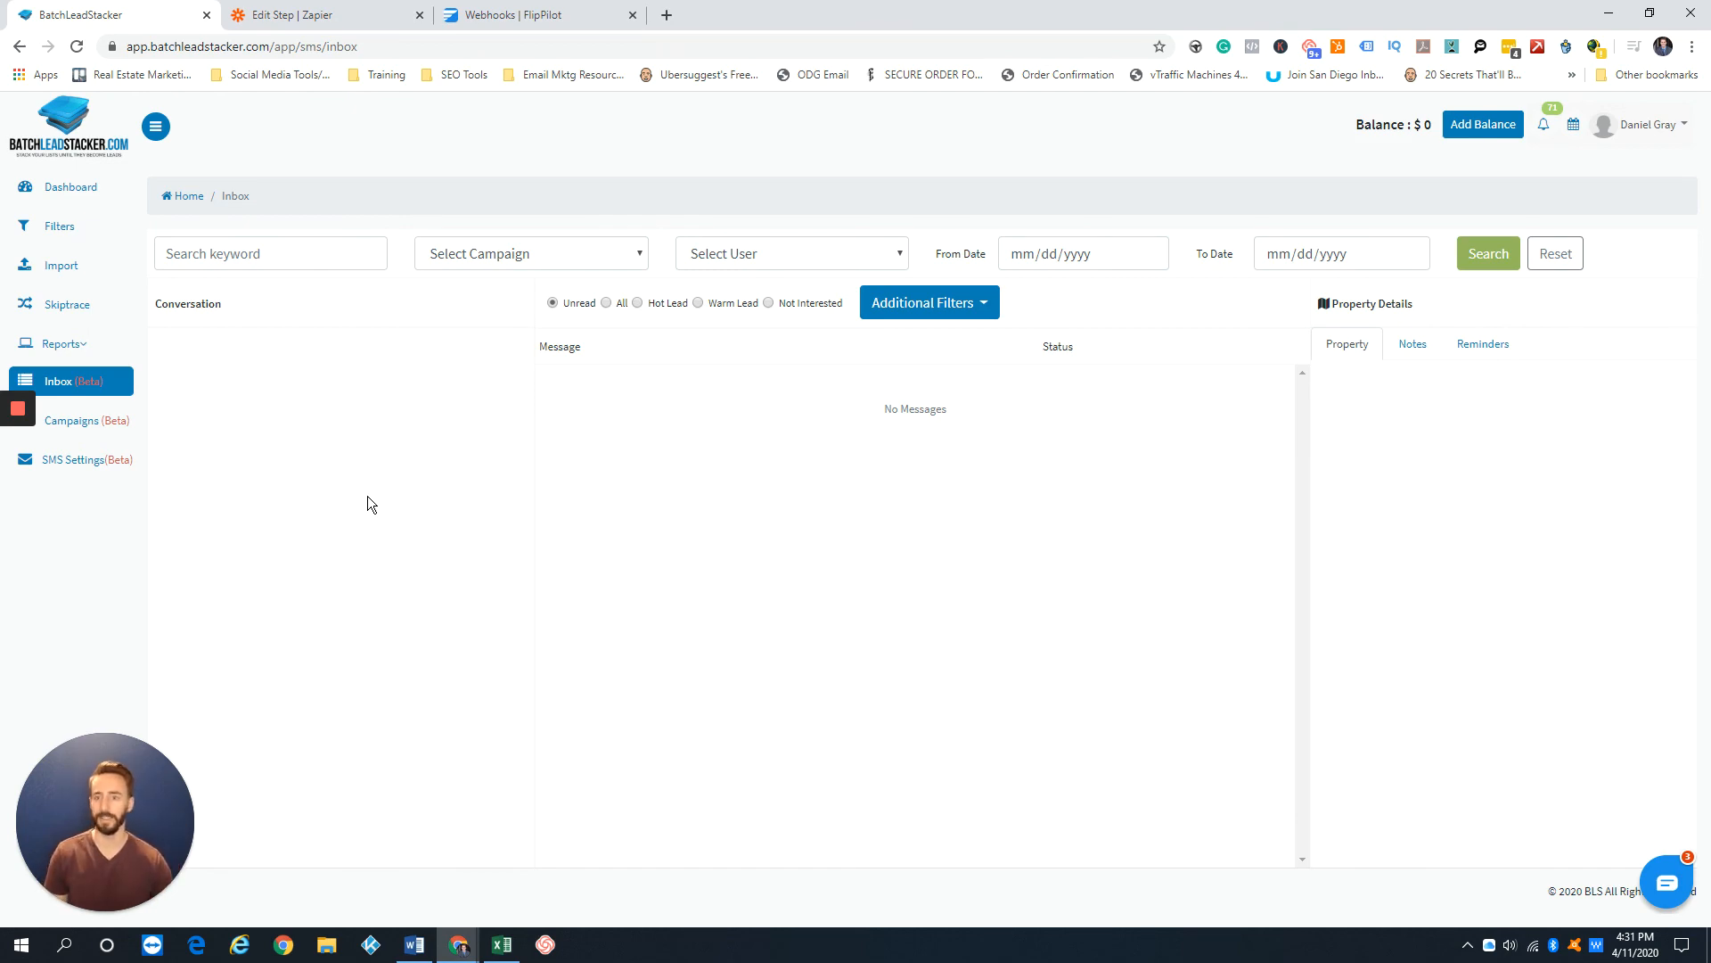